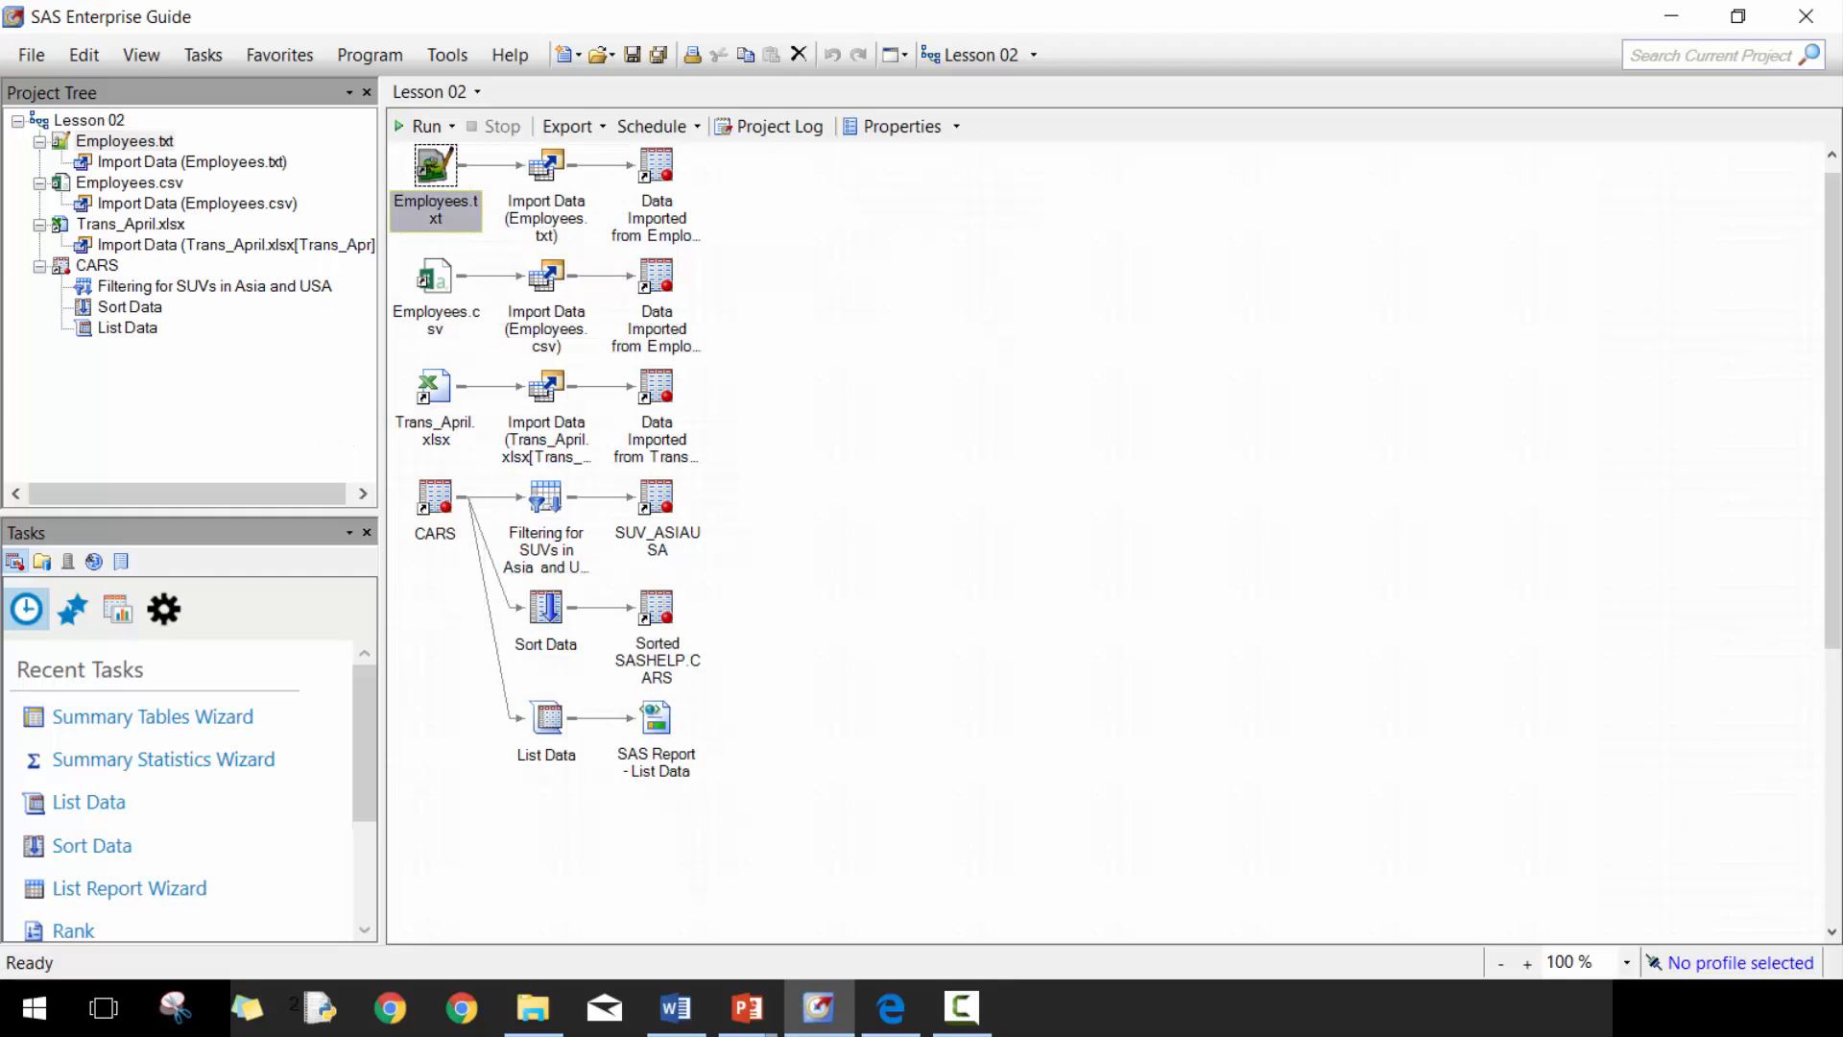
# - Open the CARS data set from the process flow into the data grid
pyautogui.click(1148, 463)
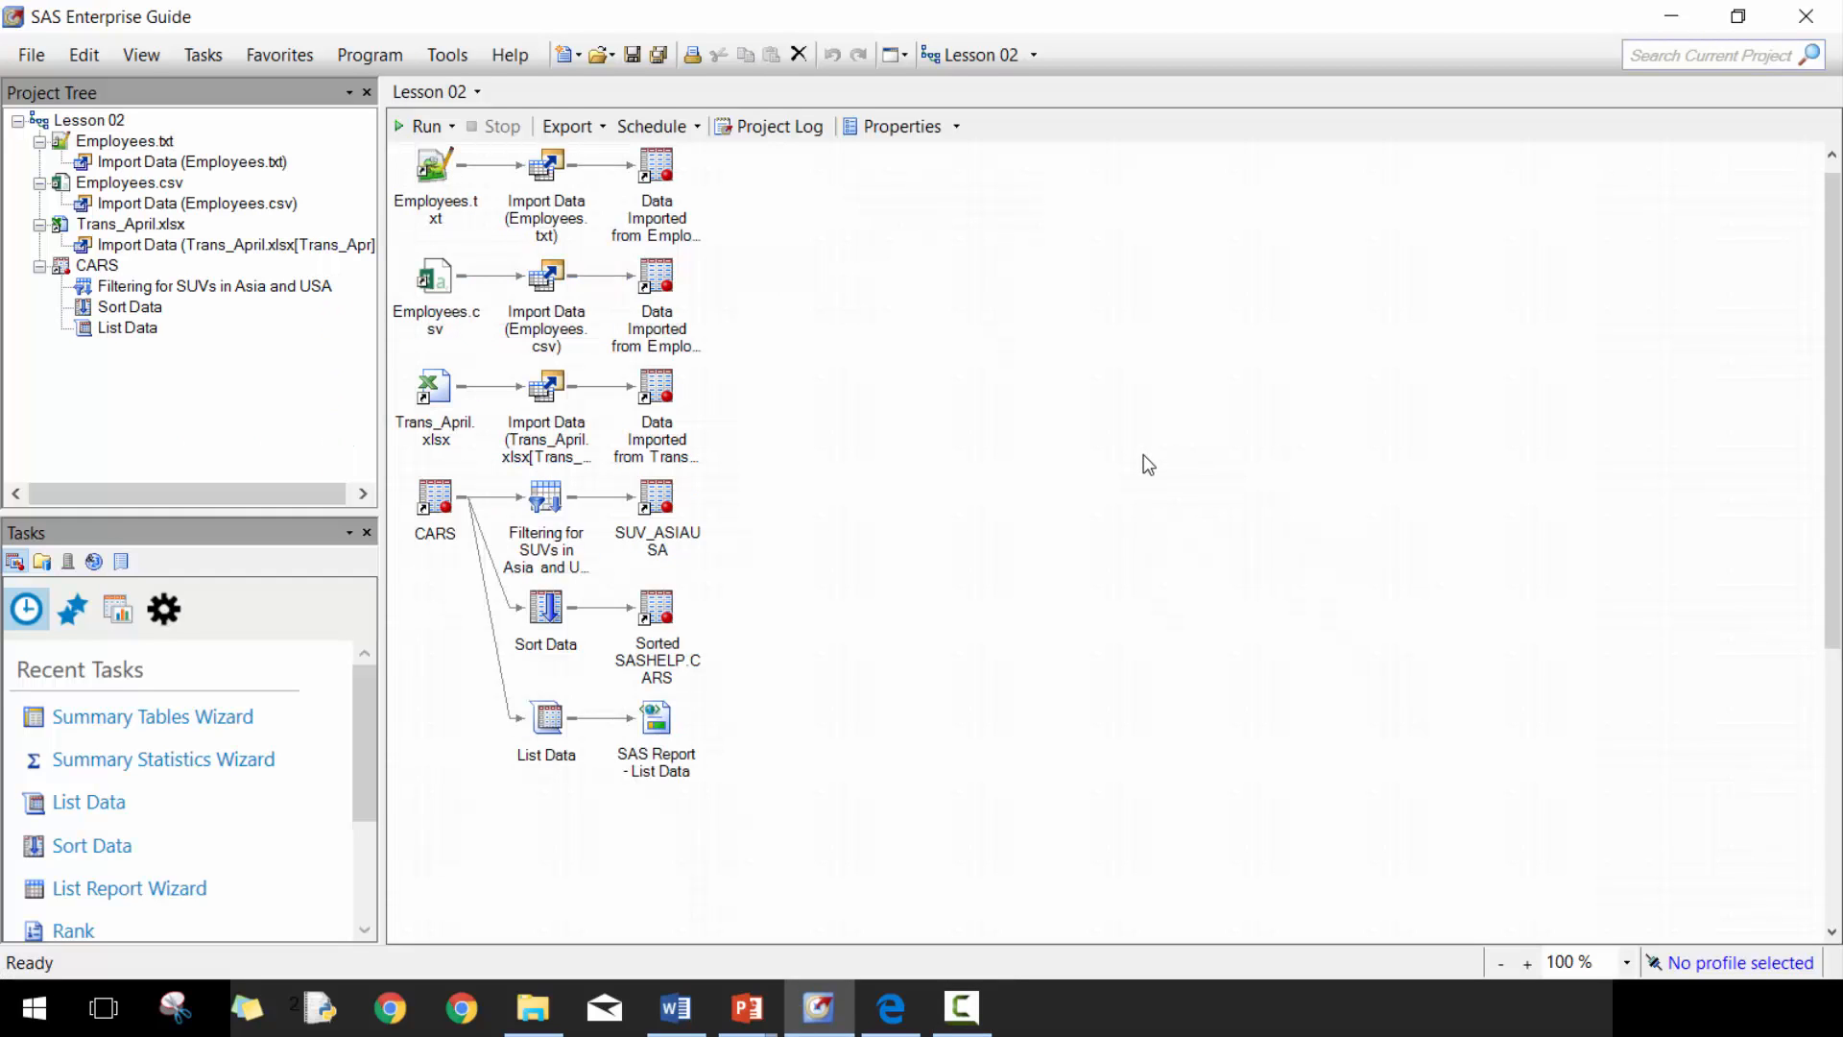
pyautogui.click(435, 494)
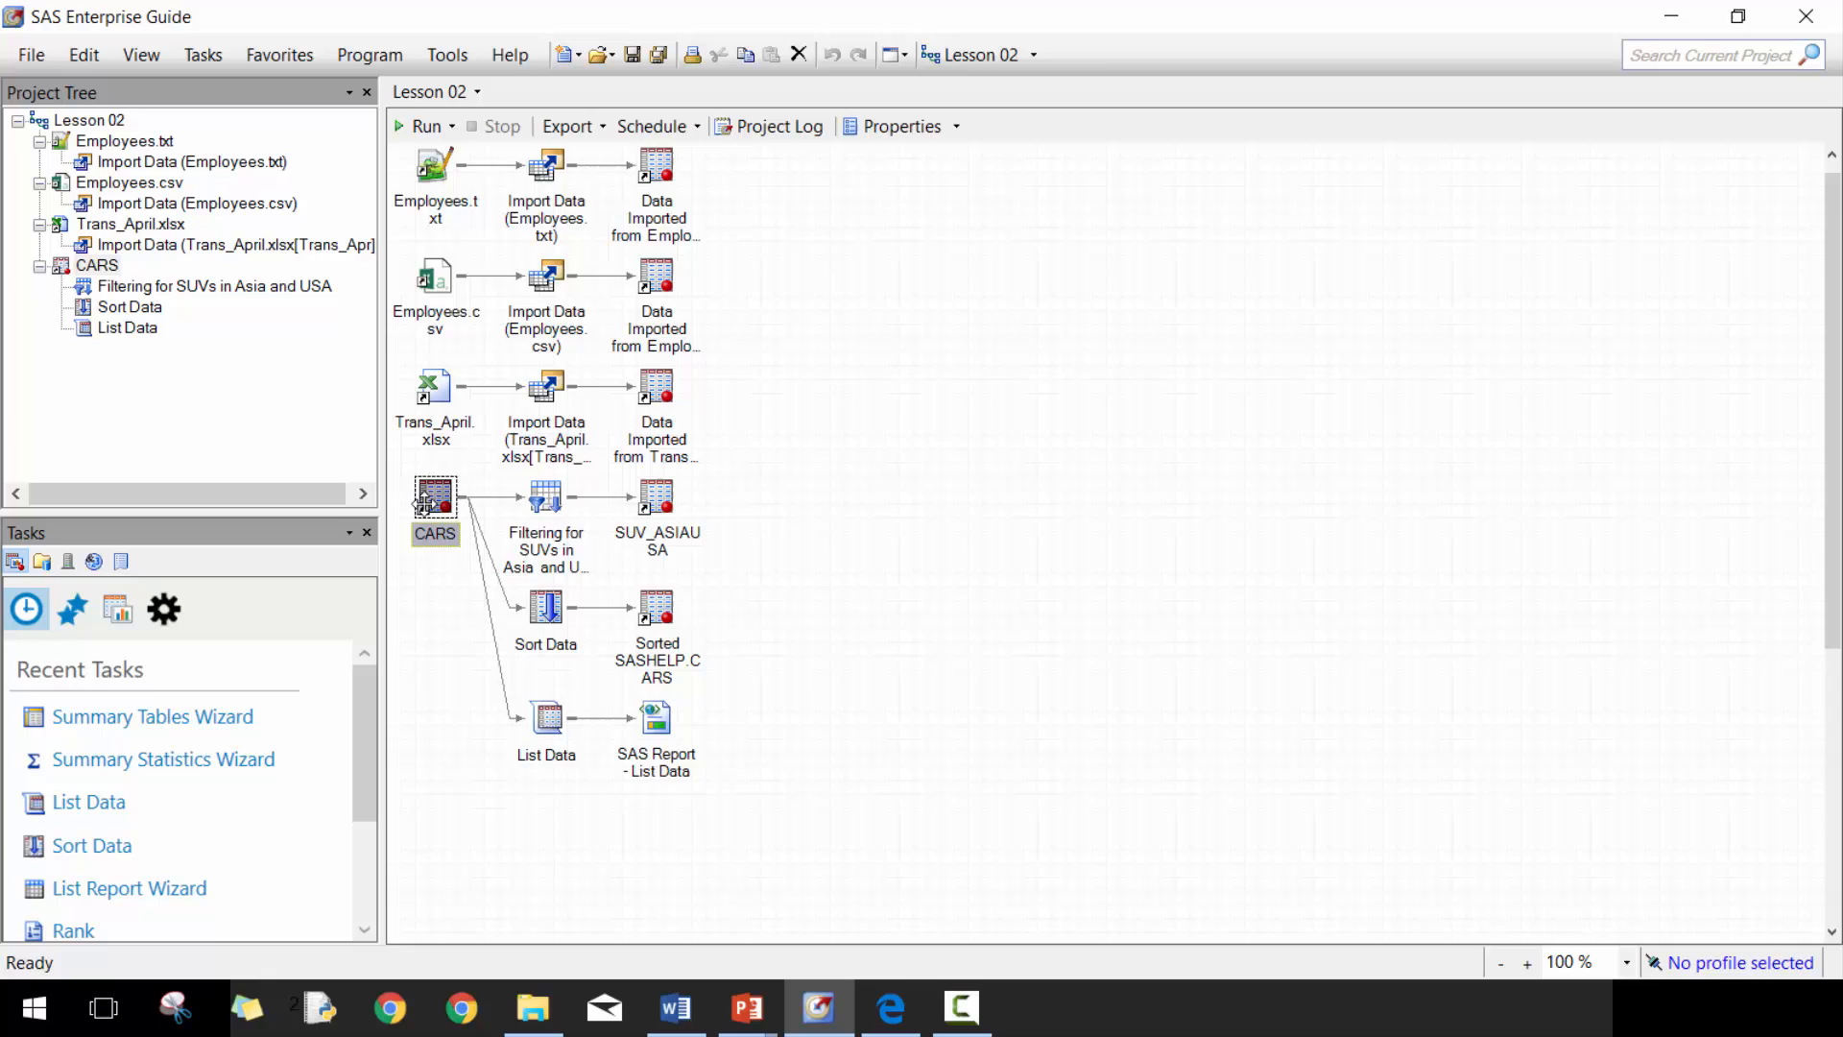
pyautogui.doubleClick(436, 493)
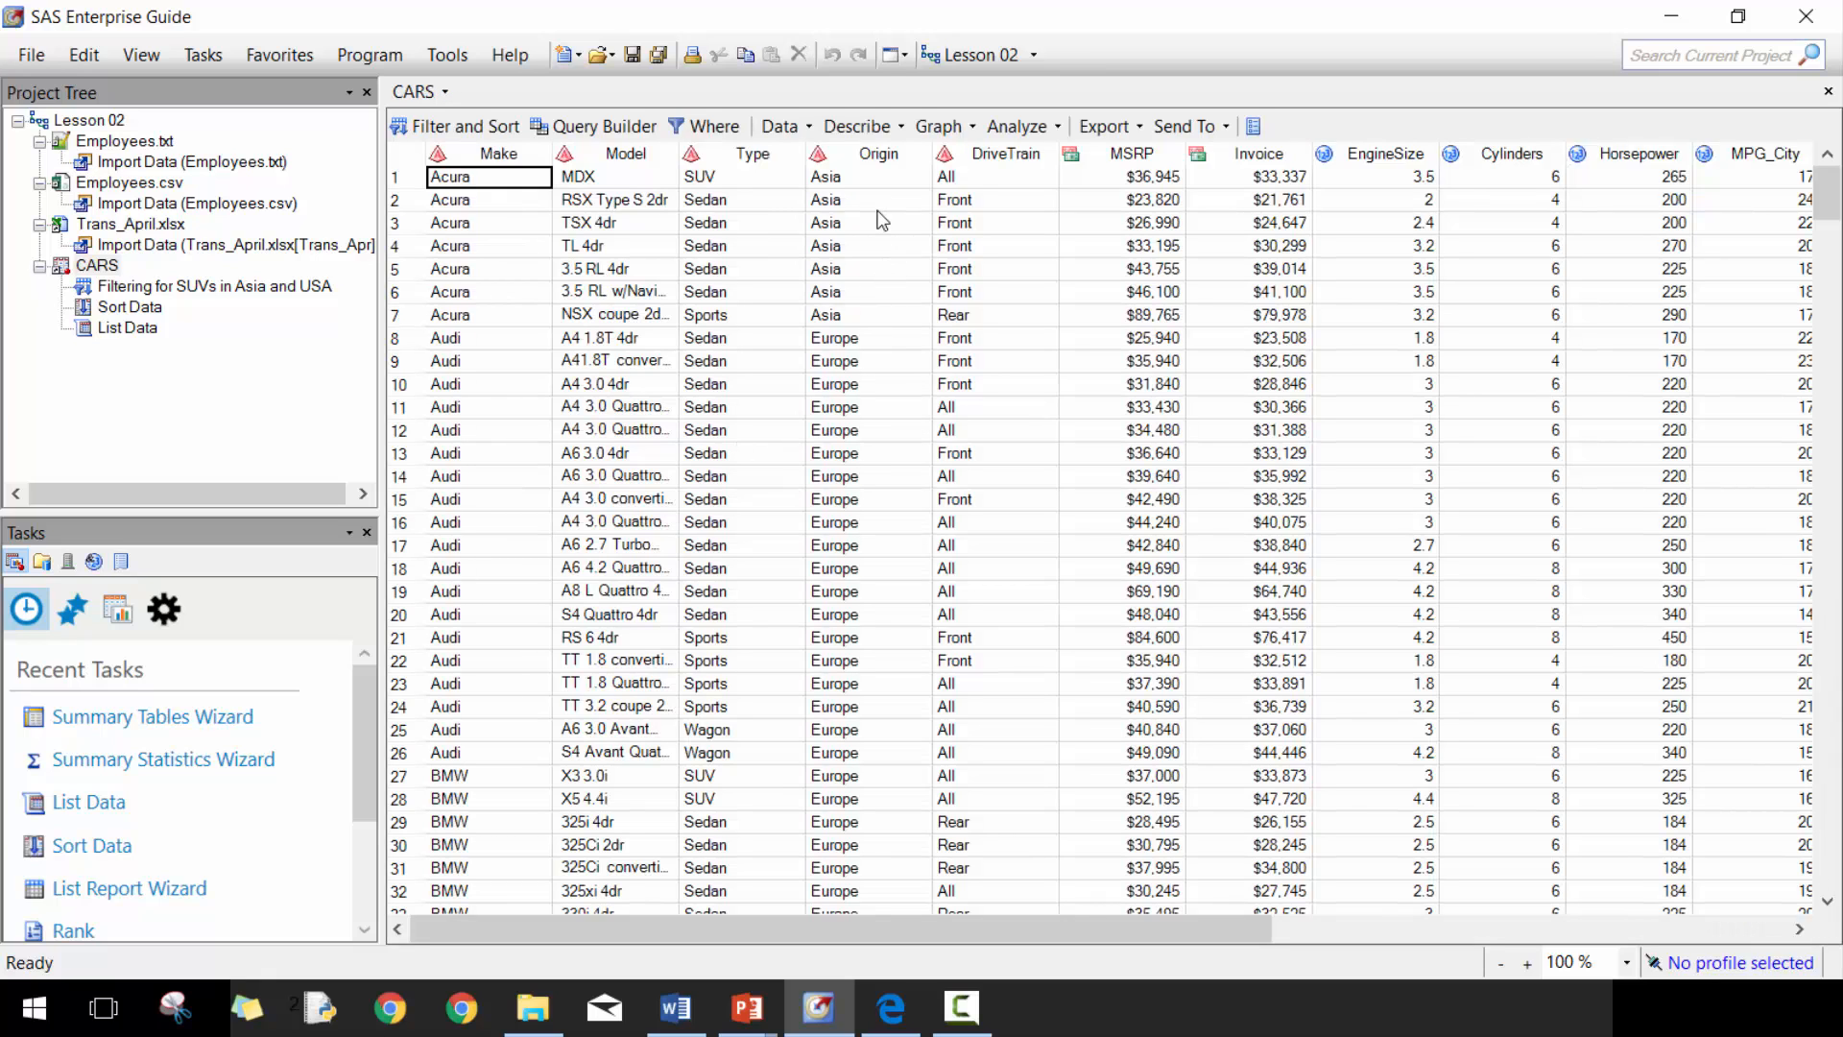
# - Show the Describe menu of descriptive analysis tasks for CARS
pyautogui.click(861, 127)
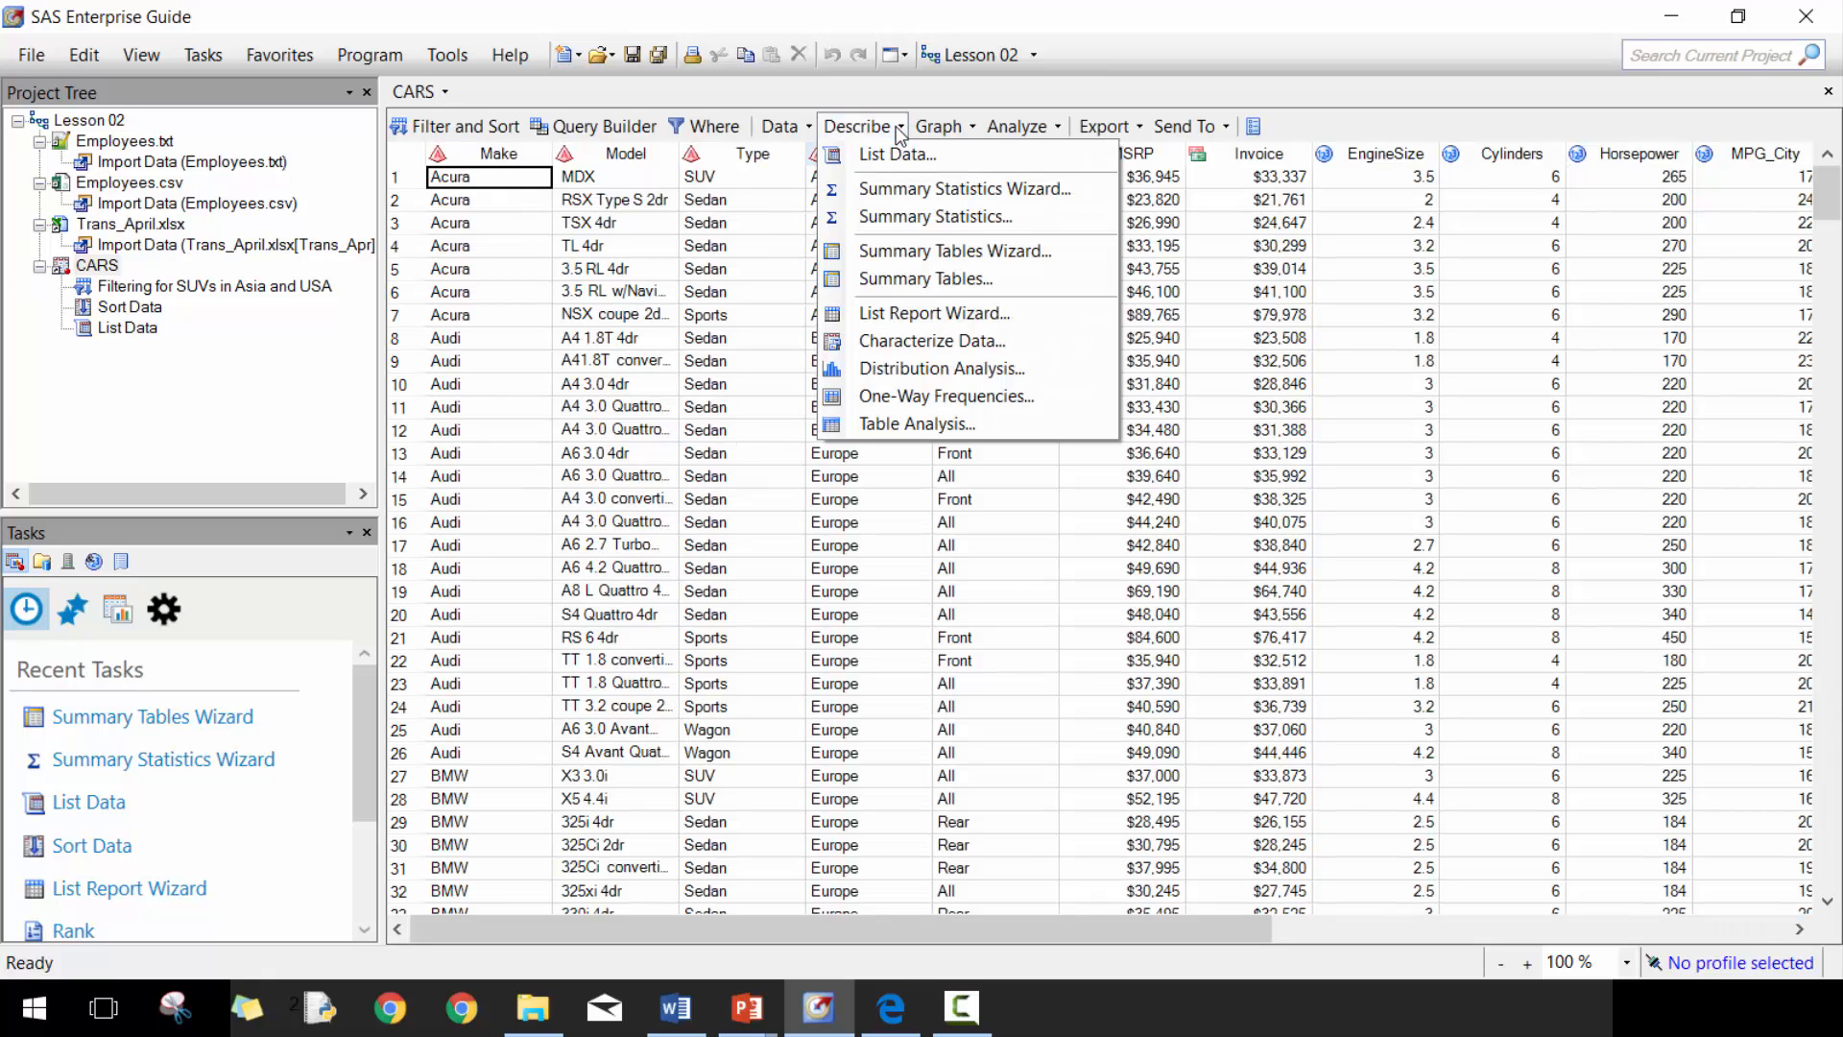
pyautogui.moveTo(935, 217)
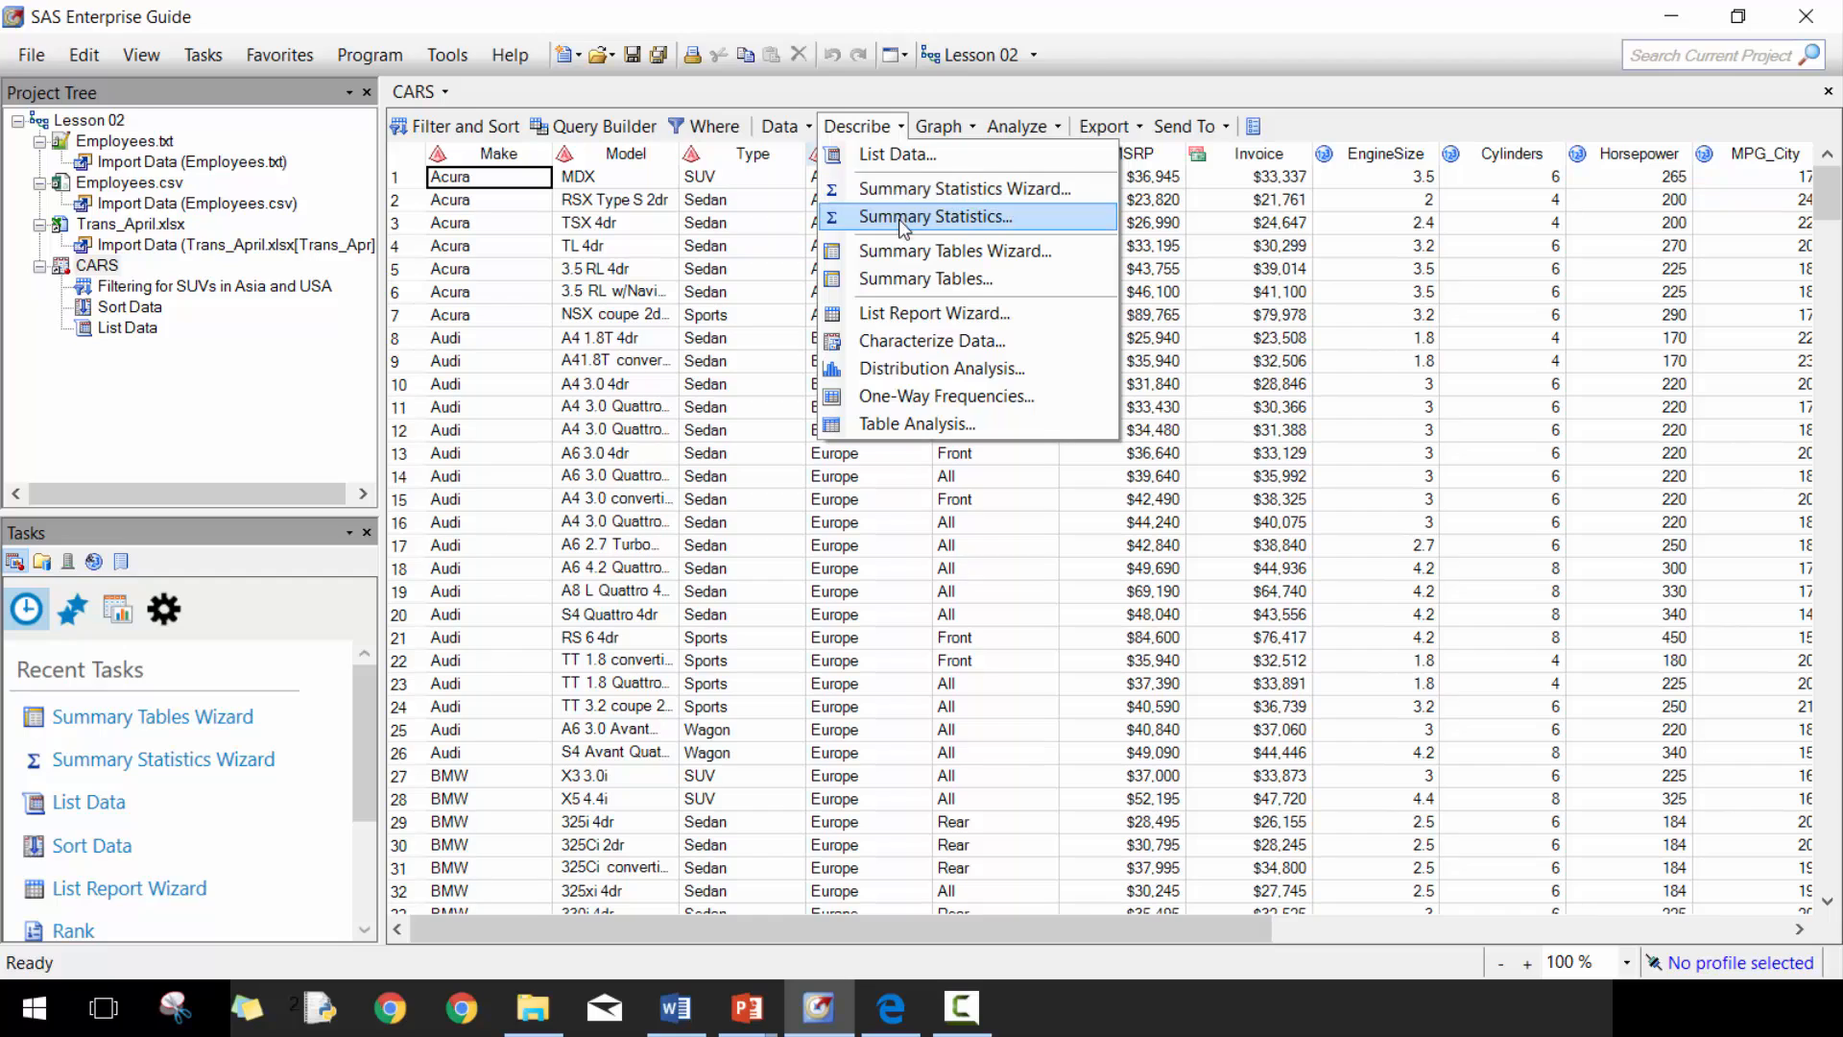
pyautogui.moveTo(962, 188)
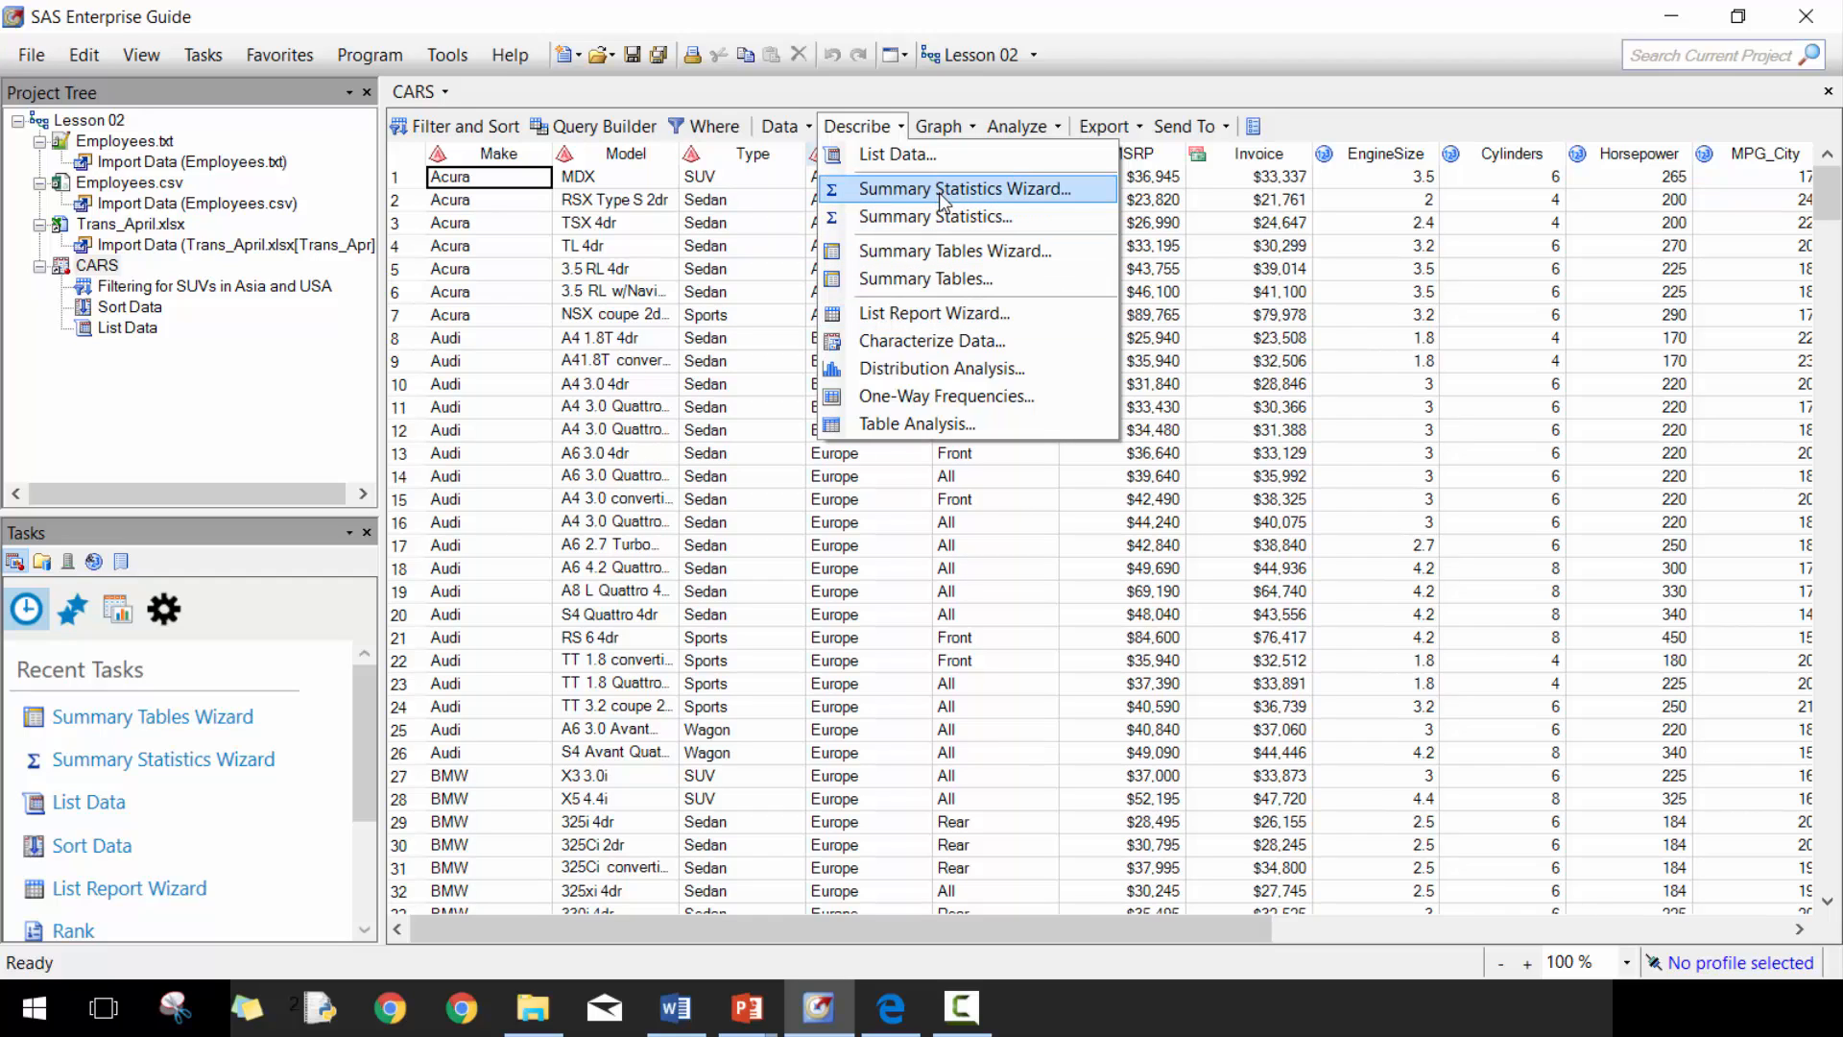
pyautogui.moveTo(953, 176)
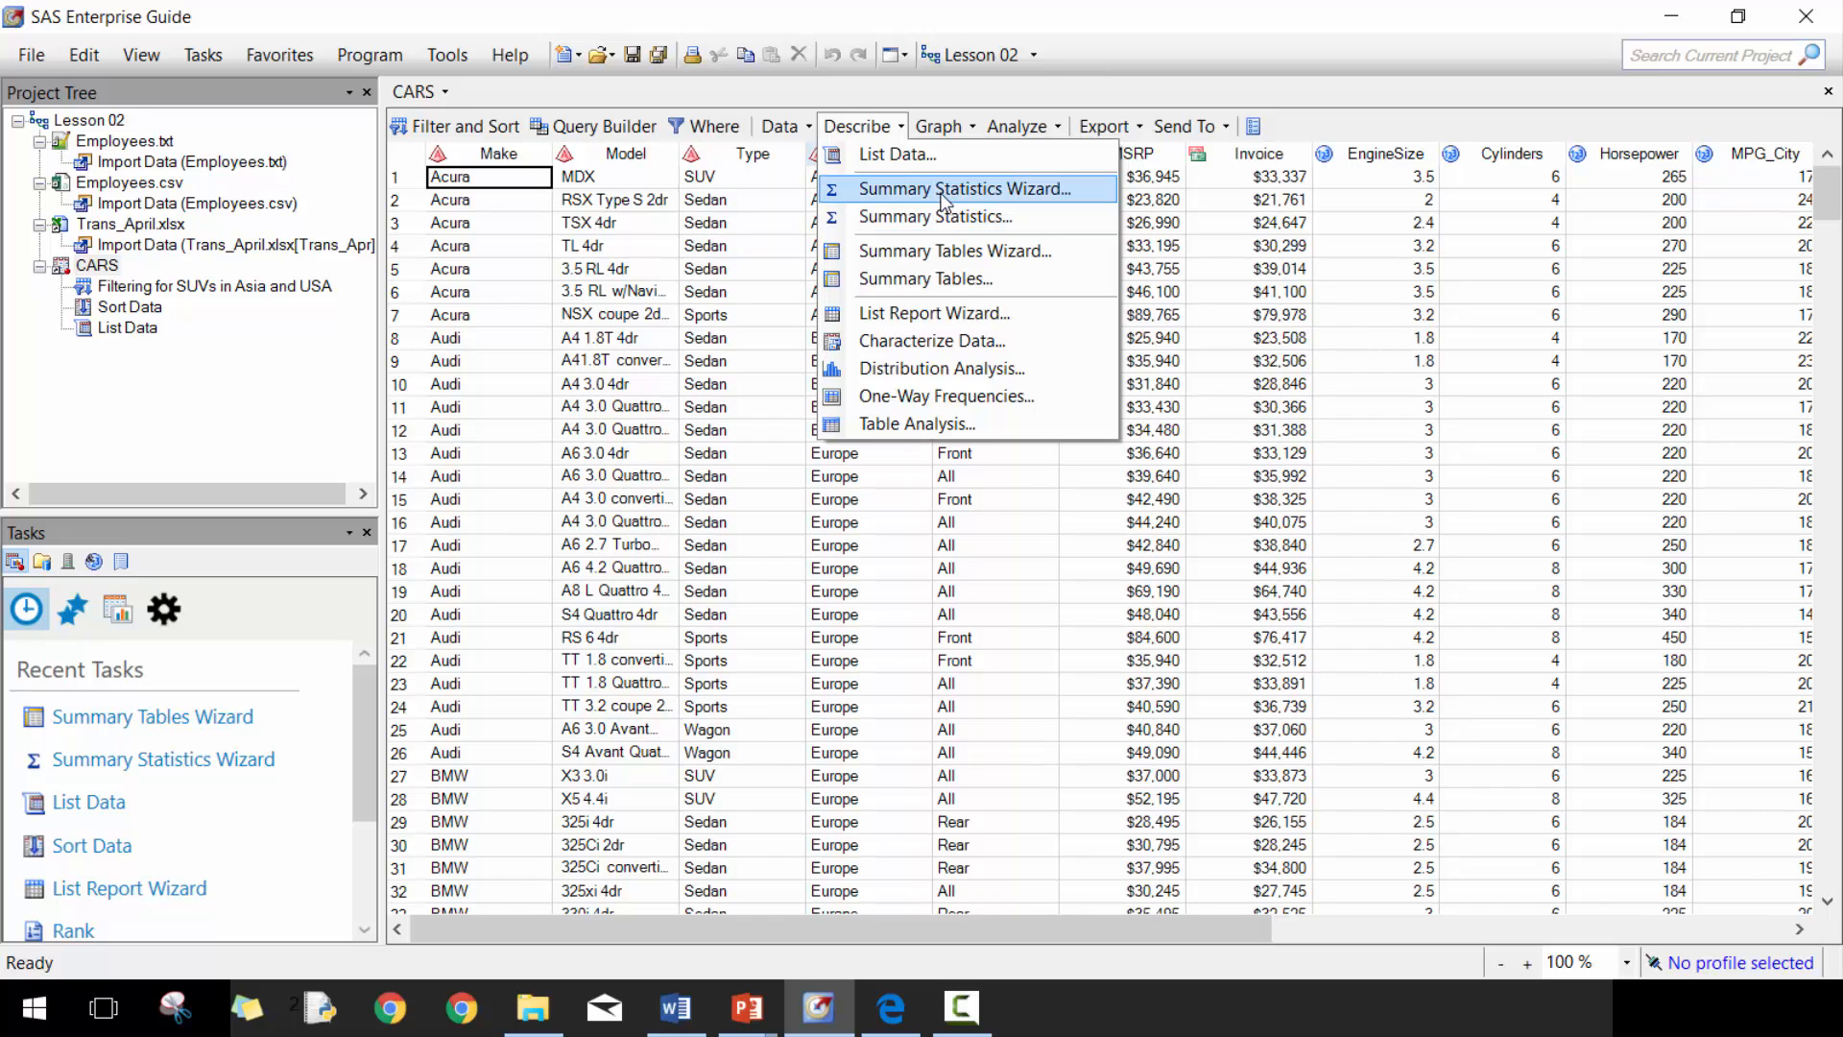
pyautogui.moveTo(935, 217)
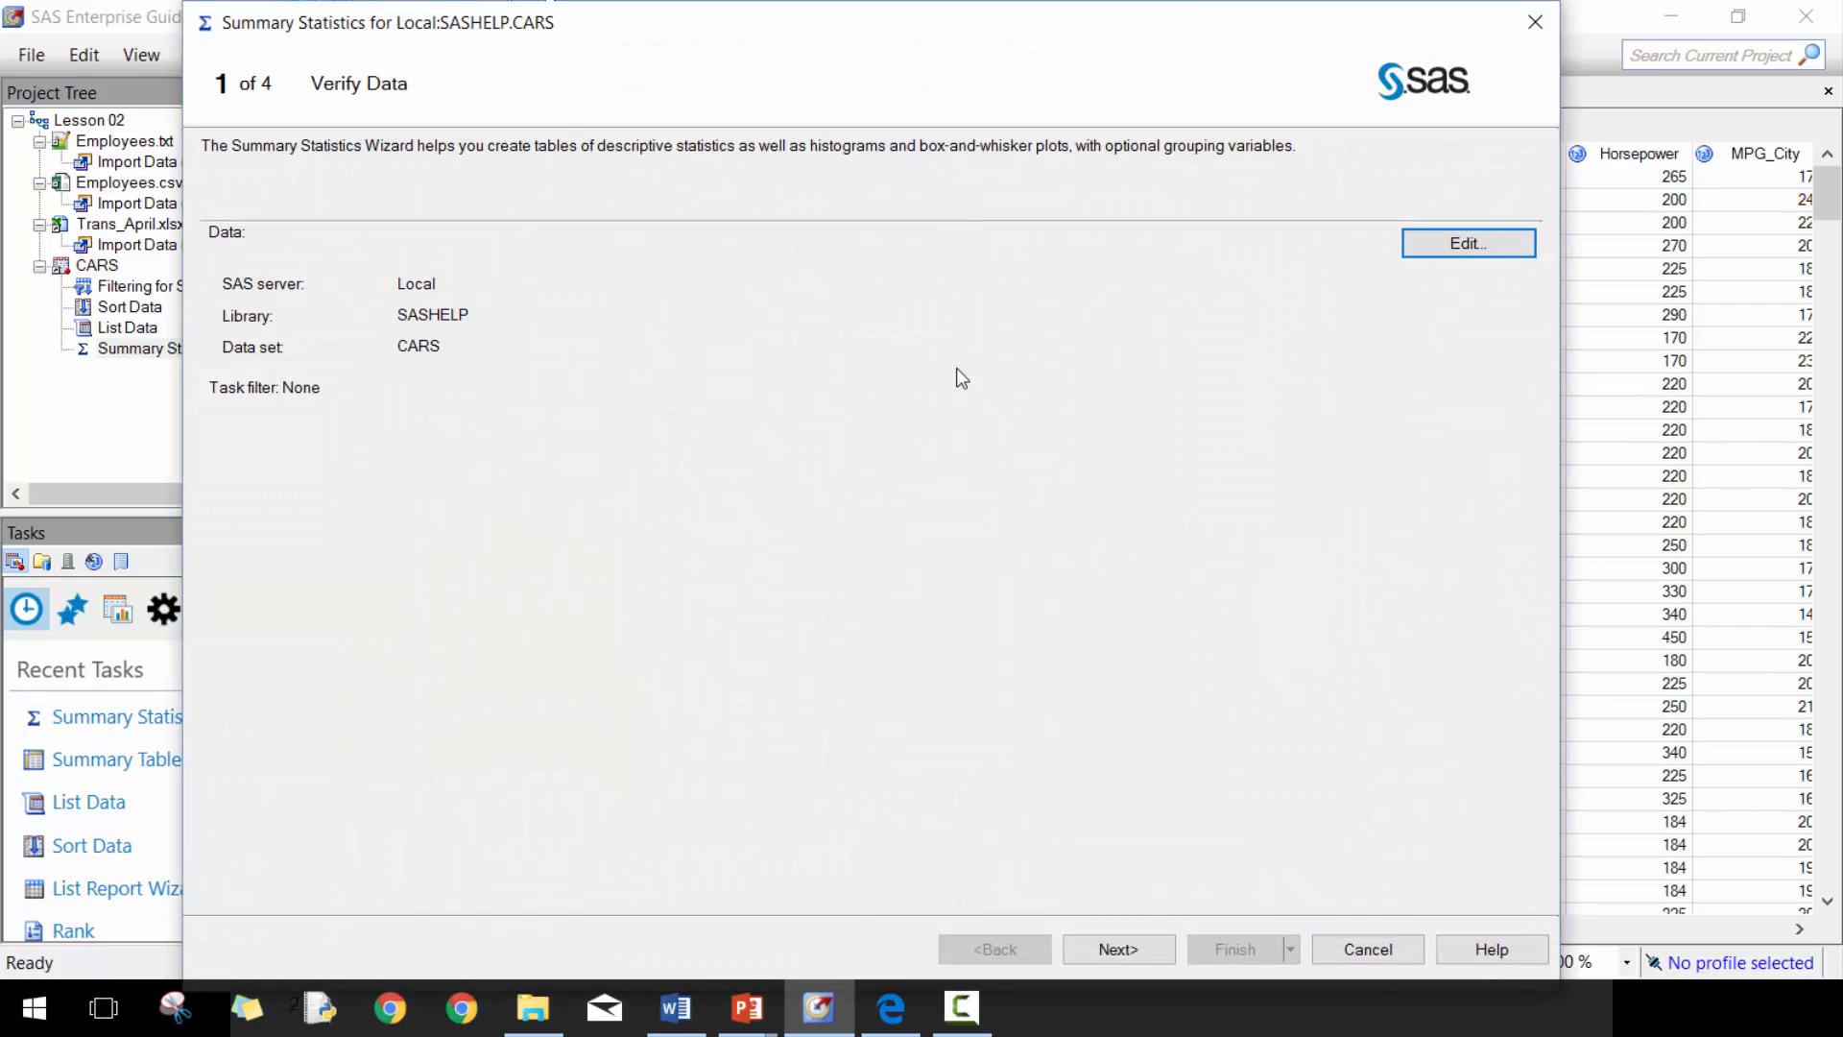
pyautogui.moveTo(1117, 949)
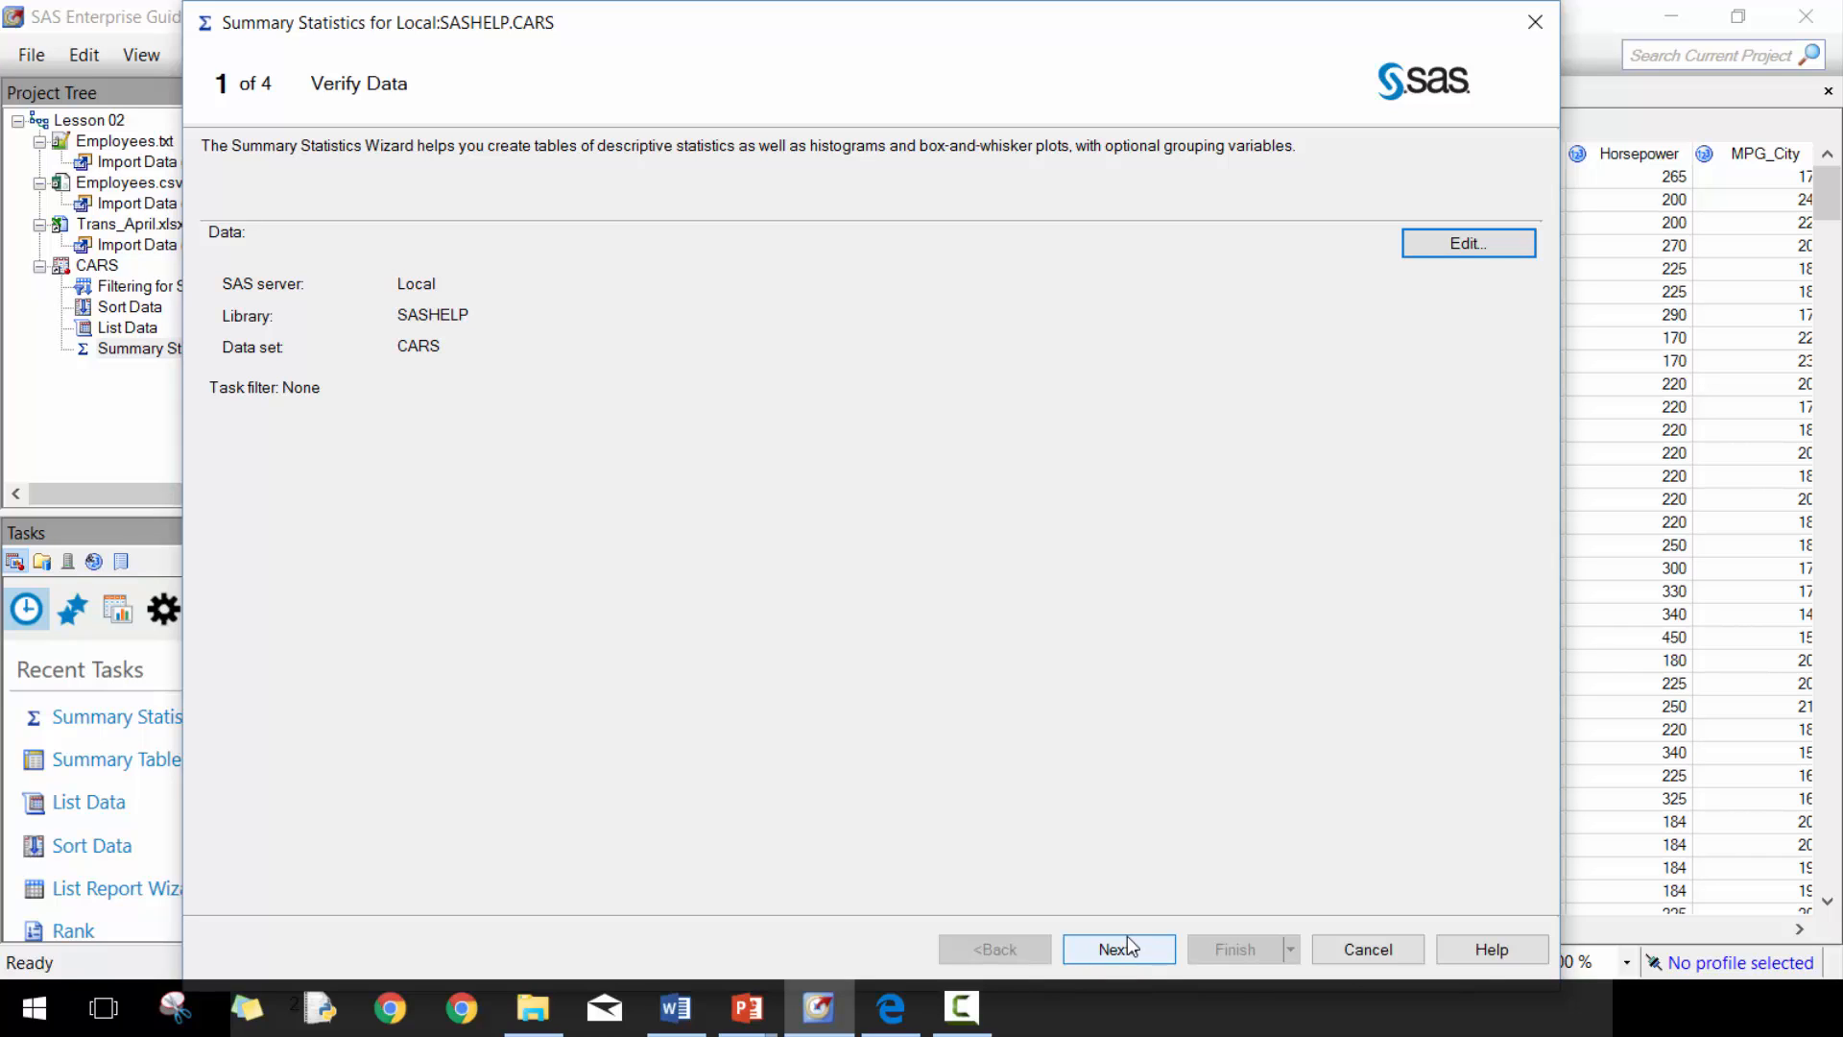
# - Assign Invoice as analysis variable and Type as classification variable, then continue
pyautogui.click(1117, 949)
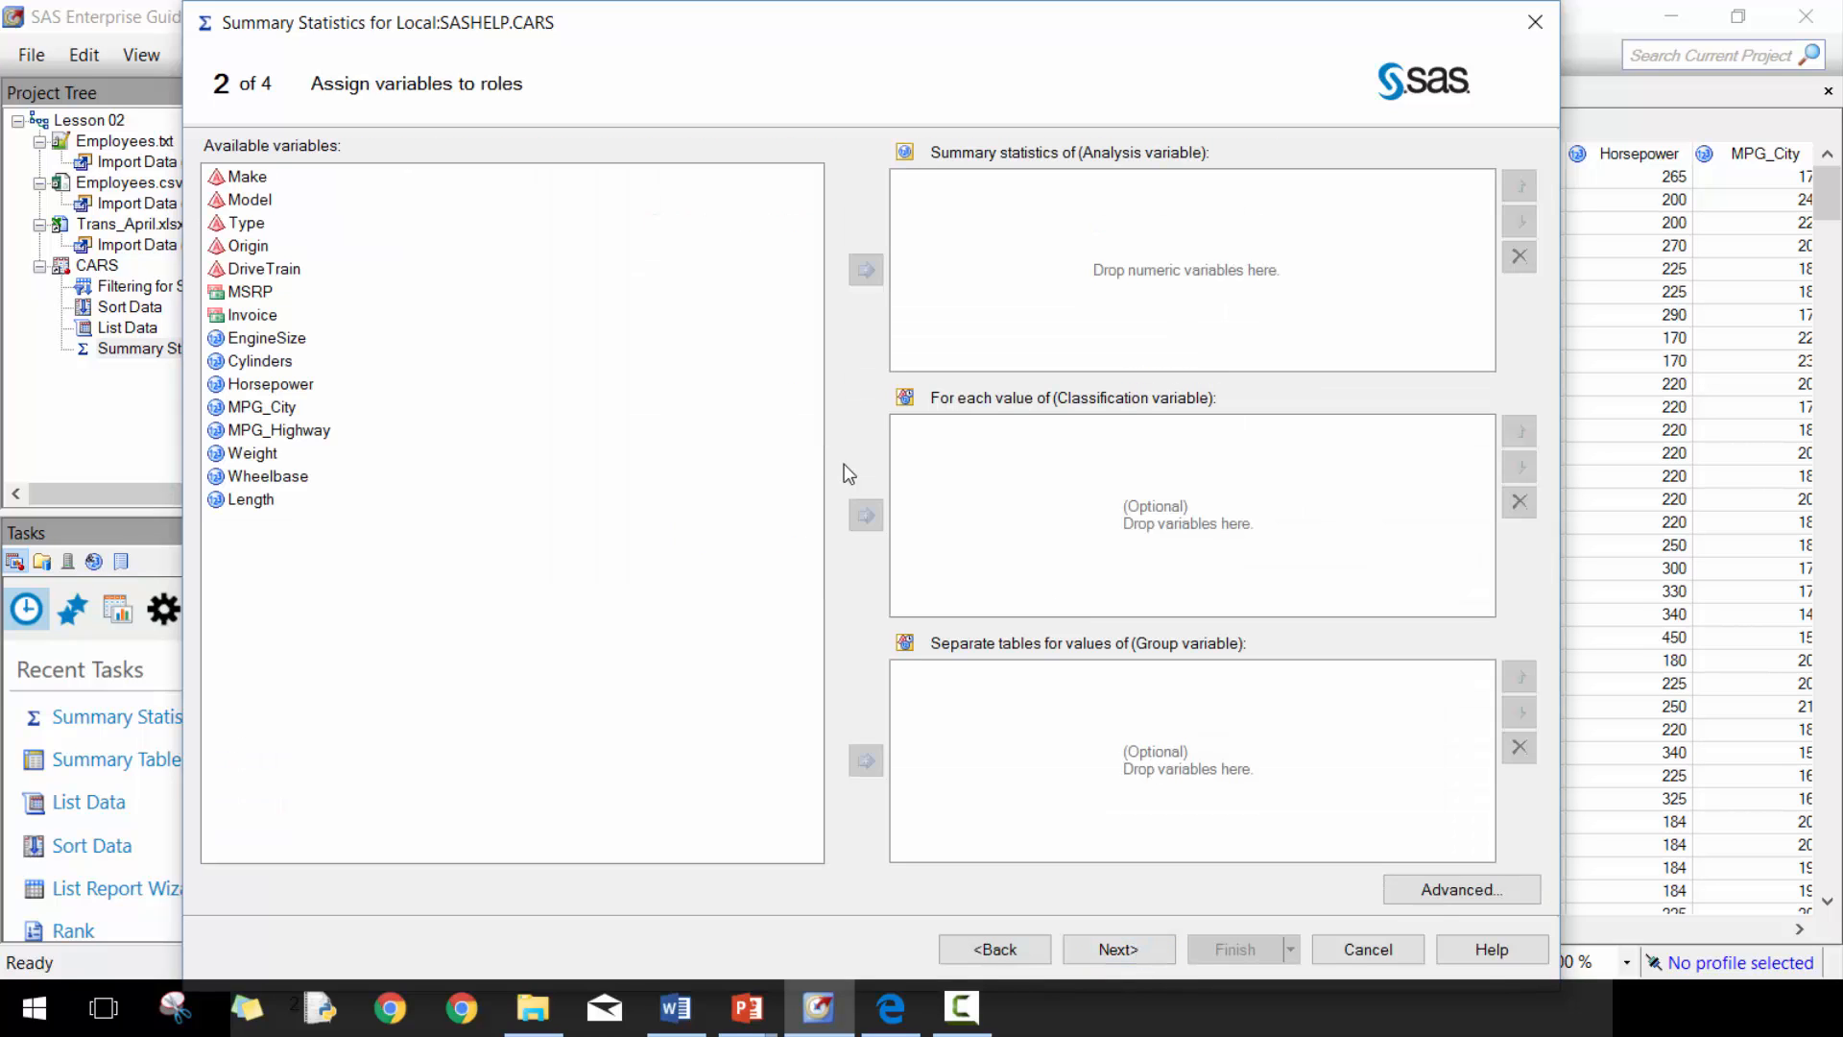
pyautogui.moveTo(947, 332)
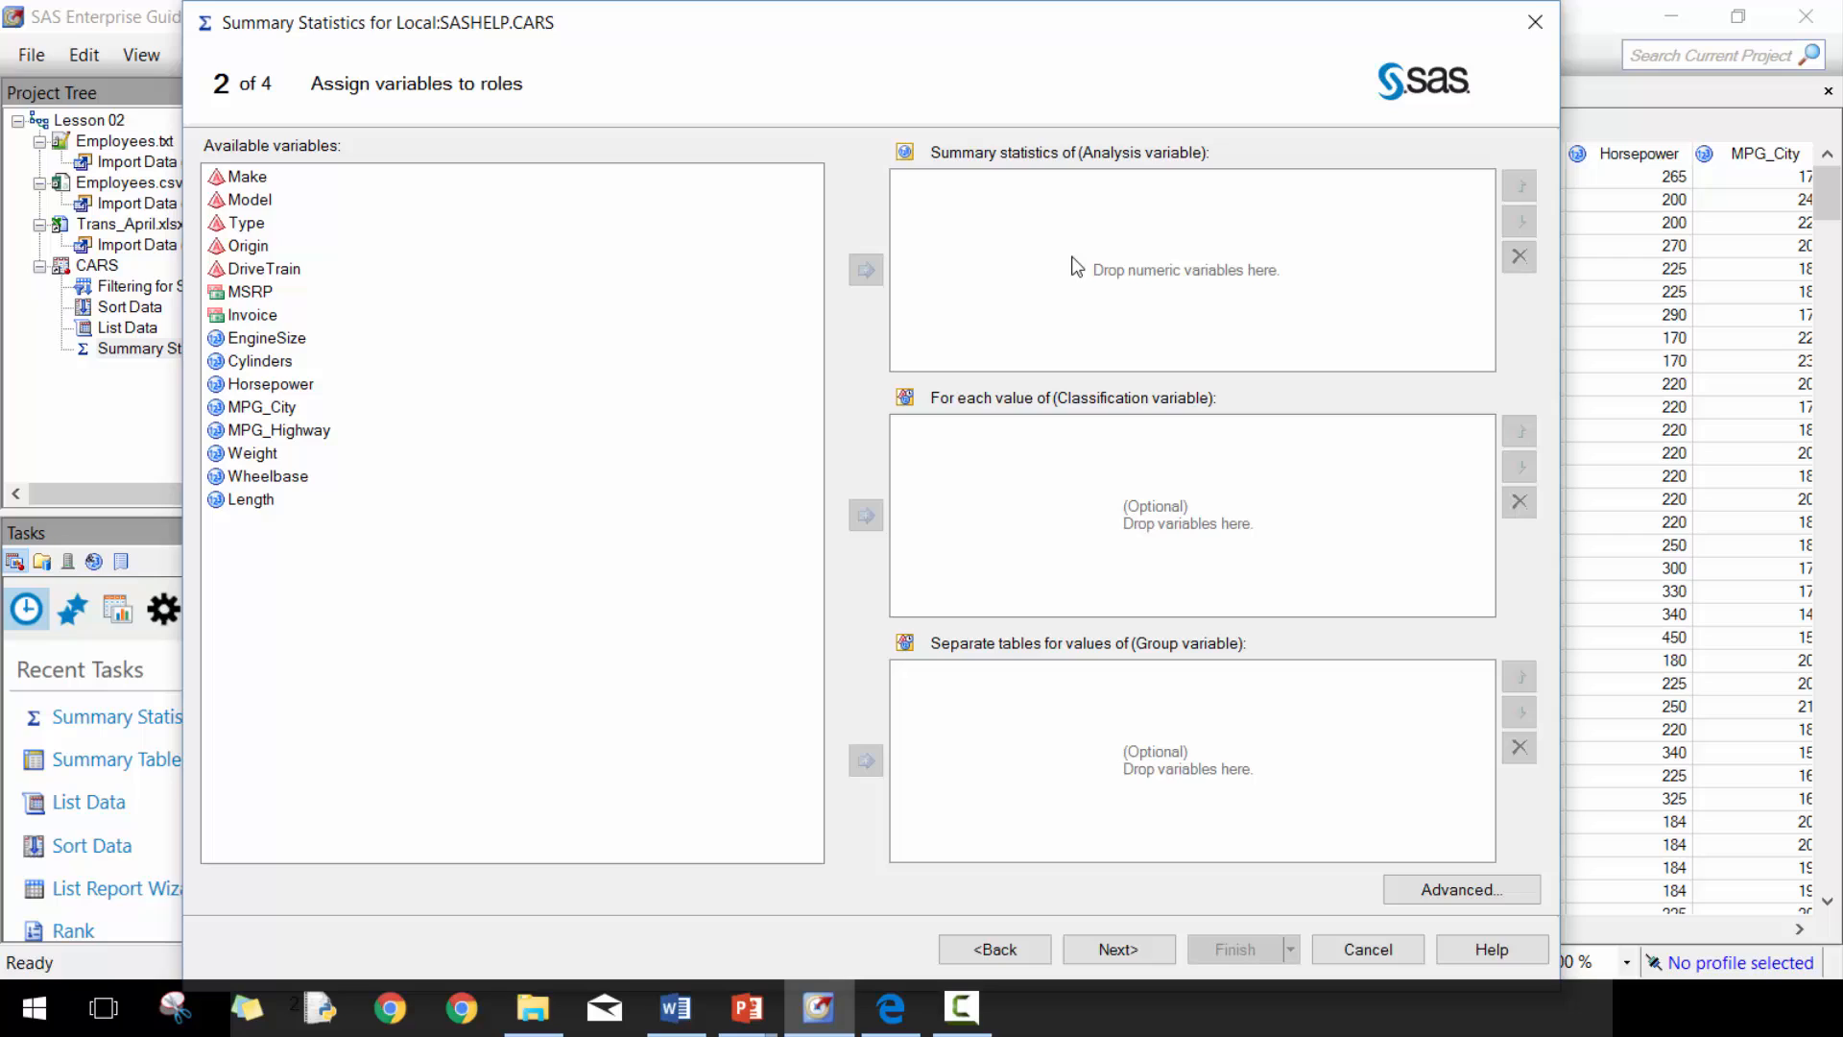
pyautogui.moveTo(1227, 234)
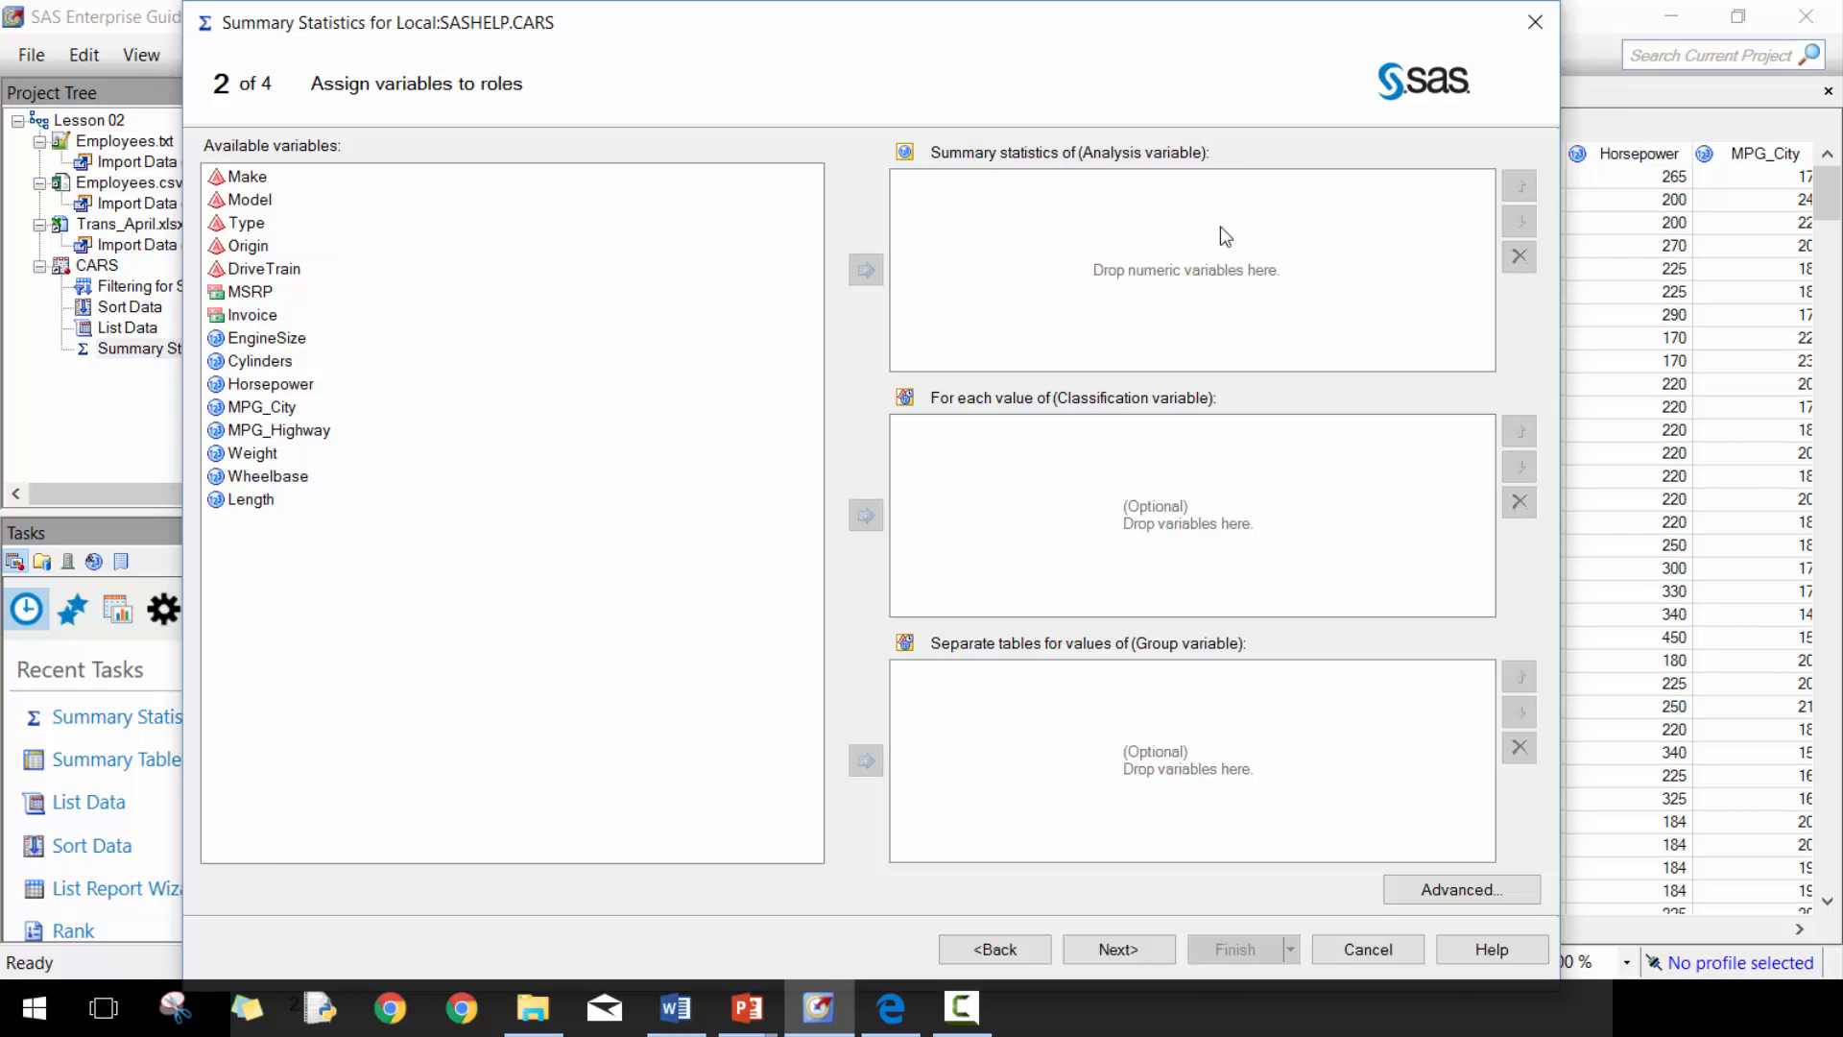
pyautogui.moveTo(1102, 311)
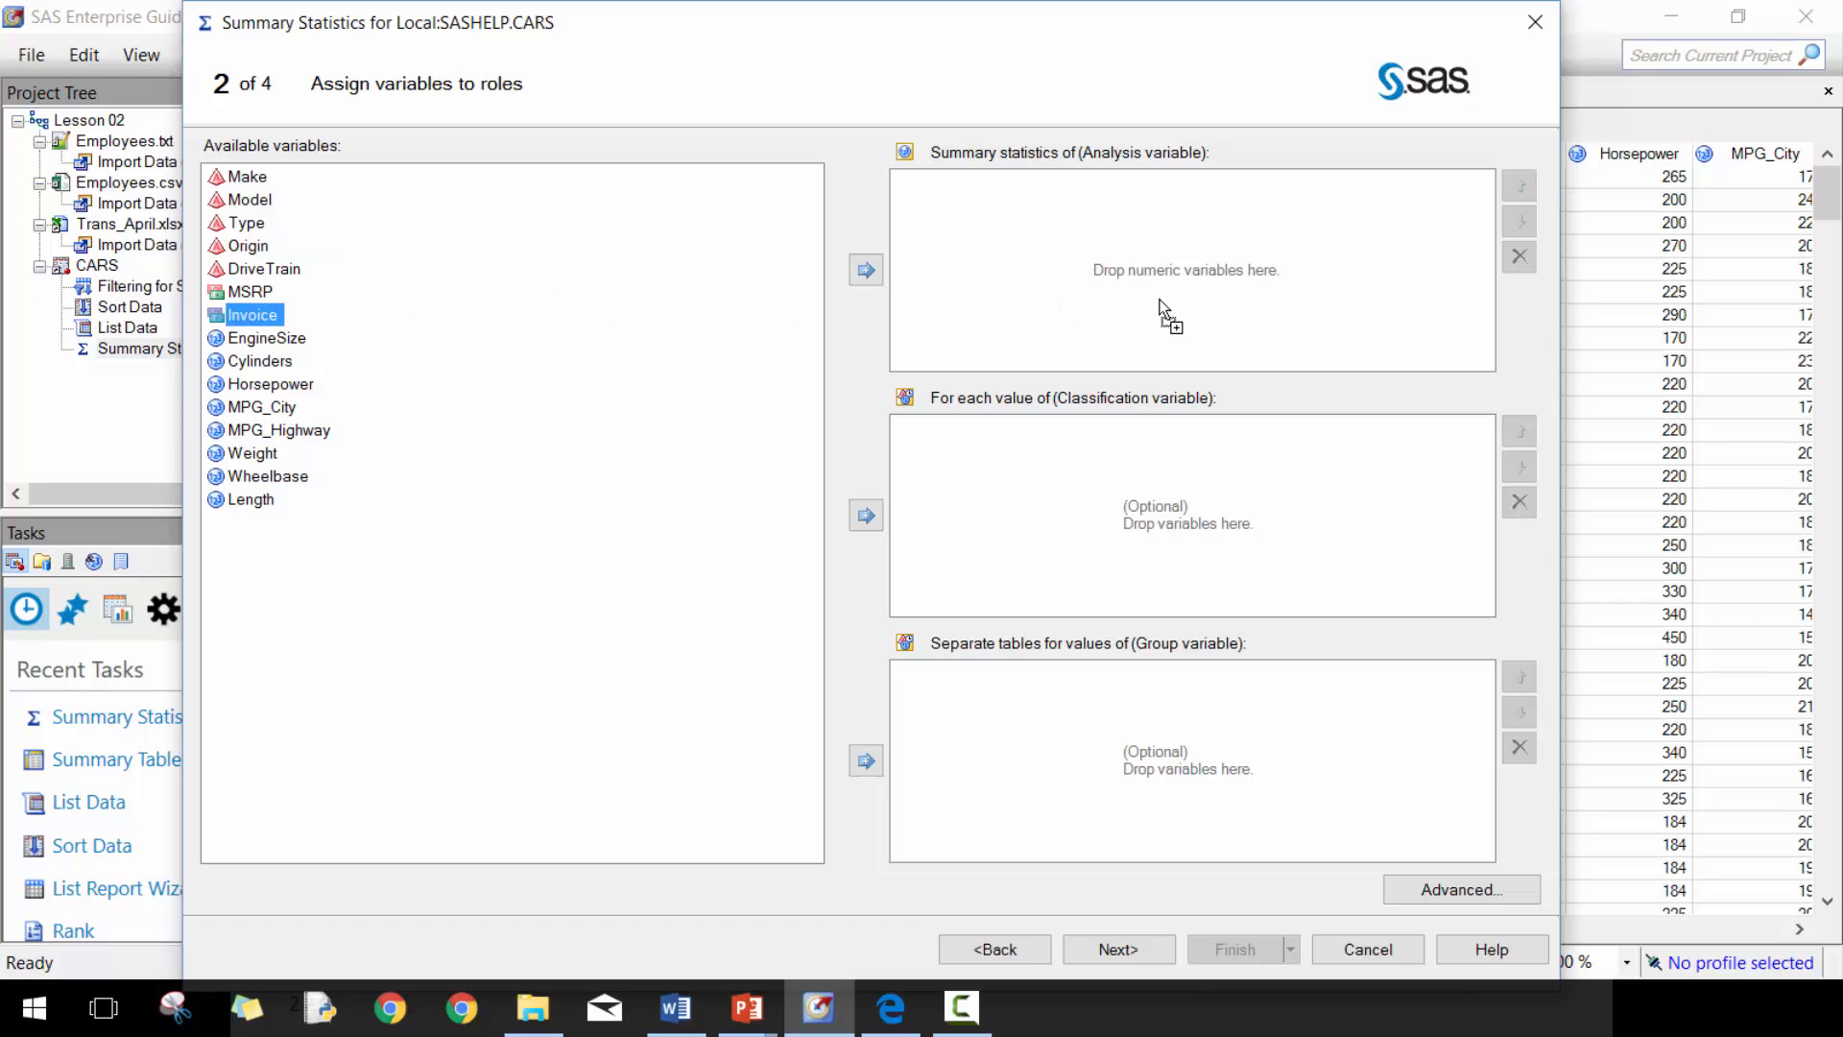
pyautogui.click(866, 269)
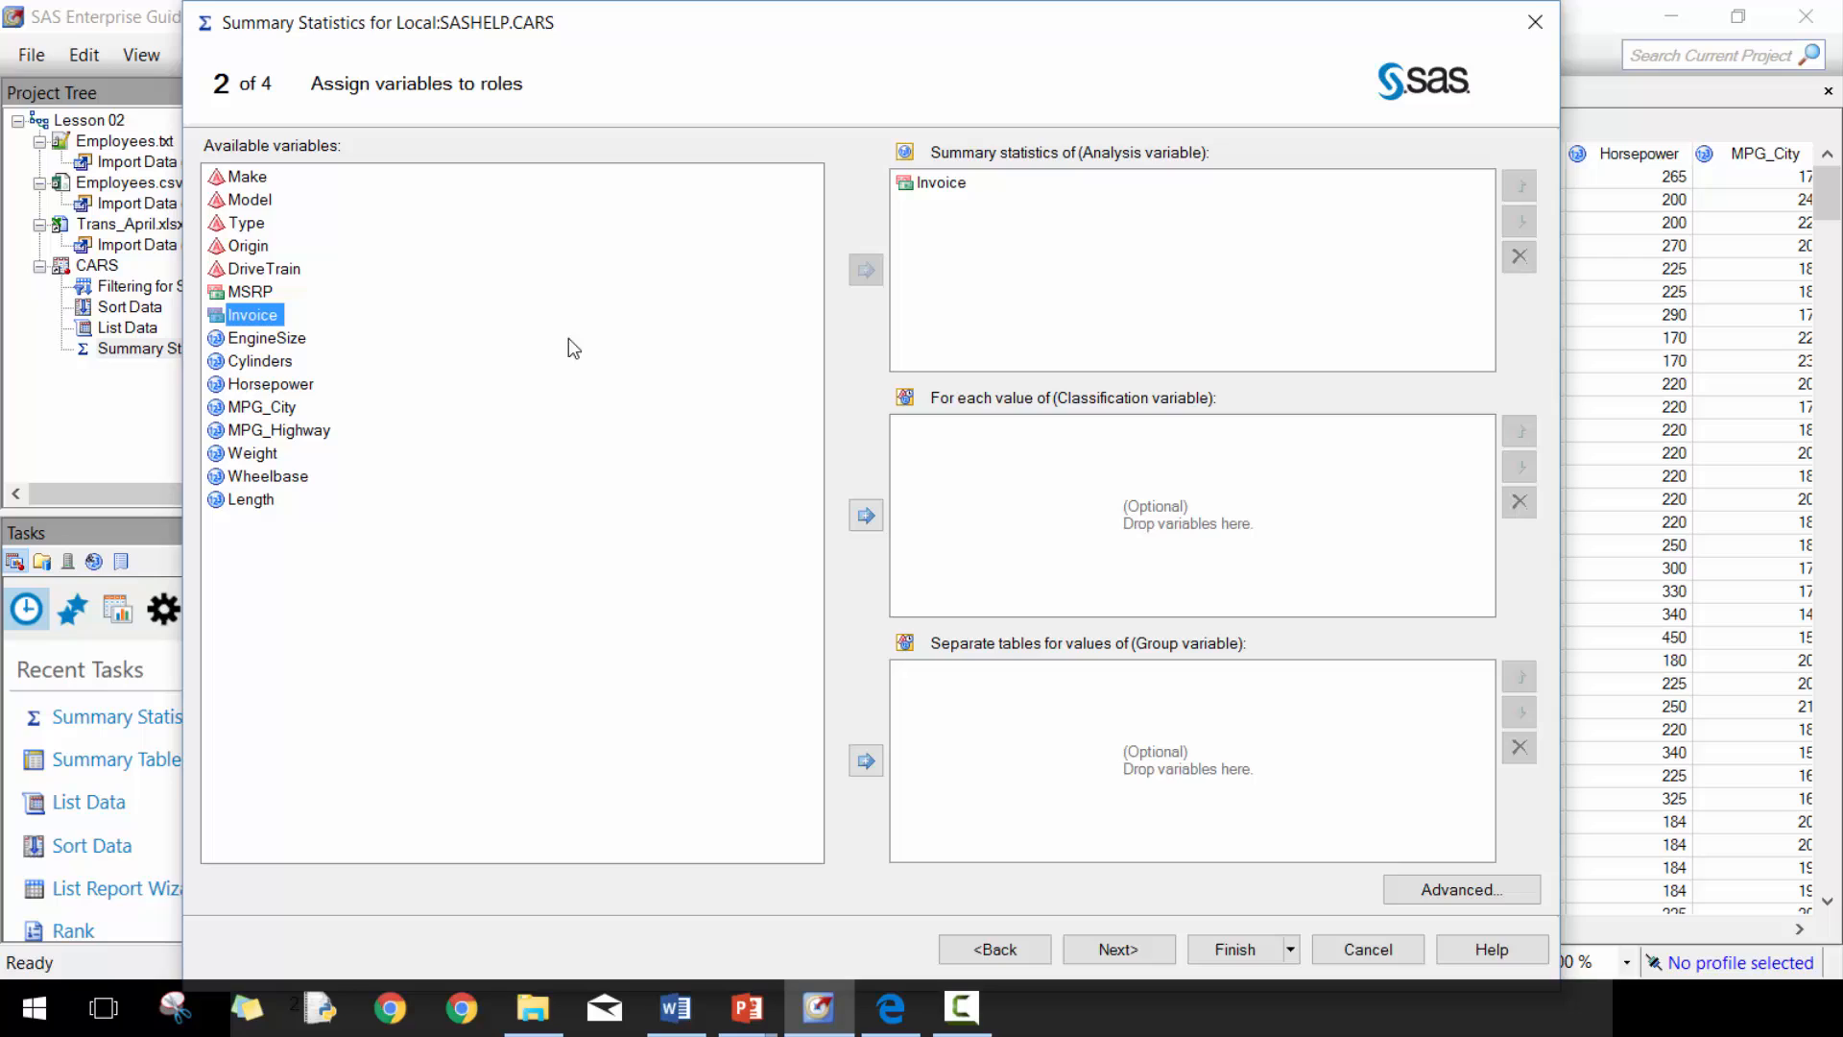
pyautogui.moveTo(1081, 423)
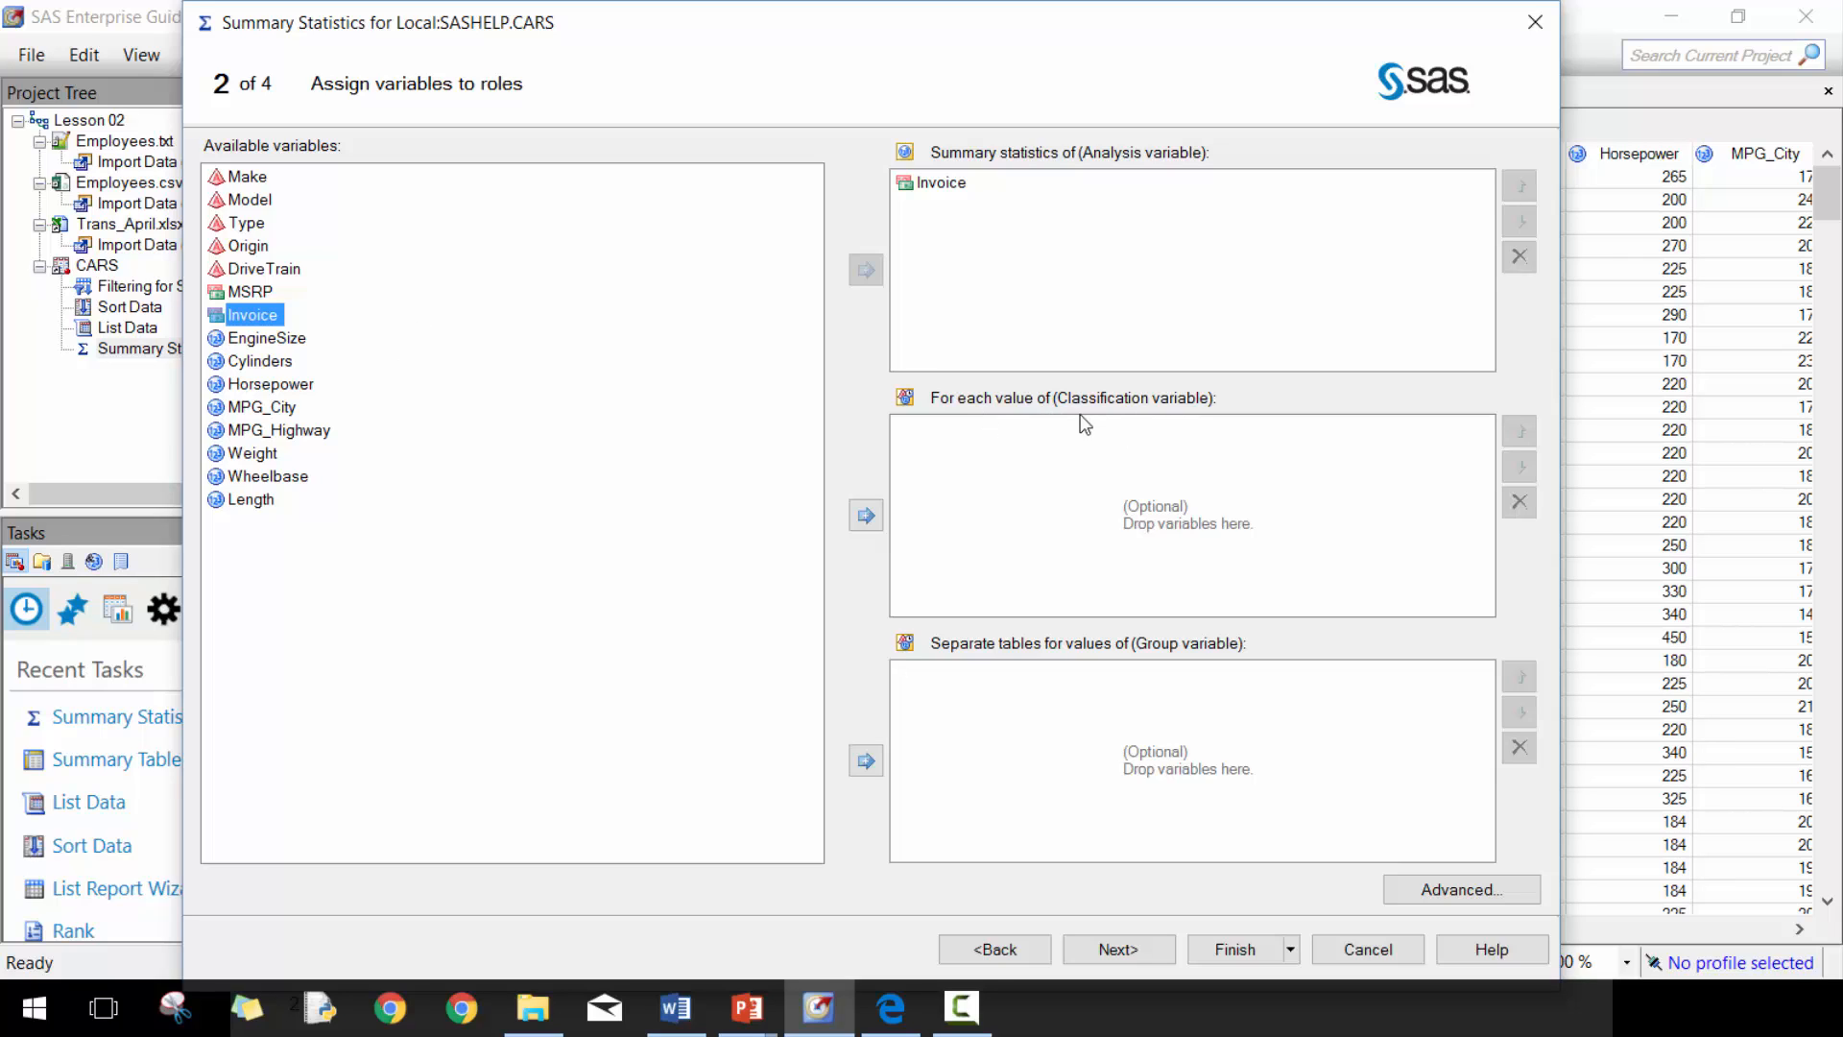
pyautogui.moveTo(1053, 396)
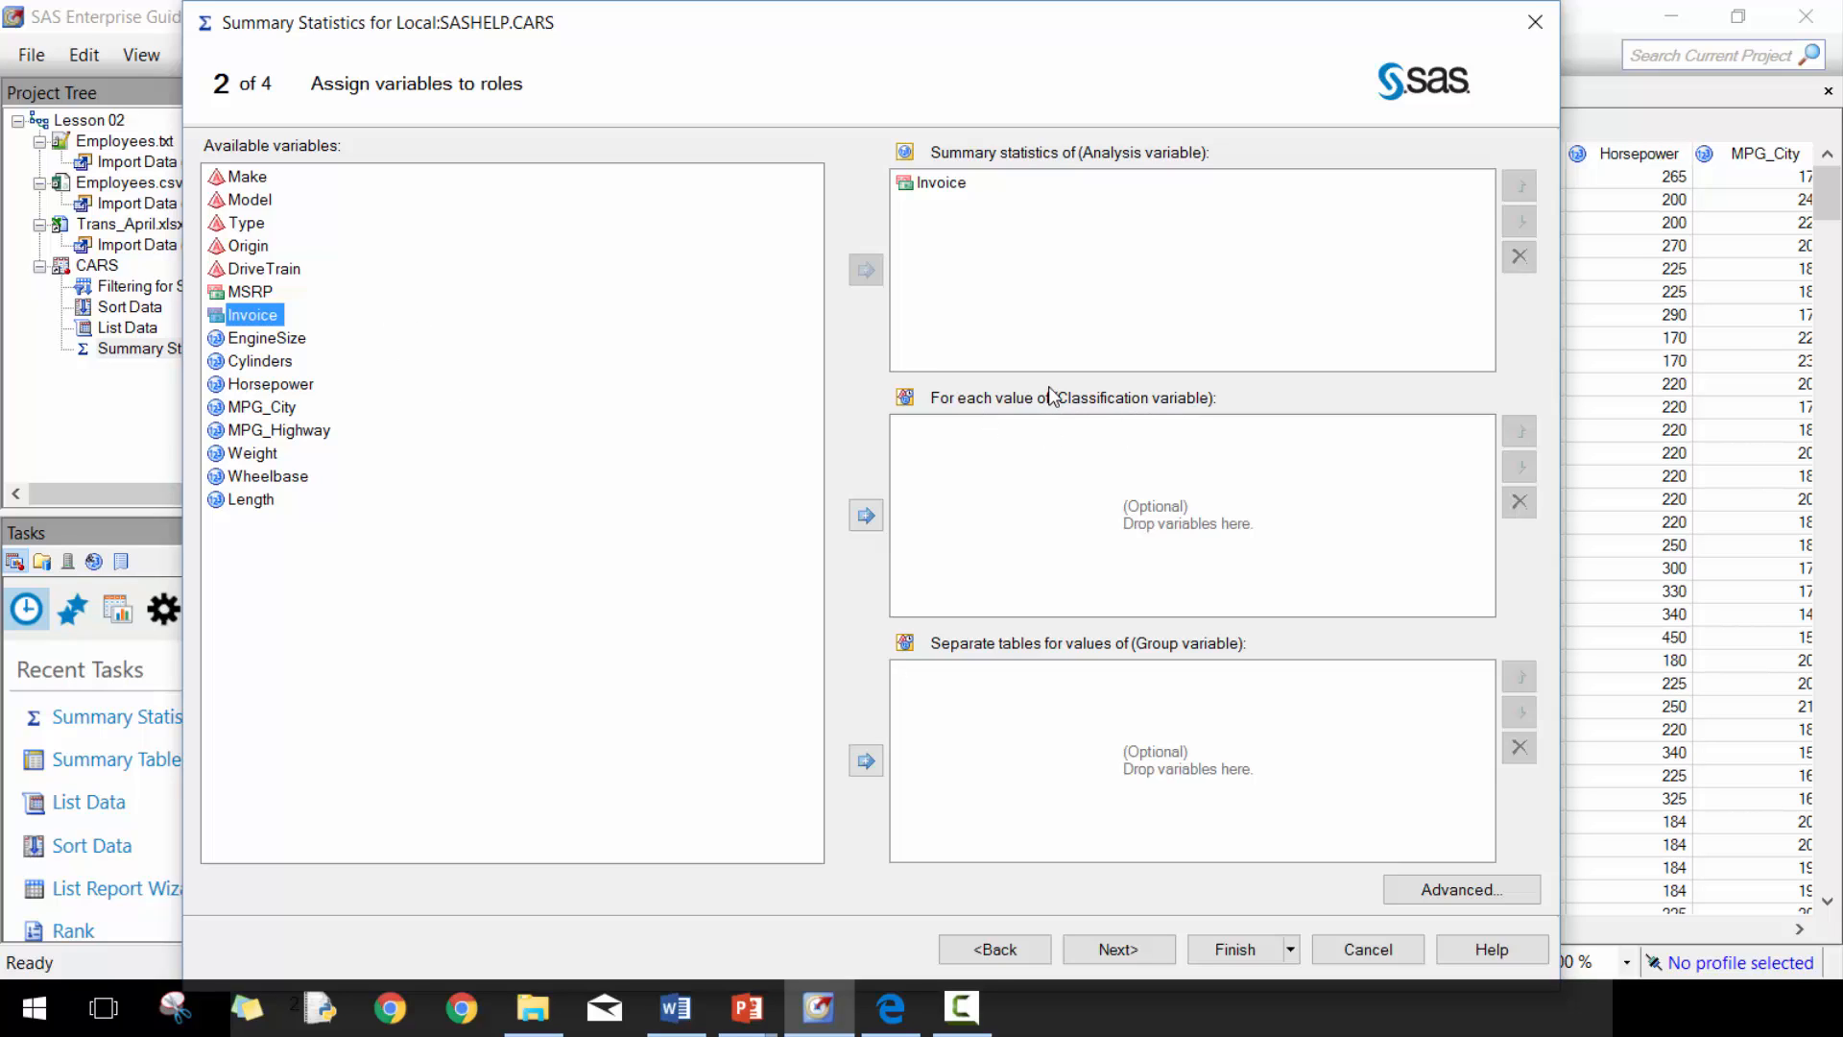
pyautogui.moveTo(1119, 361)
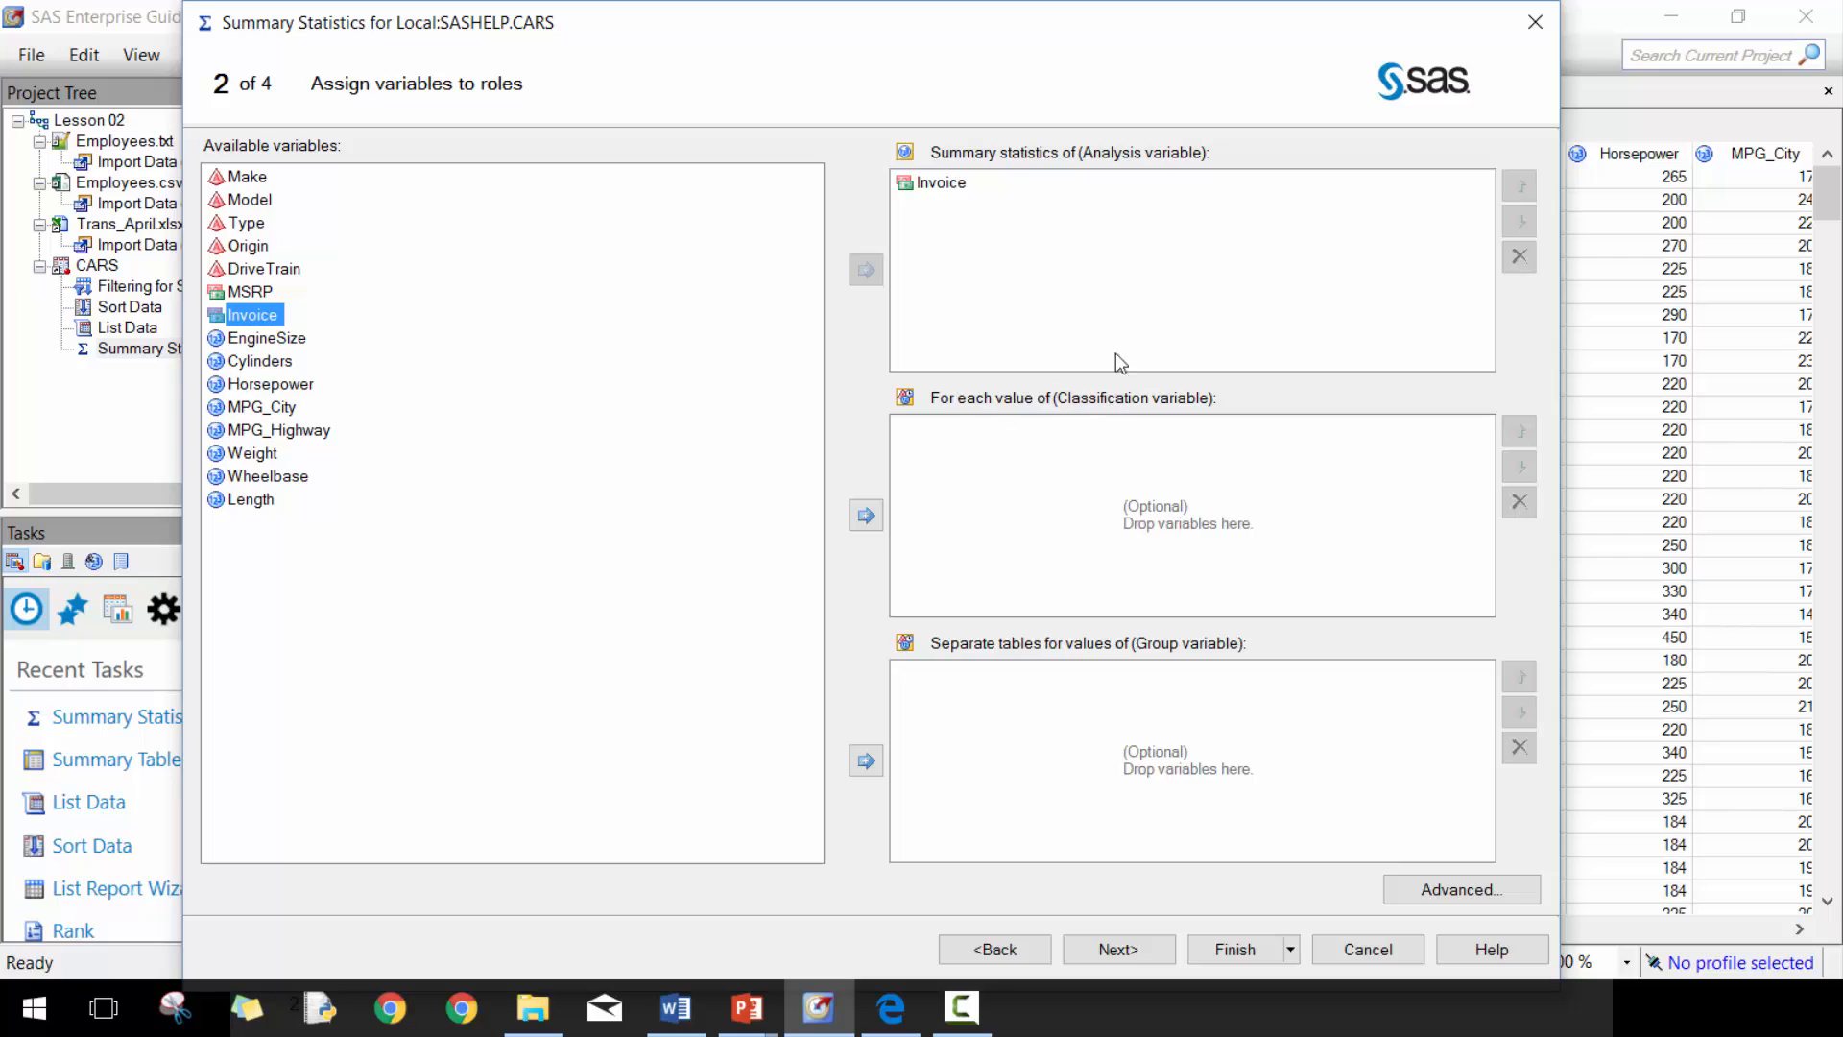
pyautogui.moveTo(300, 215)
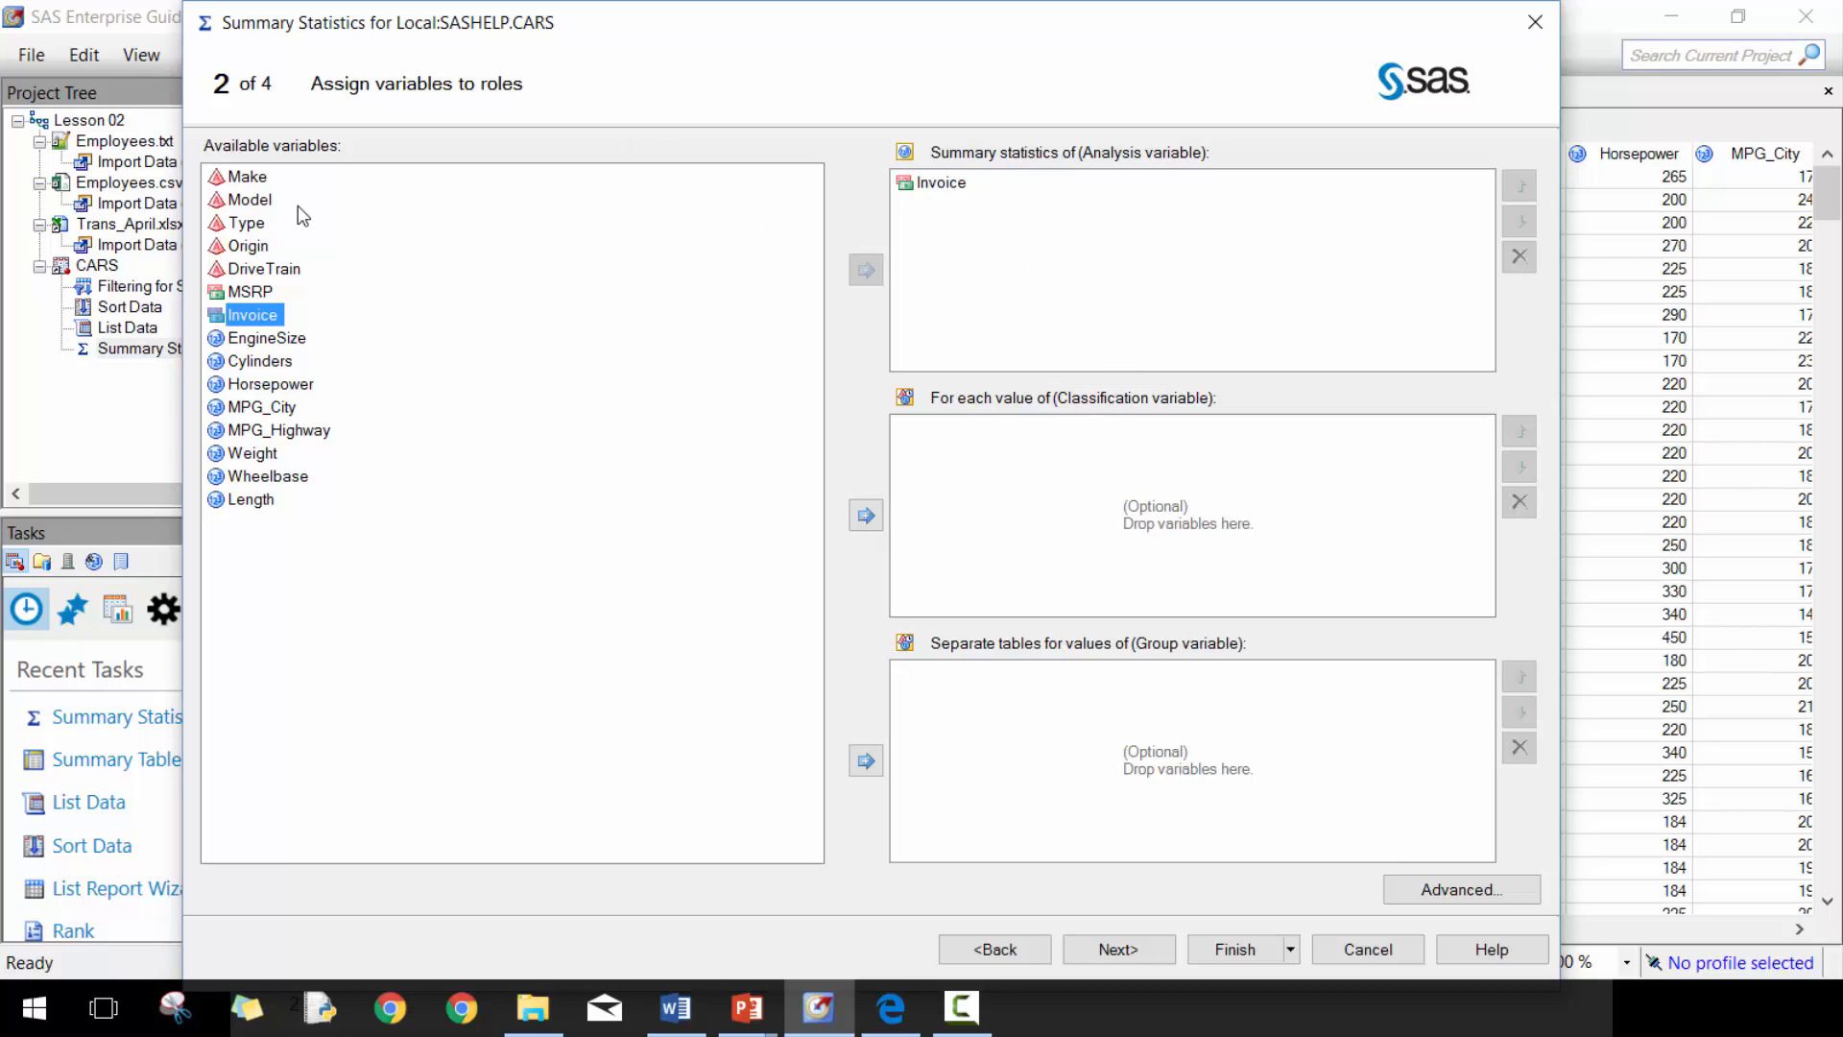
pyautogui.moveTo(247, 223)
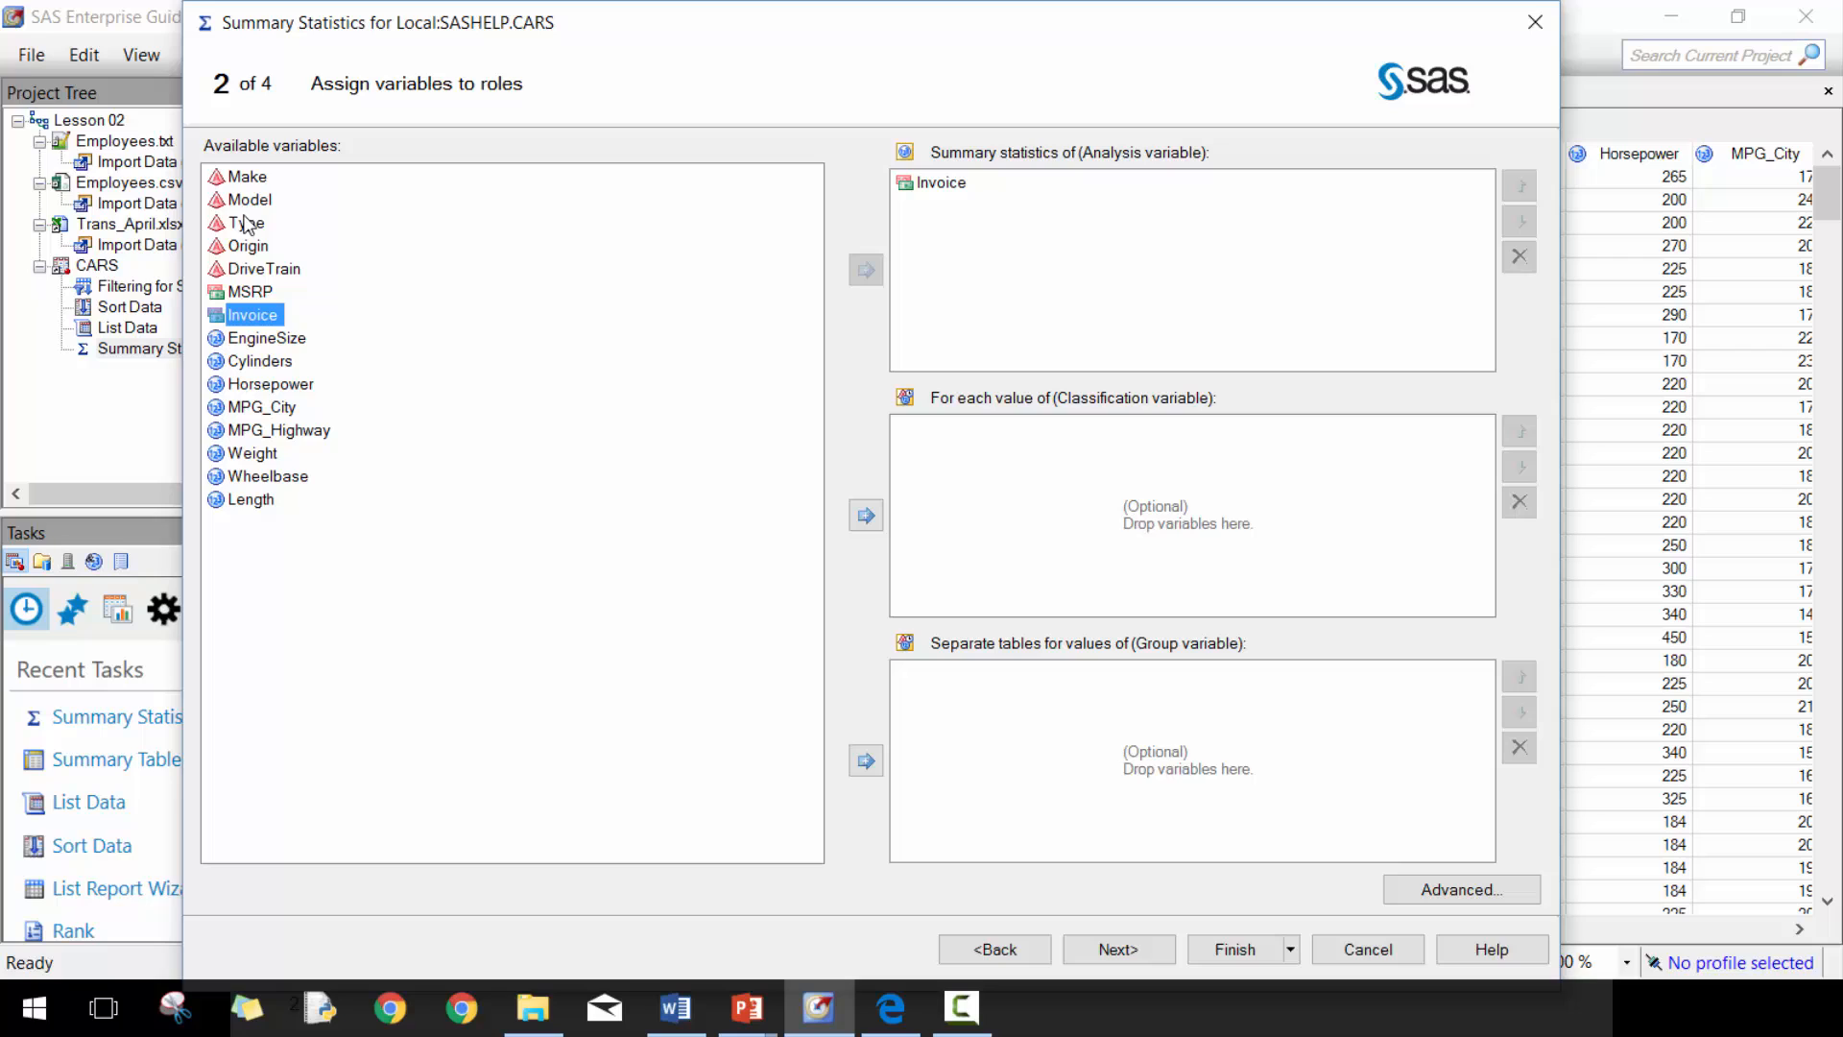
pyautogui.moveTo(248, 223)
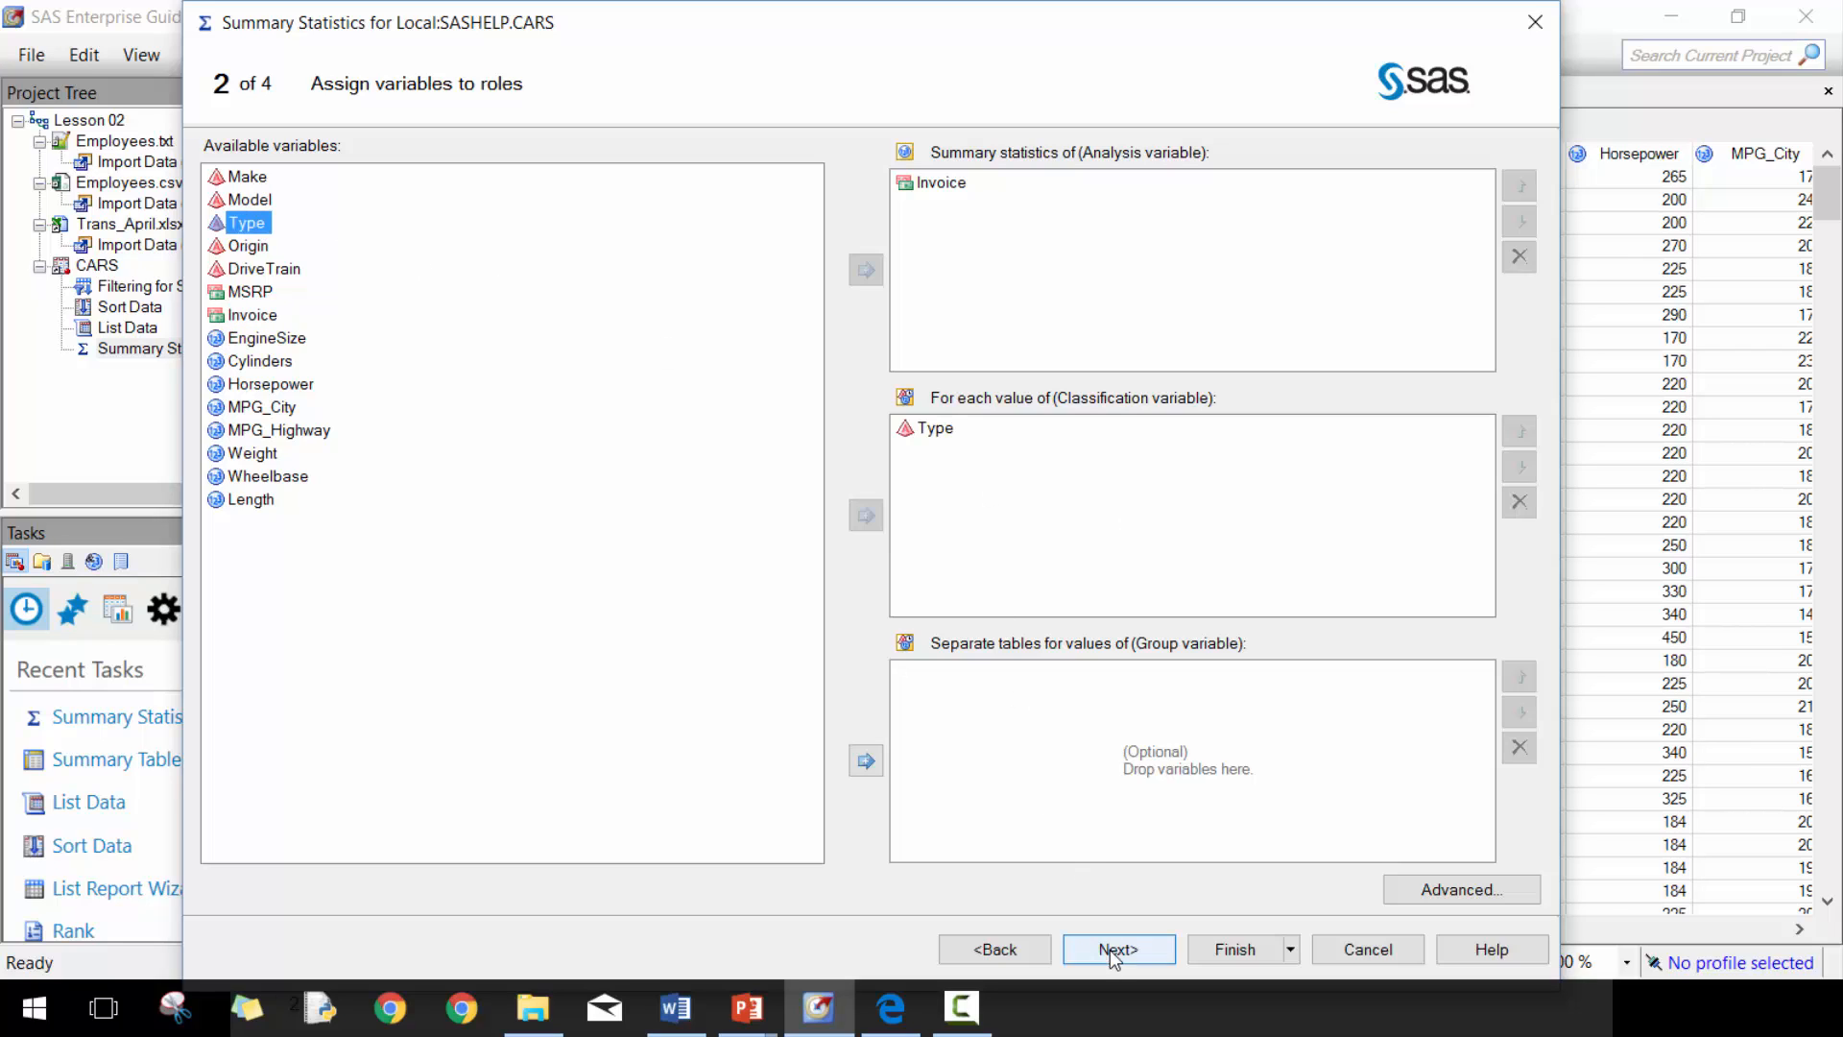
pyautogui.click(1117, 949)
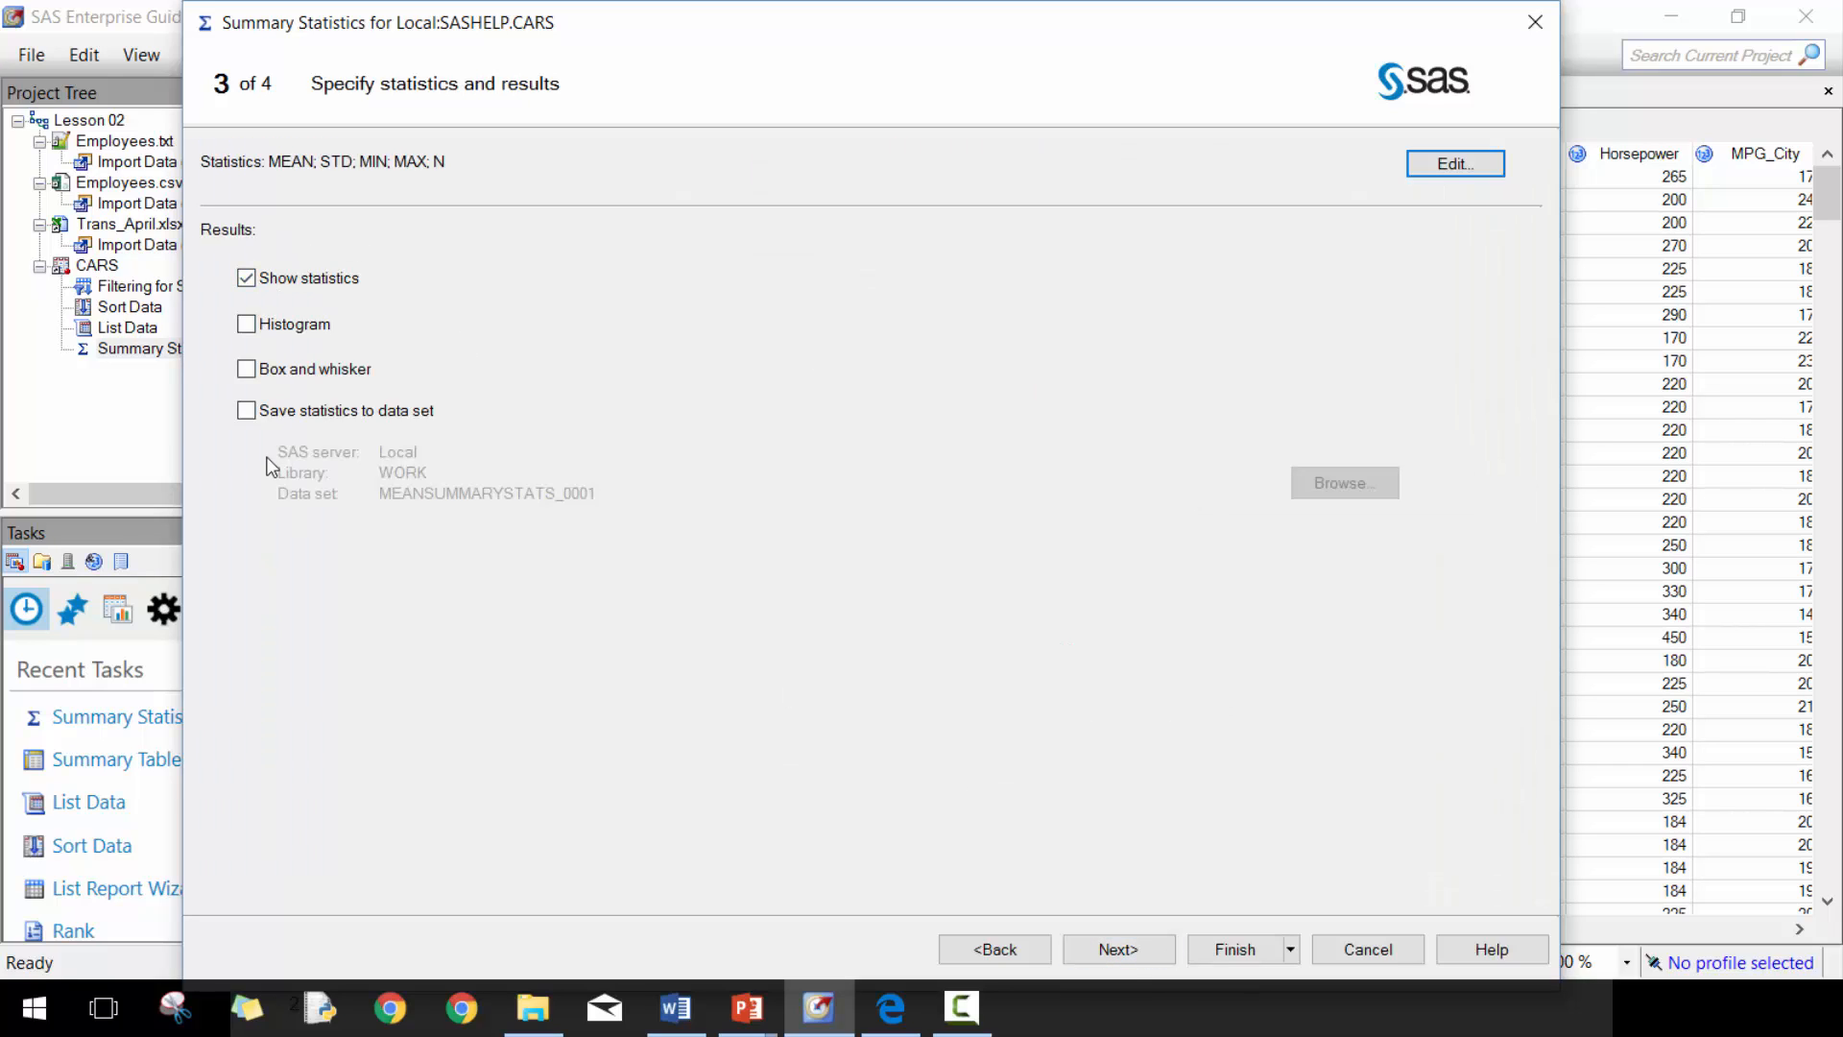
# - Save the statistics to a WORK data set named Statistics for Vehicle Type
pyautogui.click(245, 409)
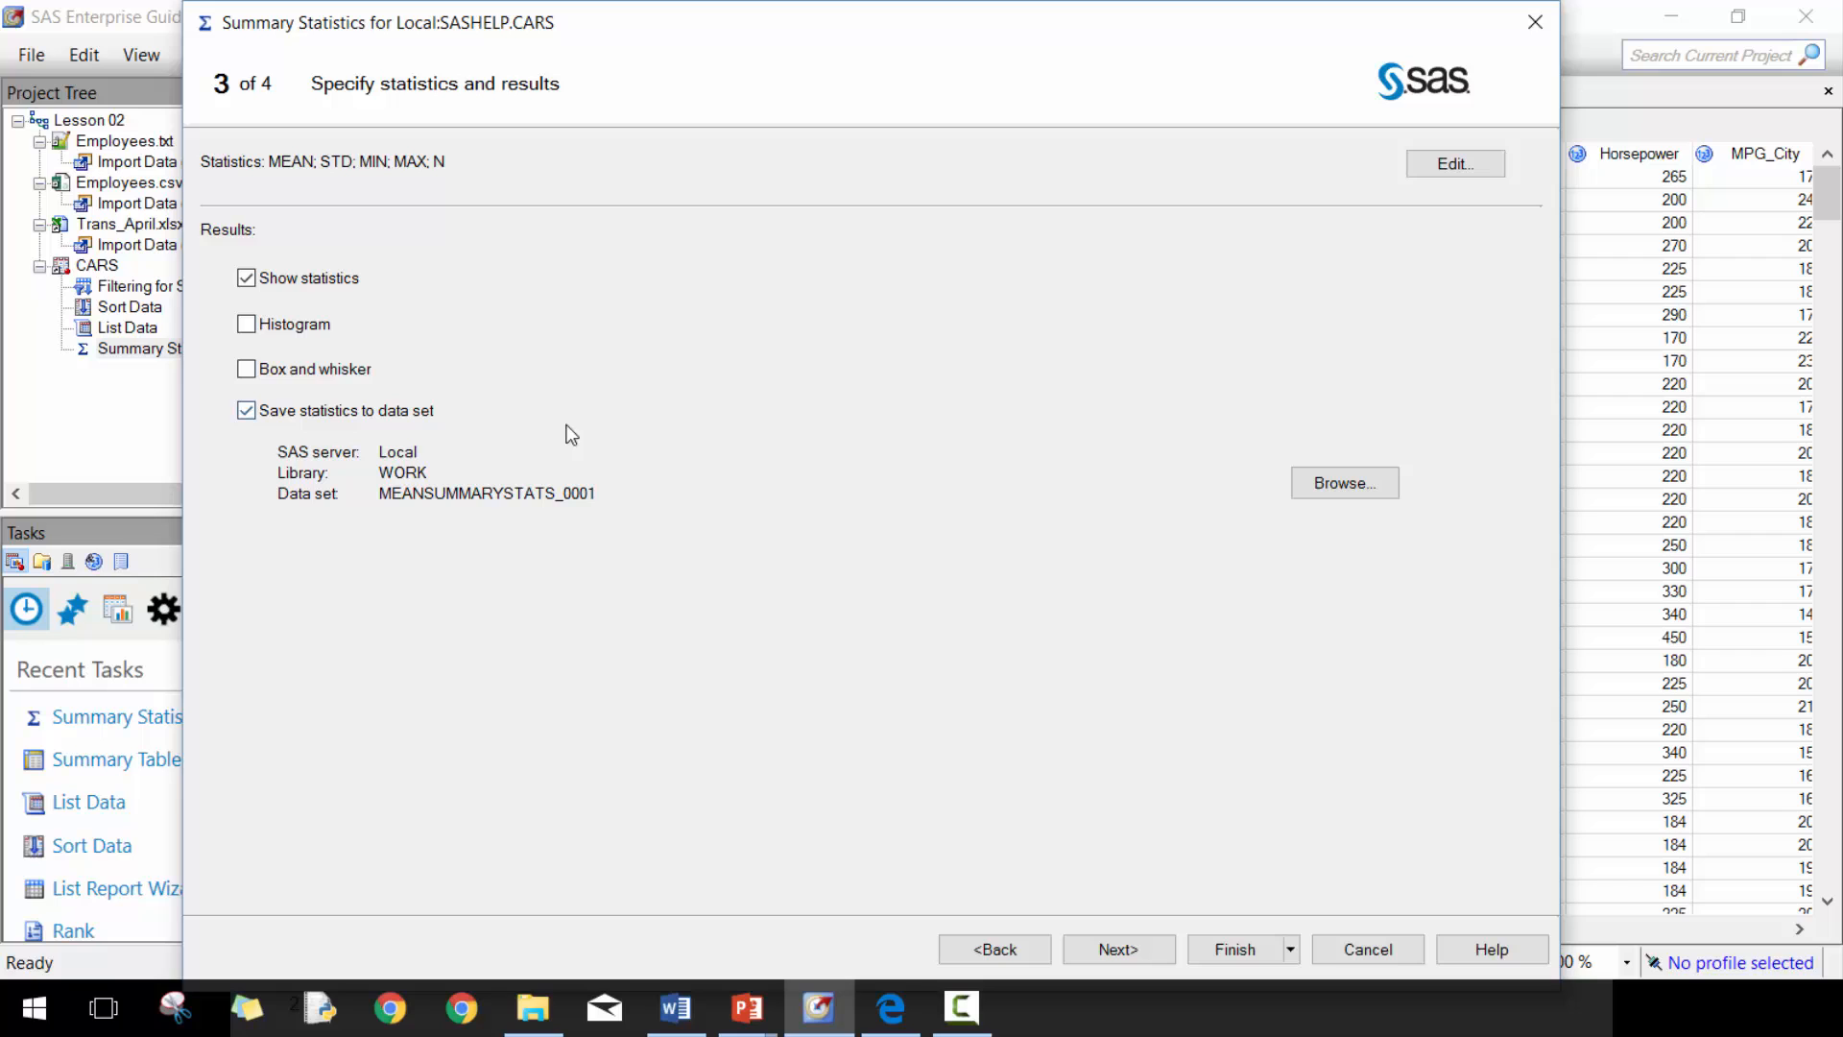
pyautogui.click(1344, 482)
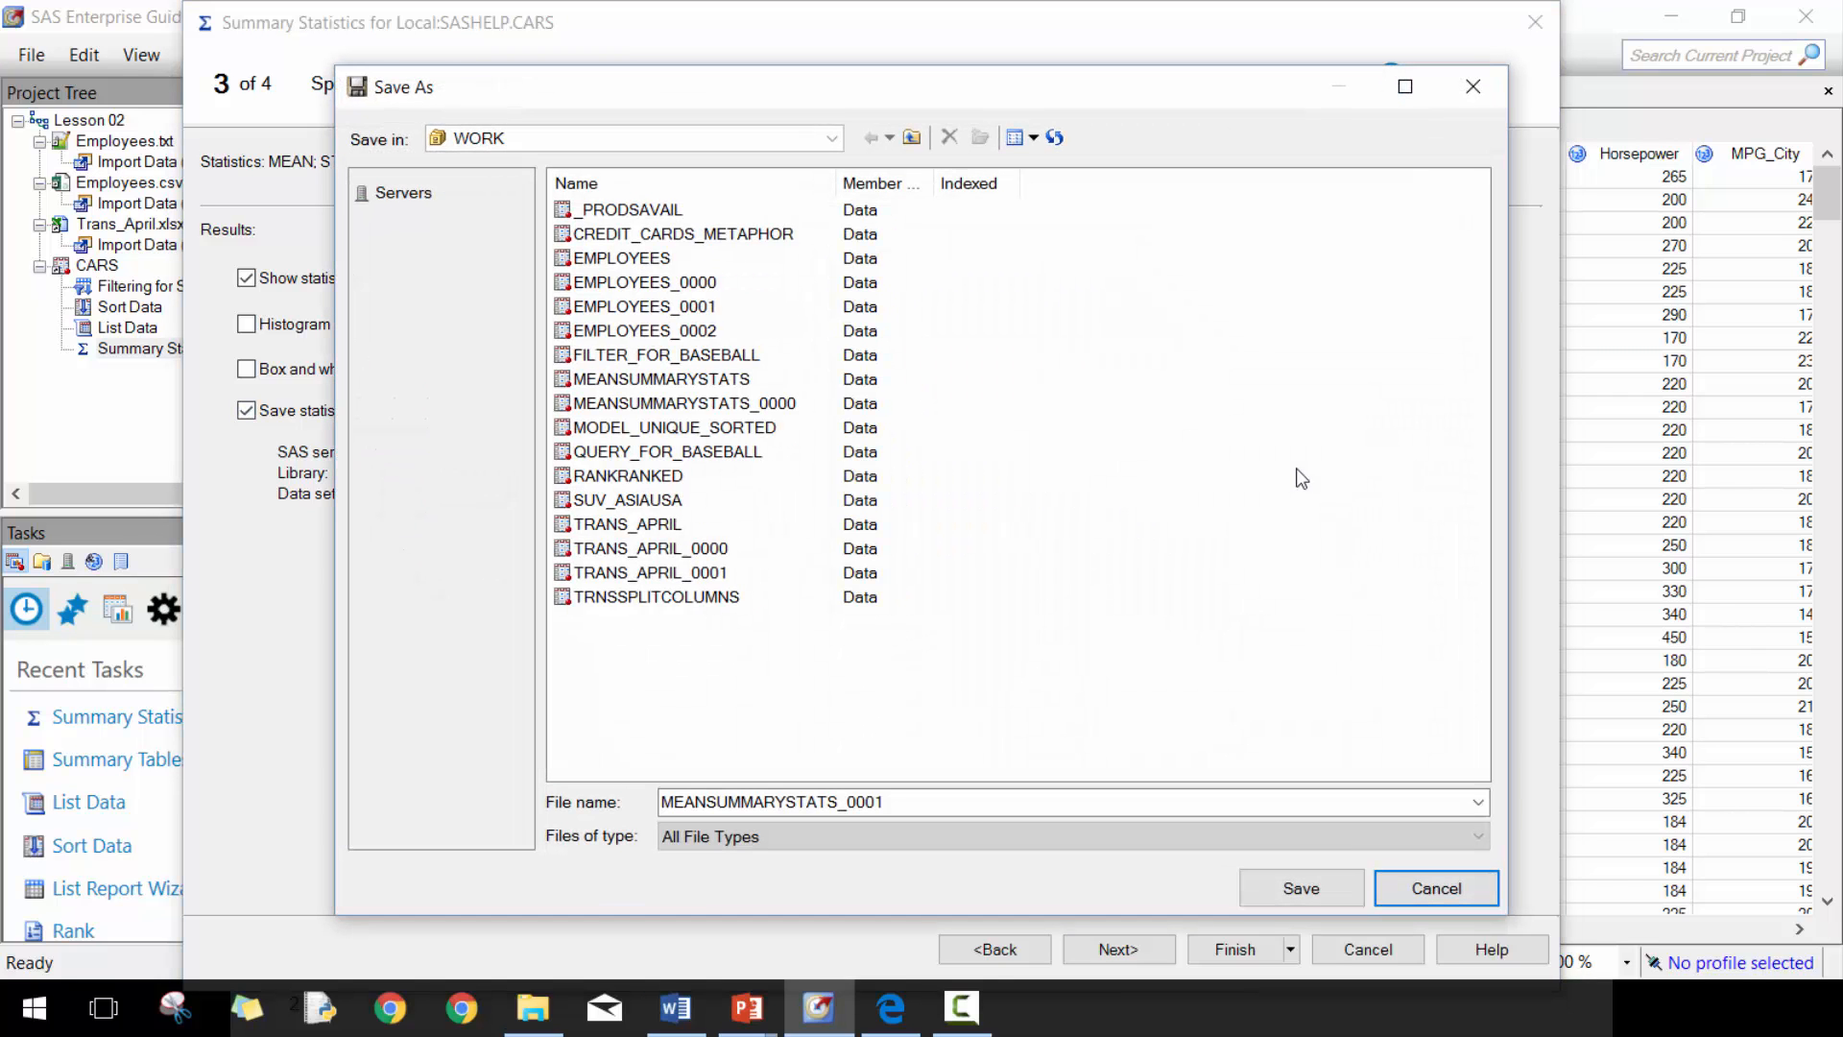
pyautogui.click(1059, 803)
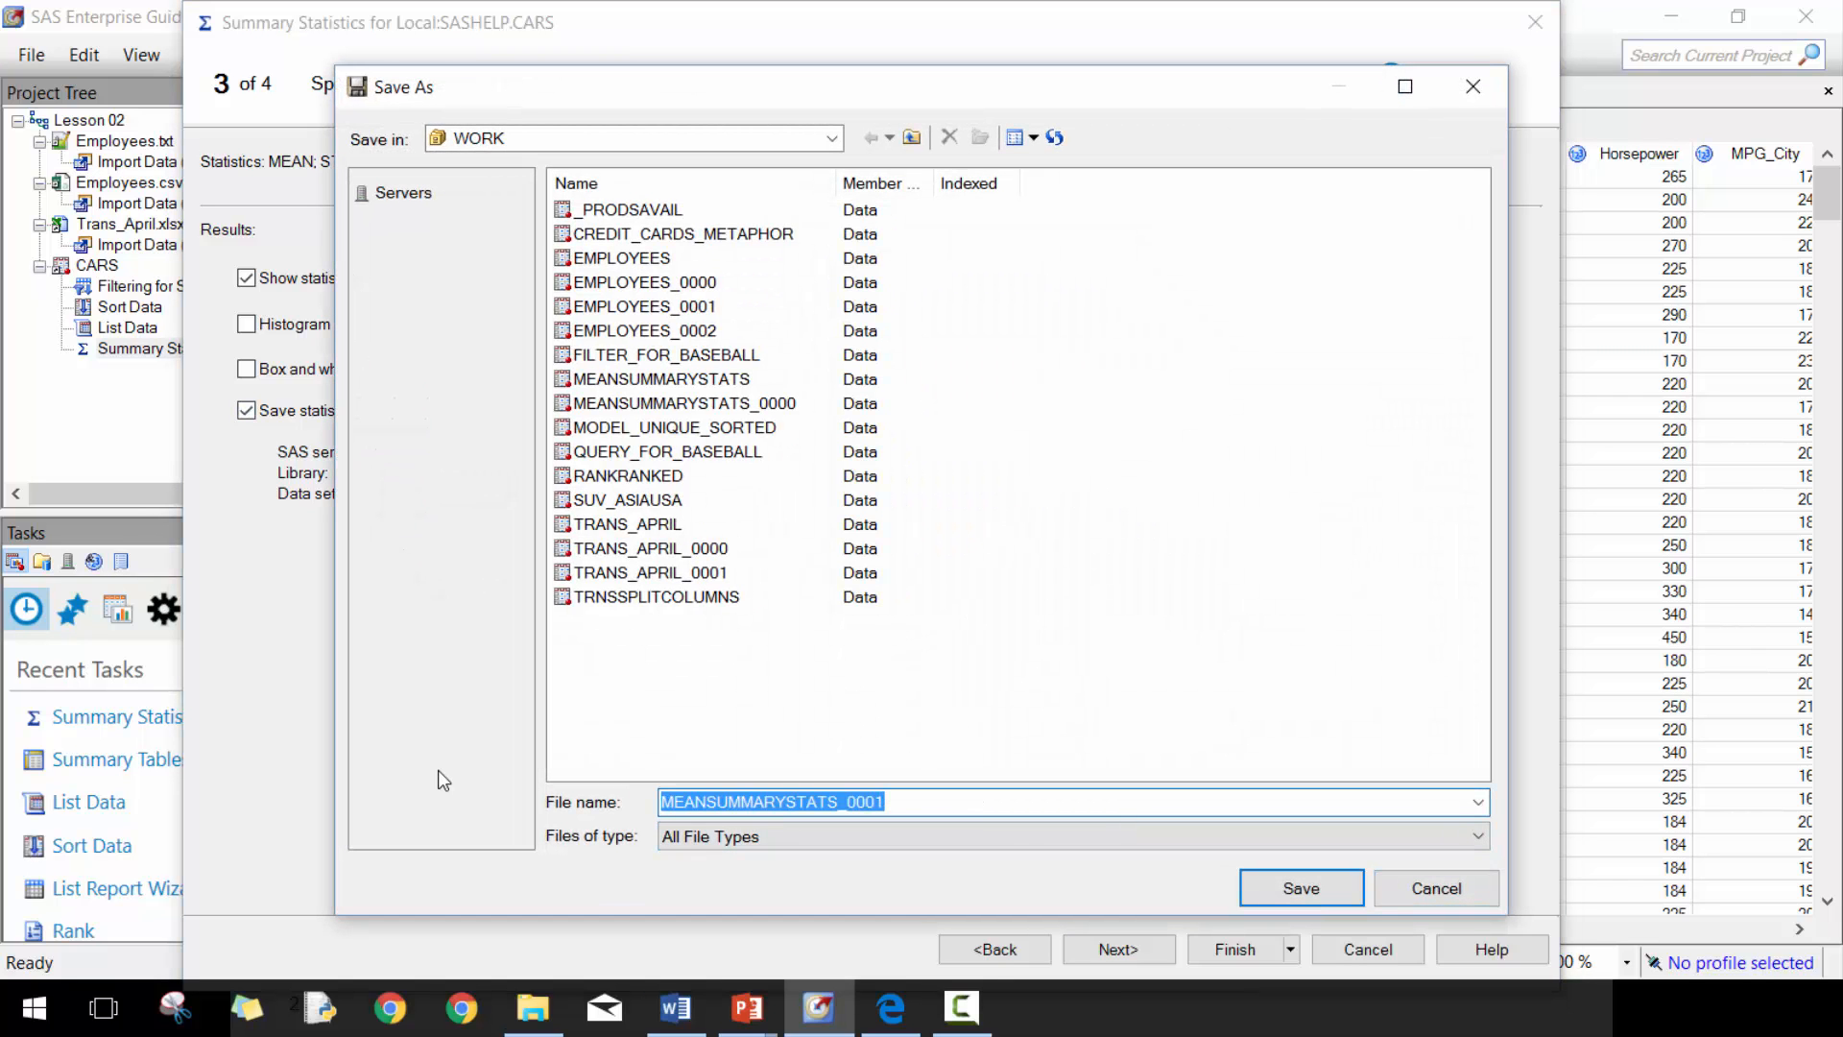
pyautogui.write('Statistics for')
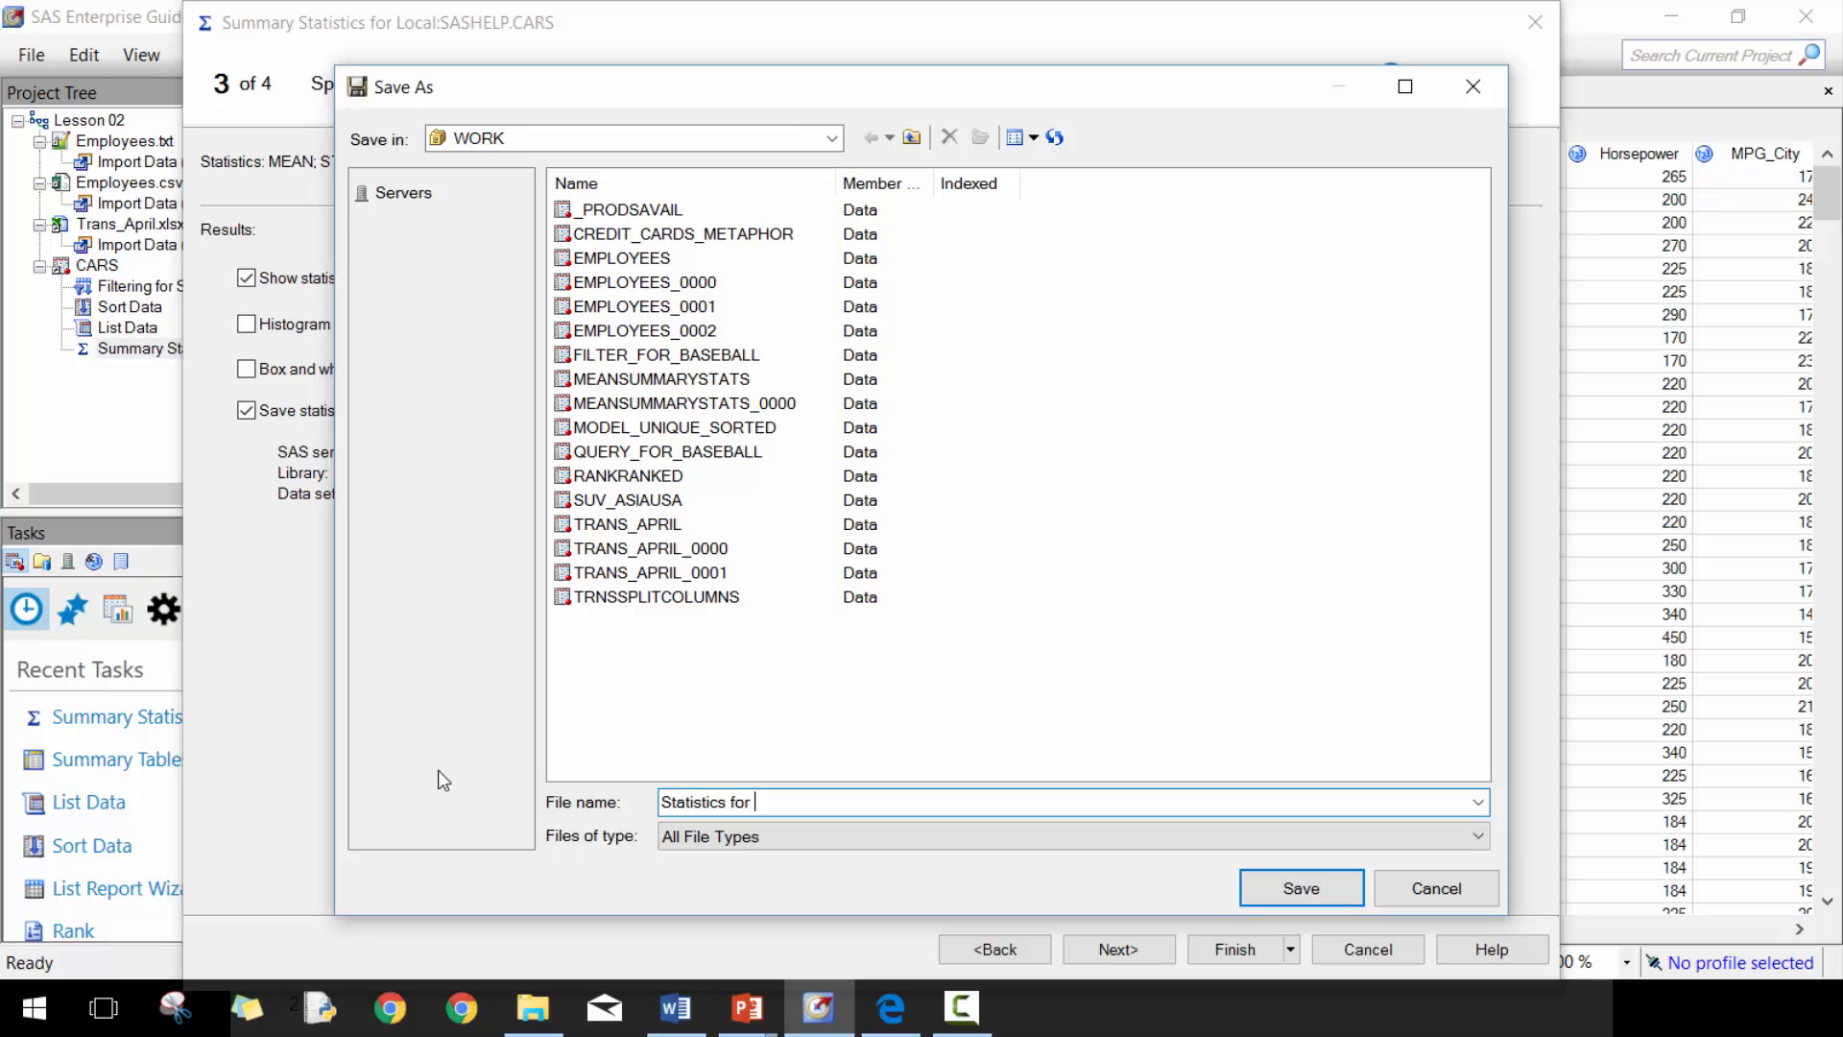
pyautogui.write('Vehicle Type')
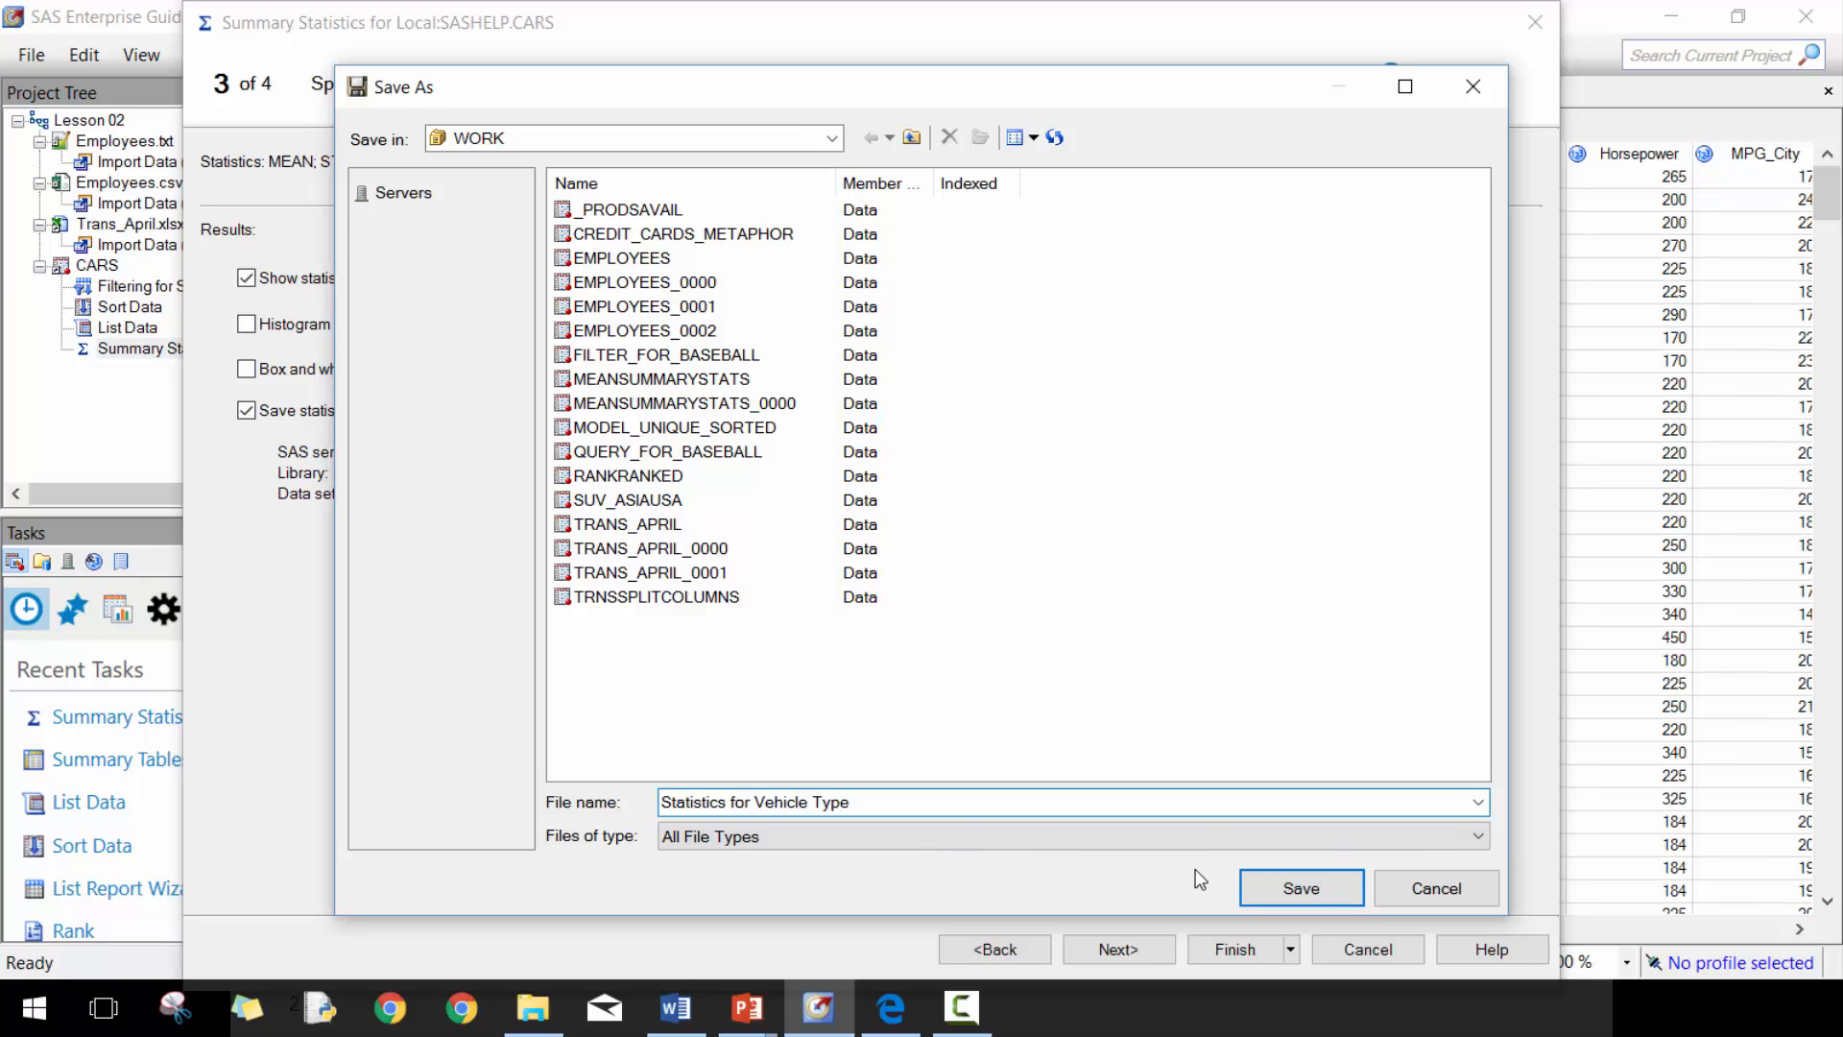
pyautogui.click(1300, 887)
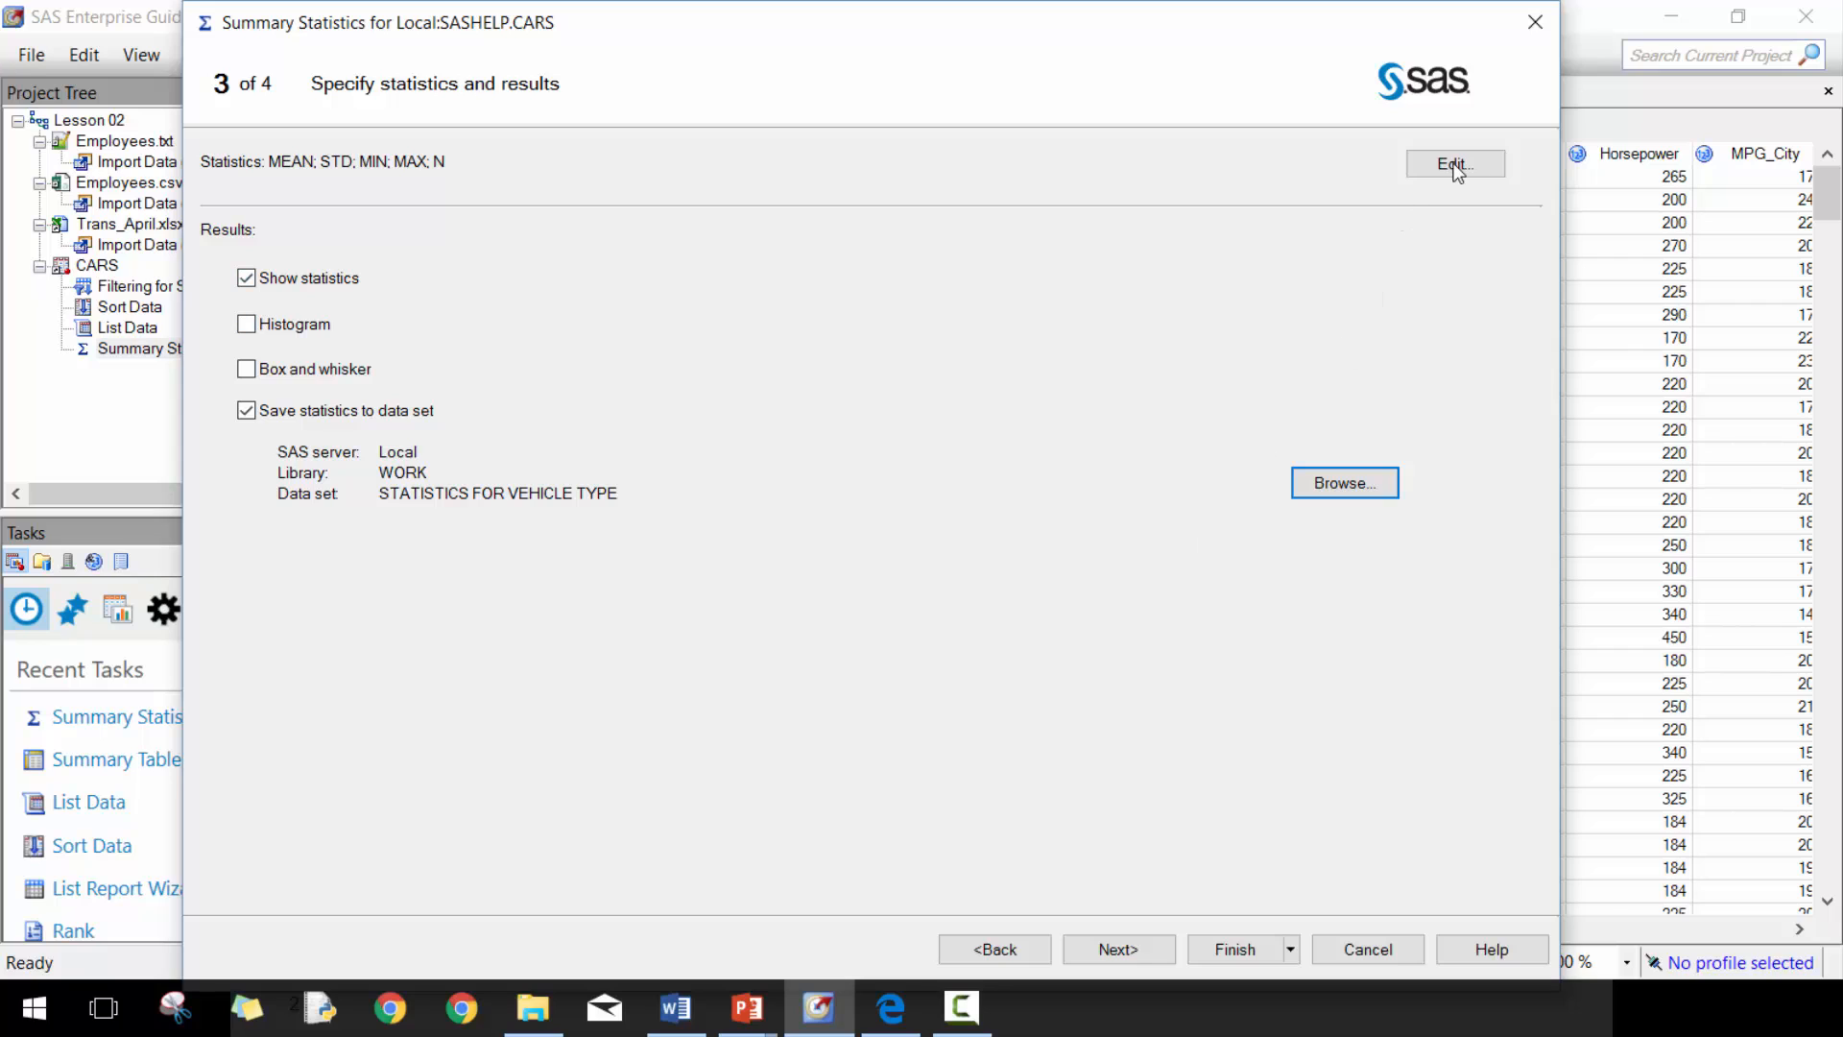
pyautogui.click(1453, 163)
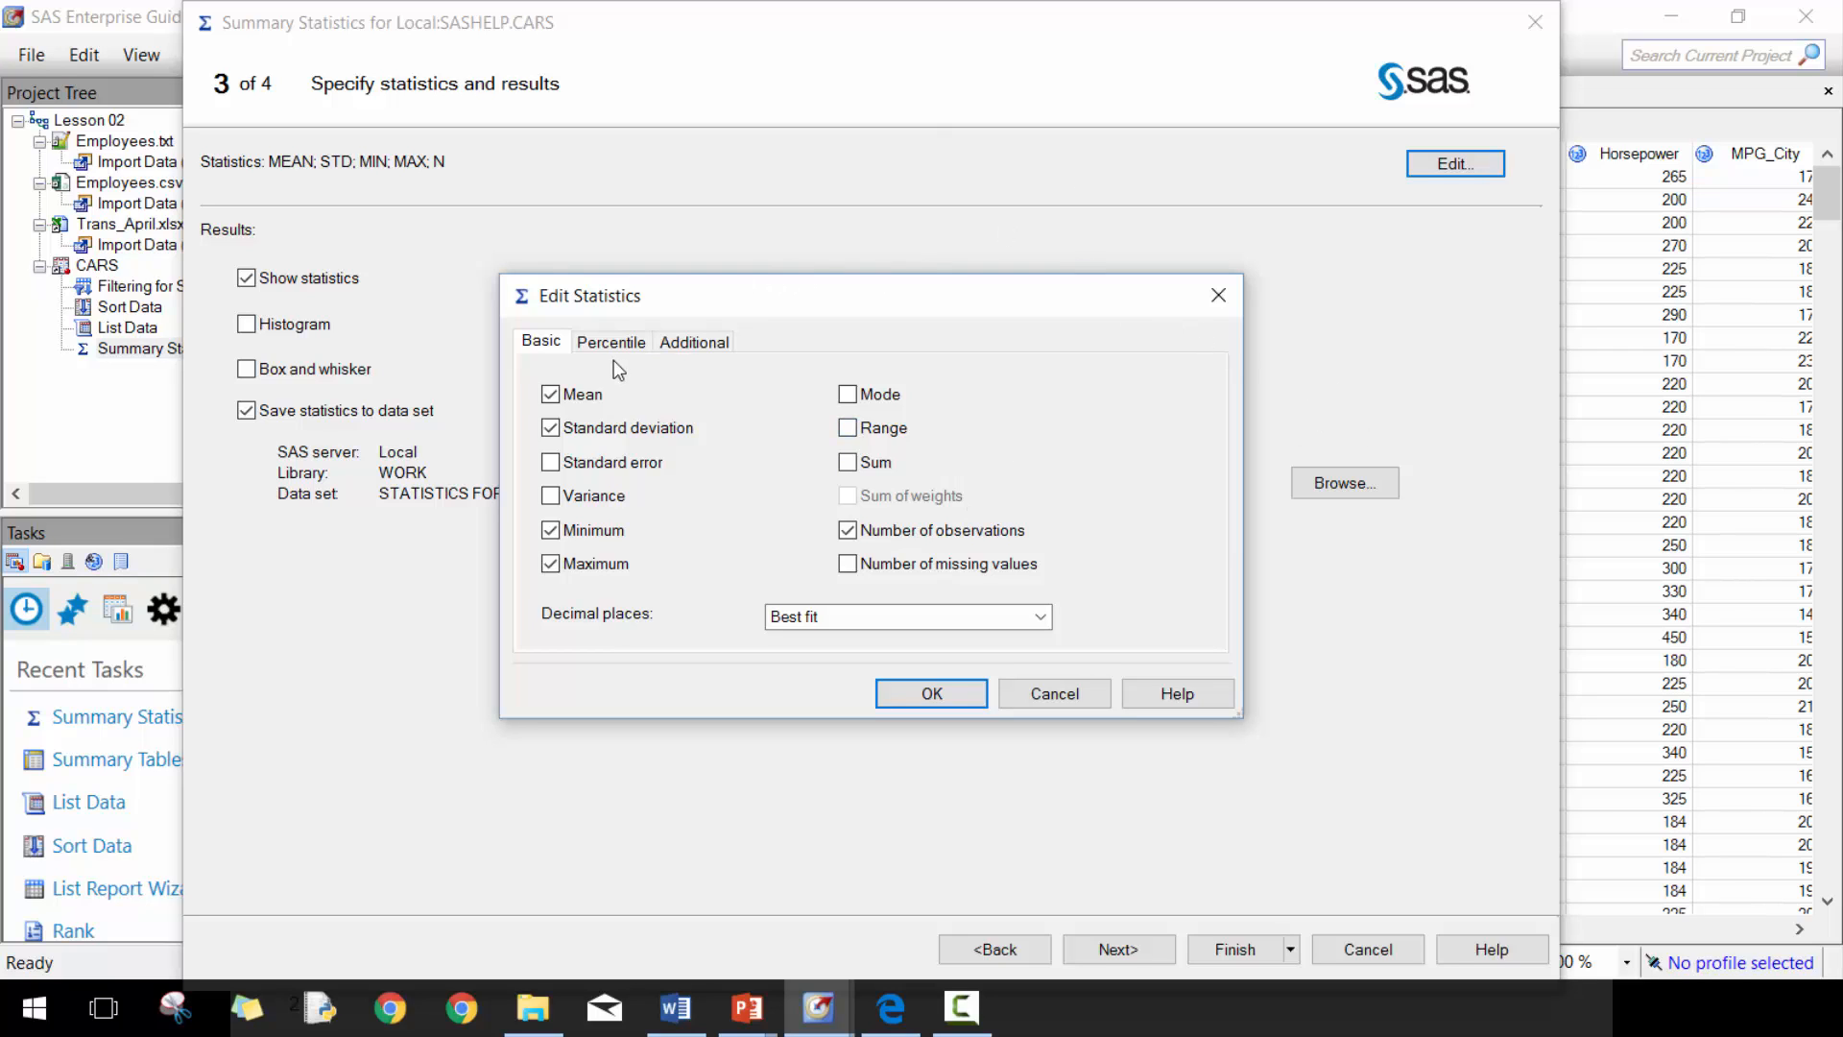
pyautogui.click(693, 342)
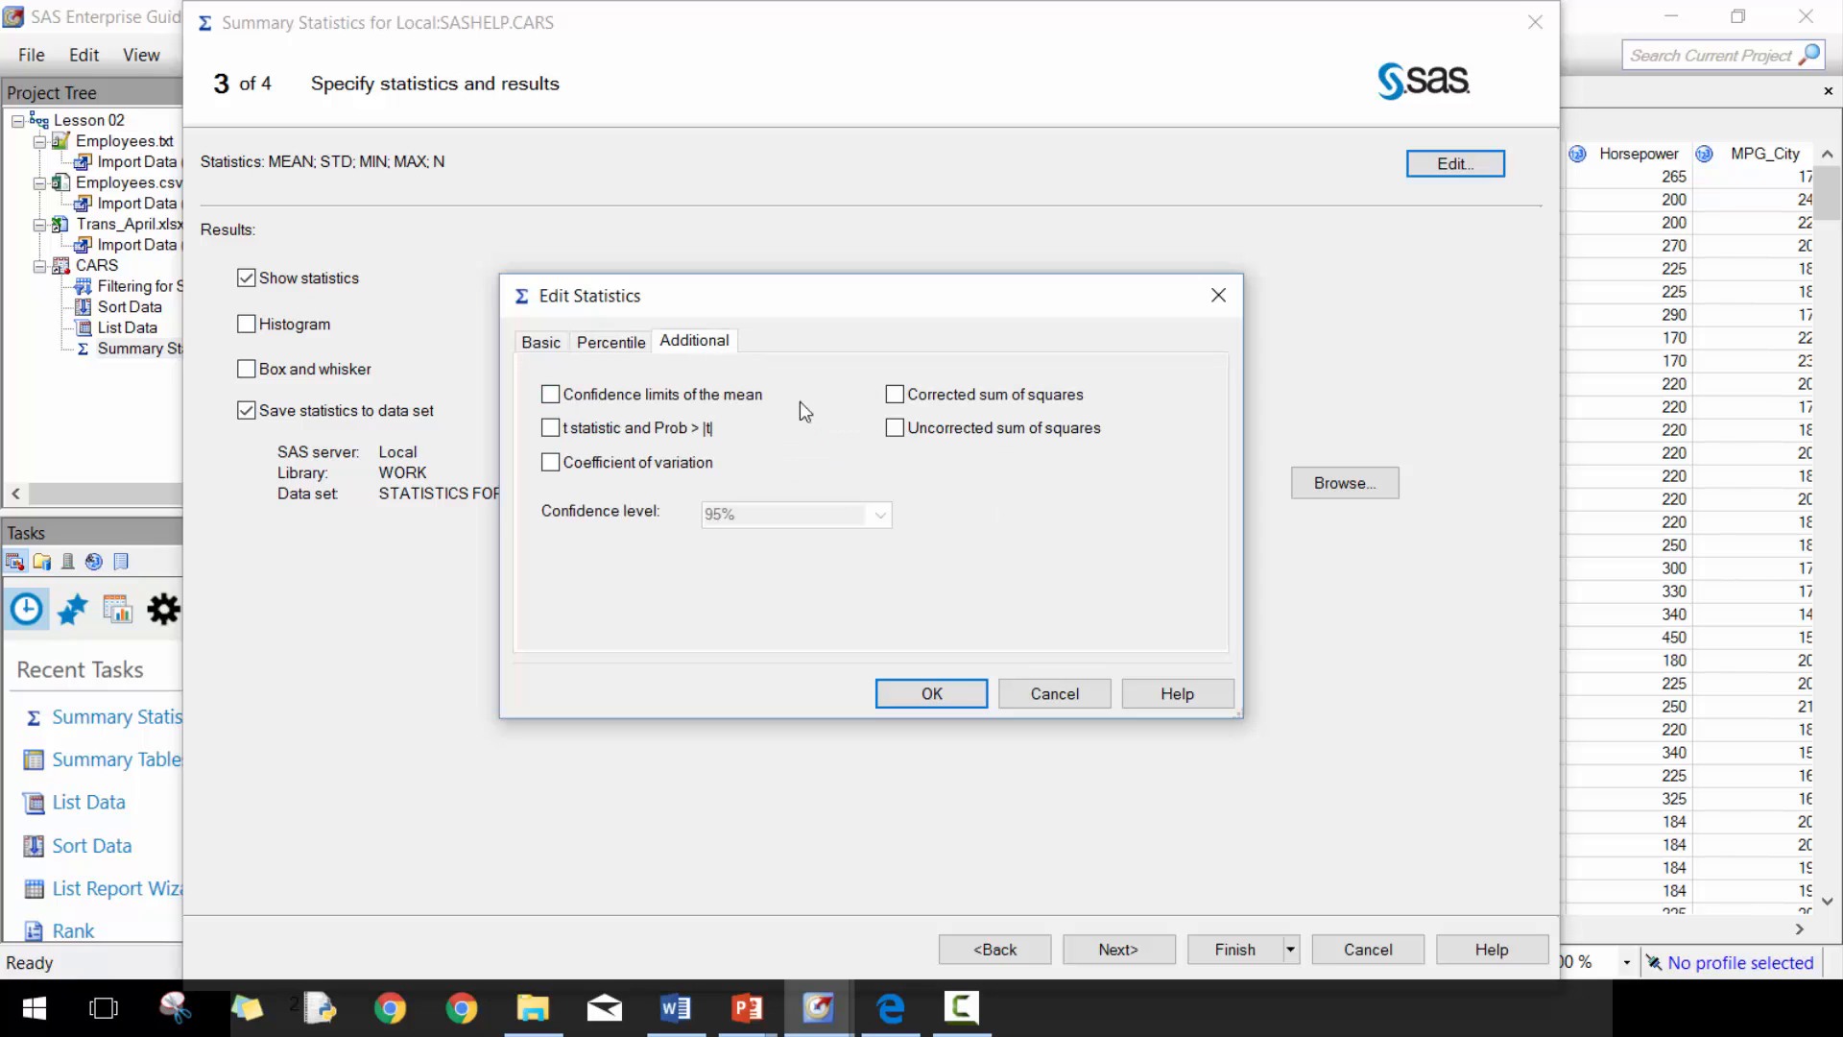
pyautogui.click(540, 341)
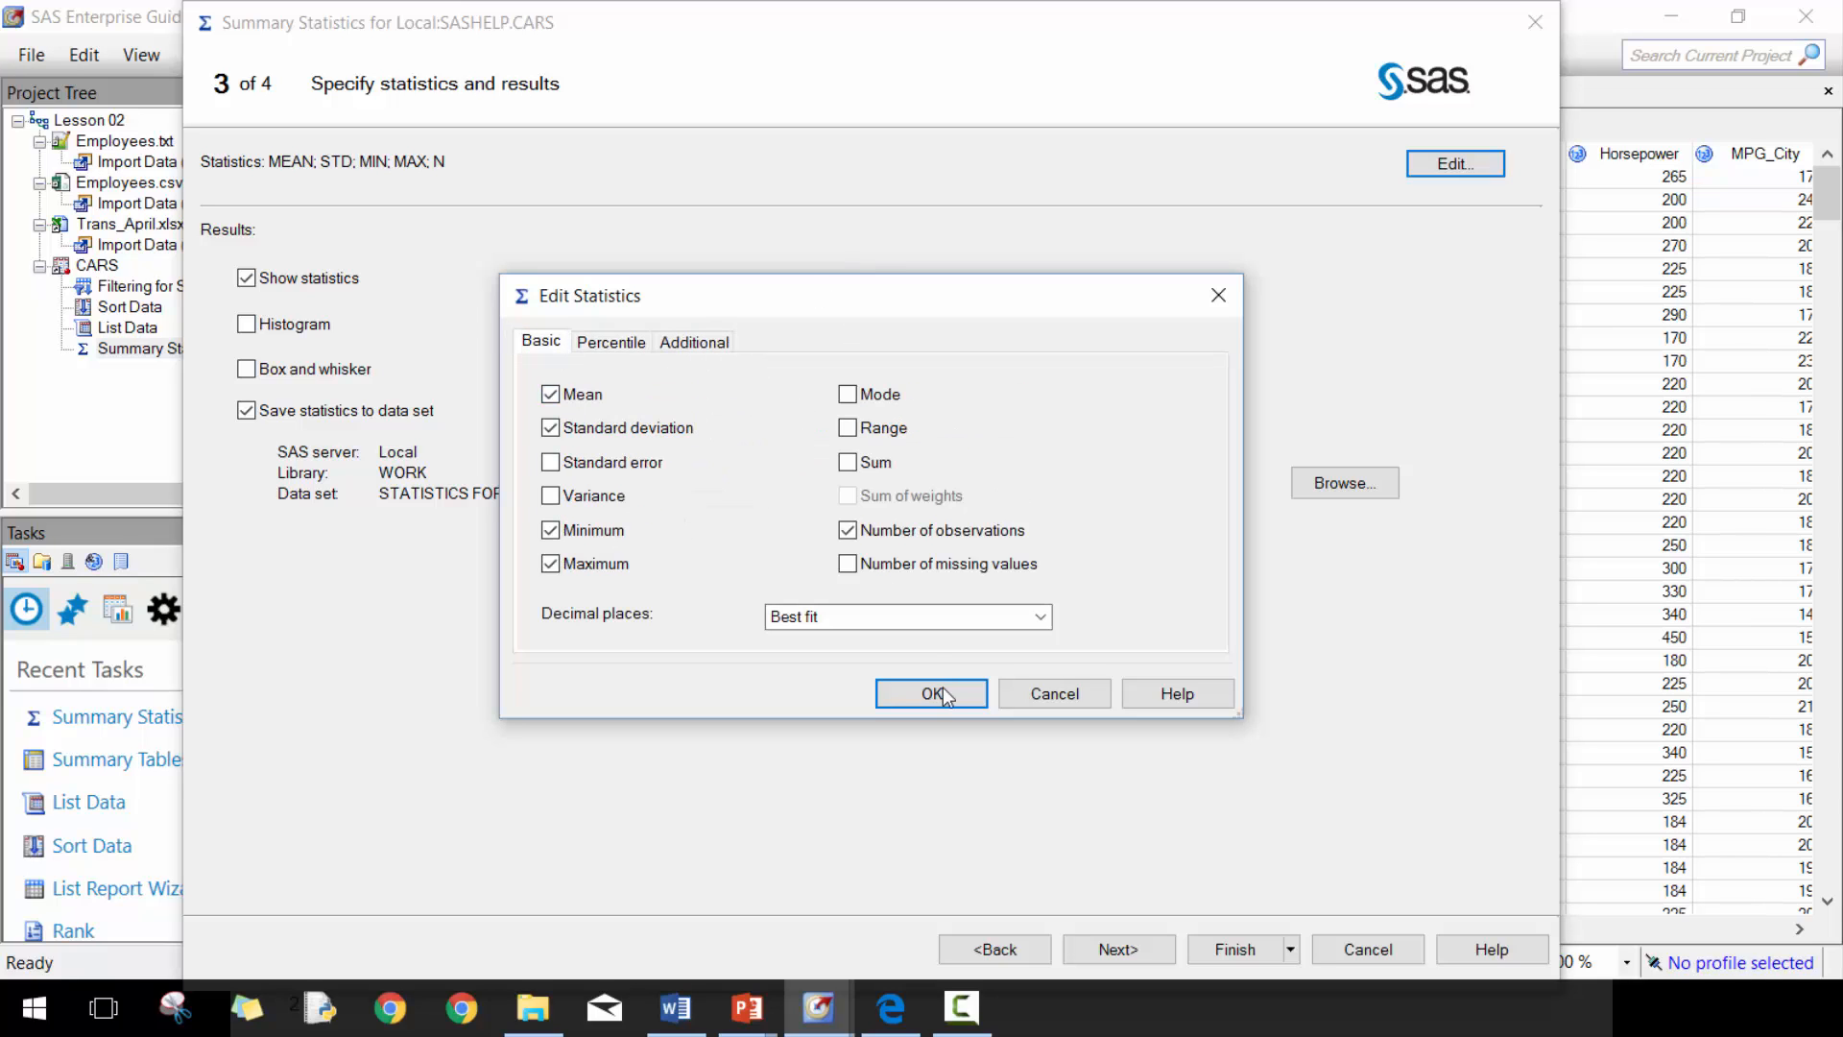
pyautogui.click(929, 693)
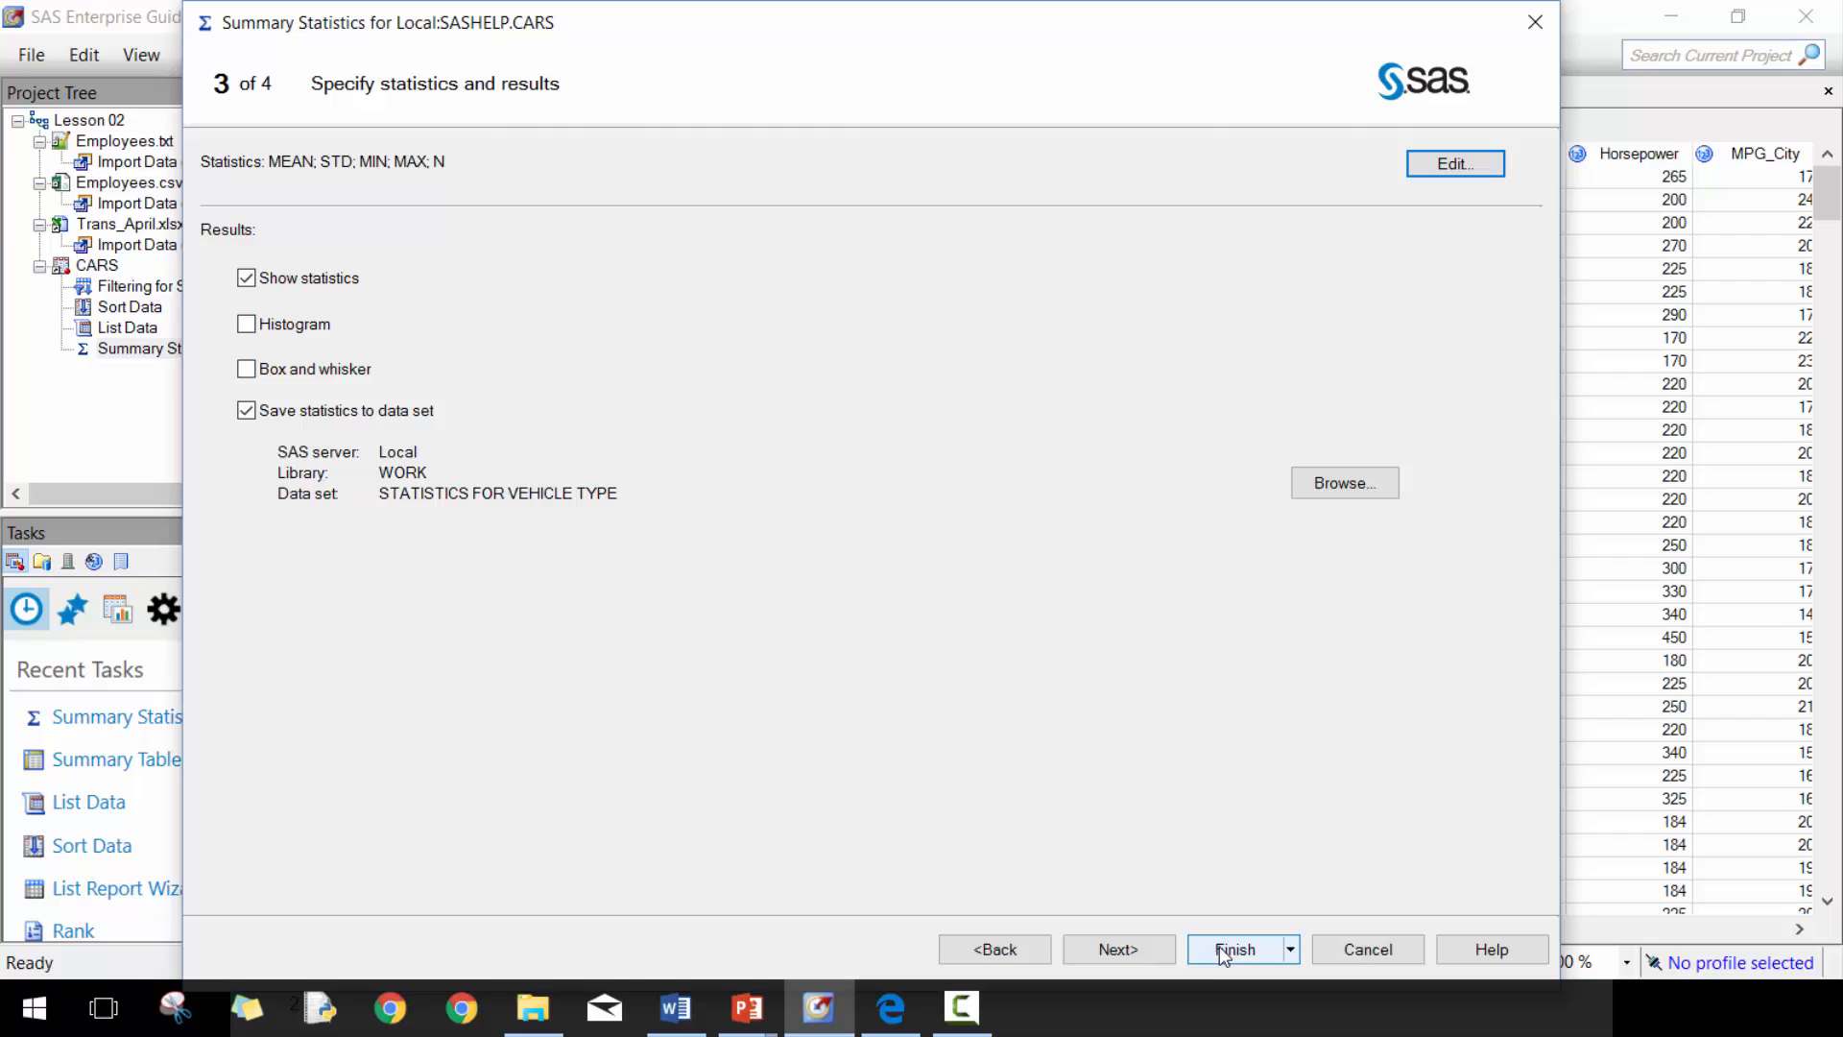
# - Run the task and review the Invoice-by-Type report and its output data set
pyautogui.click(1235, 949)
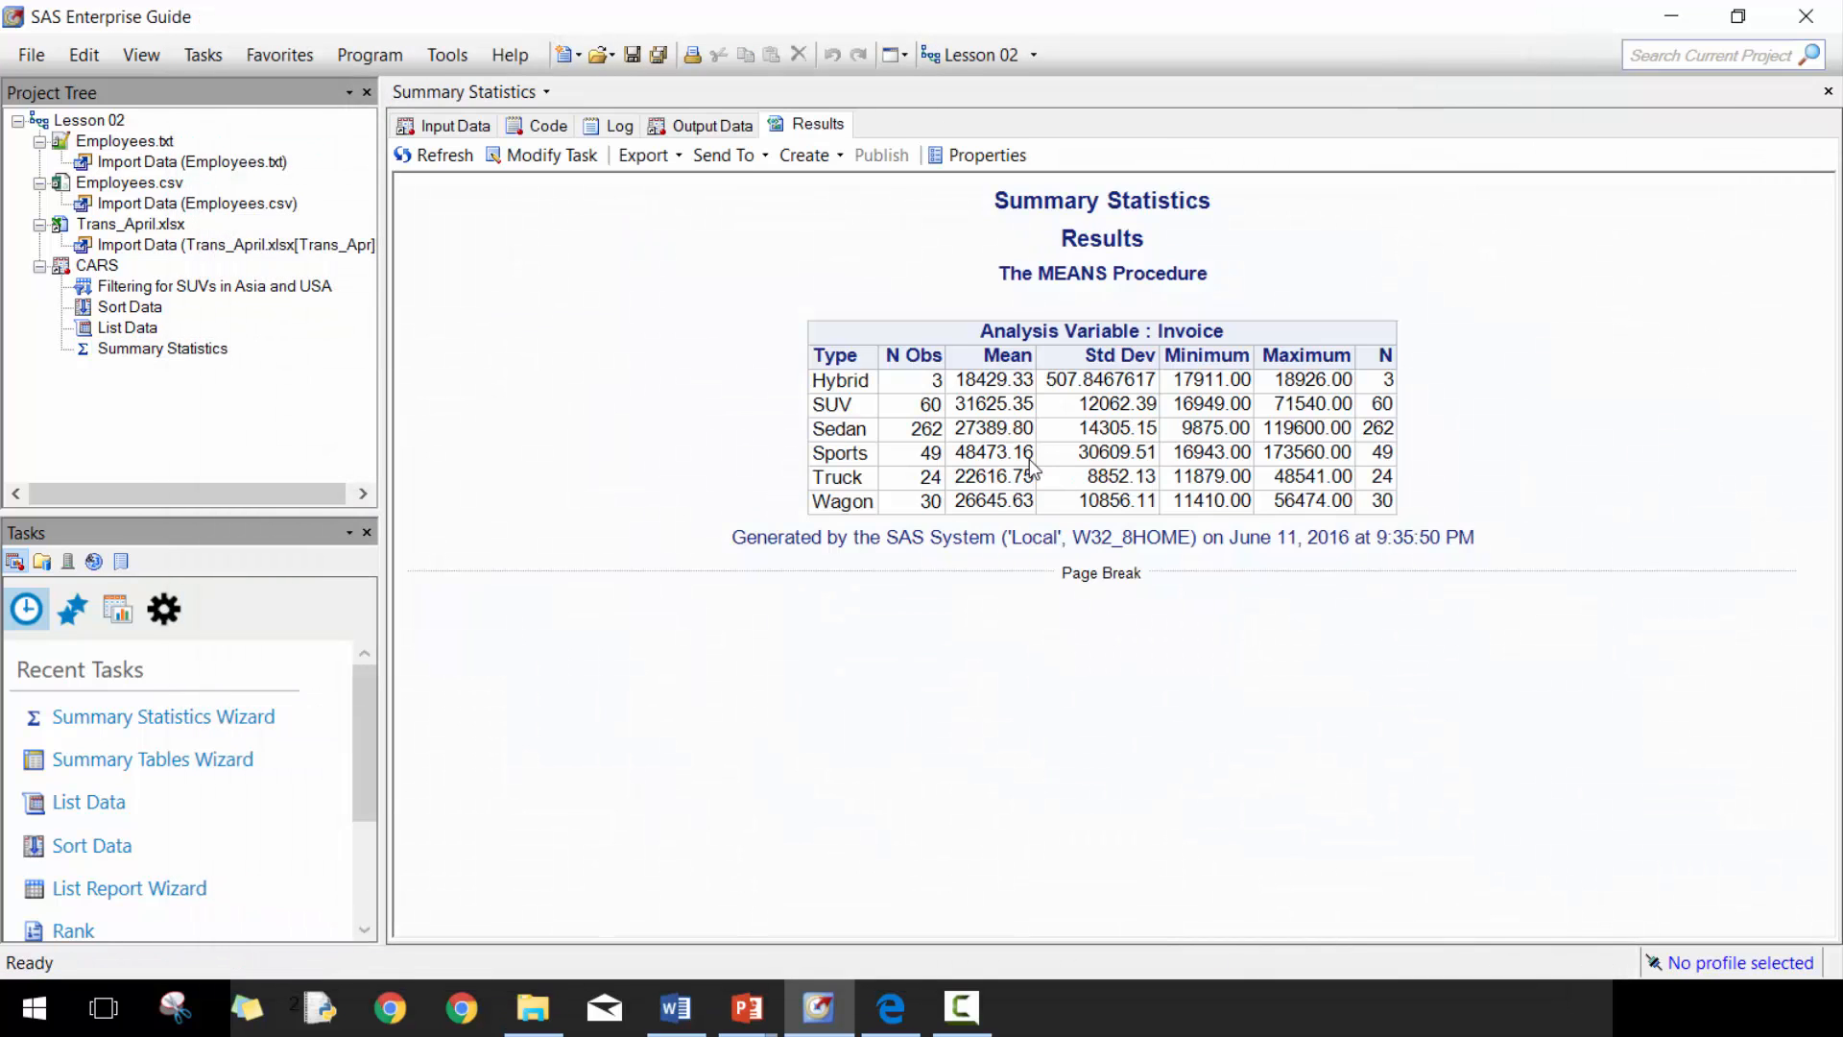
pyautogui.moveTo(703, 148)
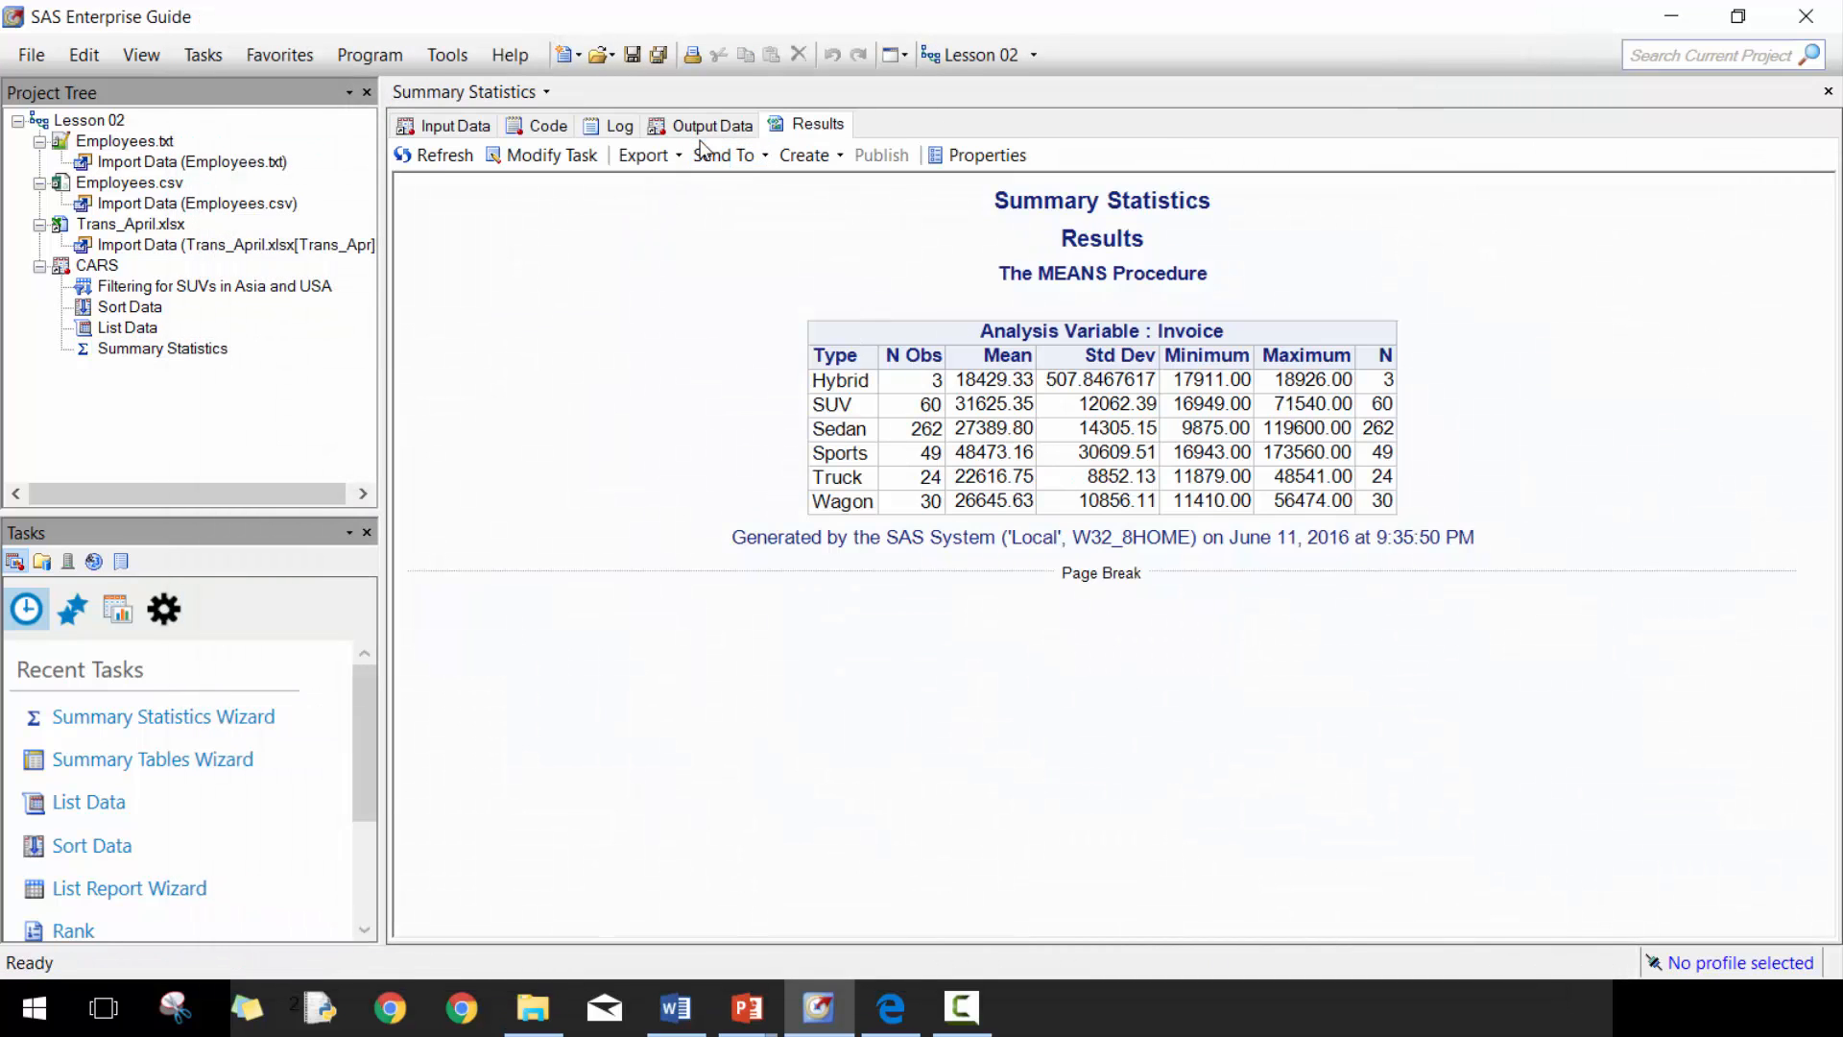
pyautogui.click(710, 125)
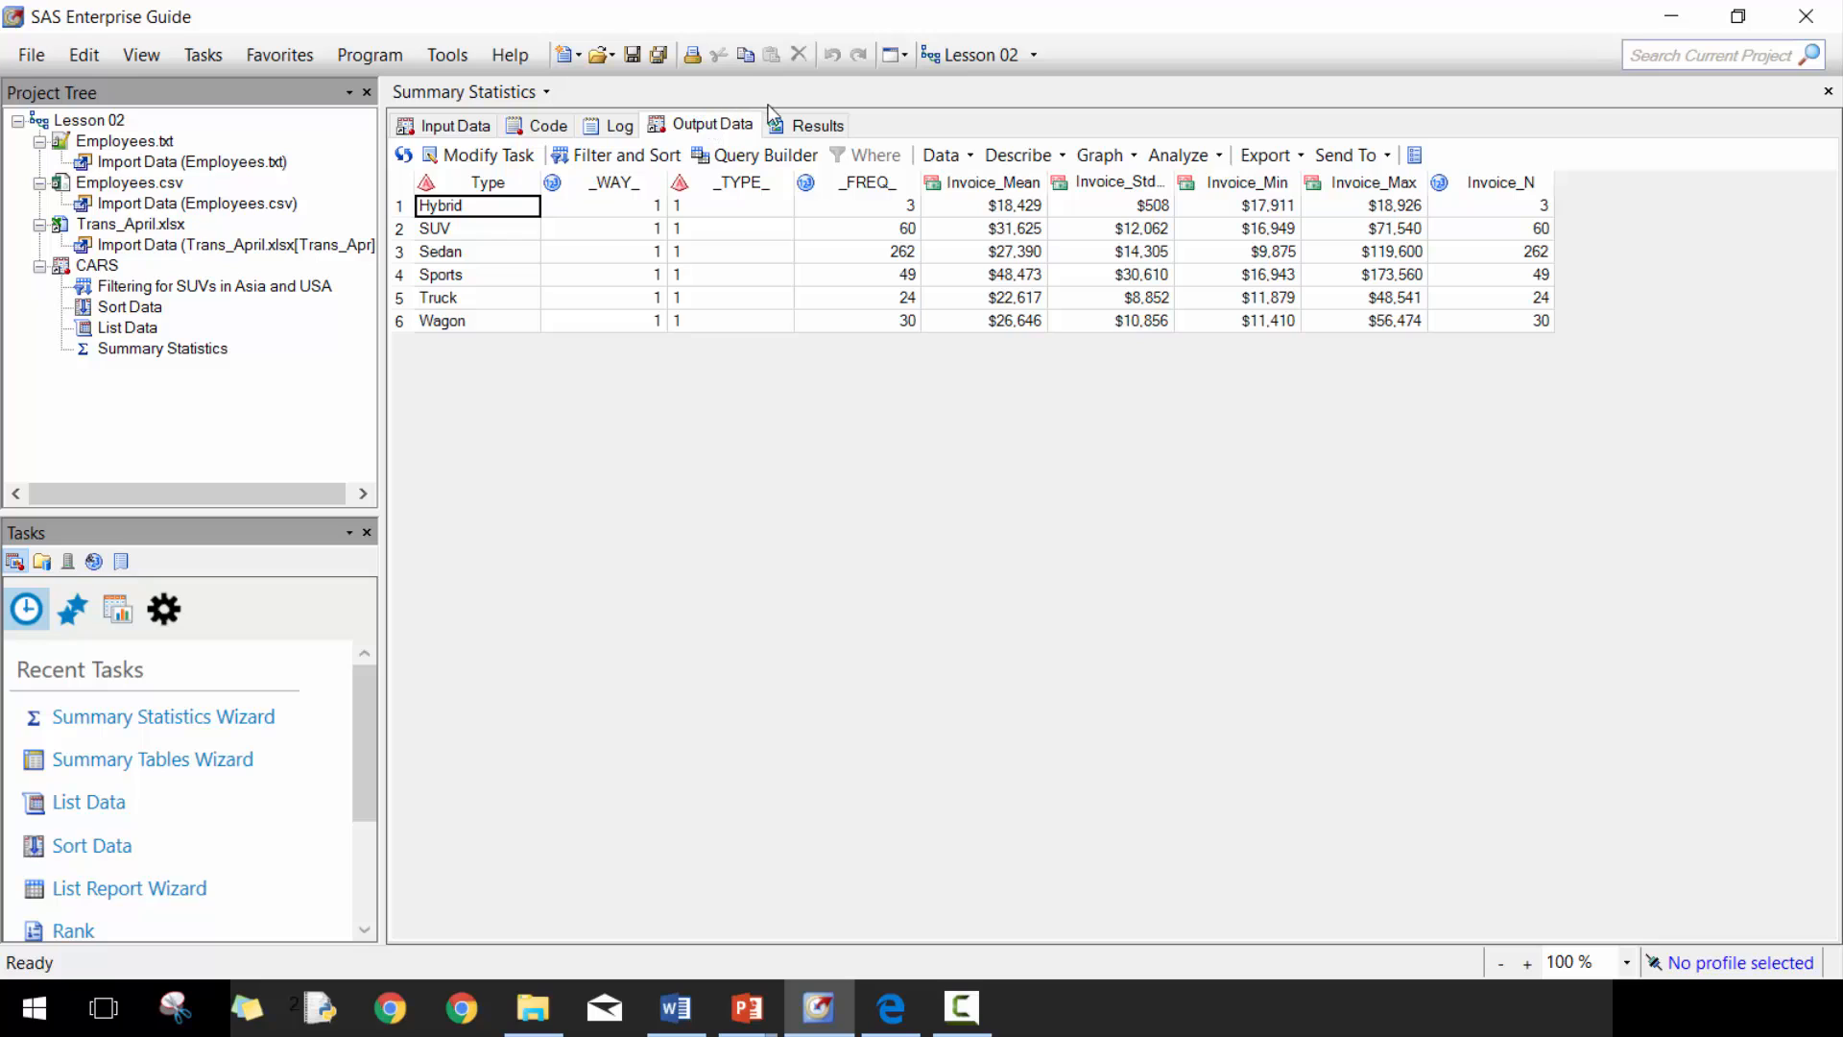
pyautogui.click(818, 125)
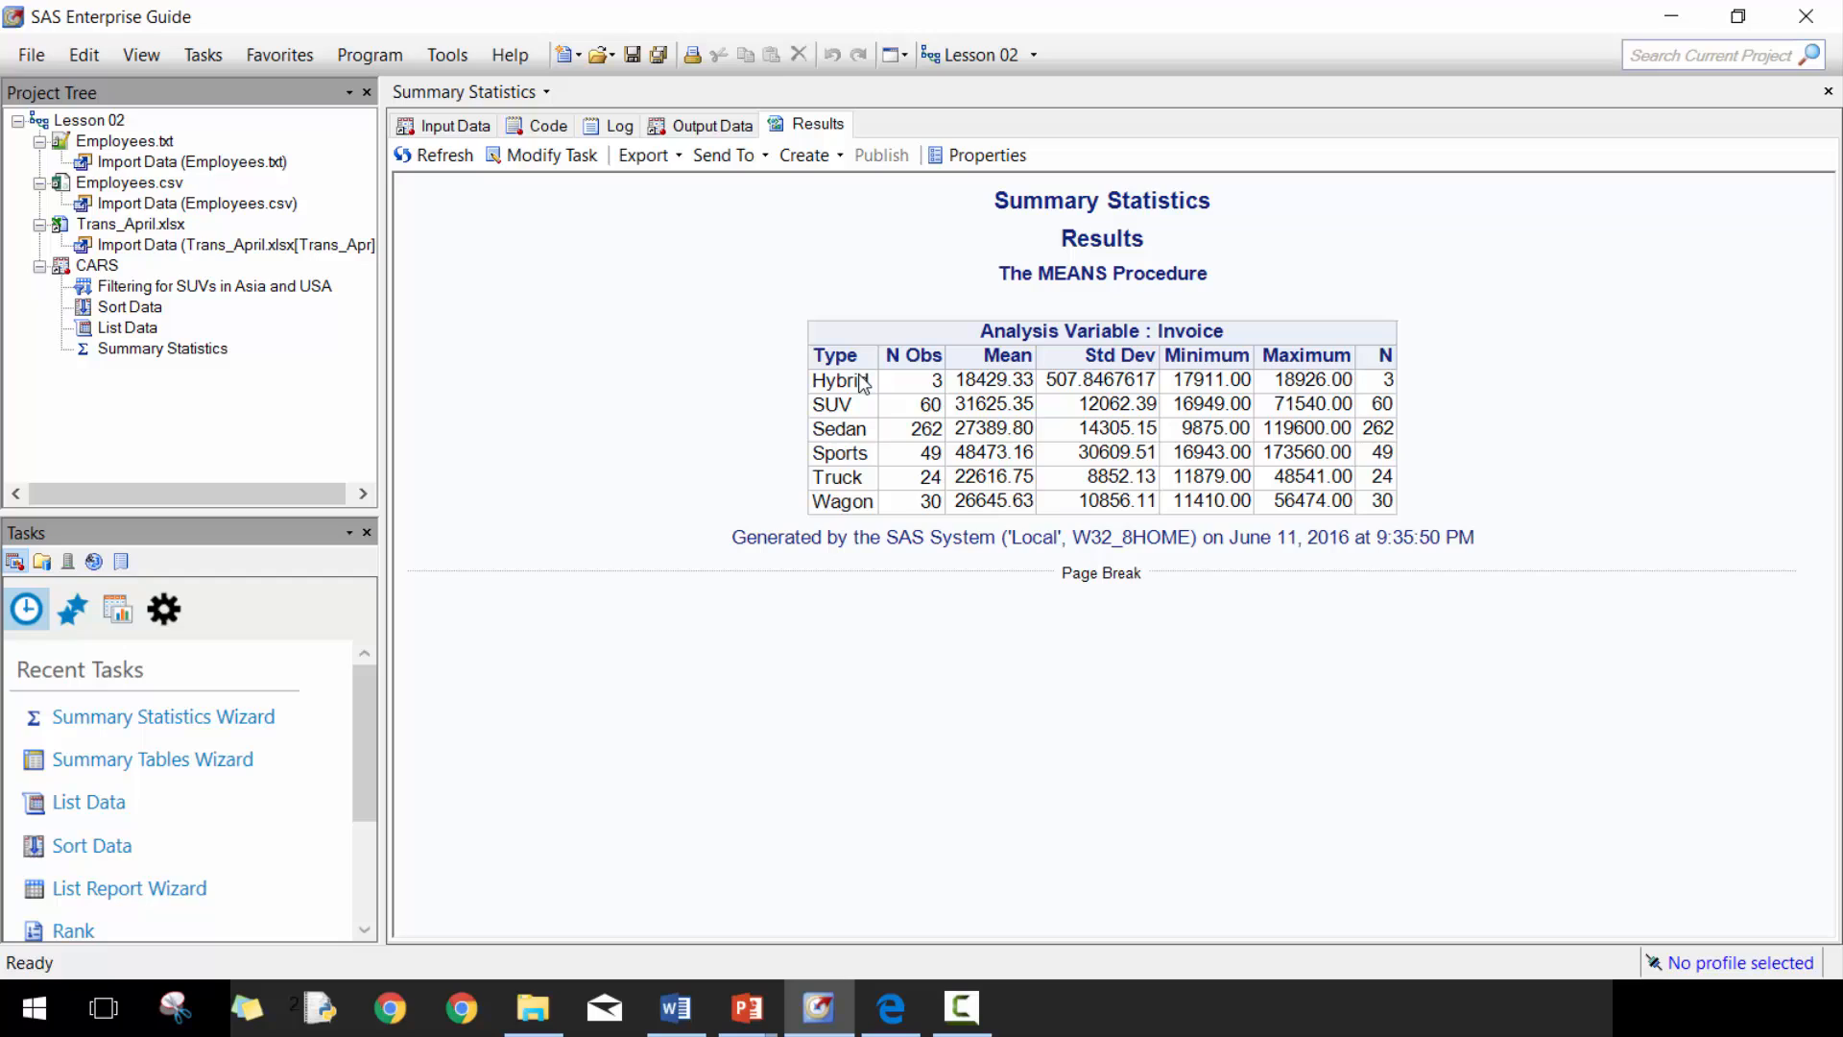
pyautogui.moveTo(1002, 403)
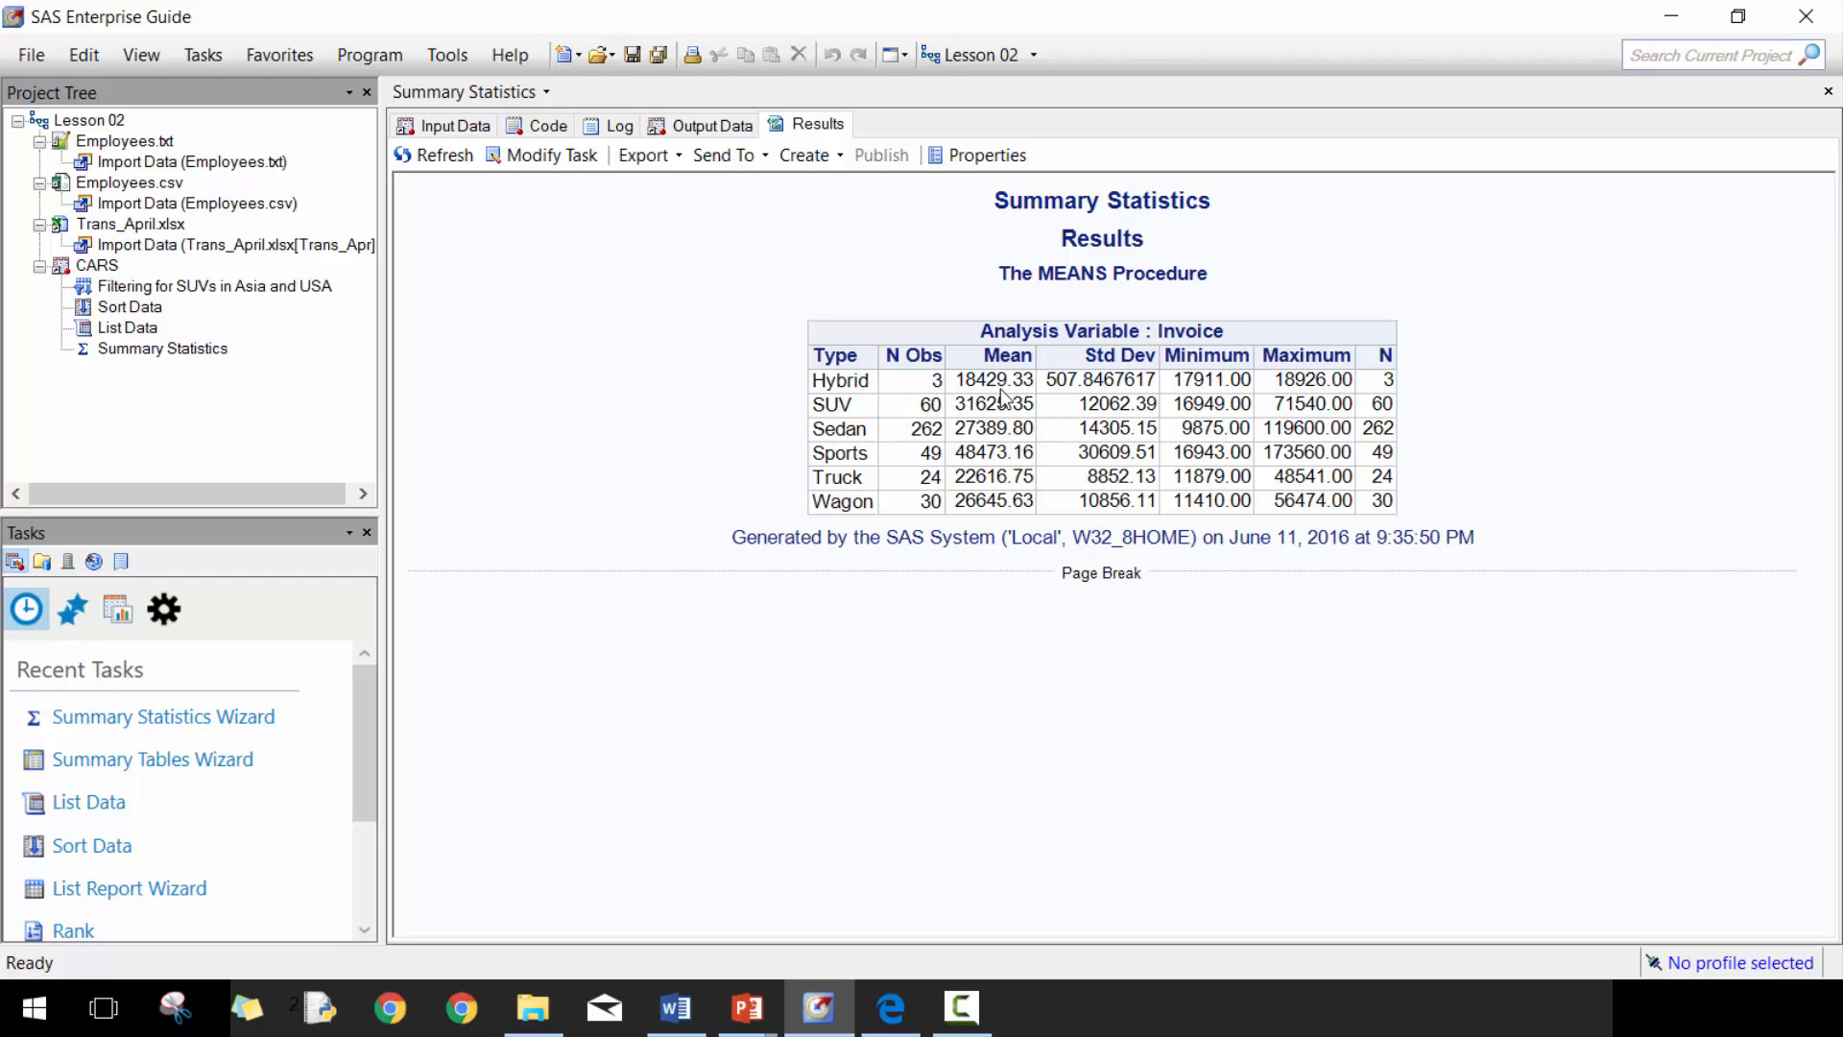
pyautogui.moveTo(1002, 396)
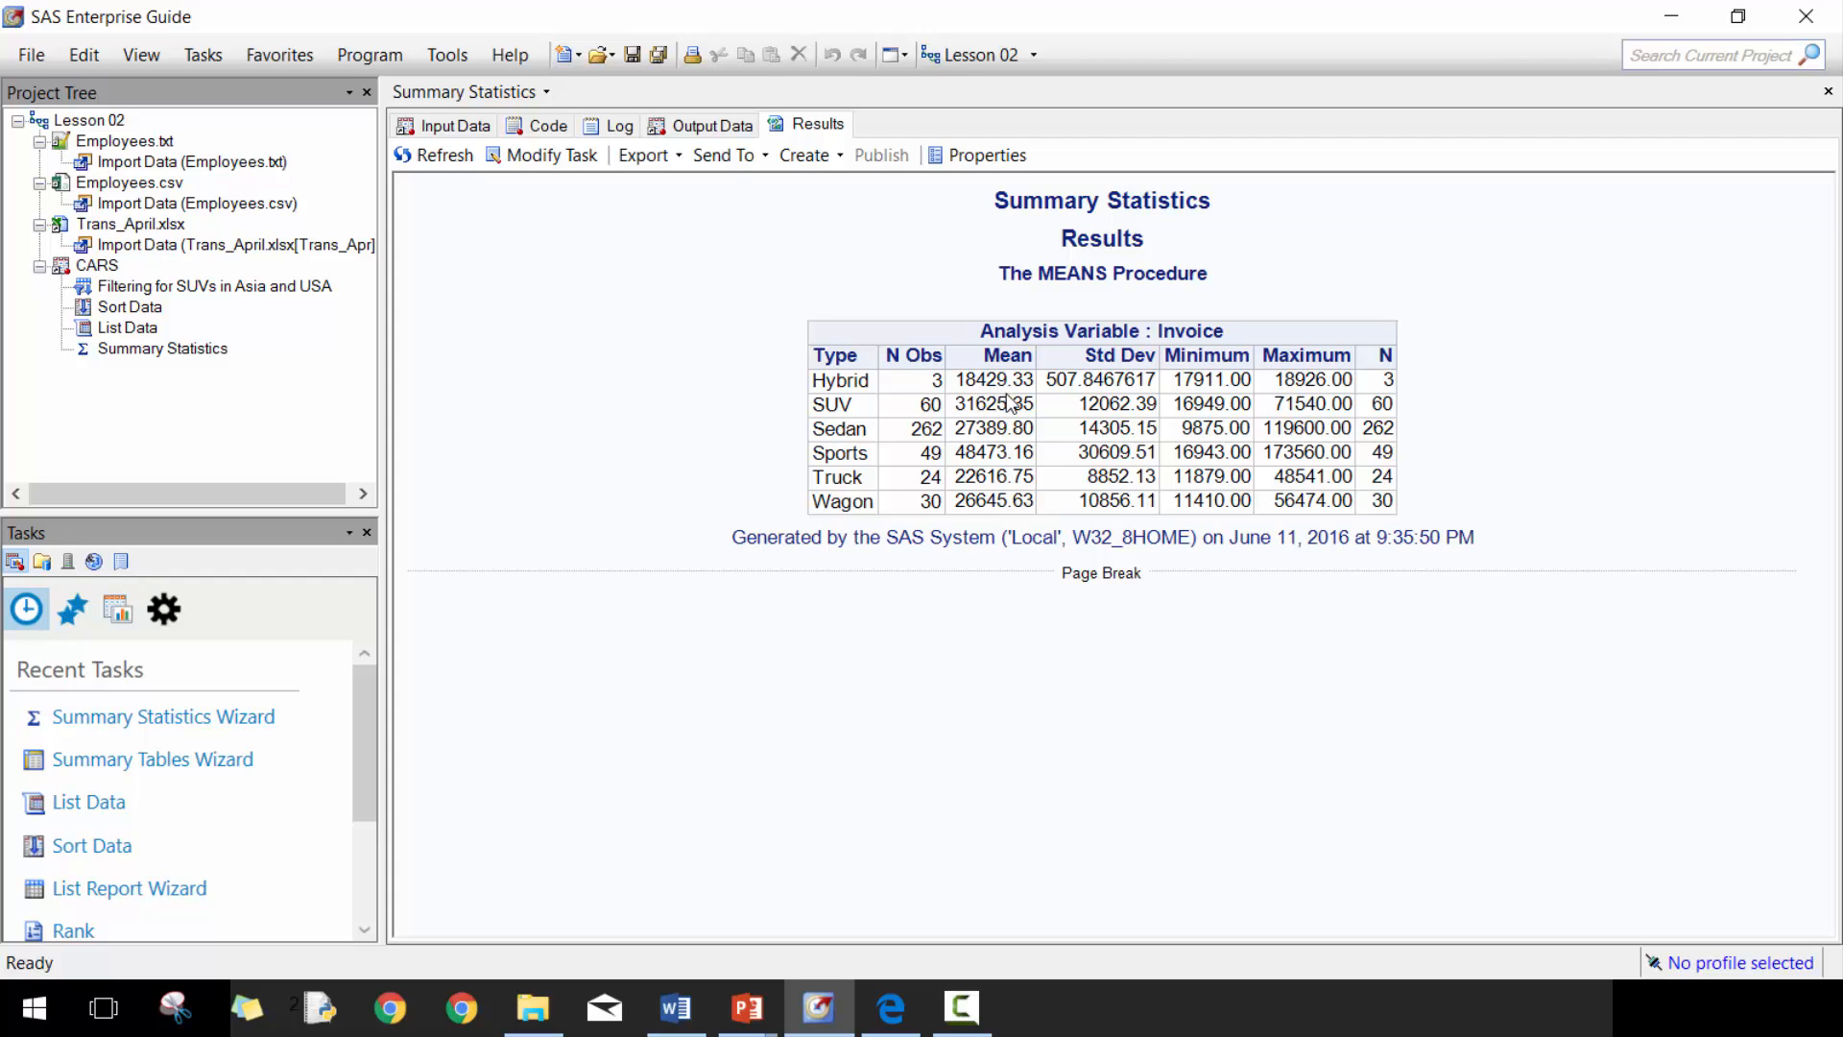
pyautogui.moveTo(999, 457)
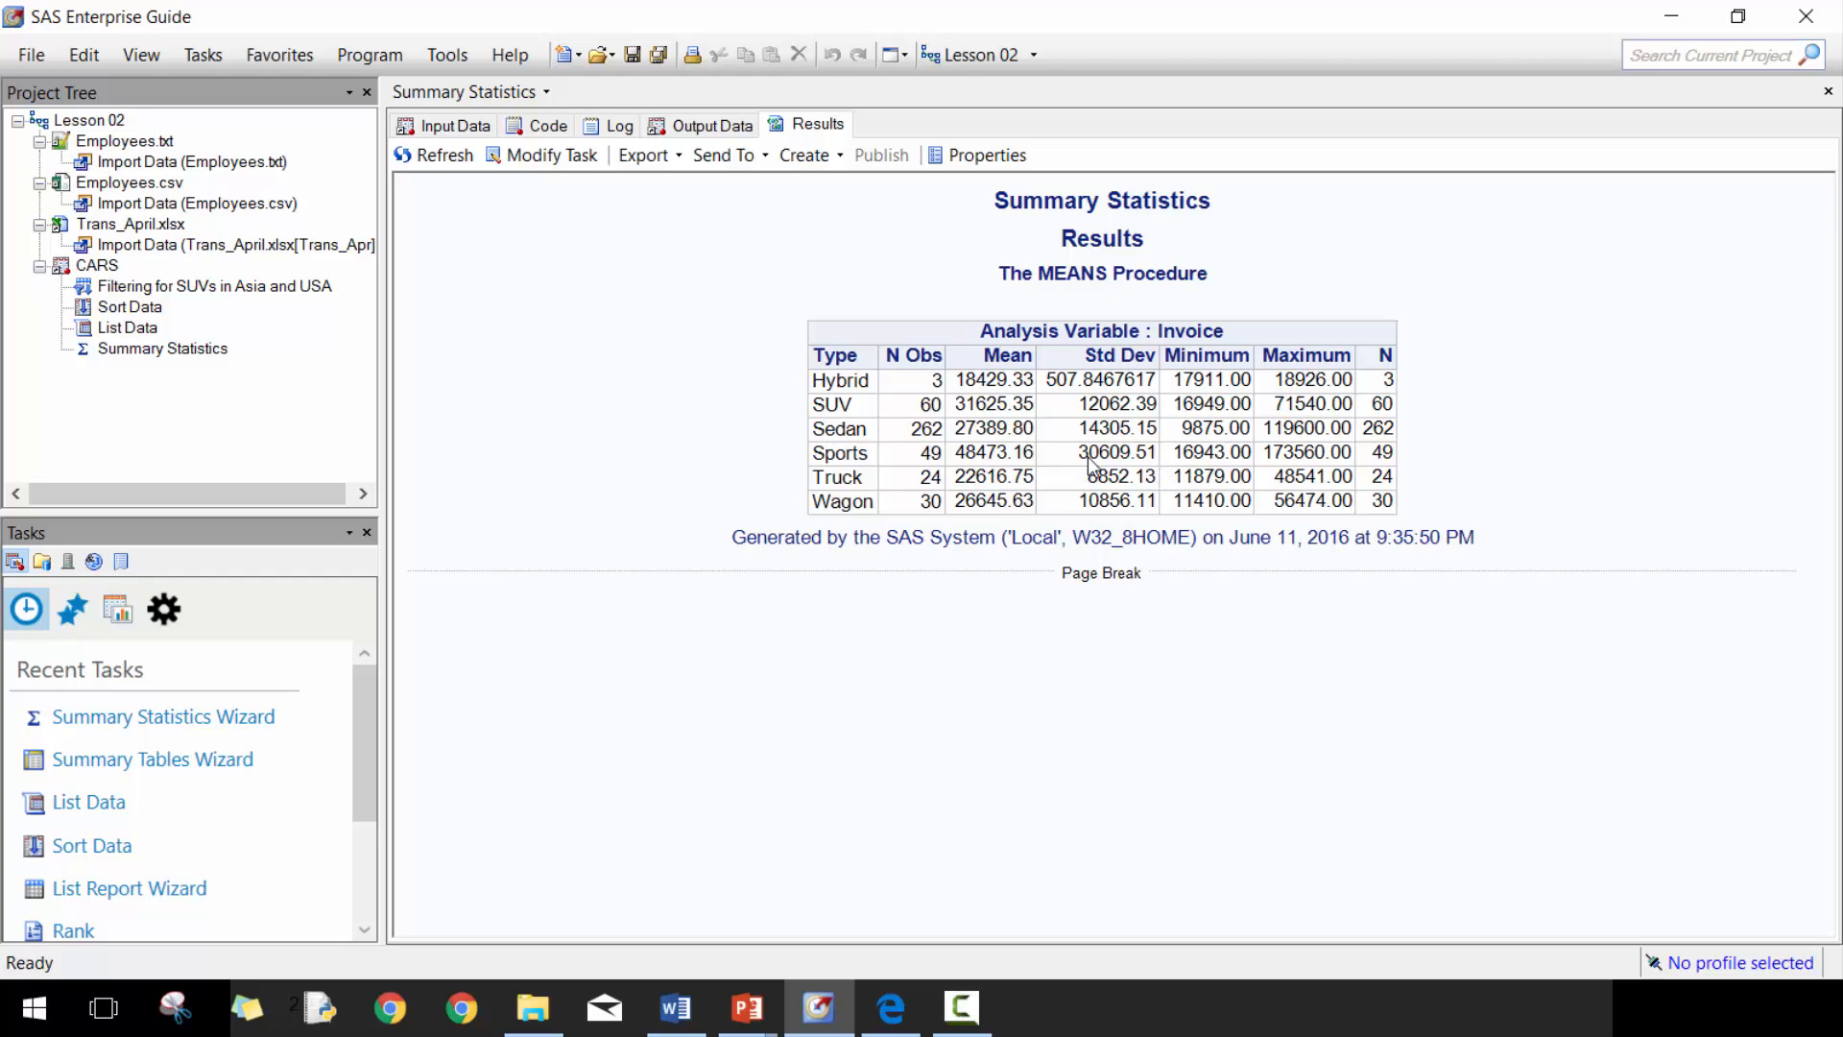
pyautogui.moveTo(1145, 473)
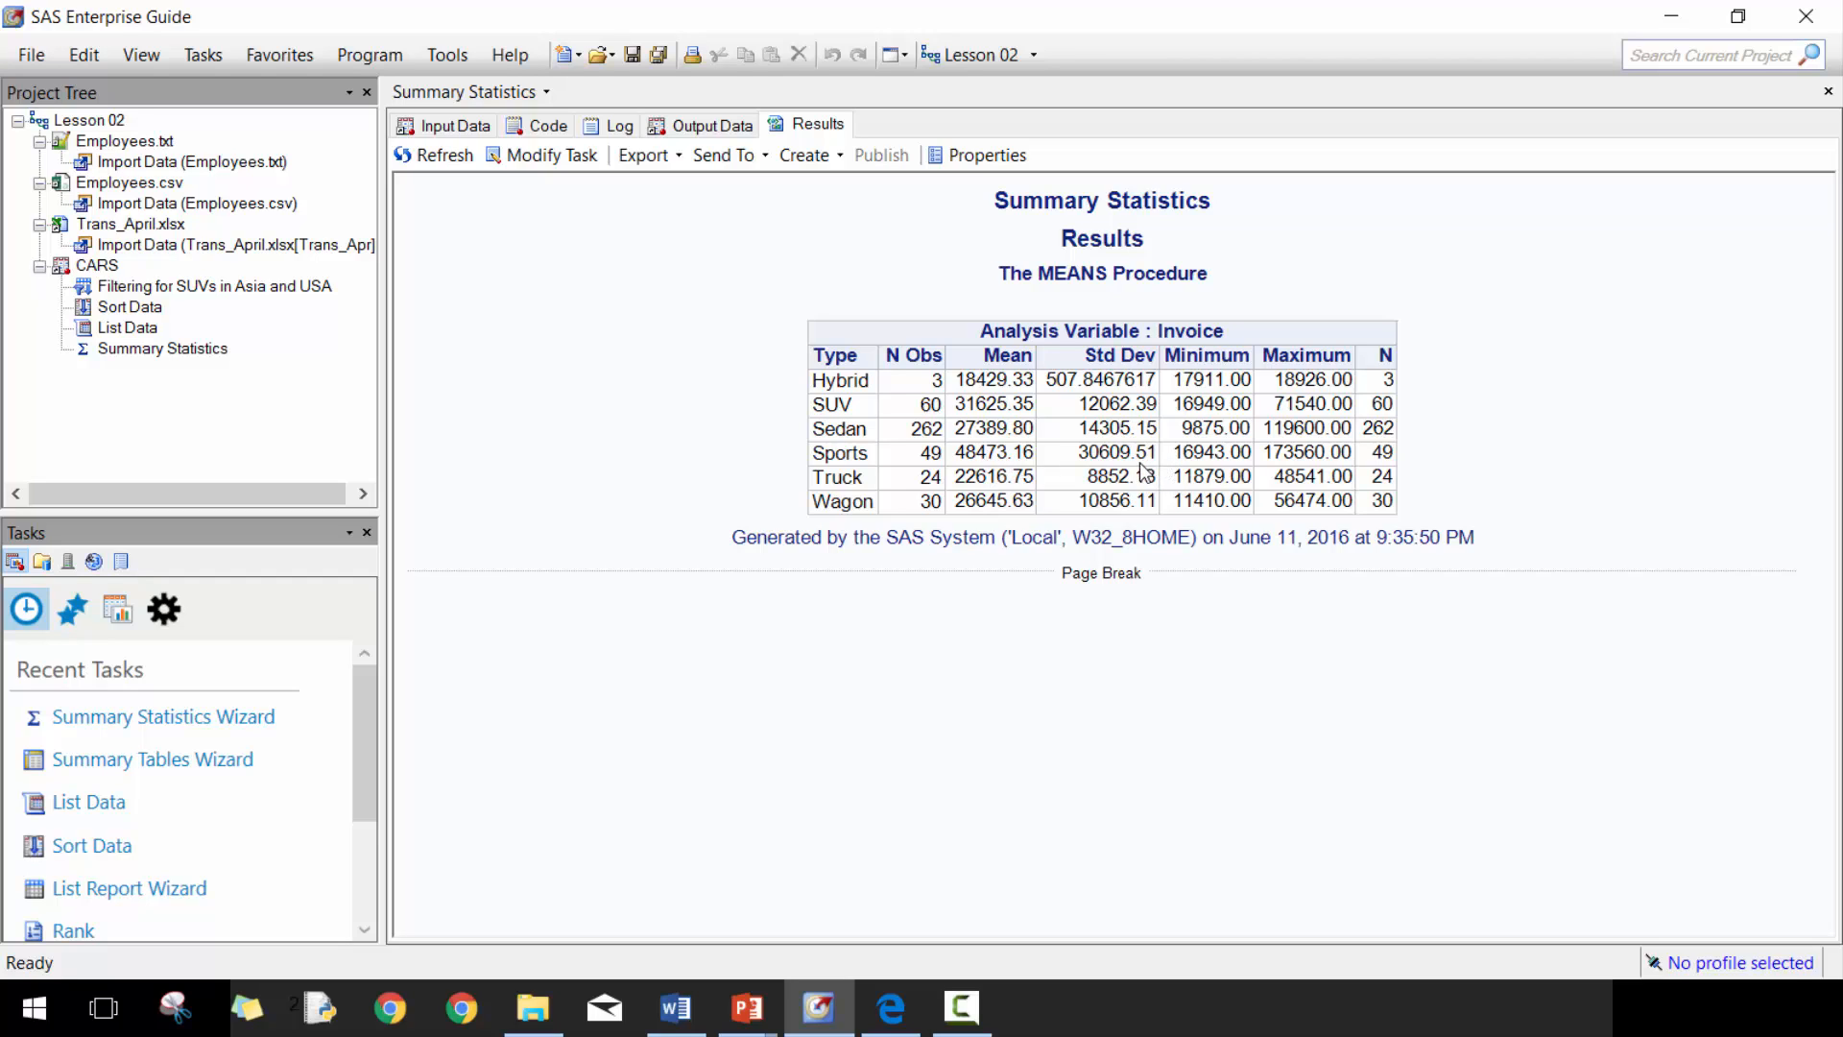
pyautogui.moveTo(1138, 473)
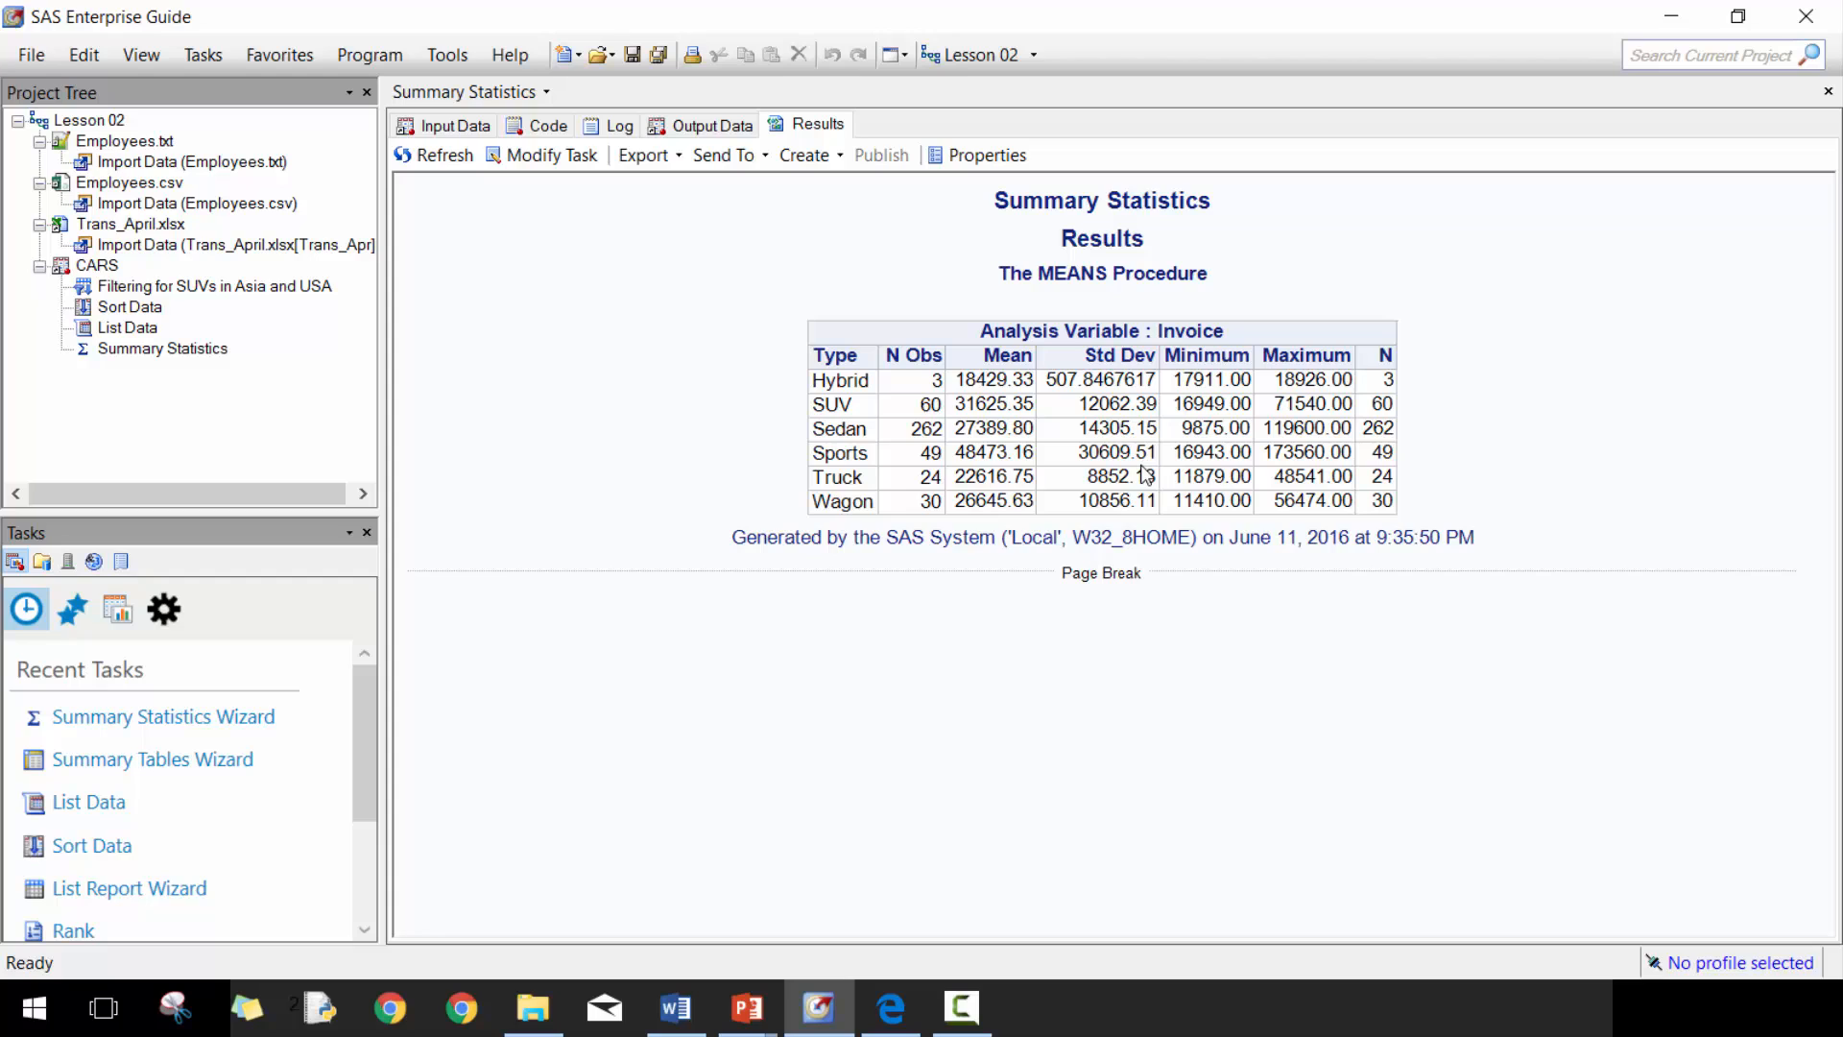
pyautogui.moveTo(1306, 463)
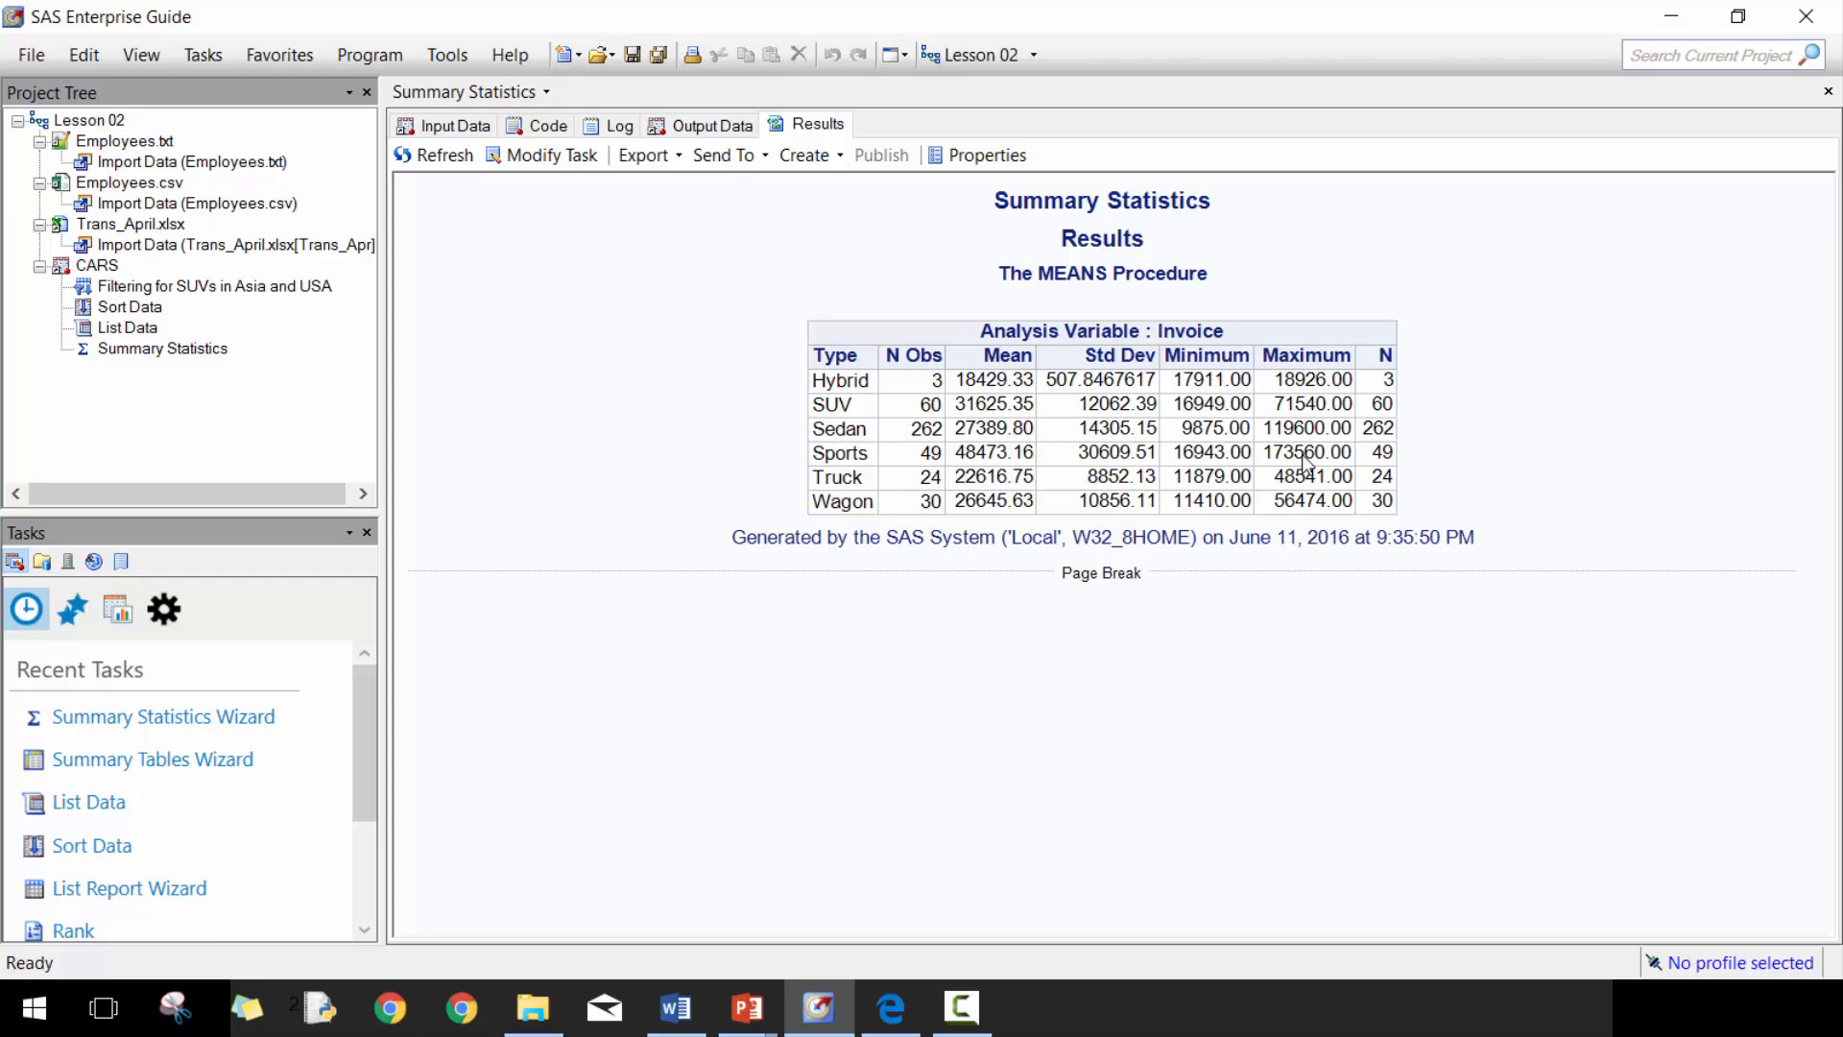
pyautogui.moveTo(926, 121)
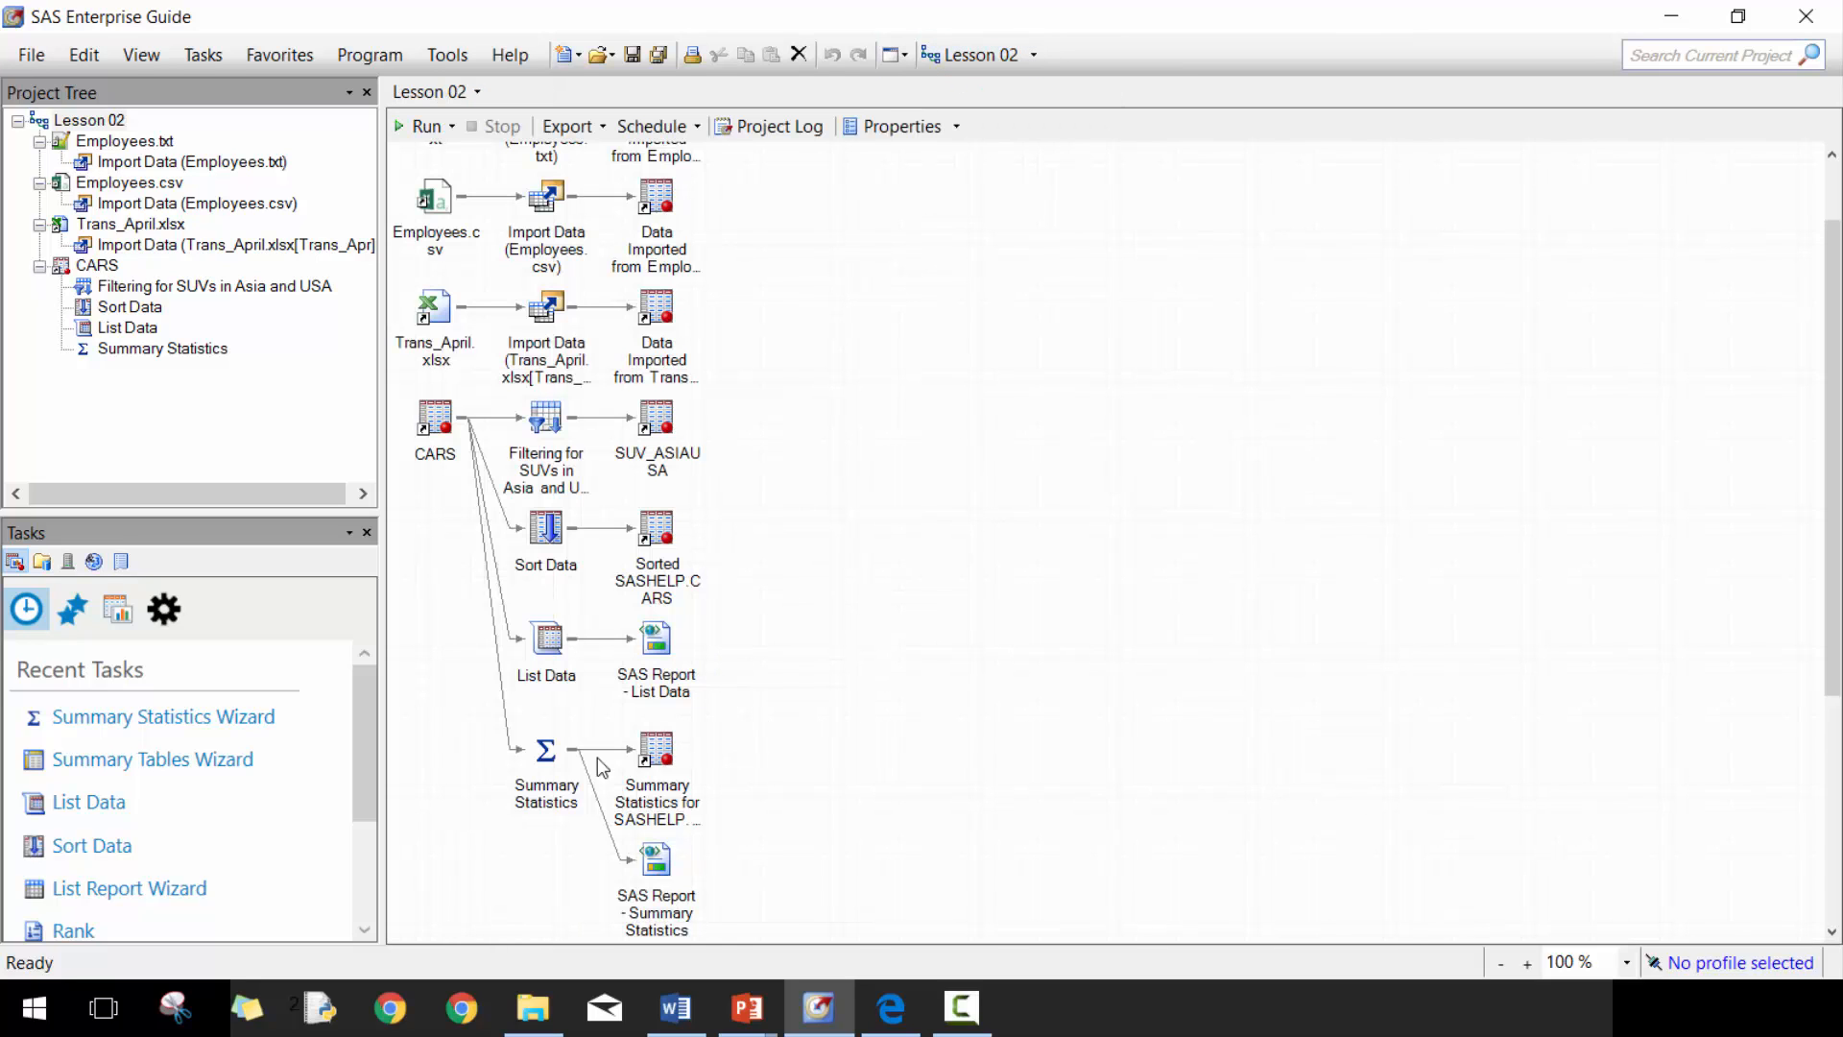
pyautogui.moveTo(904, 735)
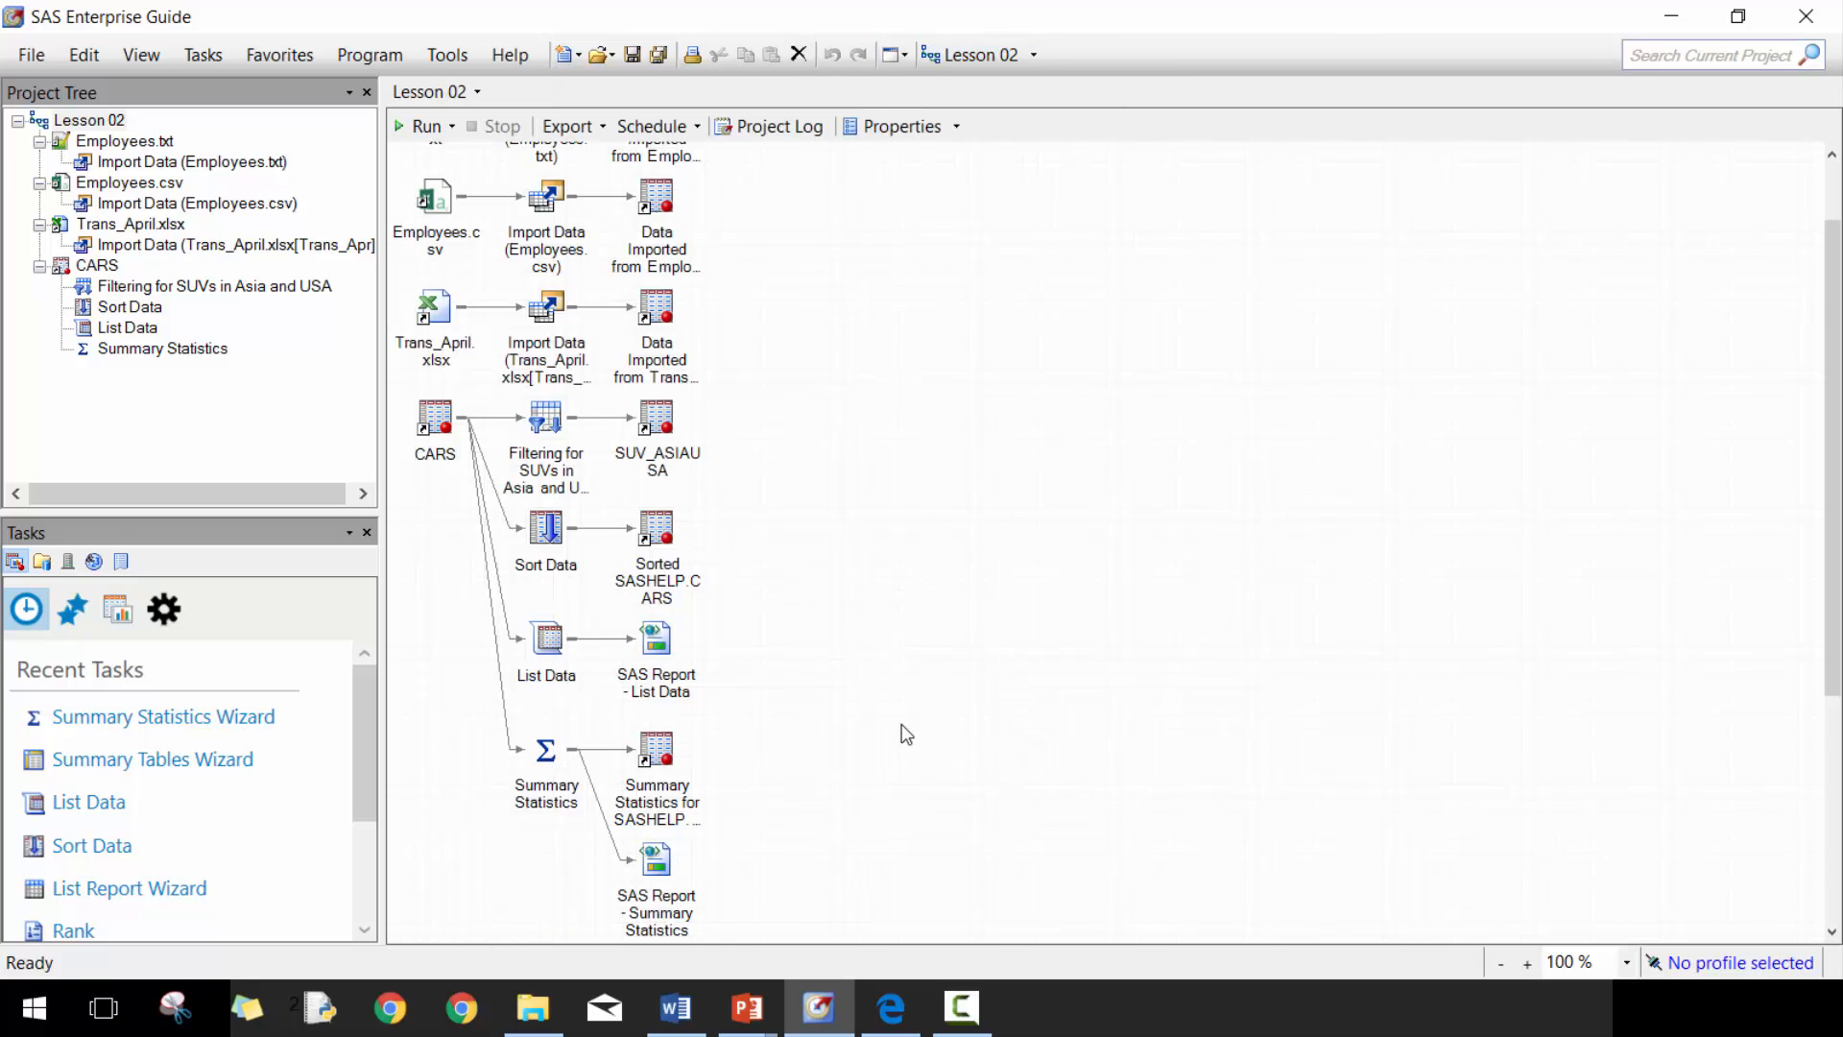
pyautogui.moveTo(495, 703)
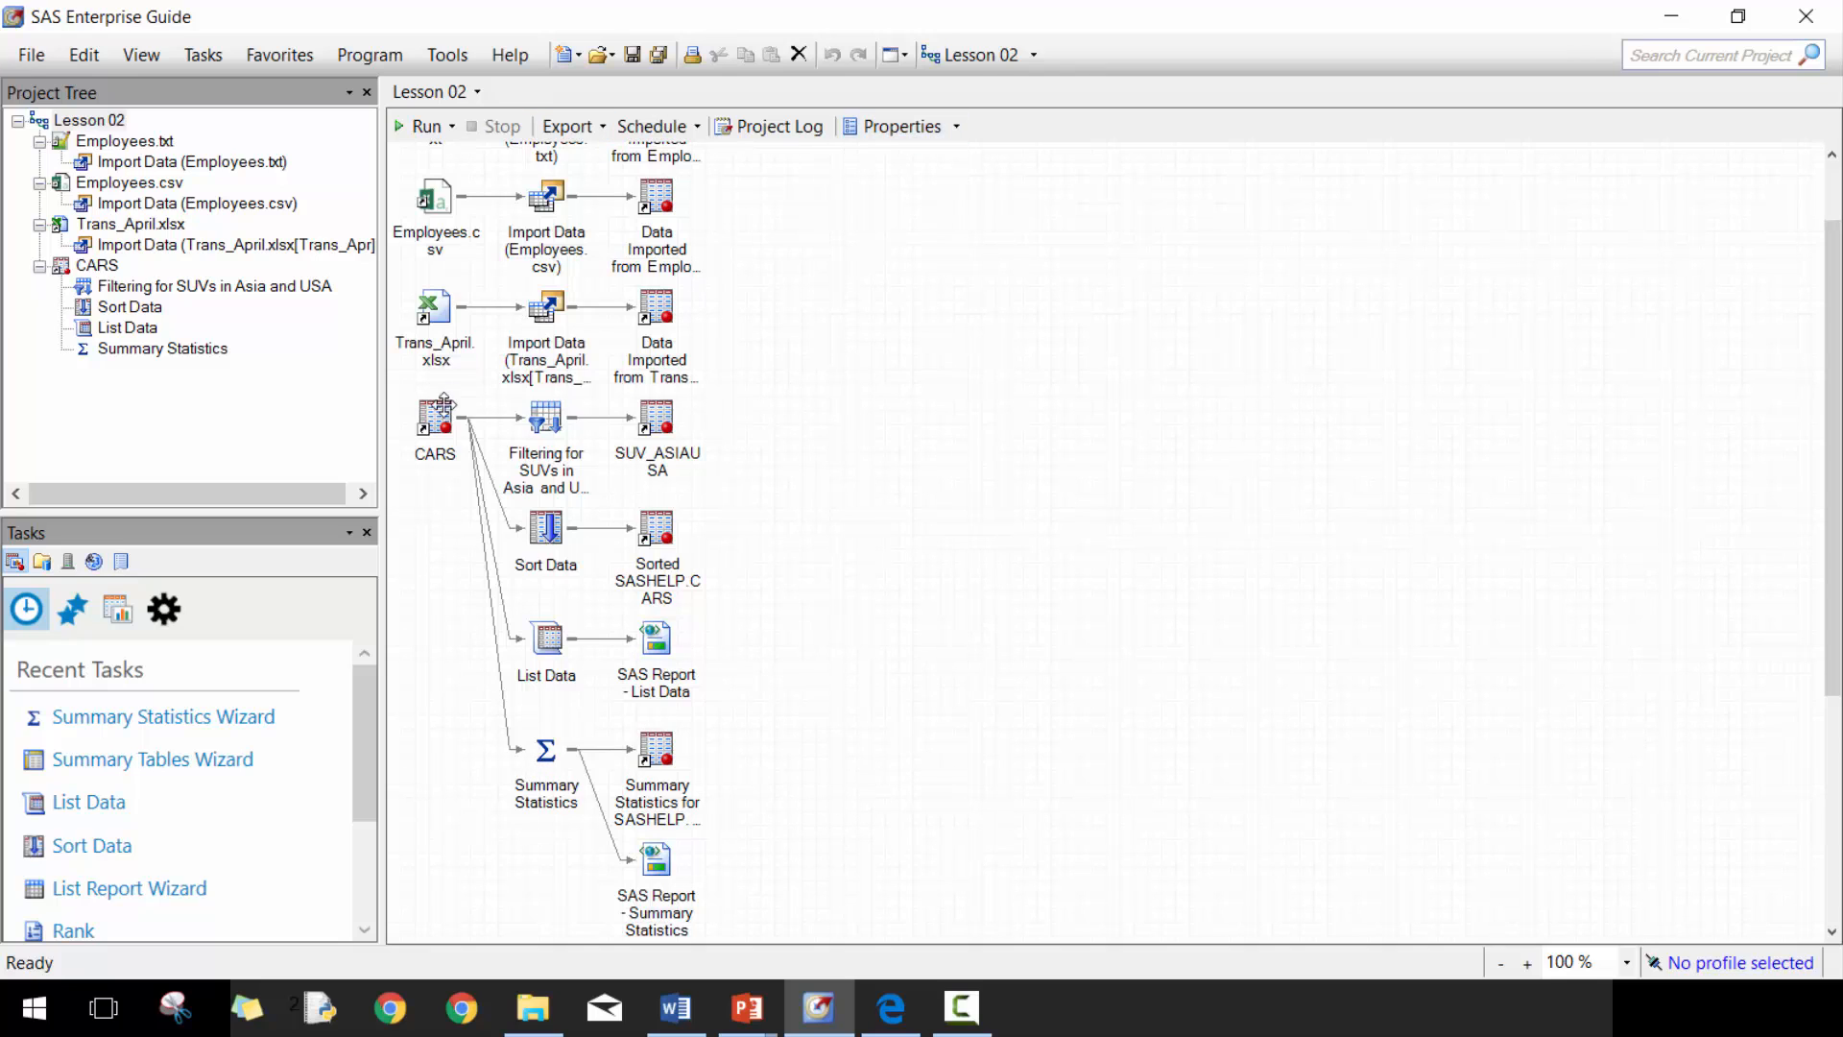
# - Open CARS and start the Summary Tables Wizard on it
pyautogui.doubleClick(434, 416)
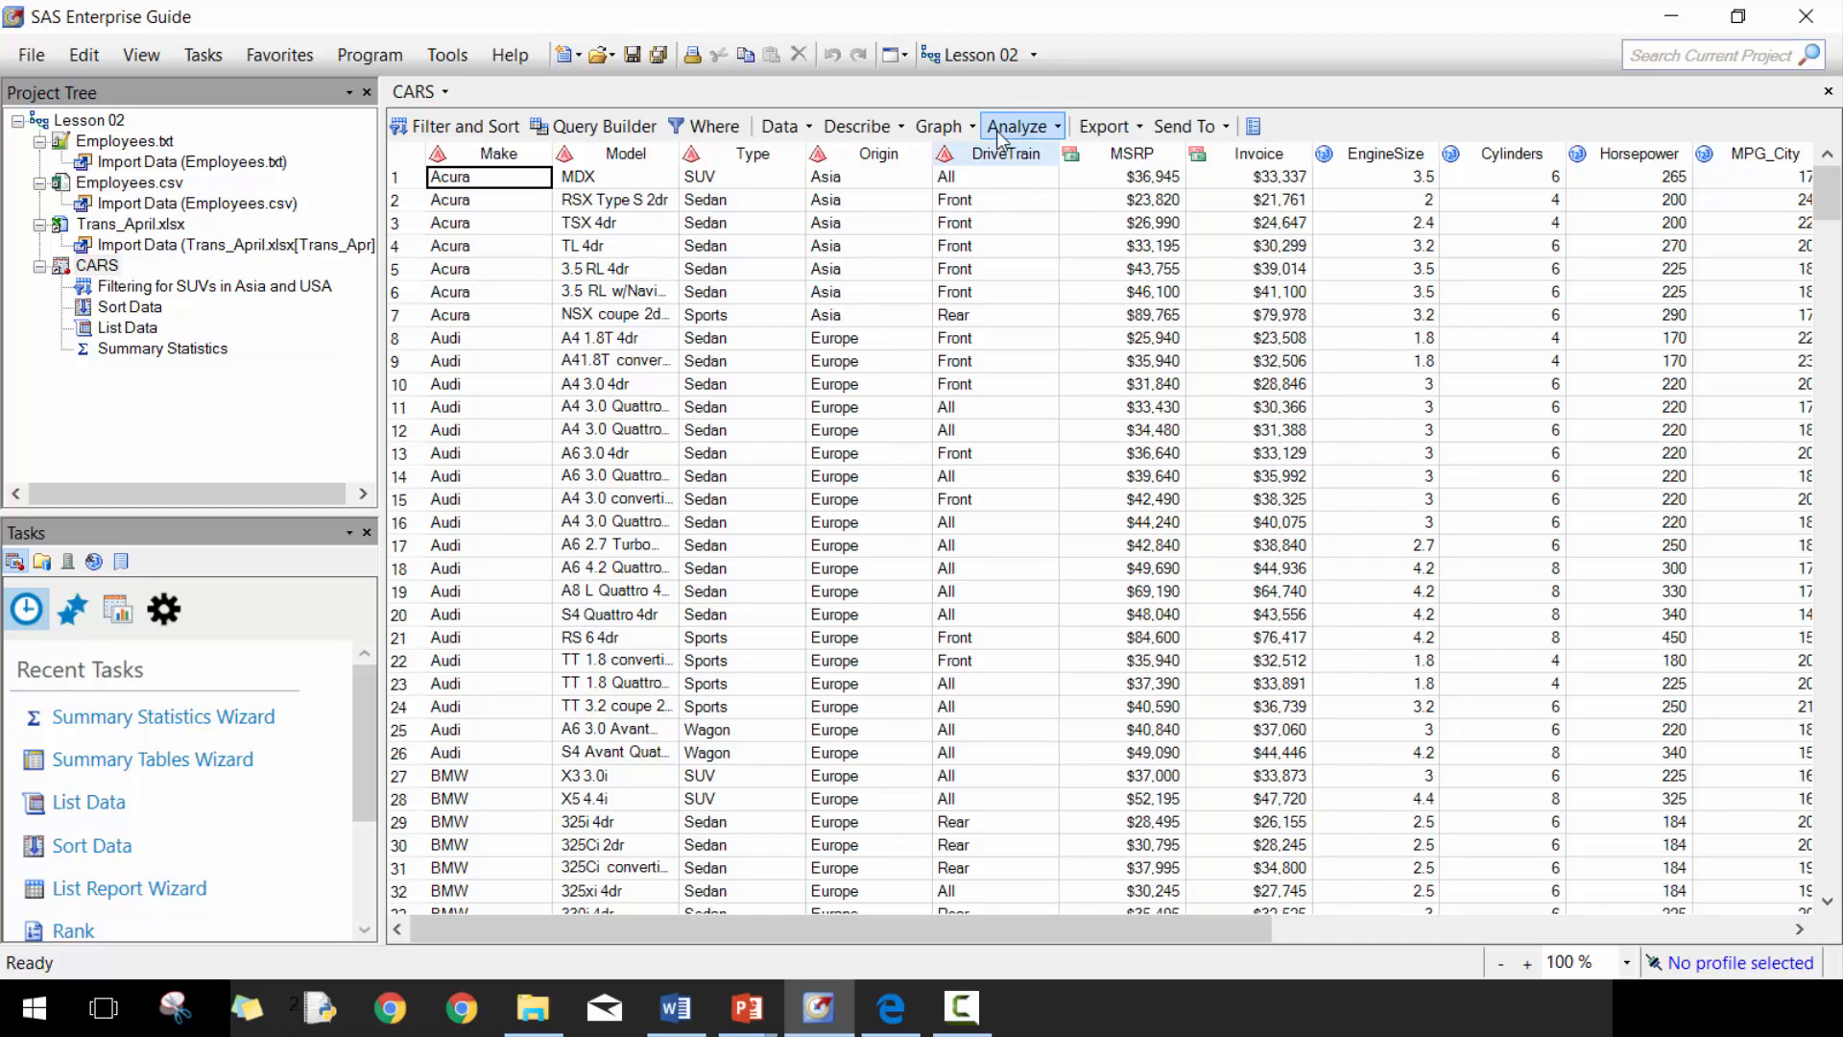
pyautogui.moveTo(858, 127)
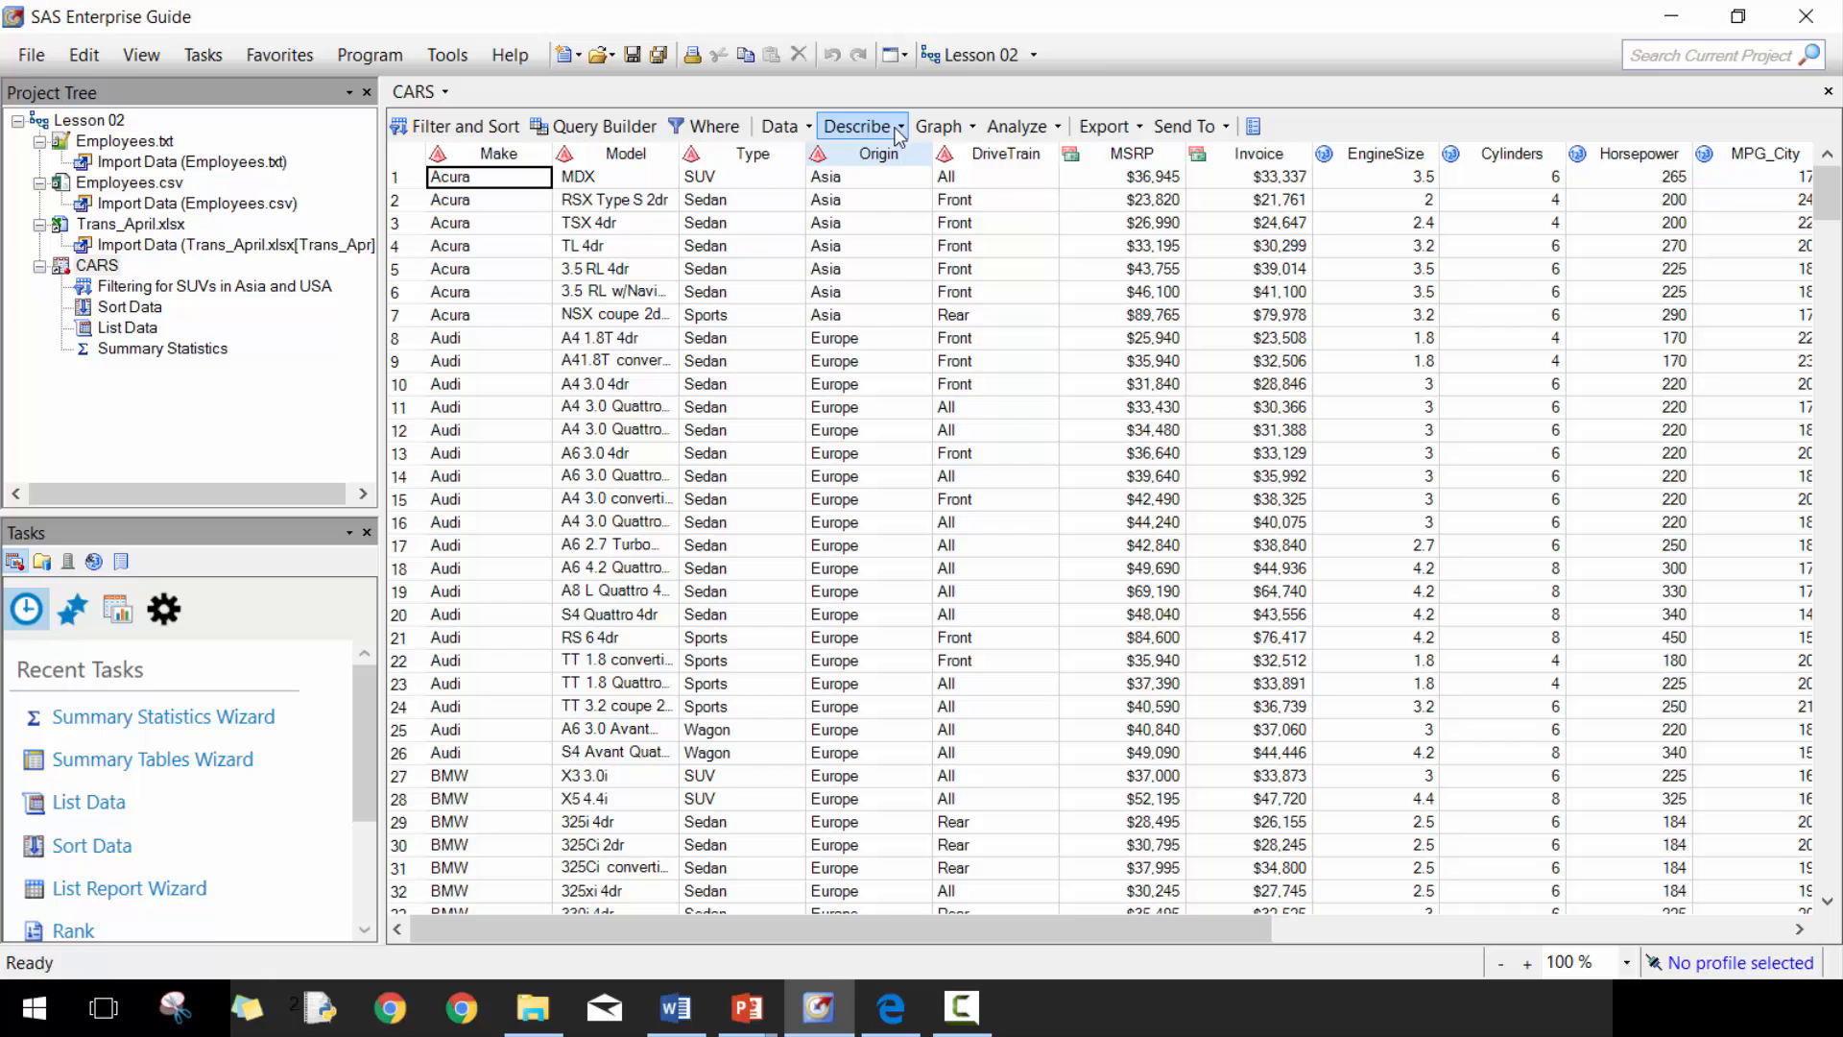
pyautogui.moveTo(918, 253)
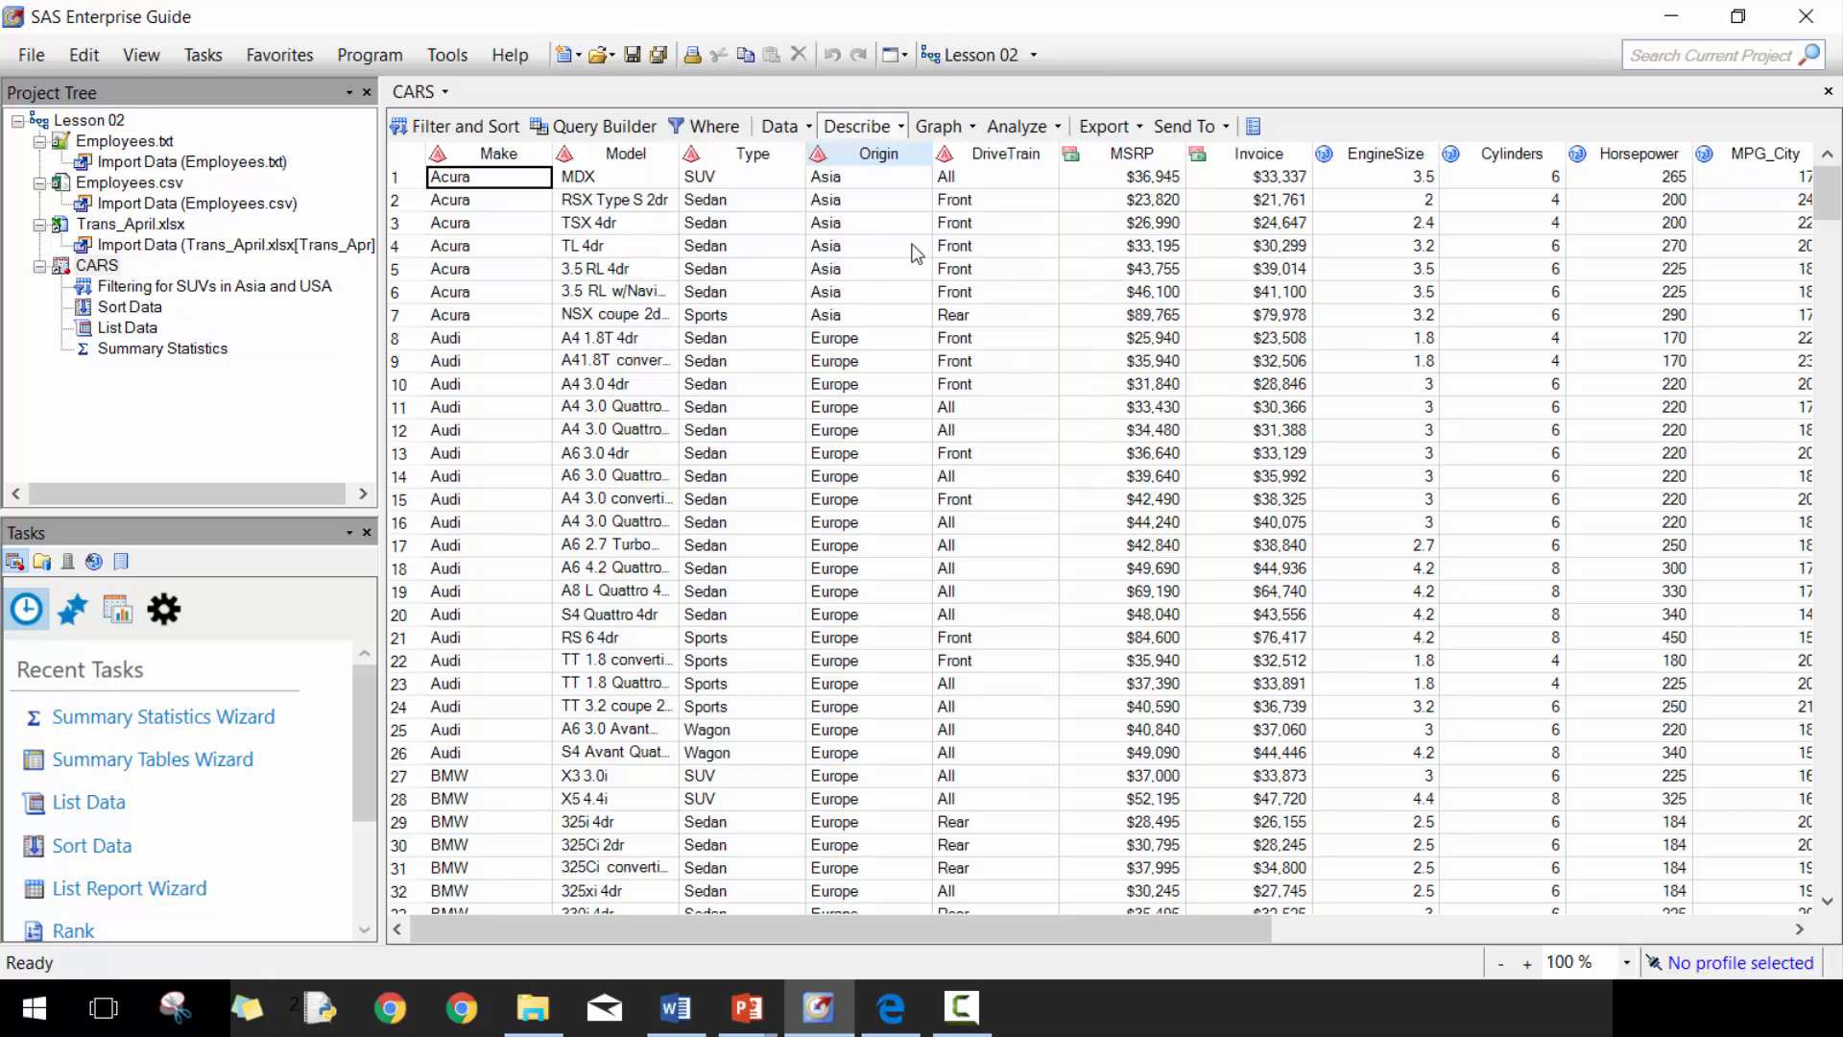
pyautogui.click(151, 760)
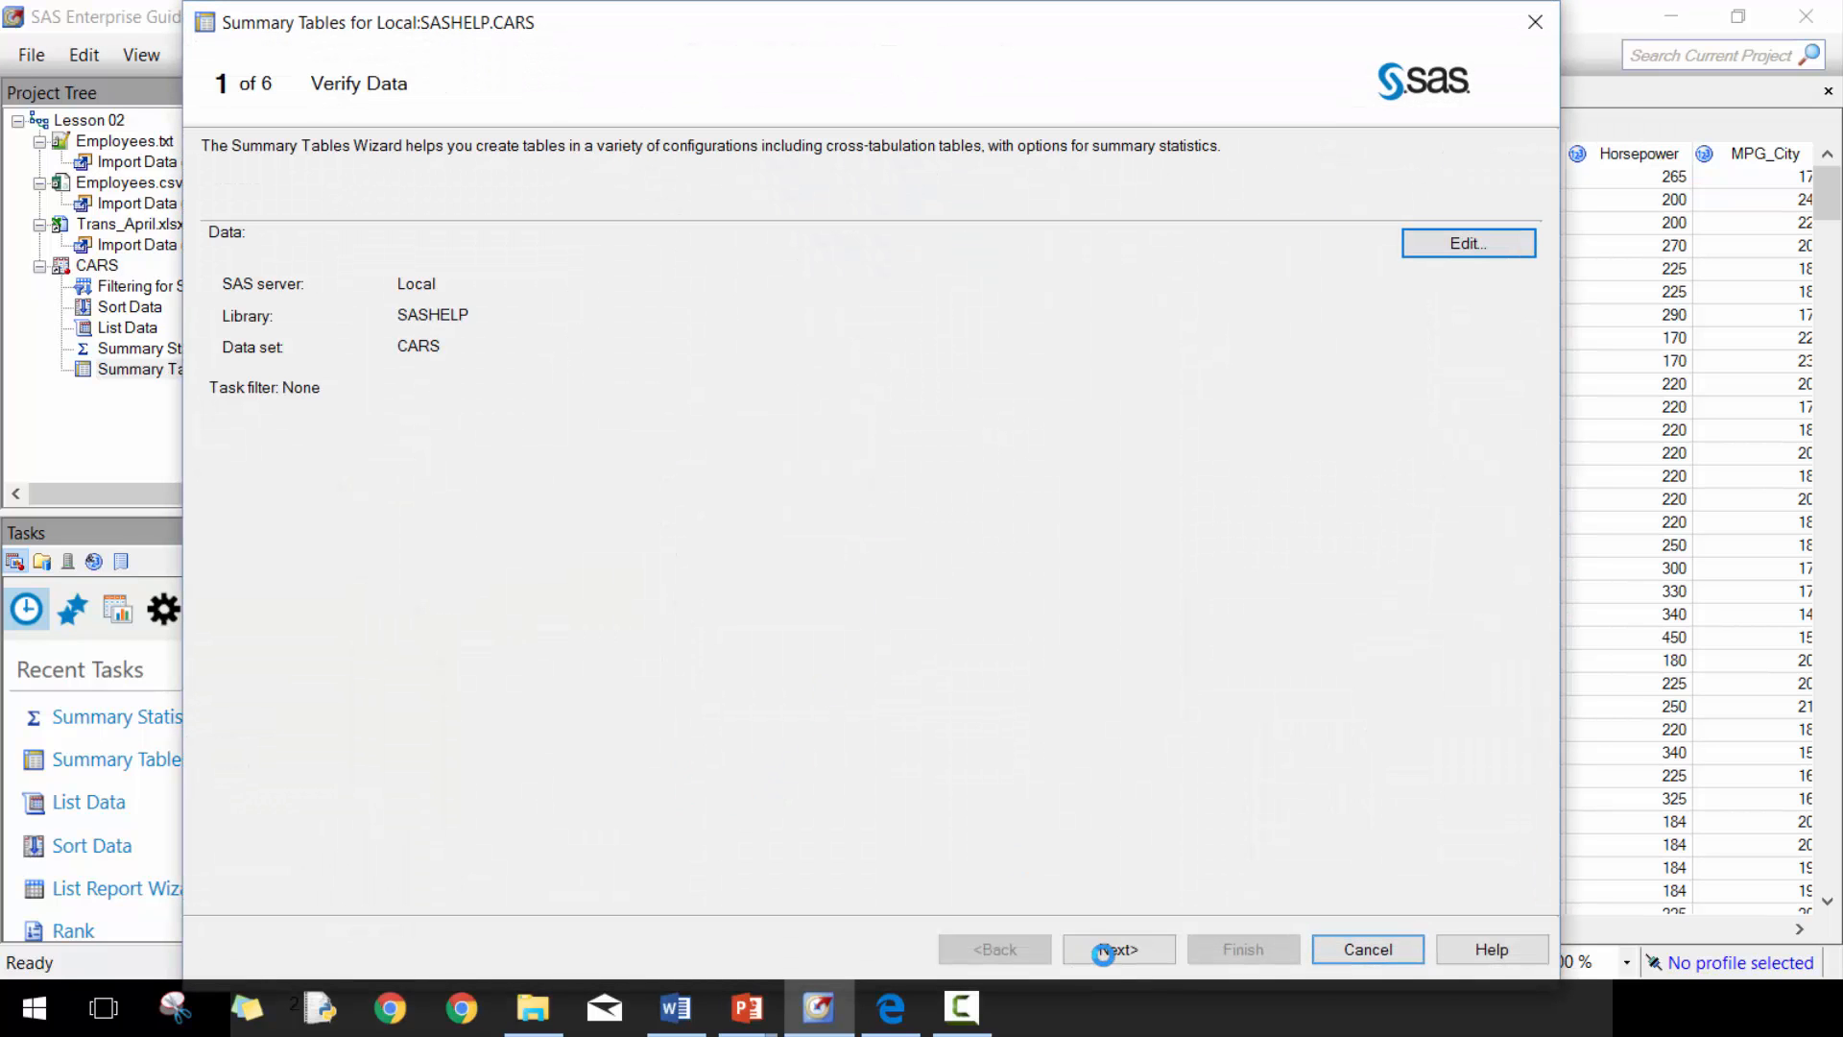
# - Verify the data source unchanged and add Invoice as the analysis variable
pyautogui.click(1465, 244)
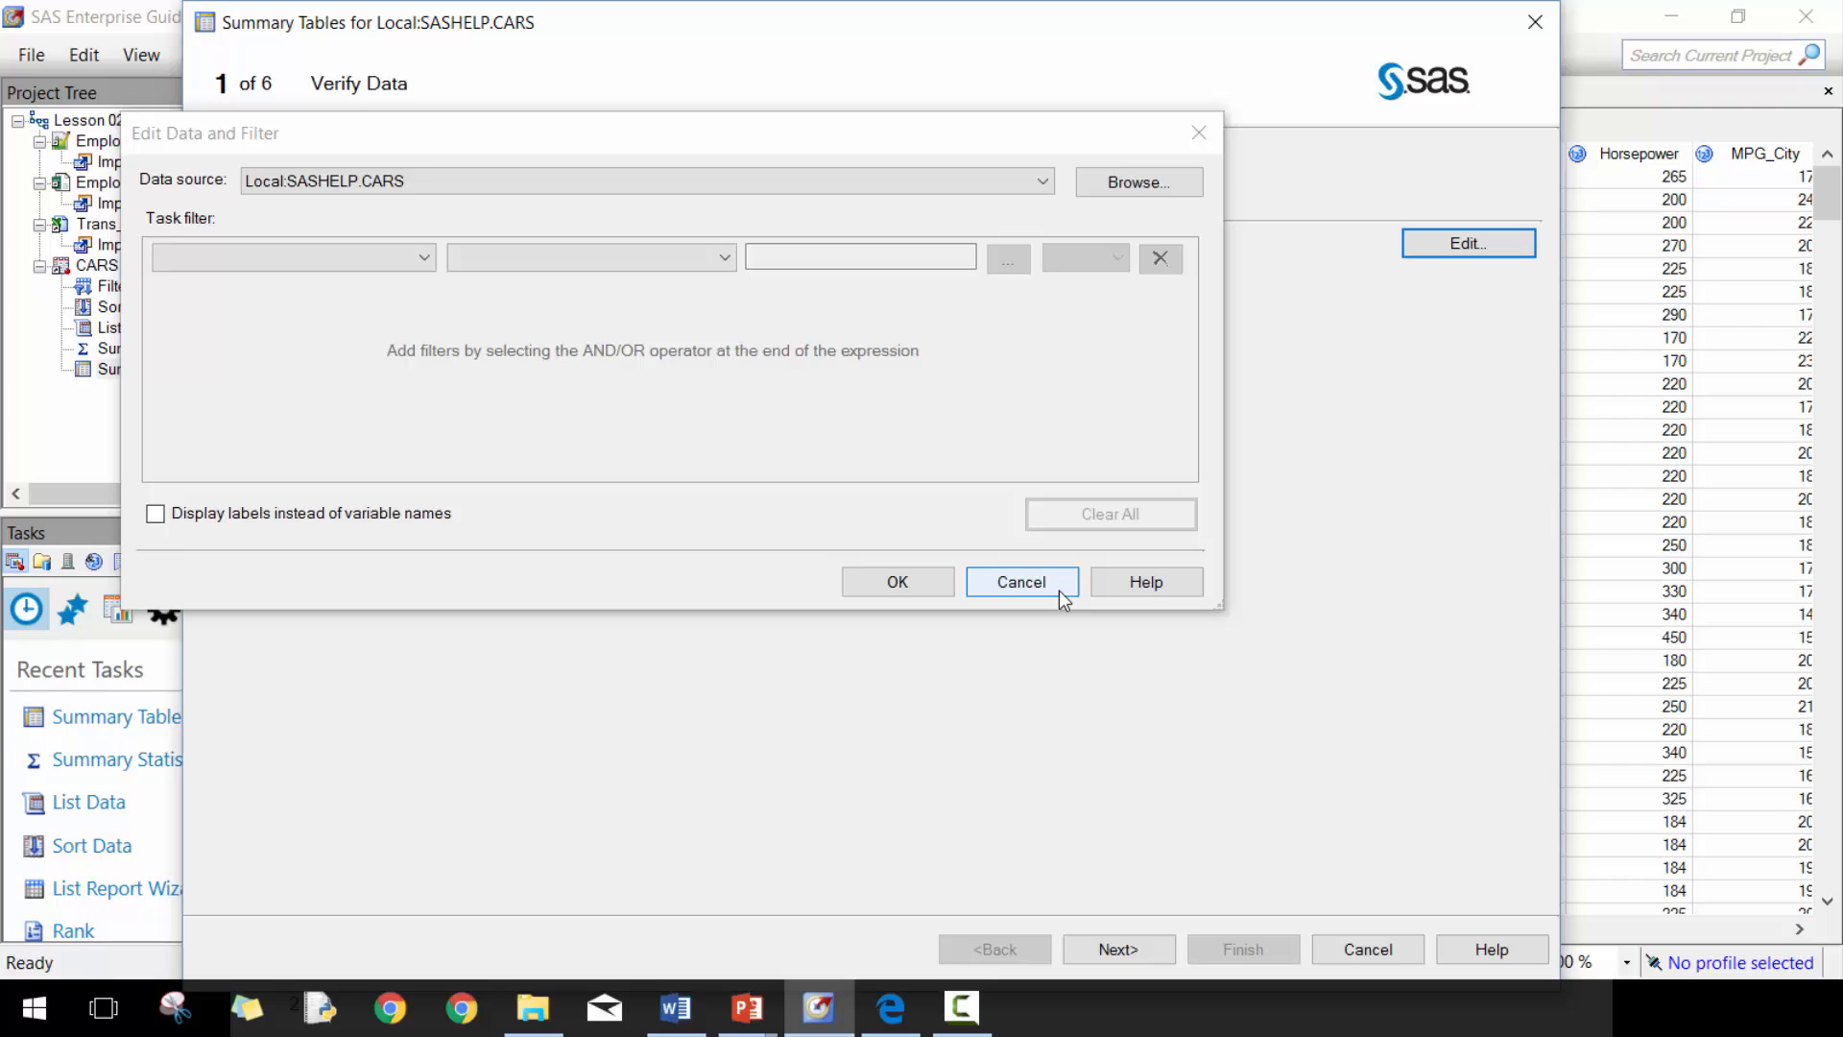
pyautogui.click(1020, 580)
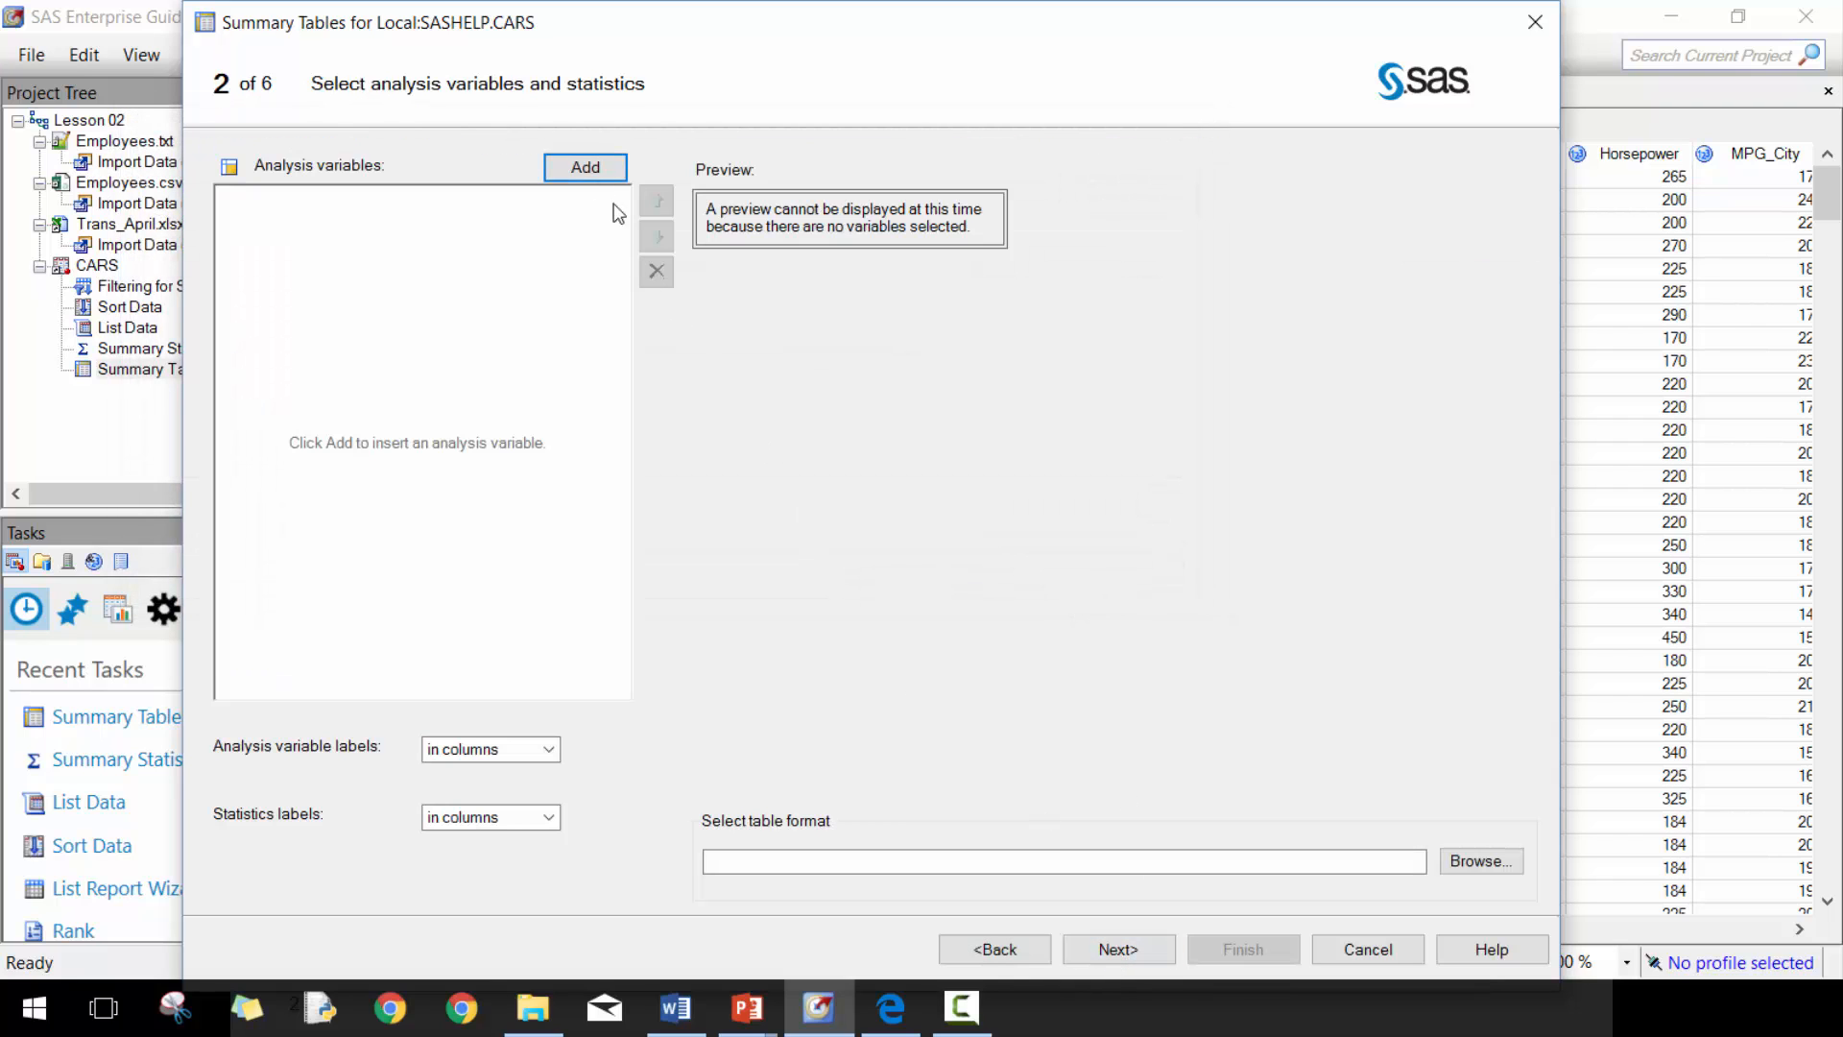
pyautogui.click(585, 167)
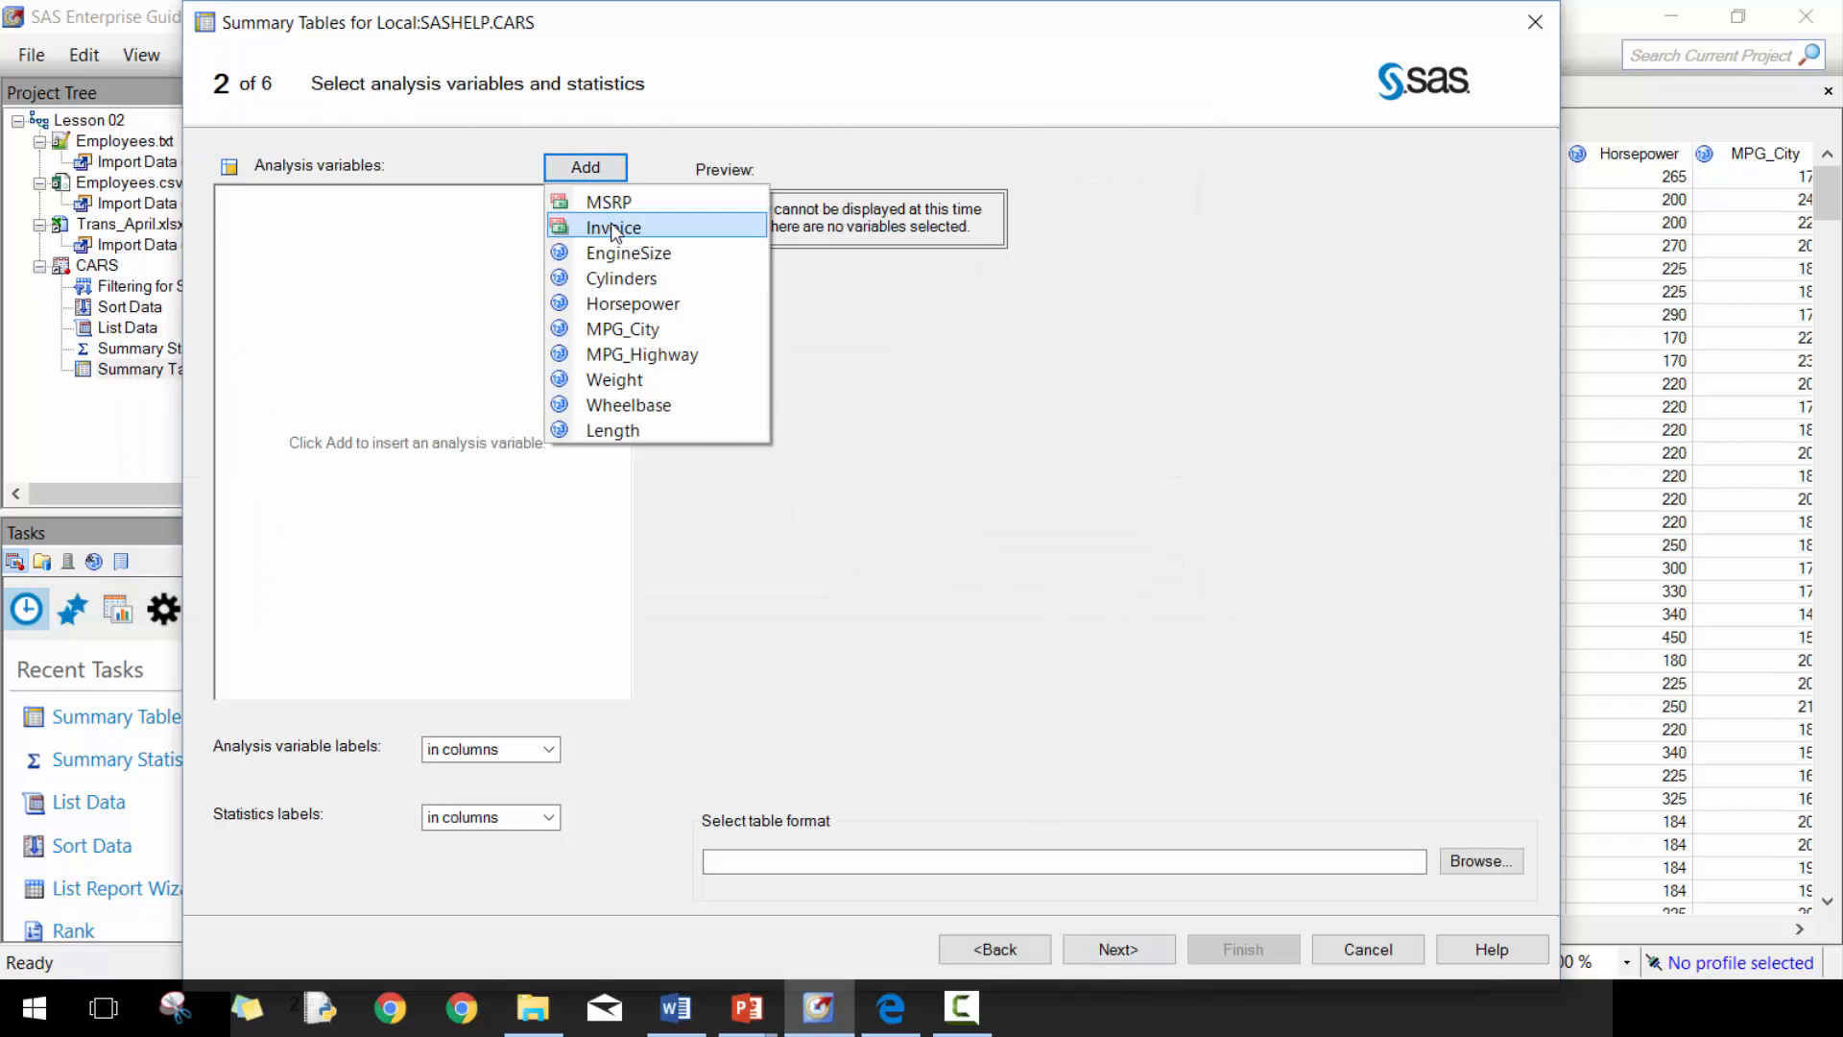
pyautogui.click(612, 227)
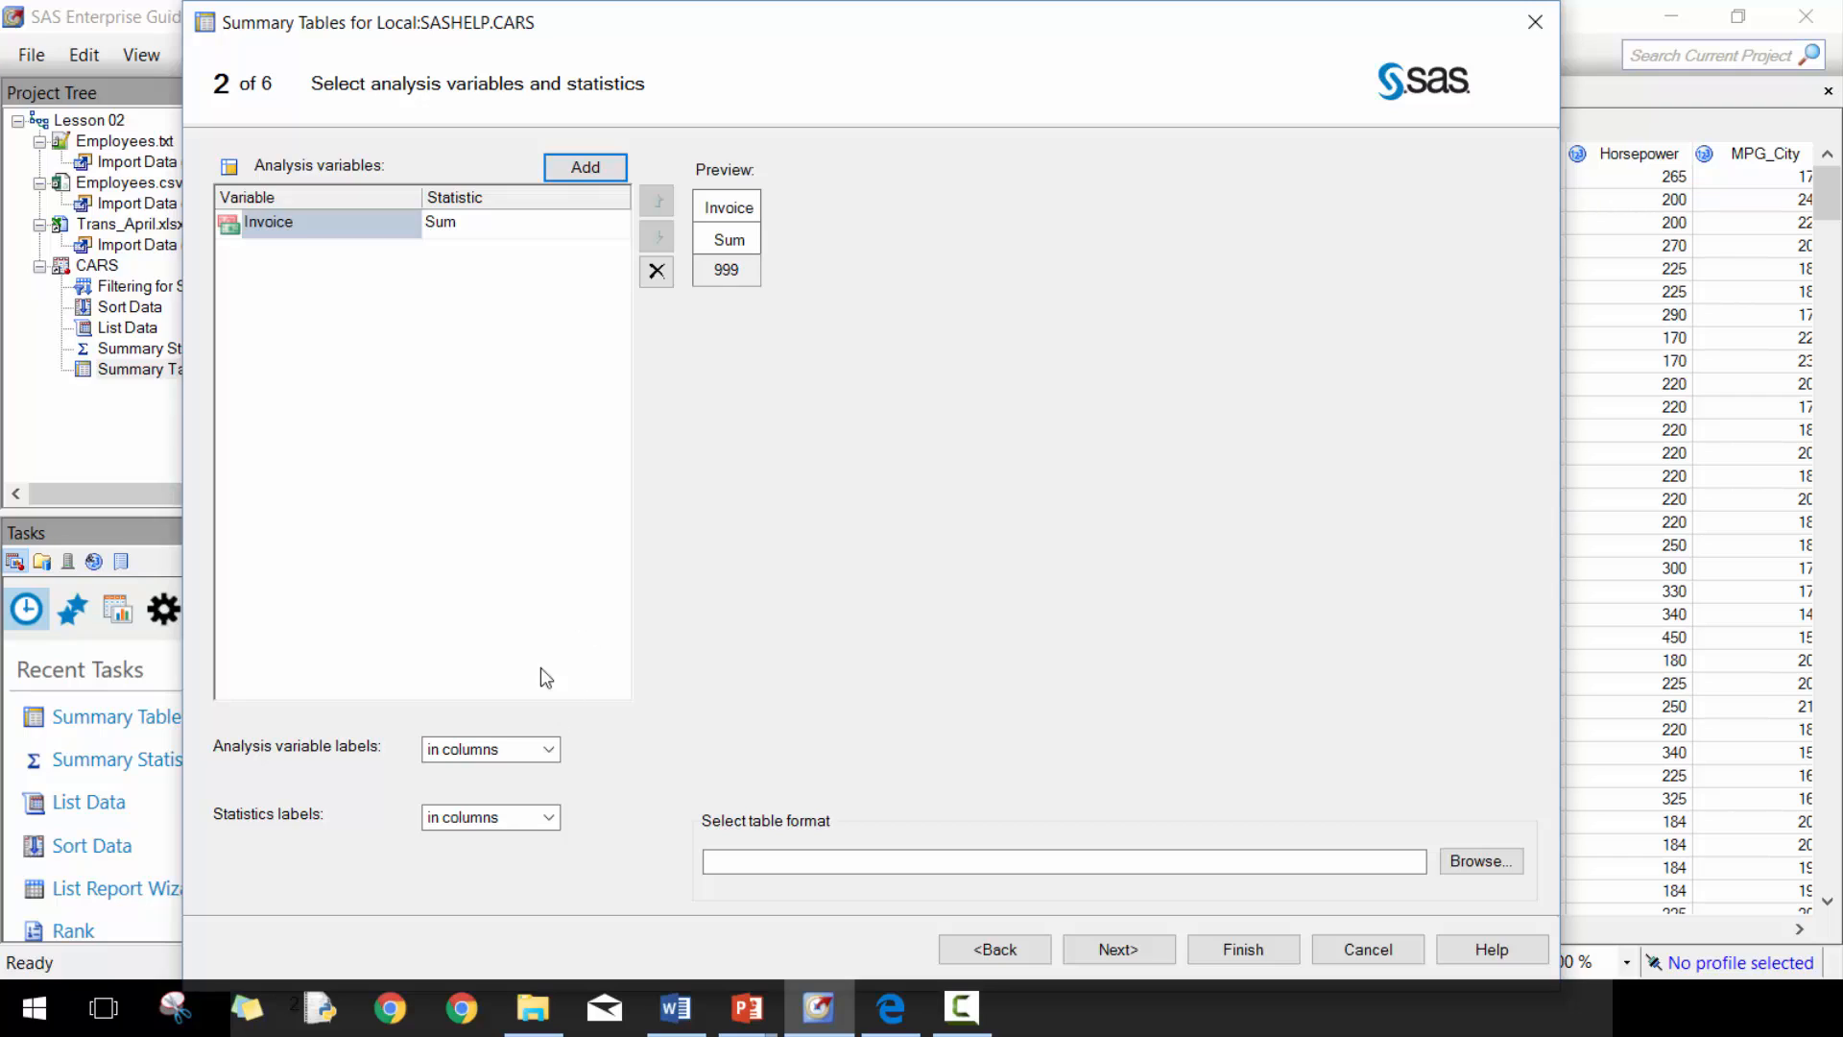
pyautogui.moveTo(457, 764)
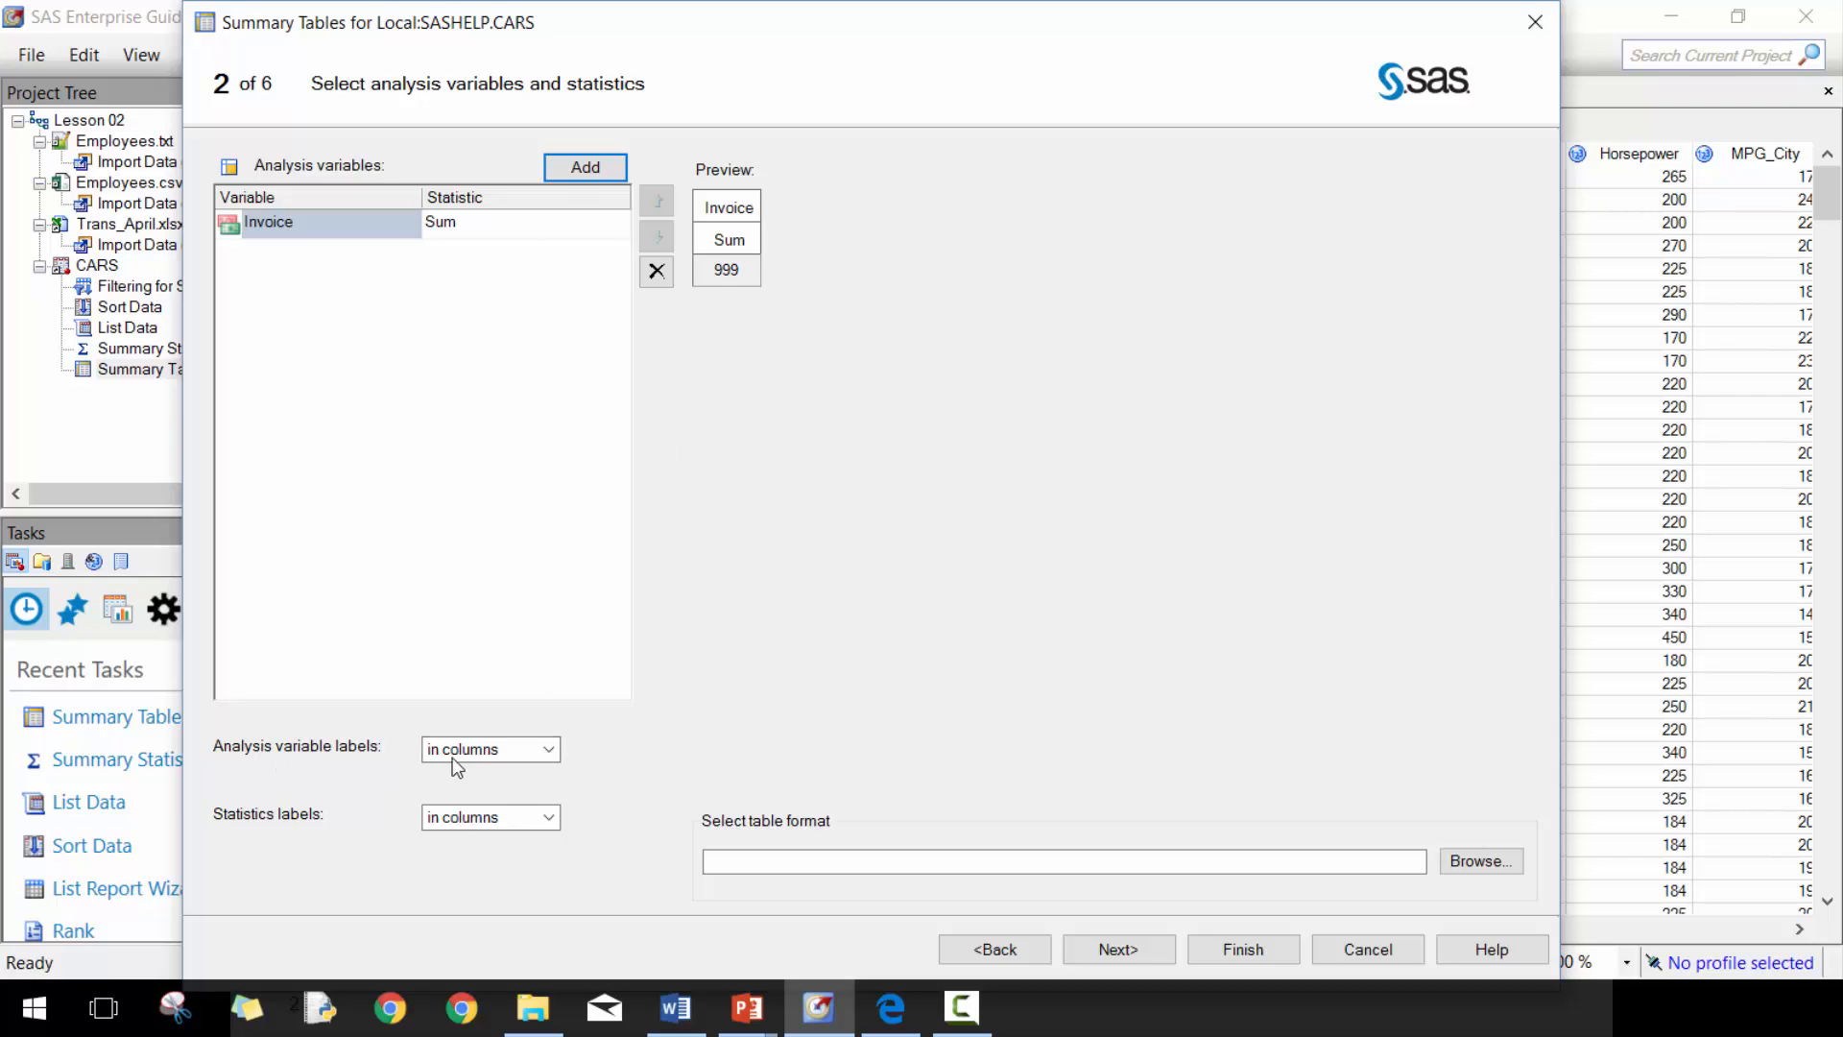
pyautogui.moveTo(472, 829)
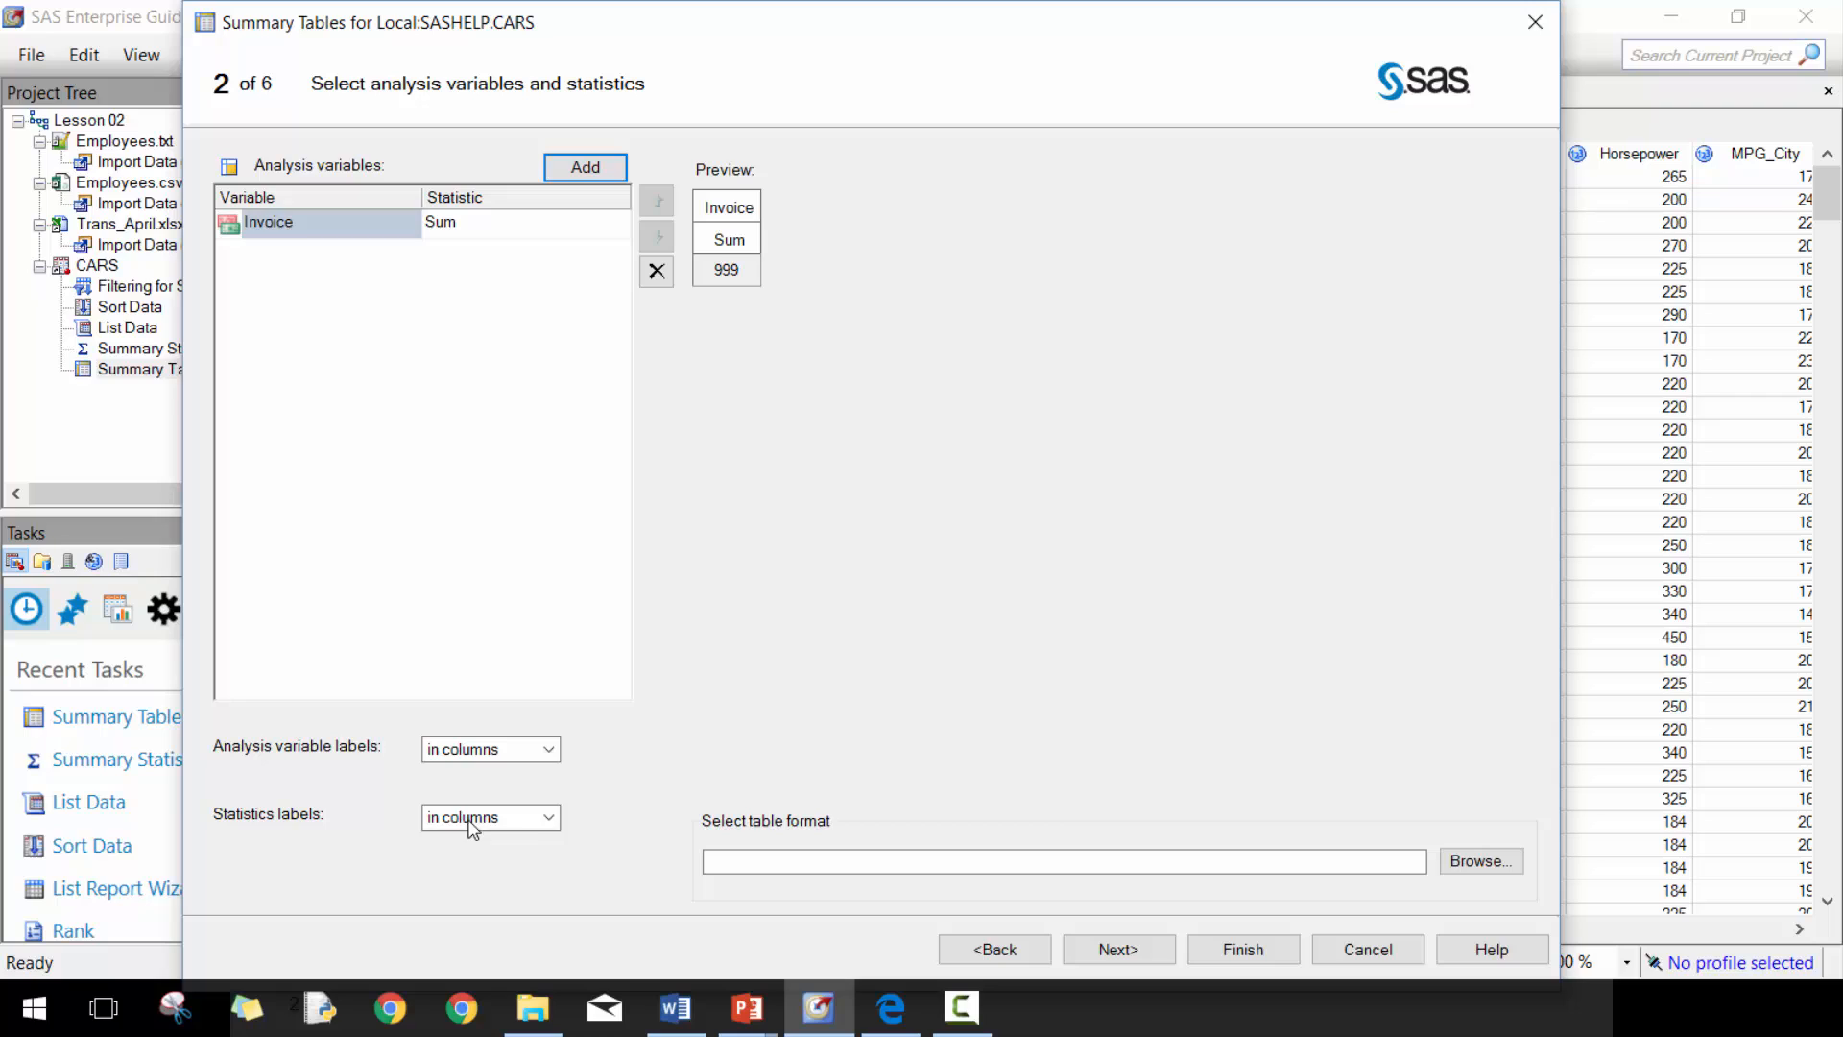
pyautogui.moveTo(576, 811)
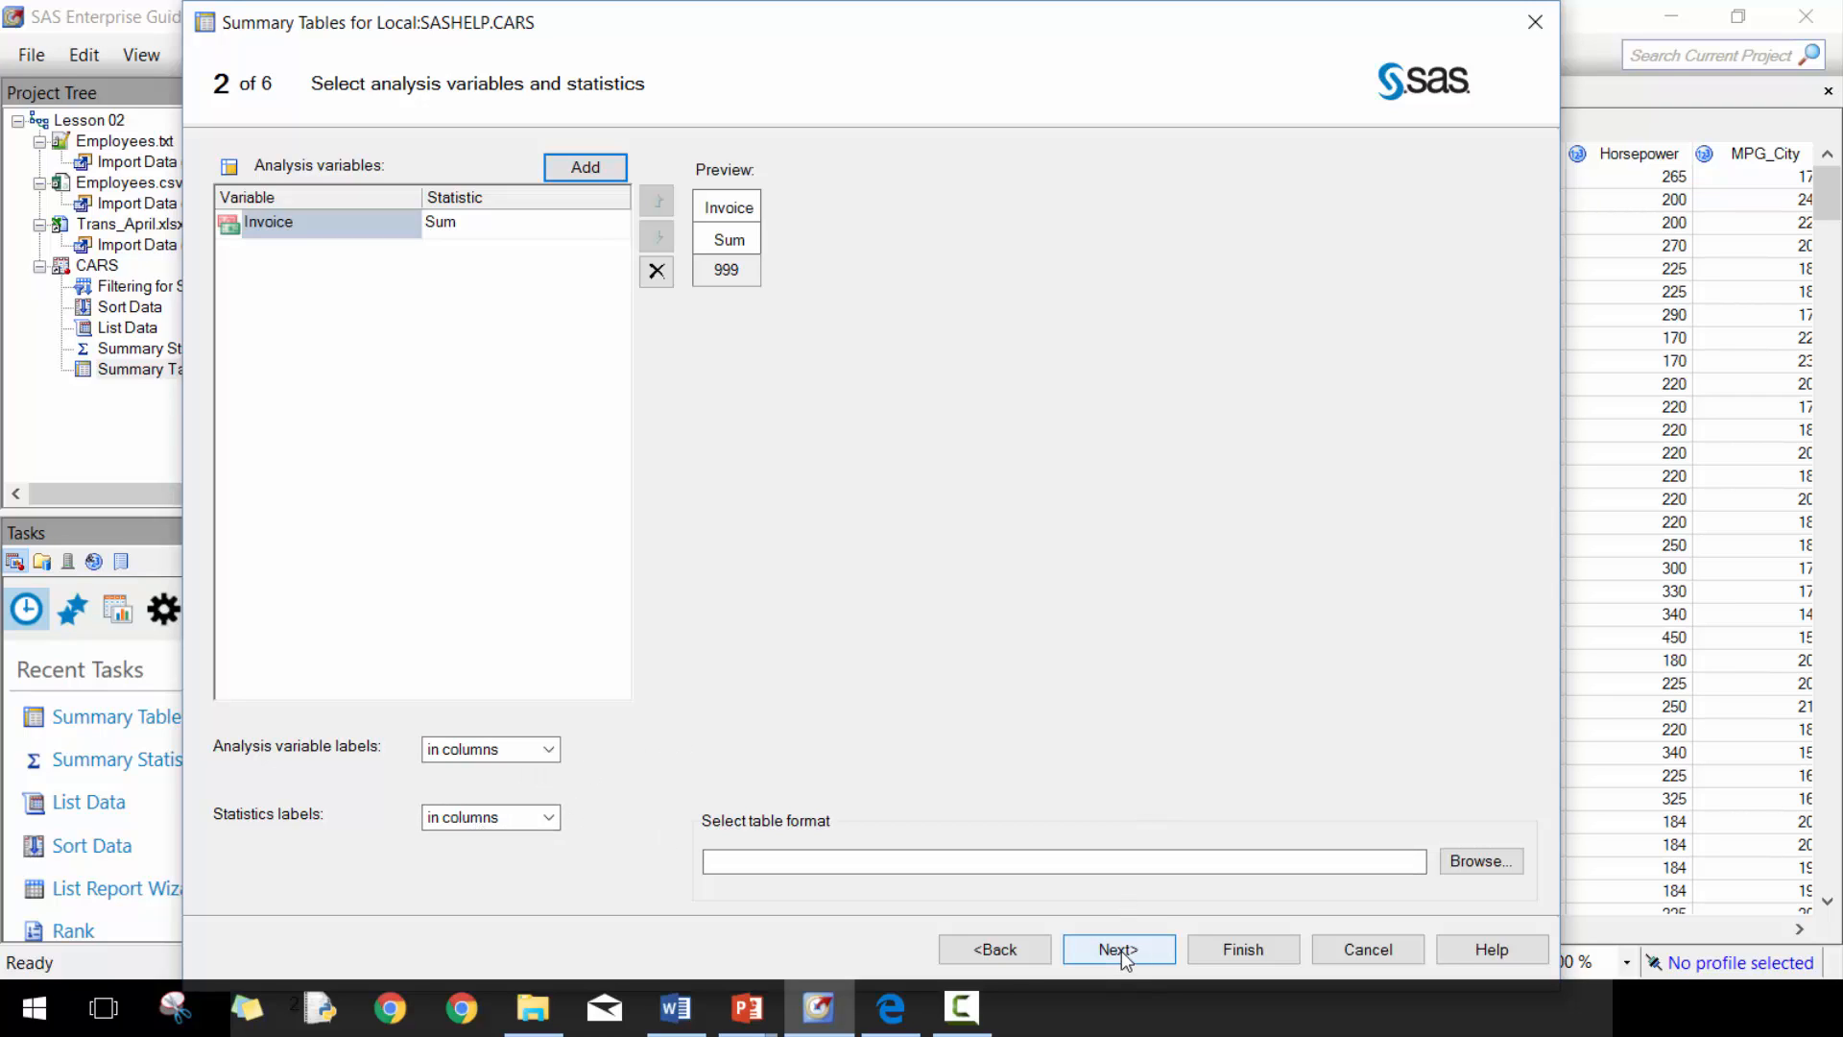
pyautogui.click(1117, 949)
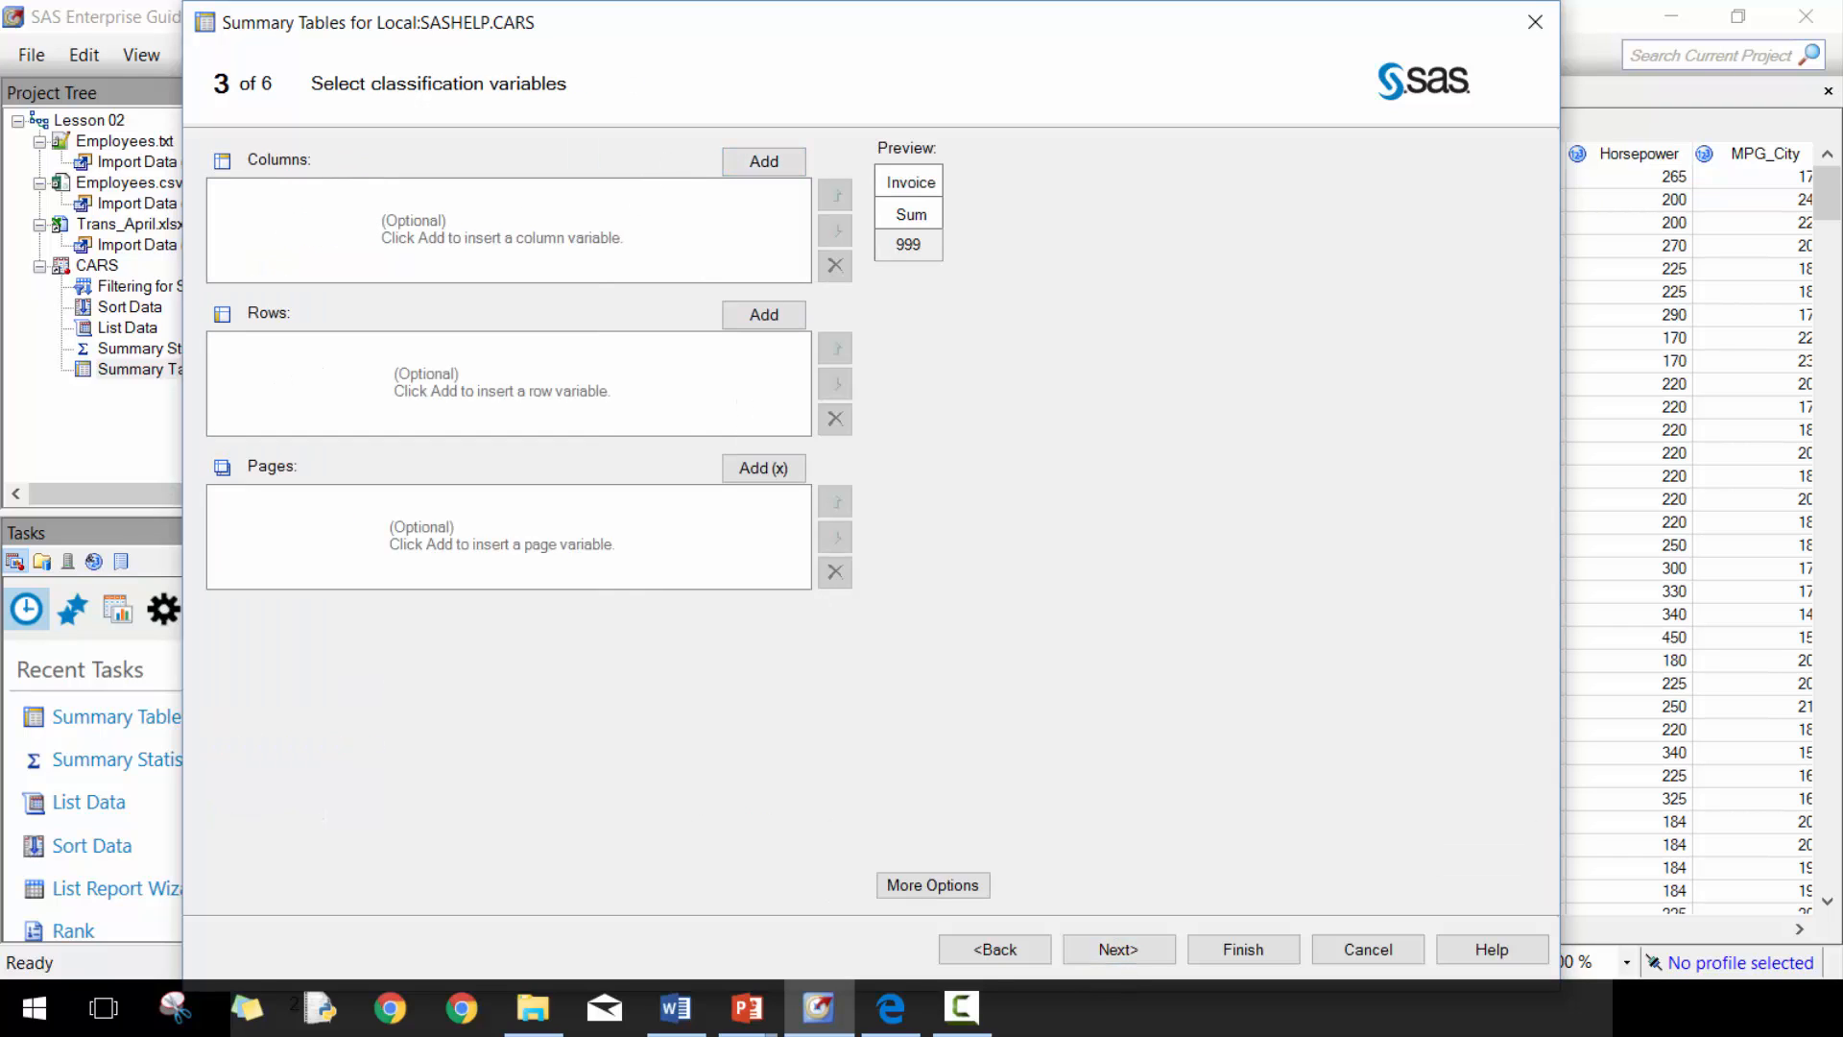
# - Place Origin across columns and Type down rows, reviewing More Options
pyautogui.click(762, 162)
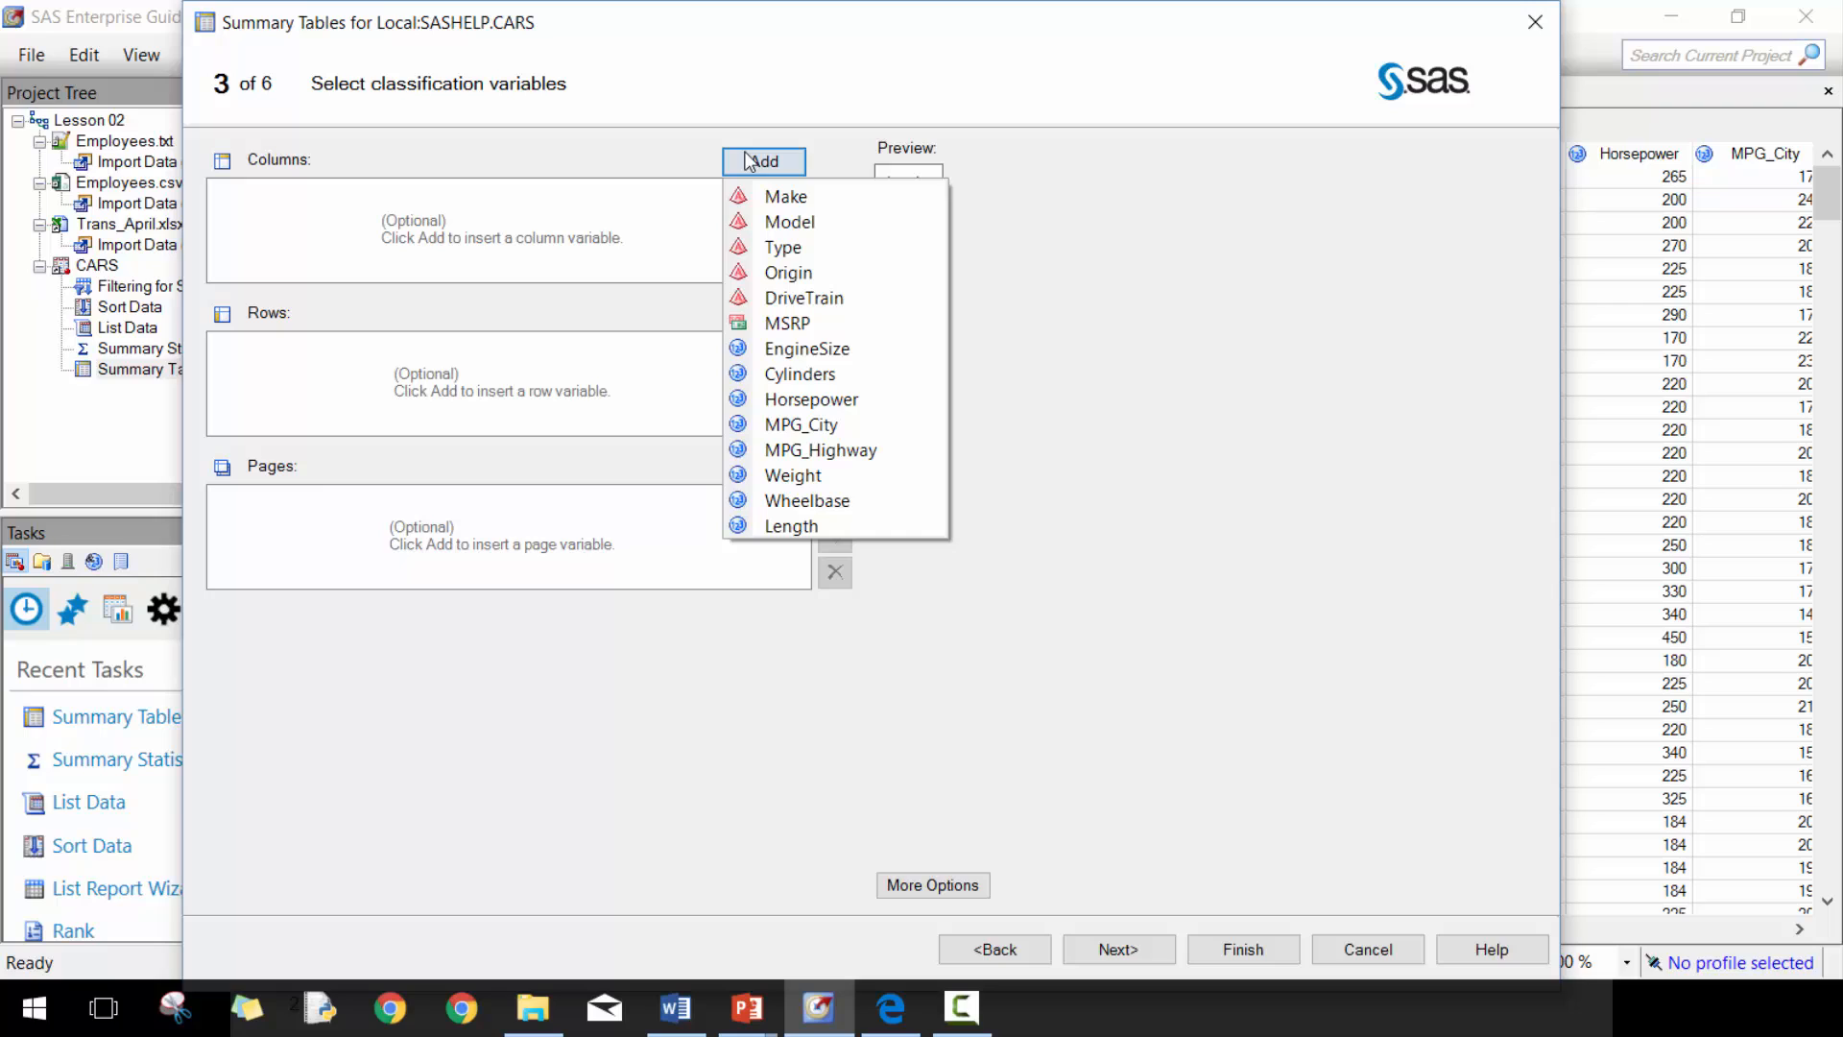
pyautogui.moveTo(789, 220)
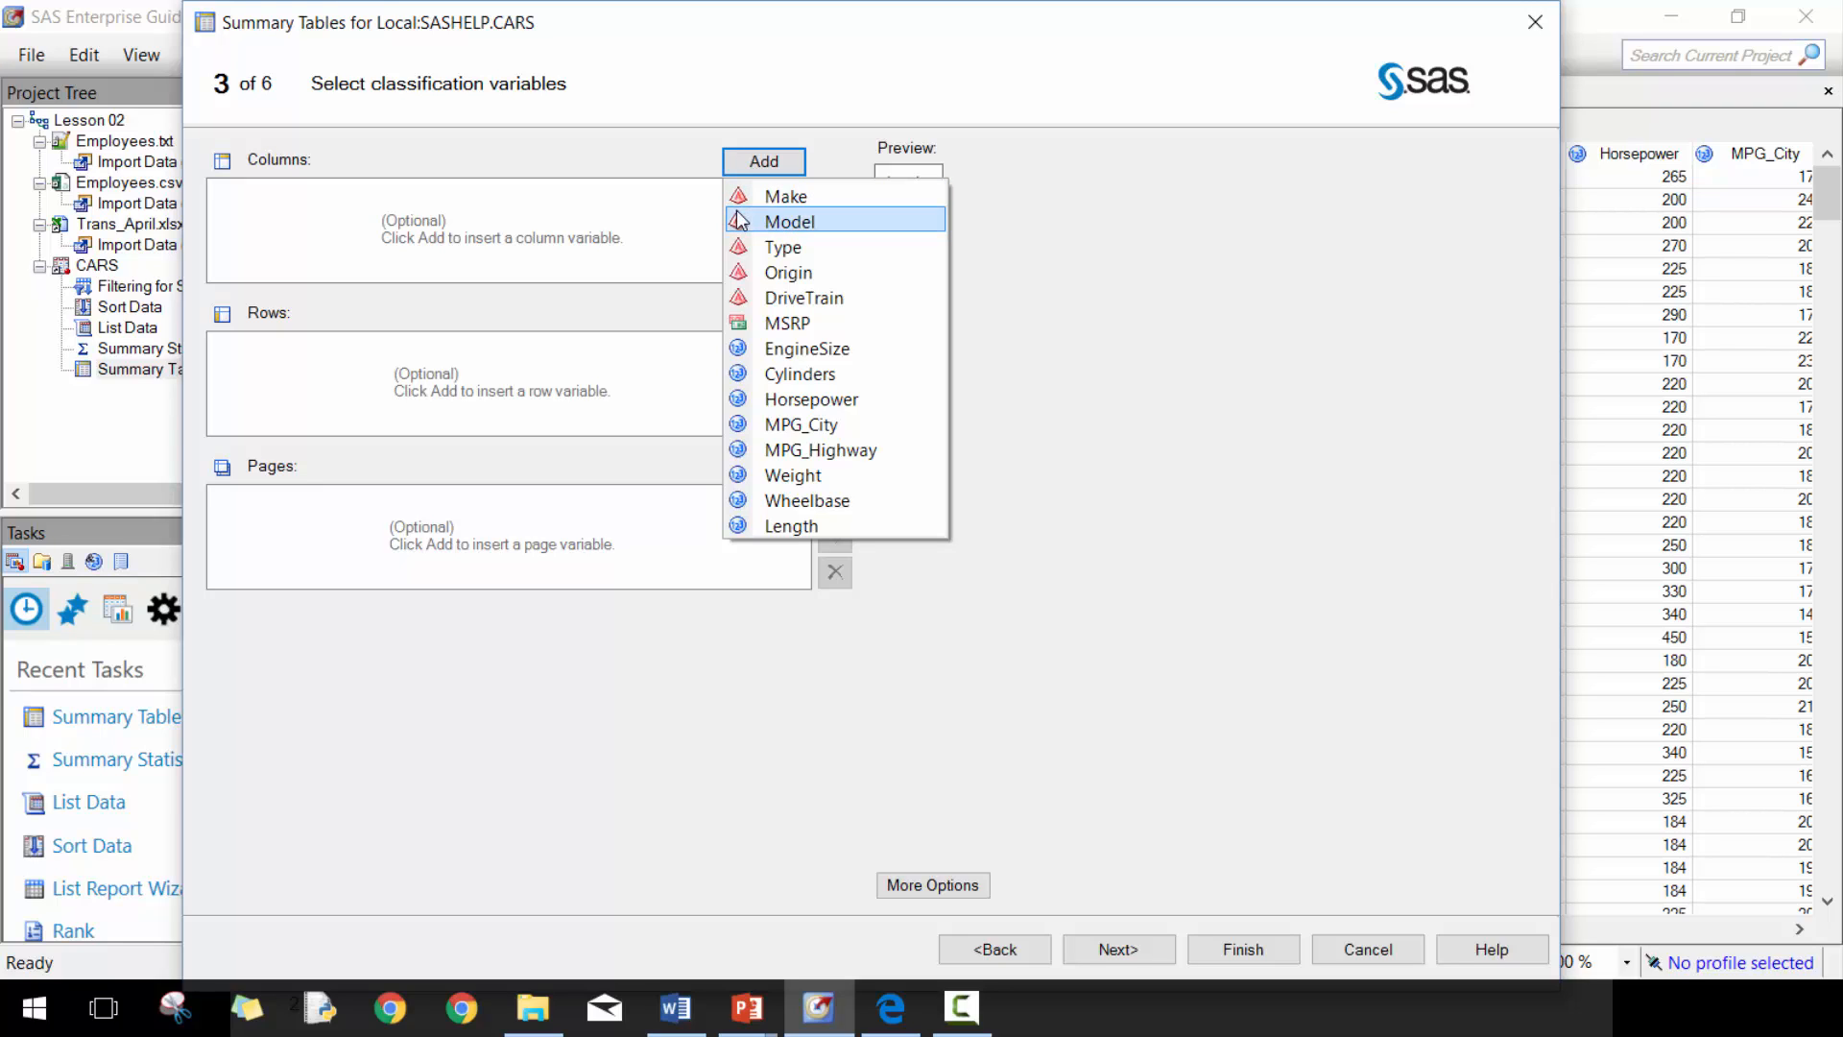
pyautogui.click(787, 271)
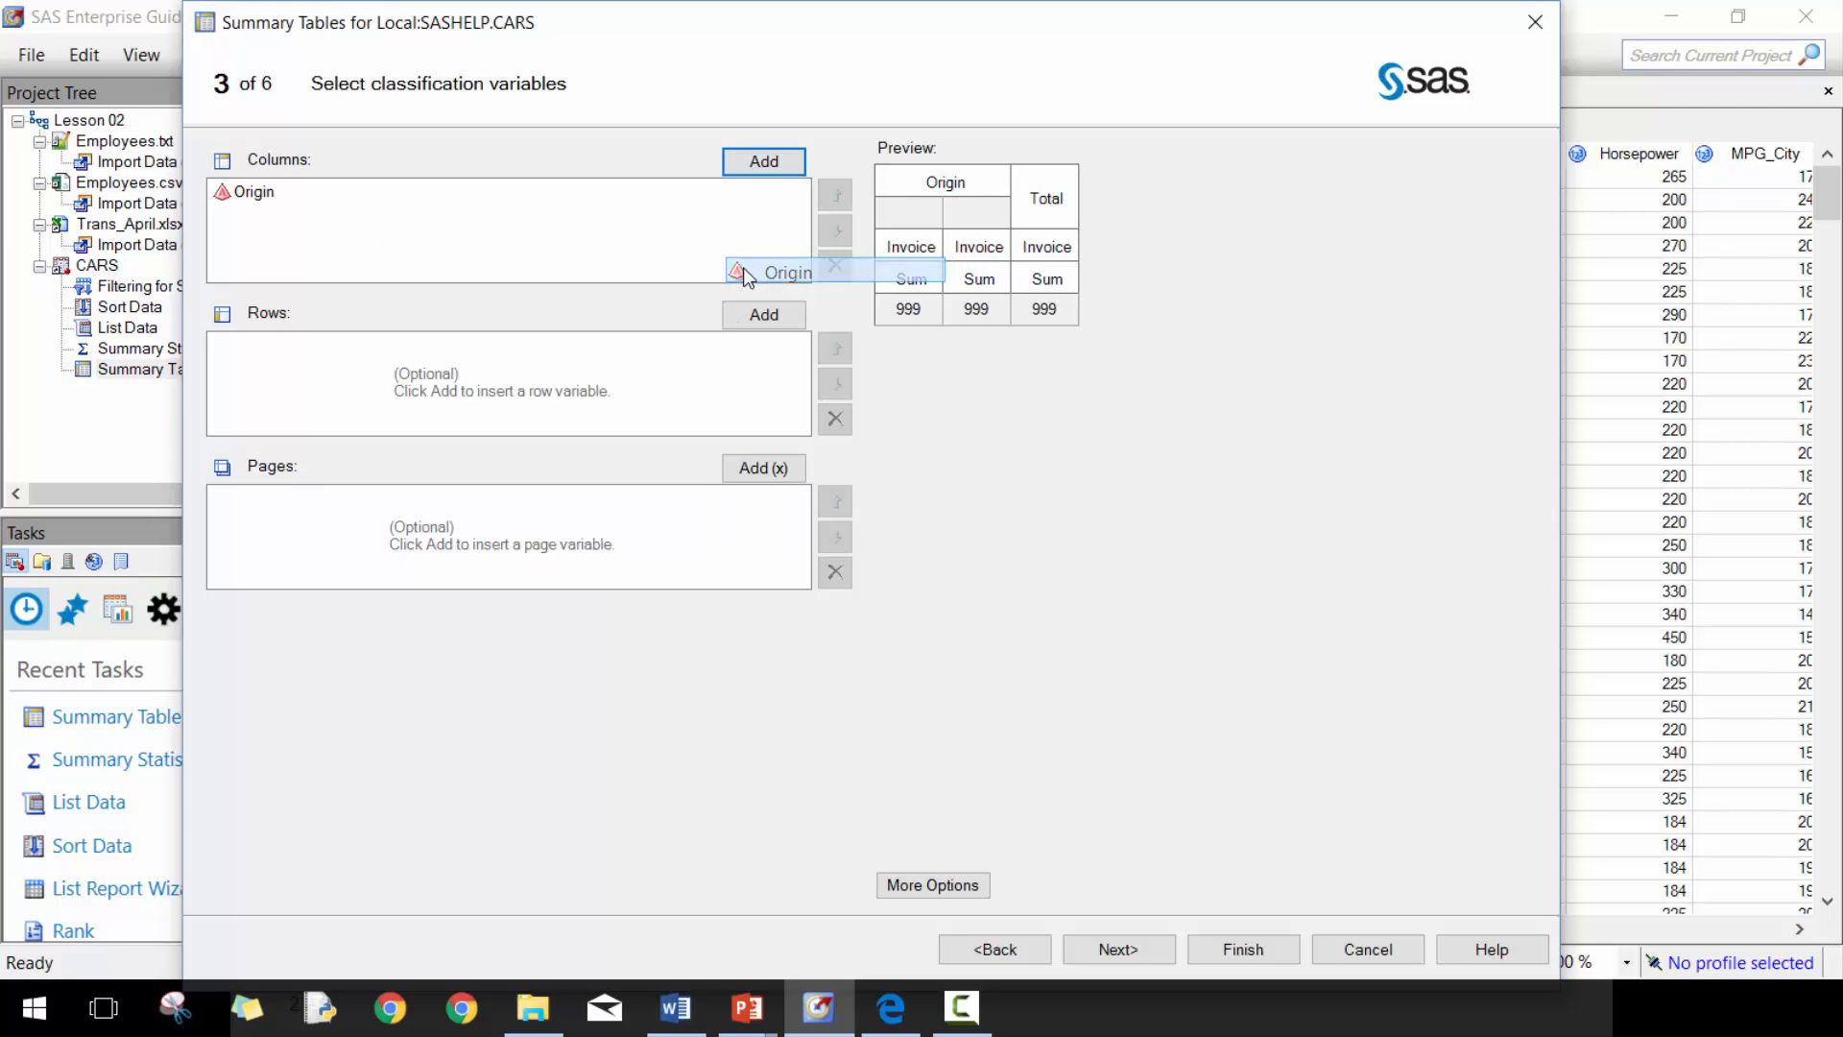
pyautogui.click(763, 313)
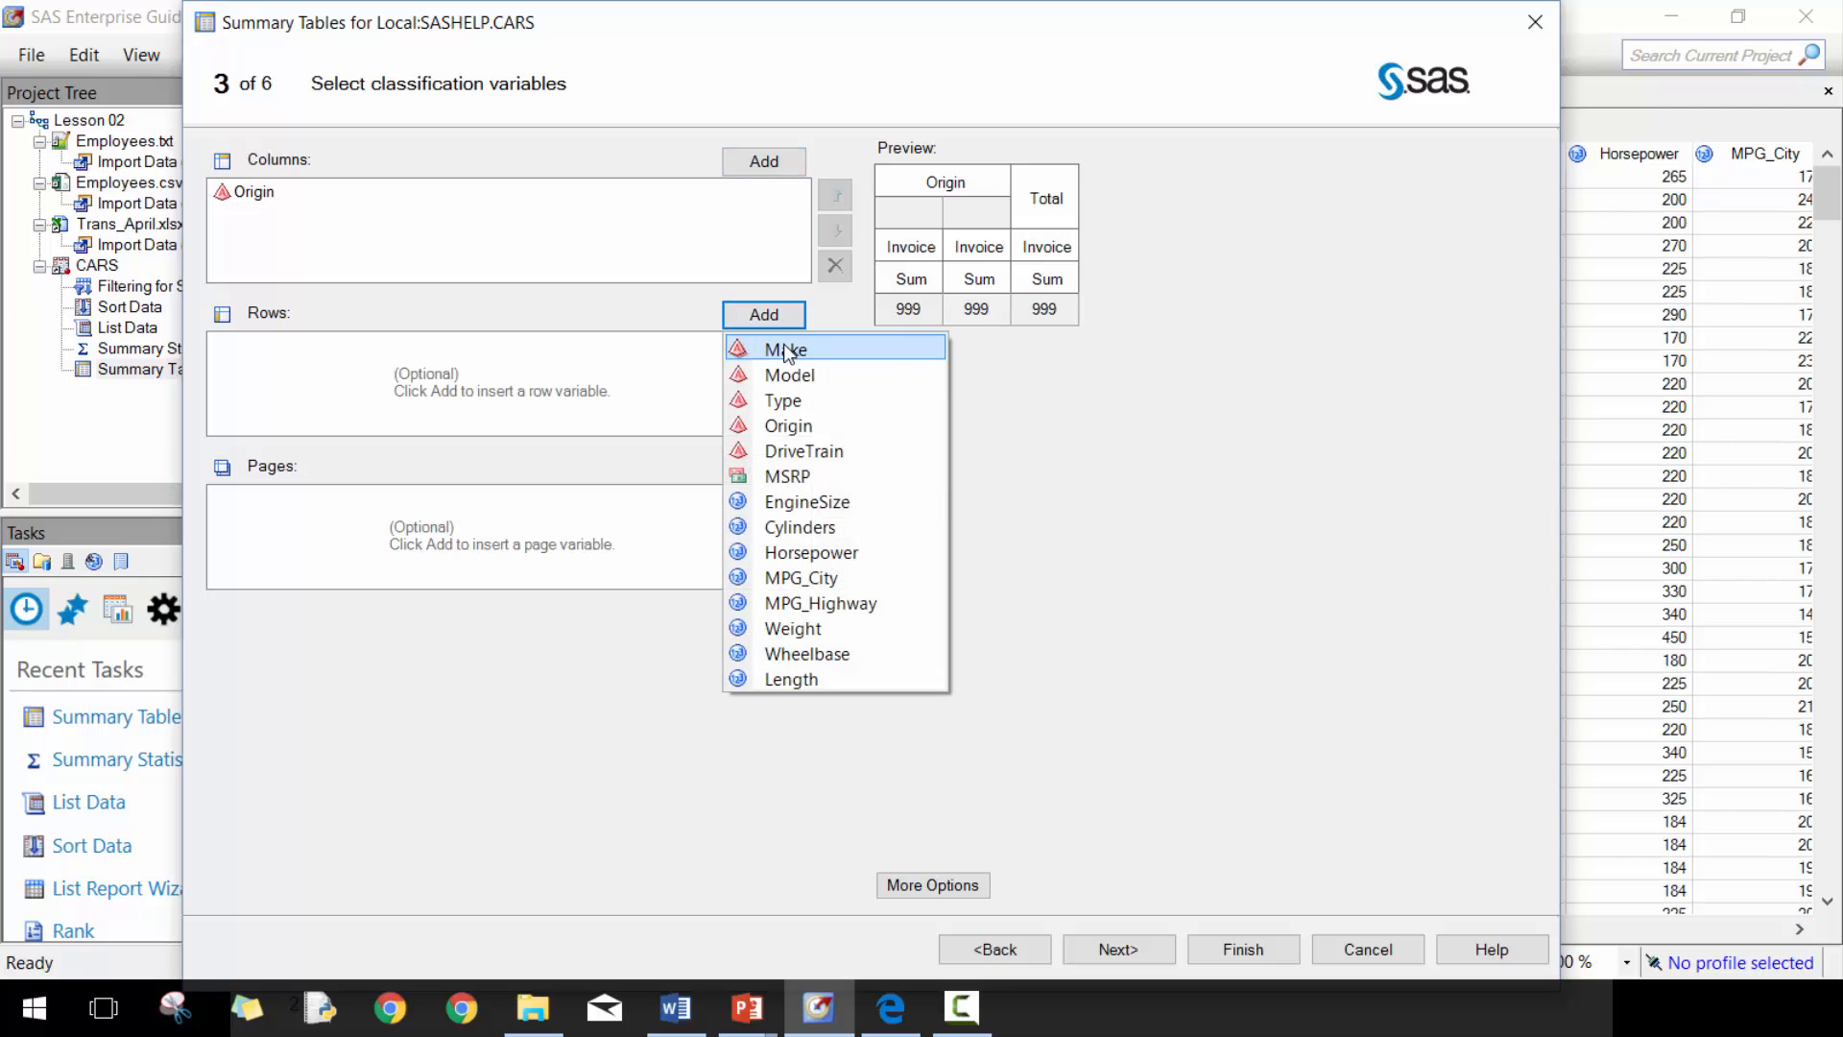
pyautogui.click(784, 399)
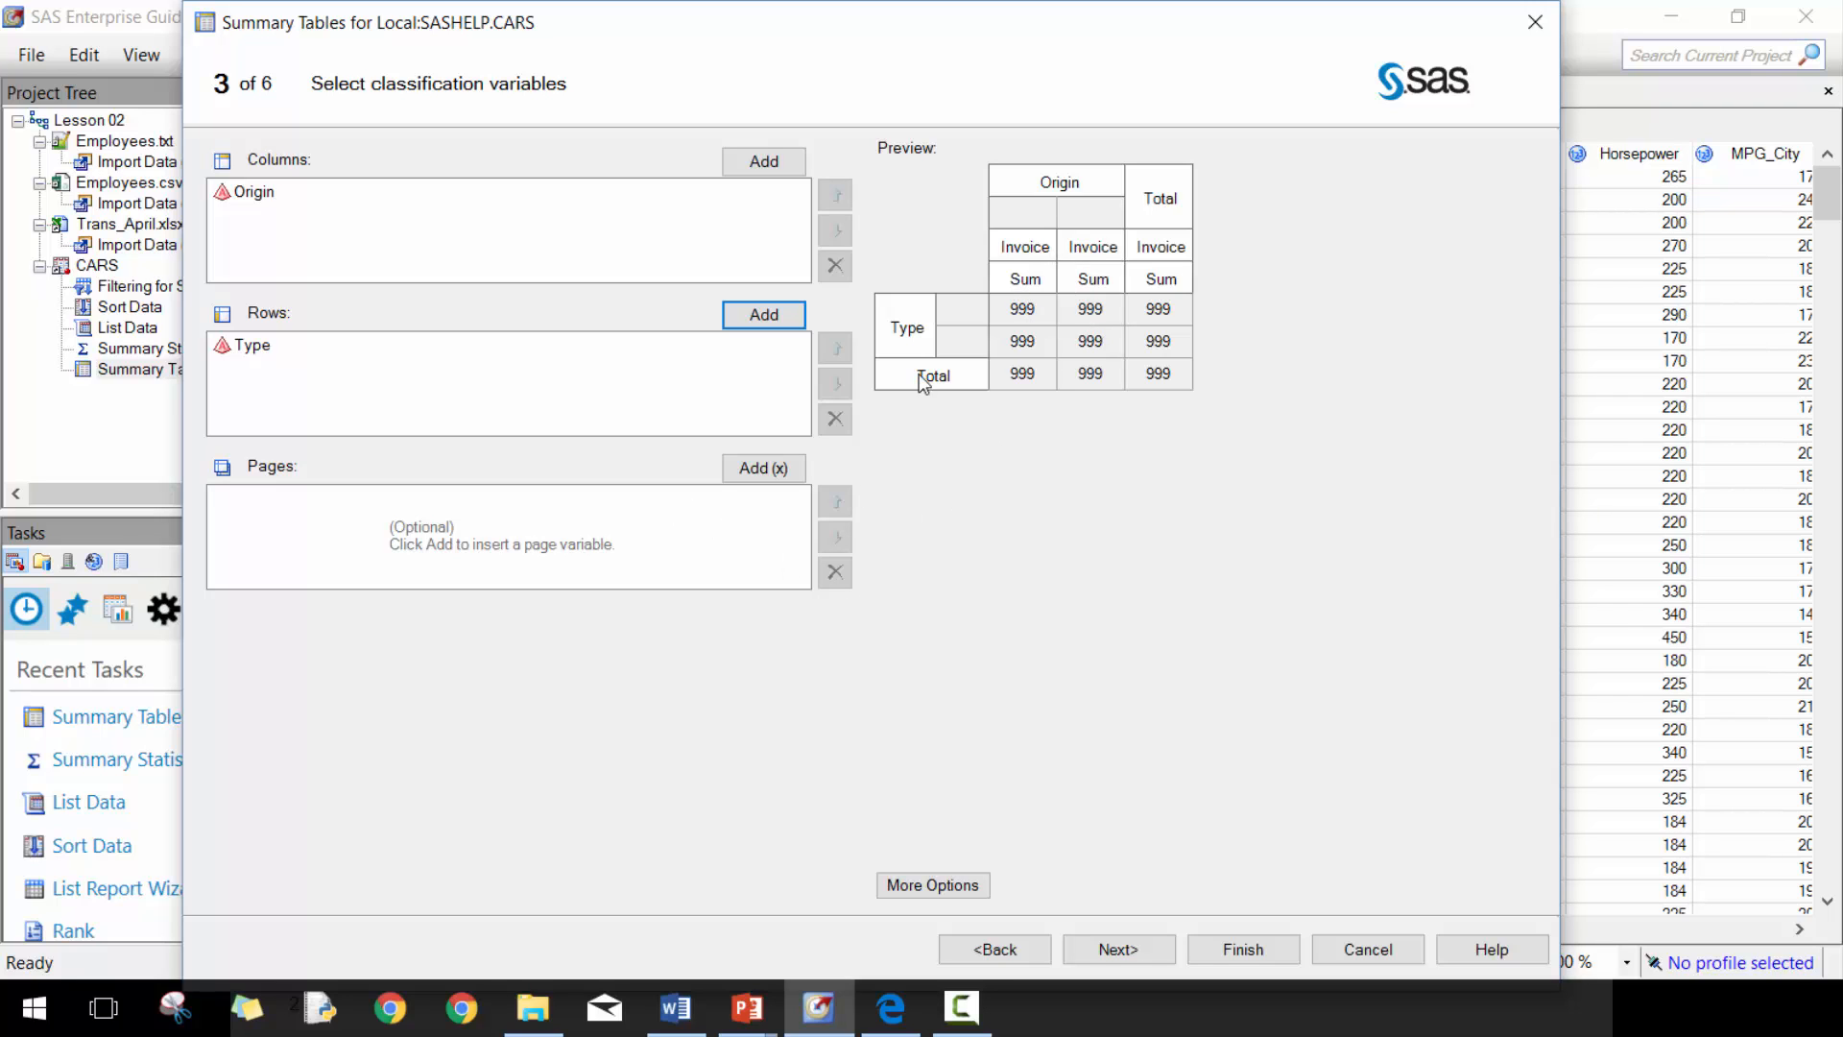
pyautogui.click(933, 883)
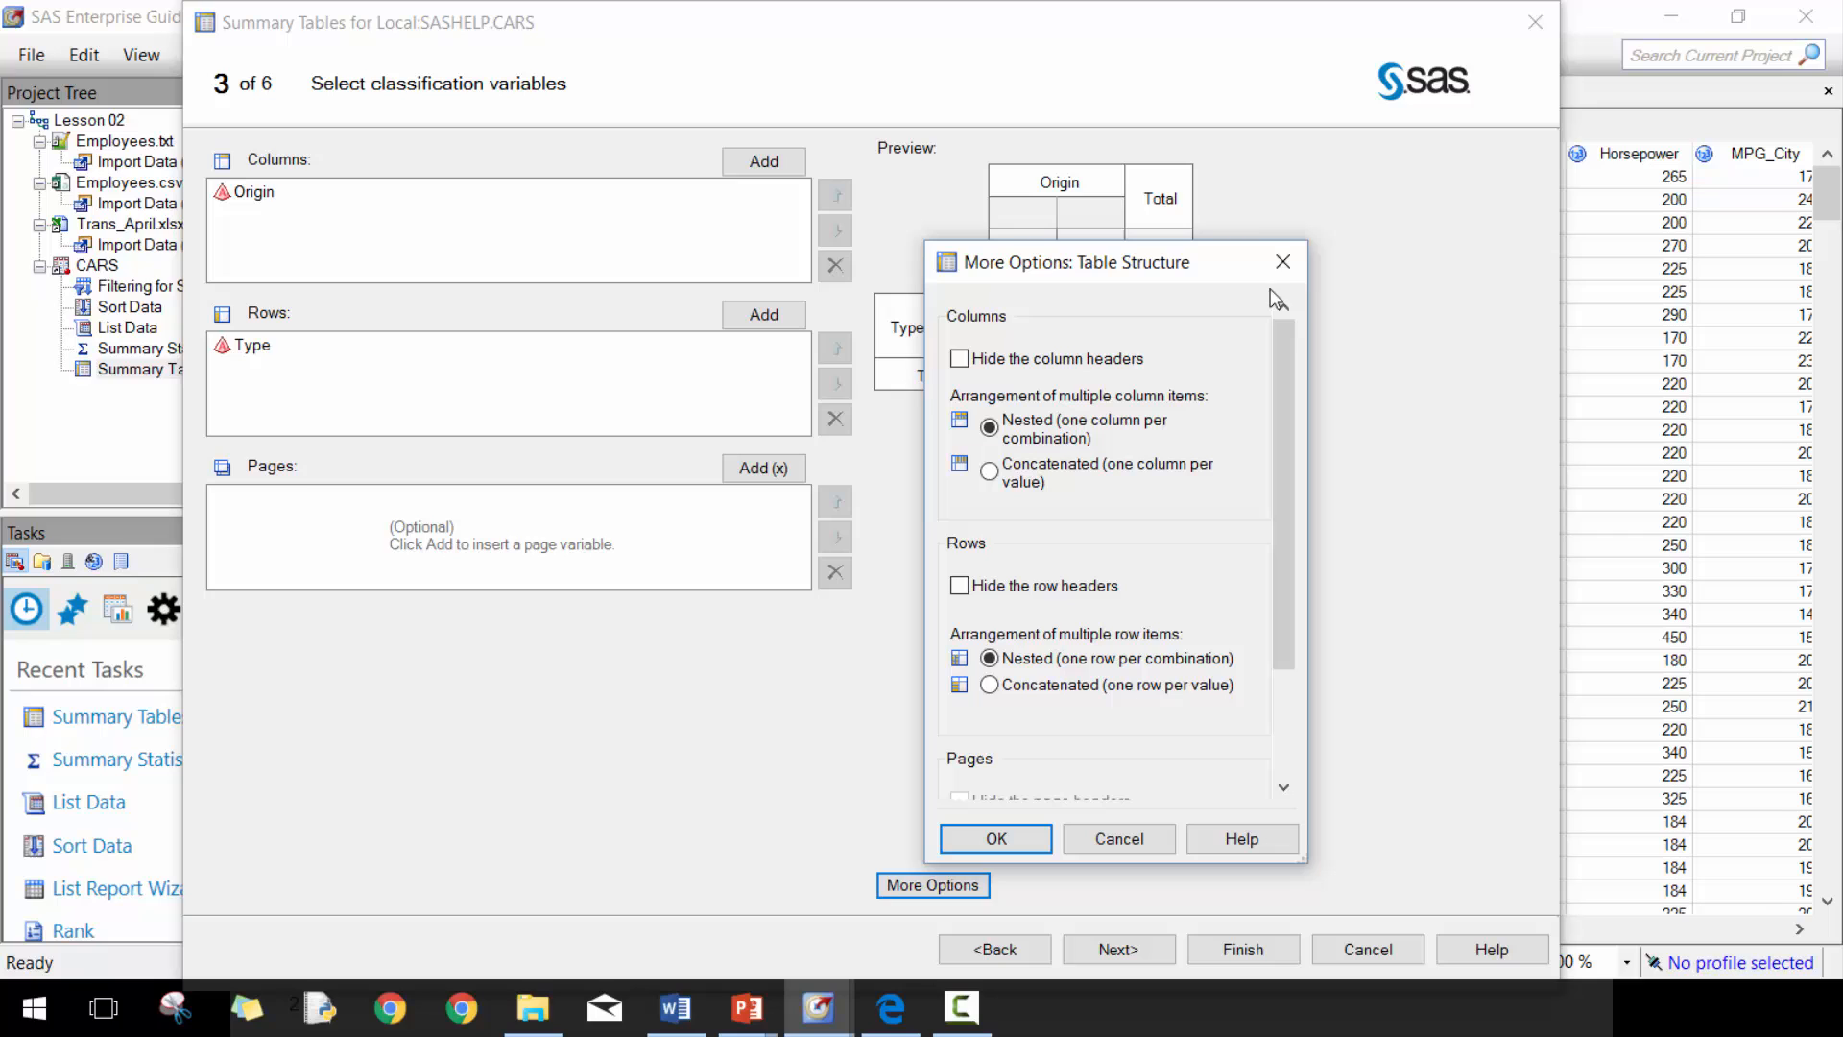
pyautogui.scroll(-3)
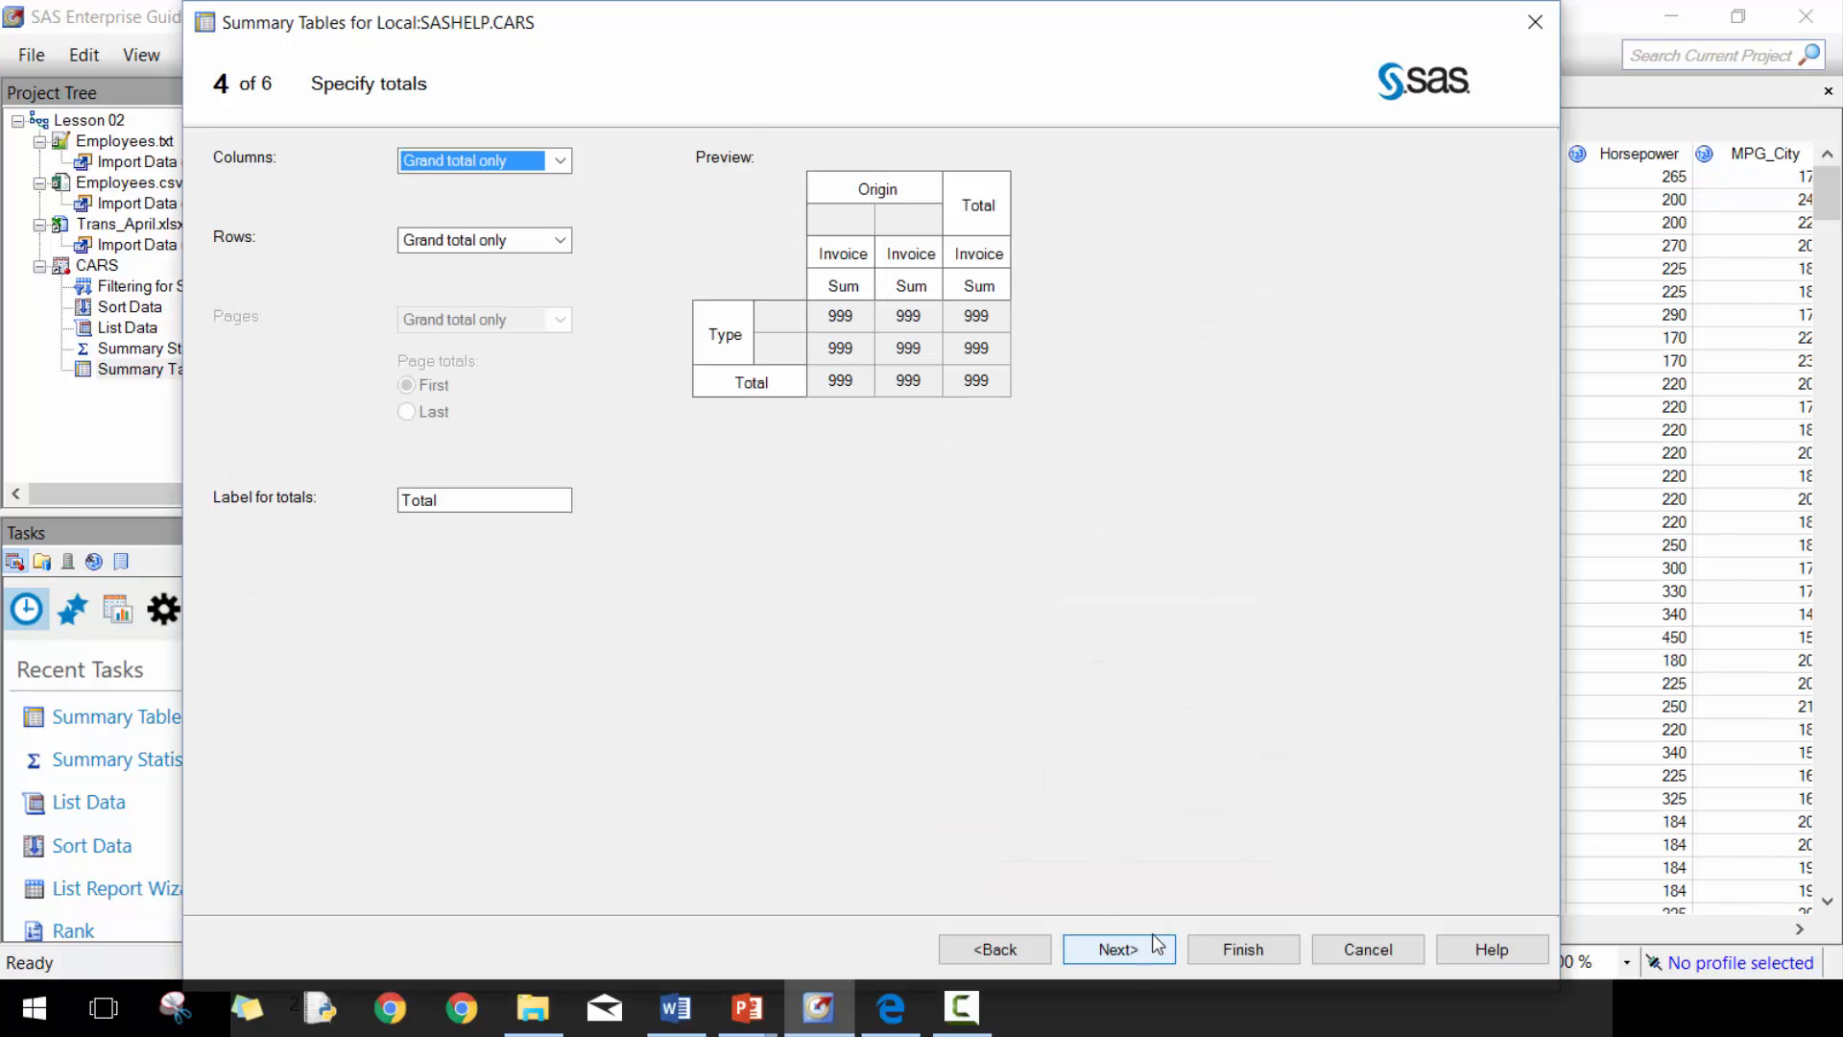
pyautogui.moveTo(622, 244)
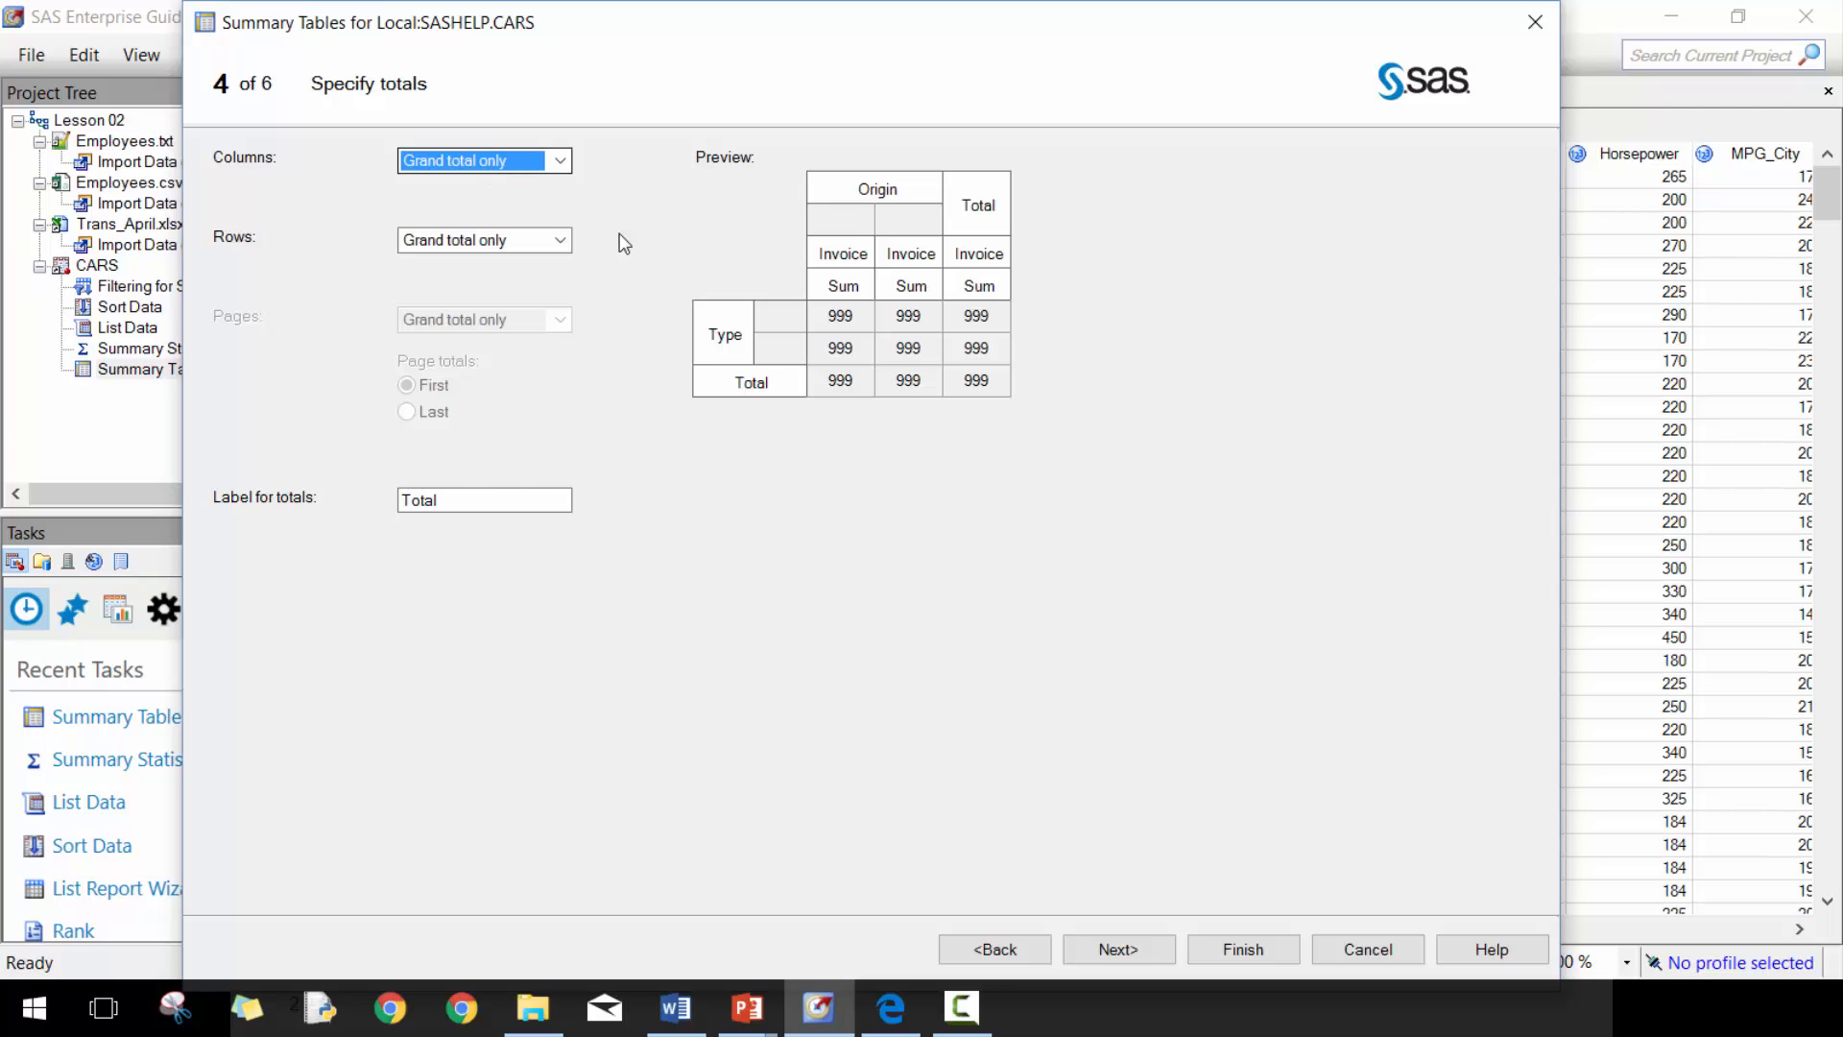
pyautogui.moveTo(485, 240)
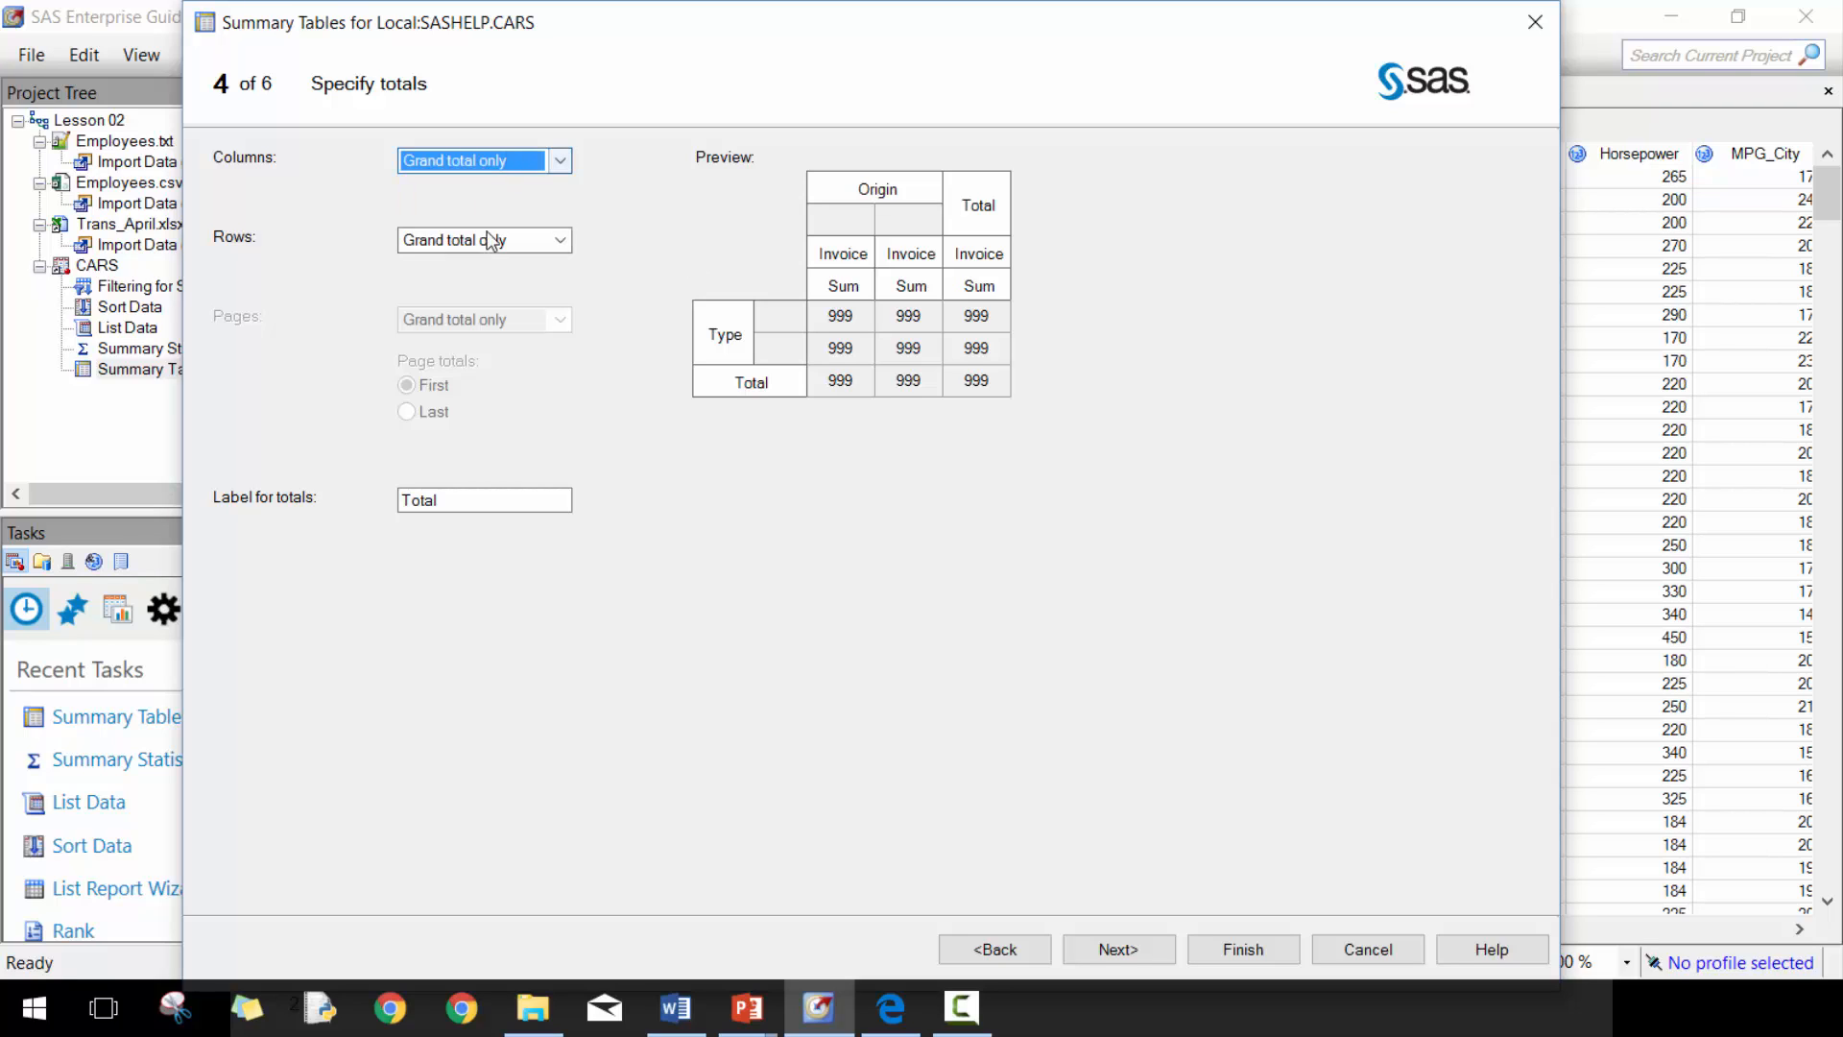
# - Leave Grand total only for rows and columns and continue to additional output
pyautogui.click(482, 240)
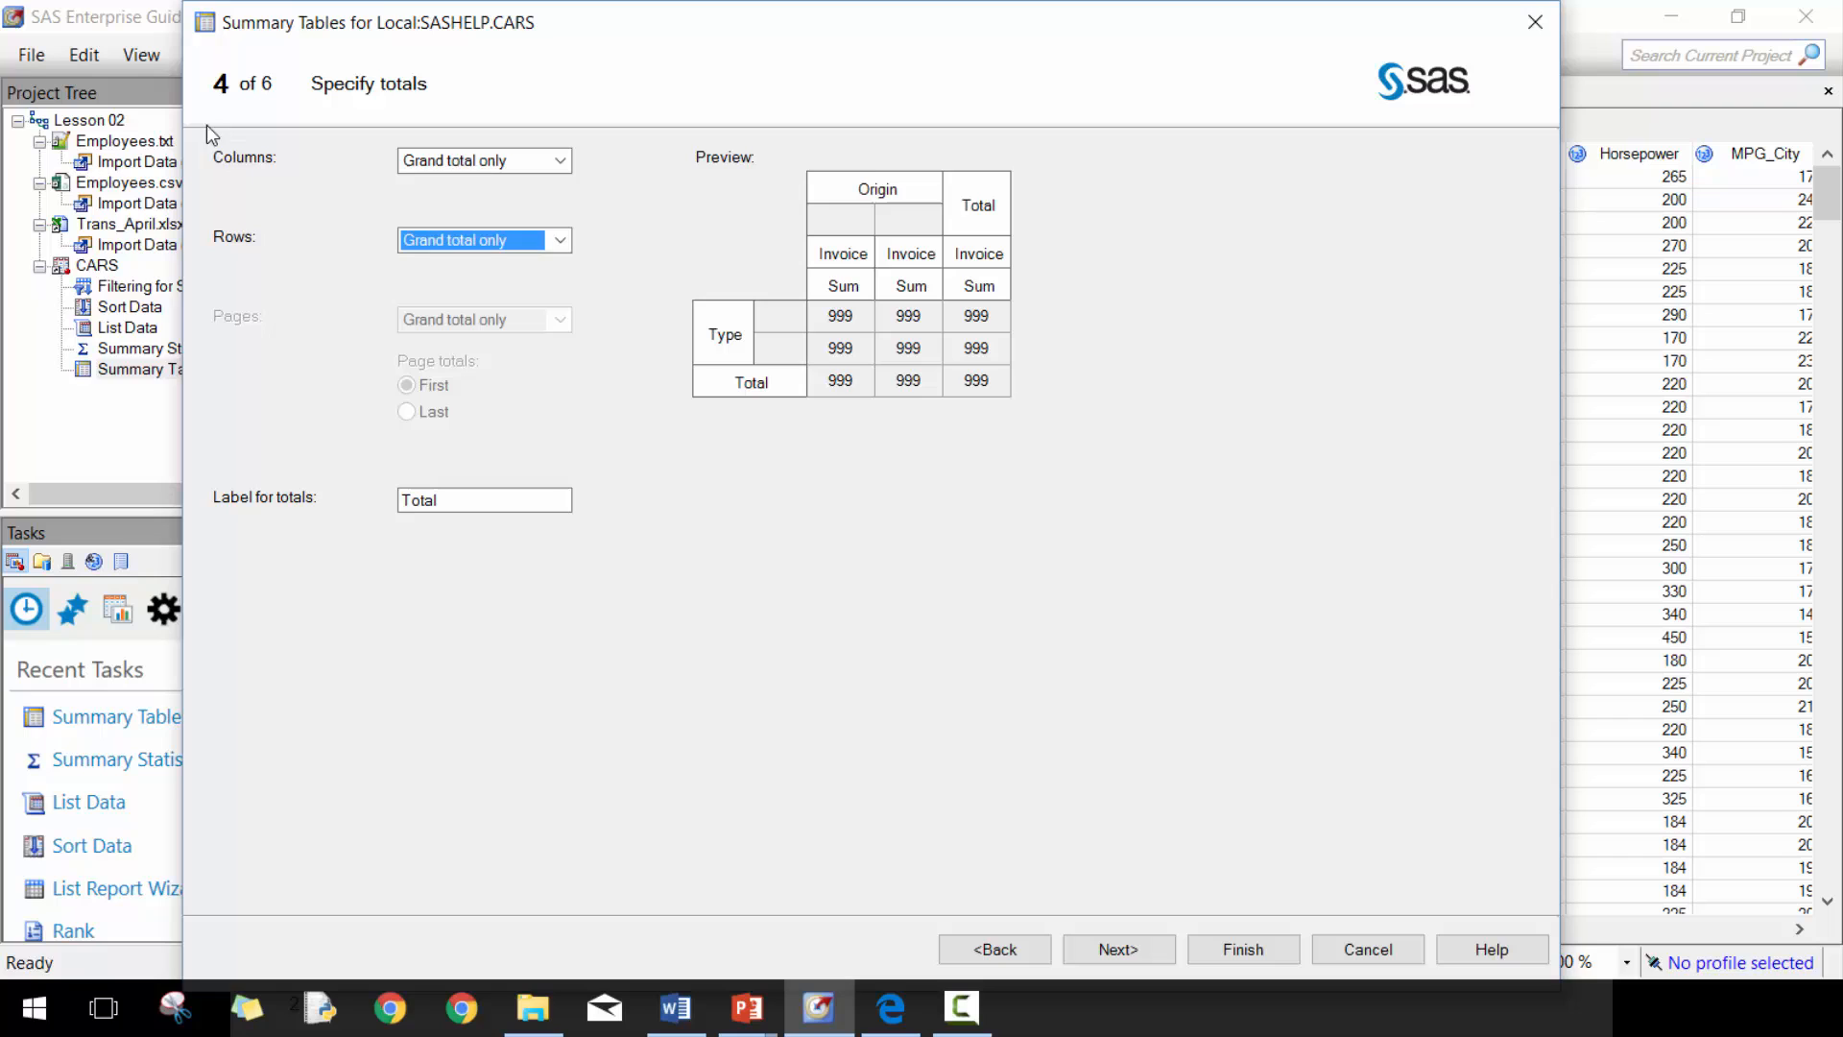
pyautogui.moveTo(720, 578)
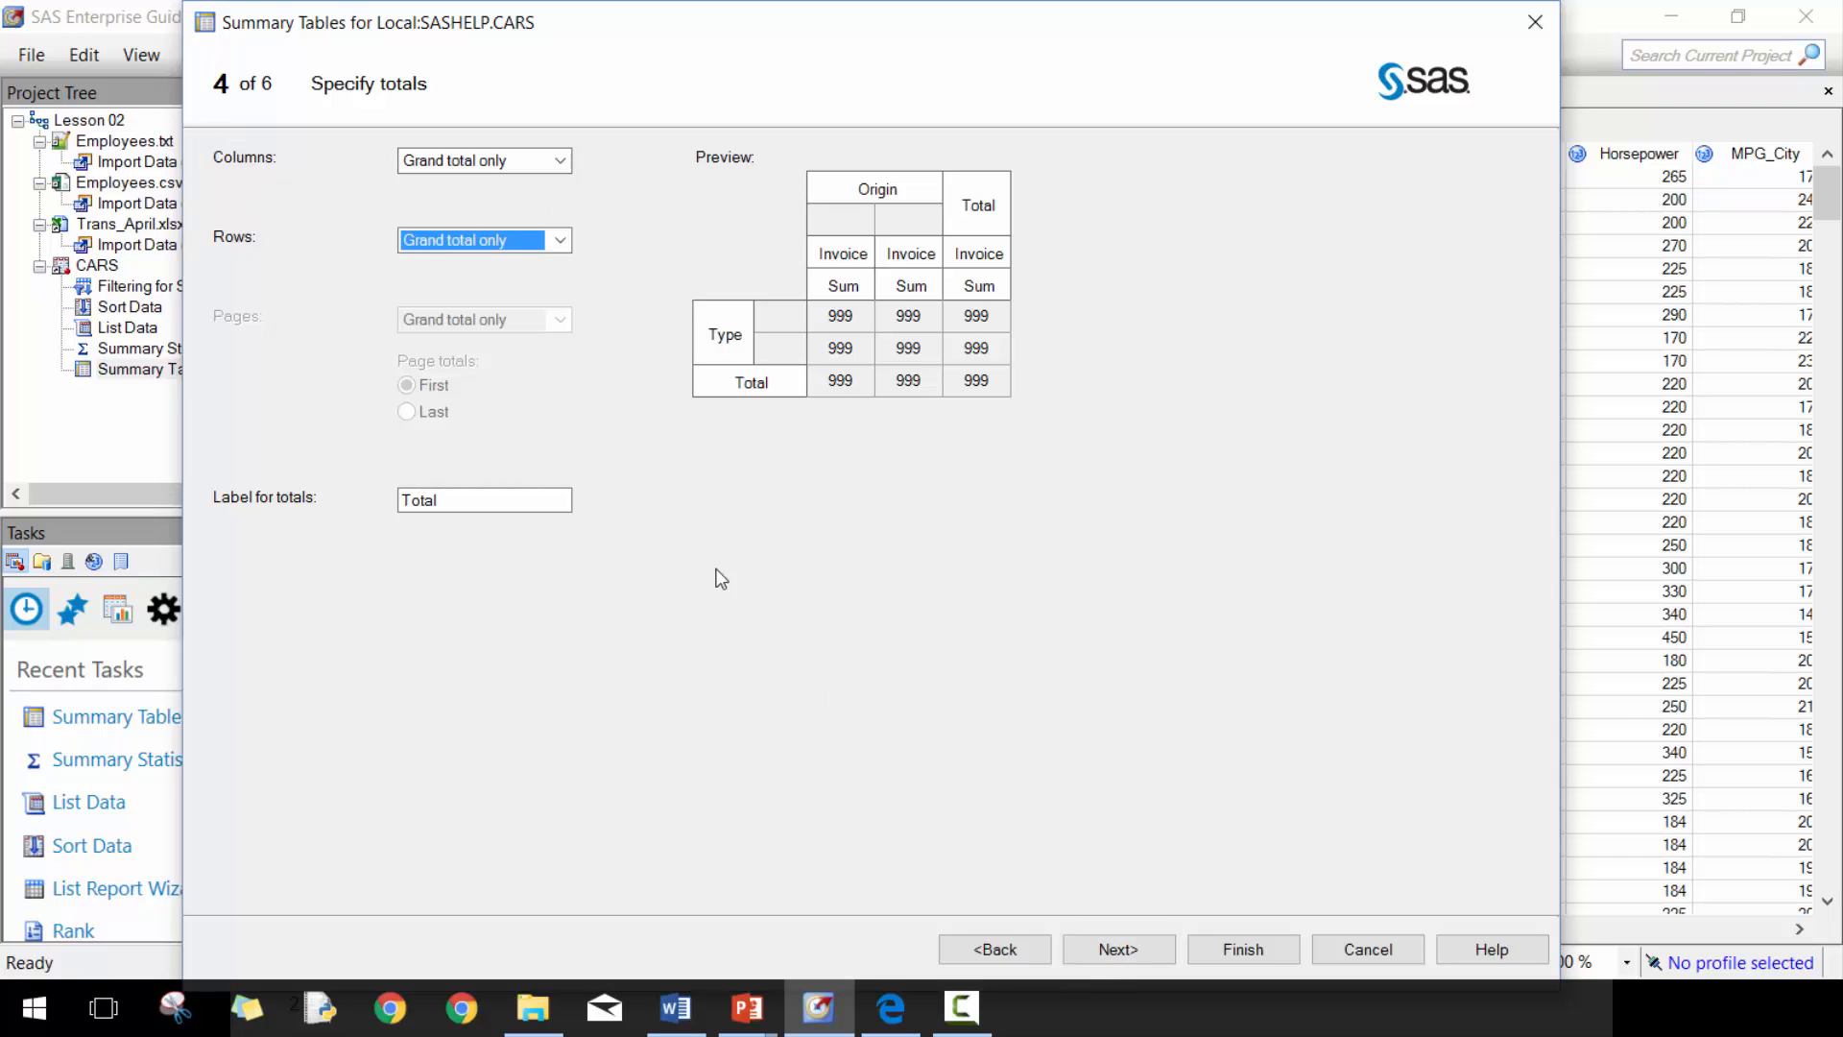
pyautogui.click(993, 949)
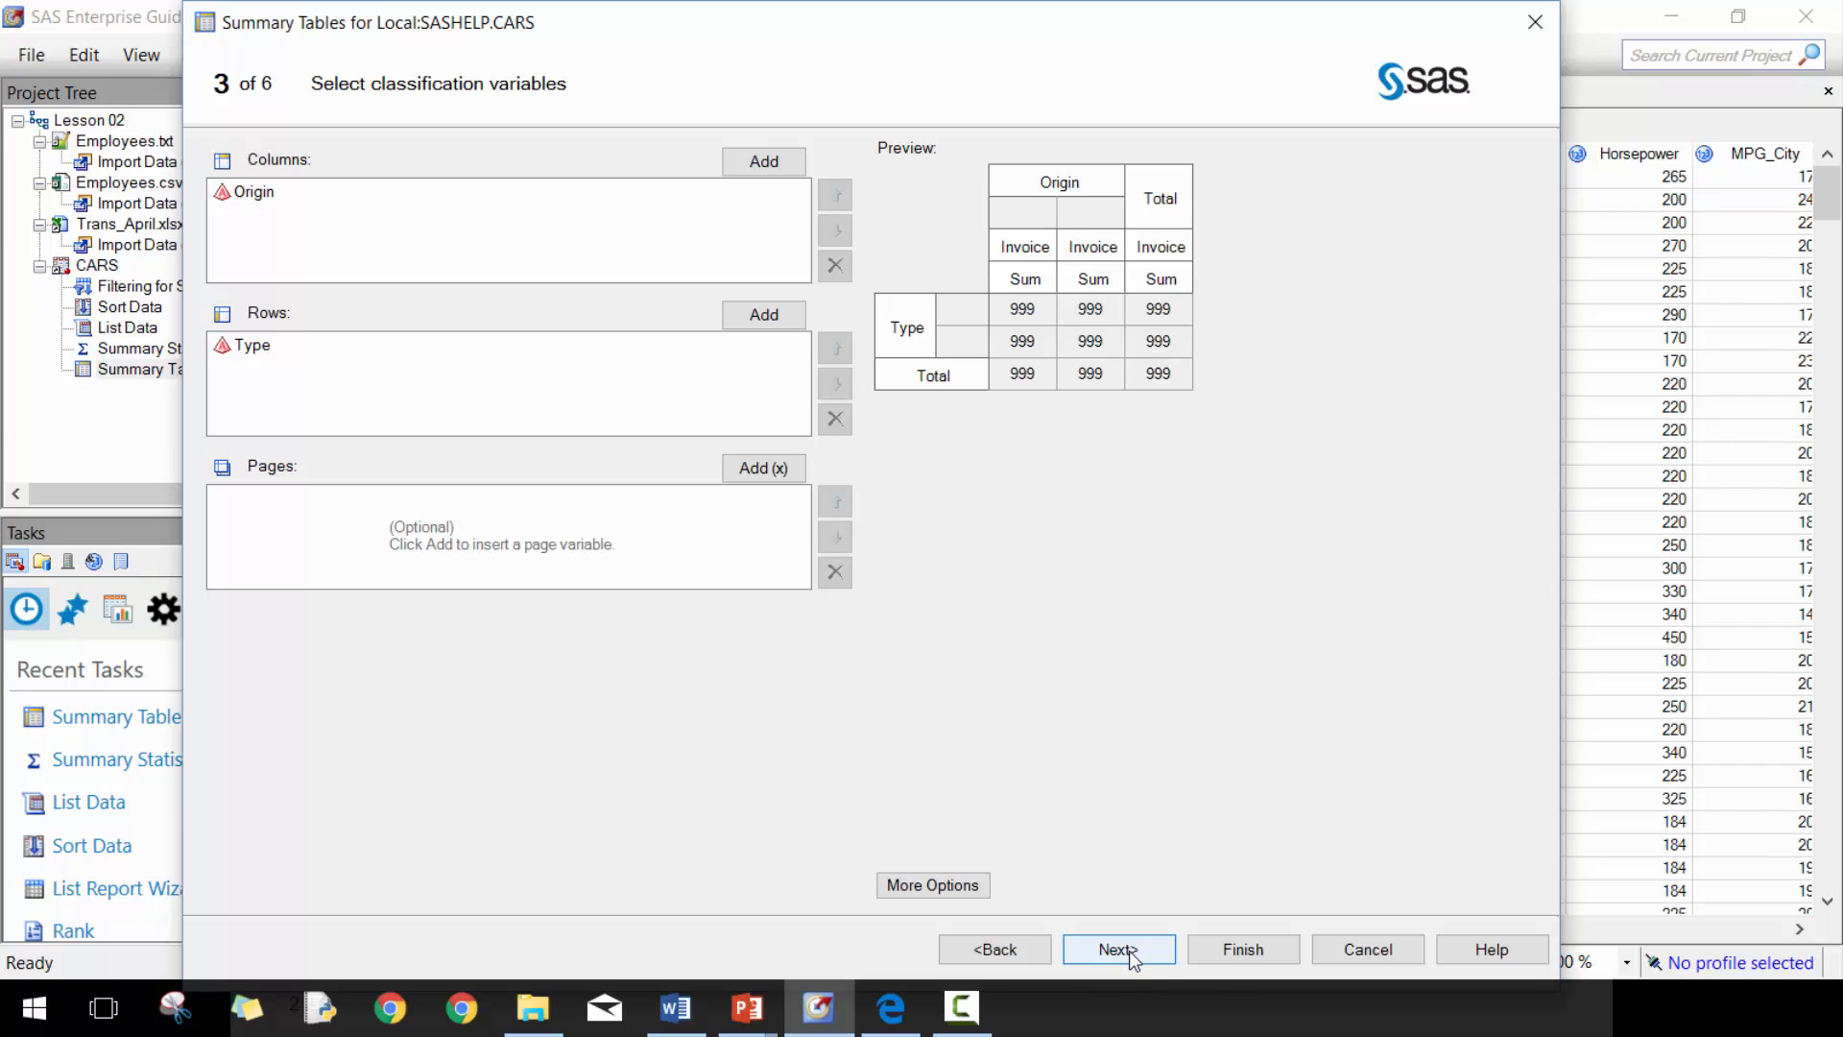
pyautogui.click(1116, 949)
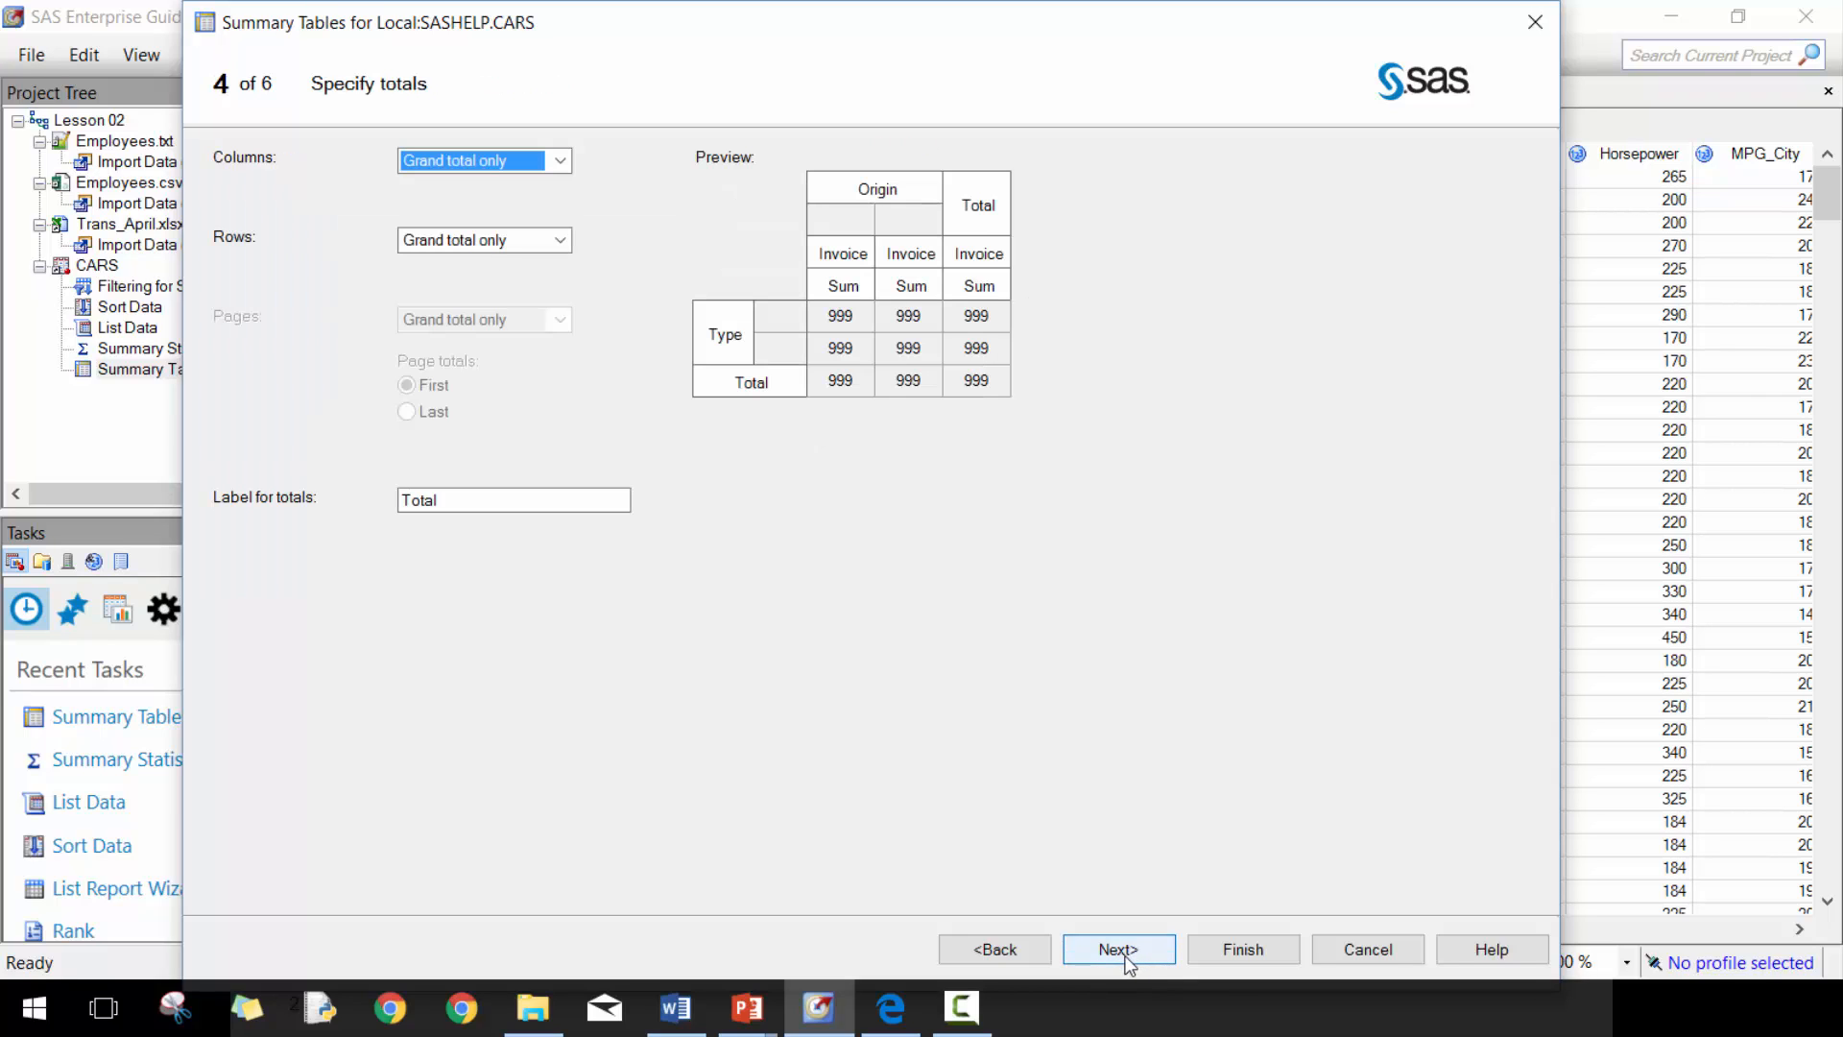
pyautogui.moveTo(849, 759)
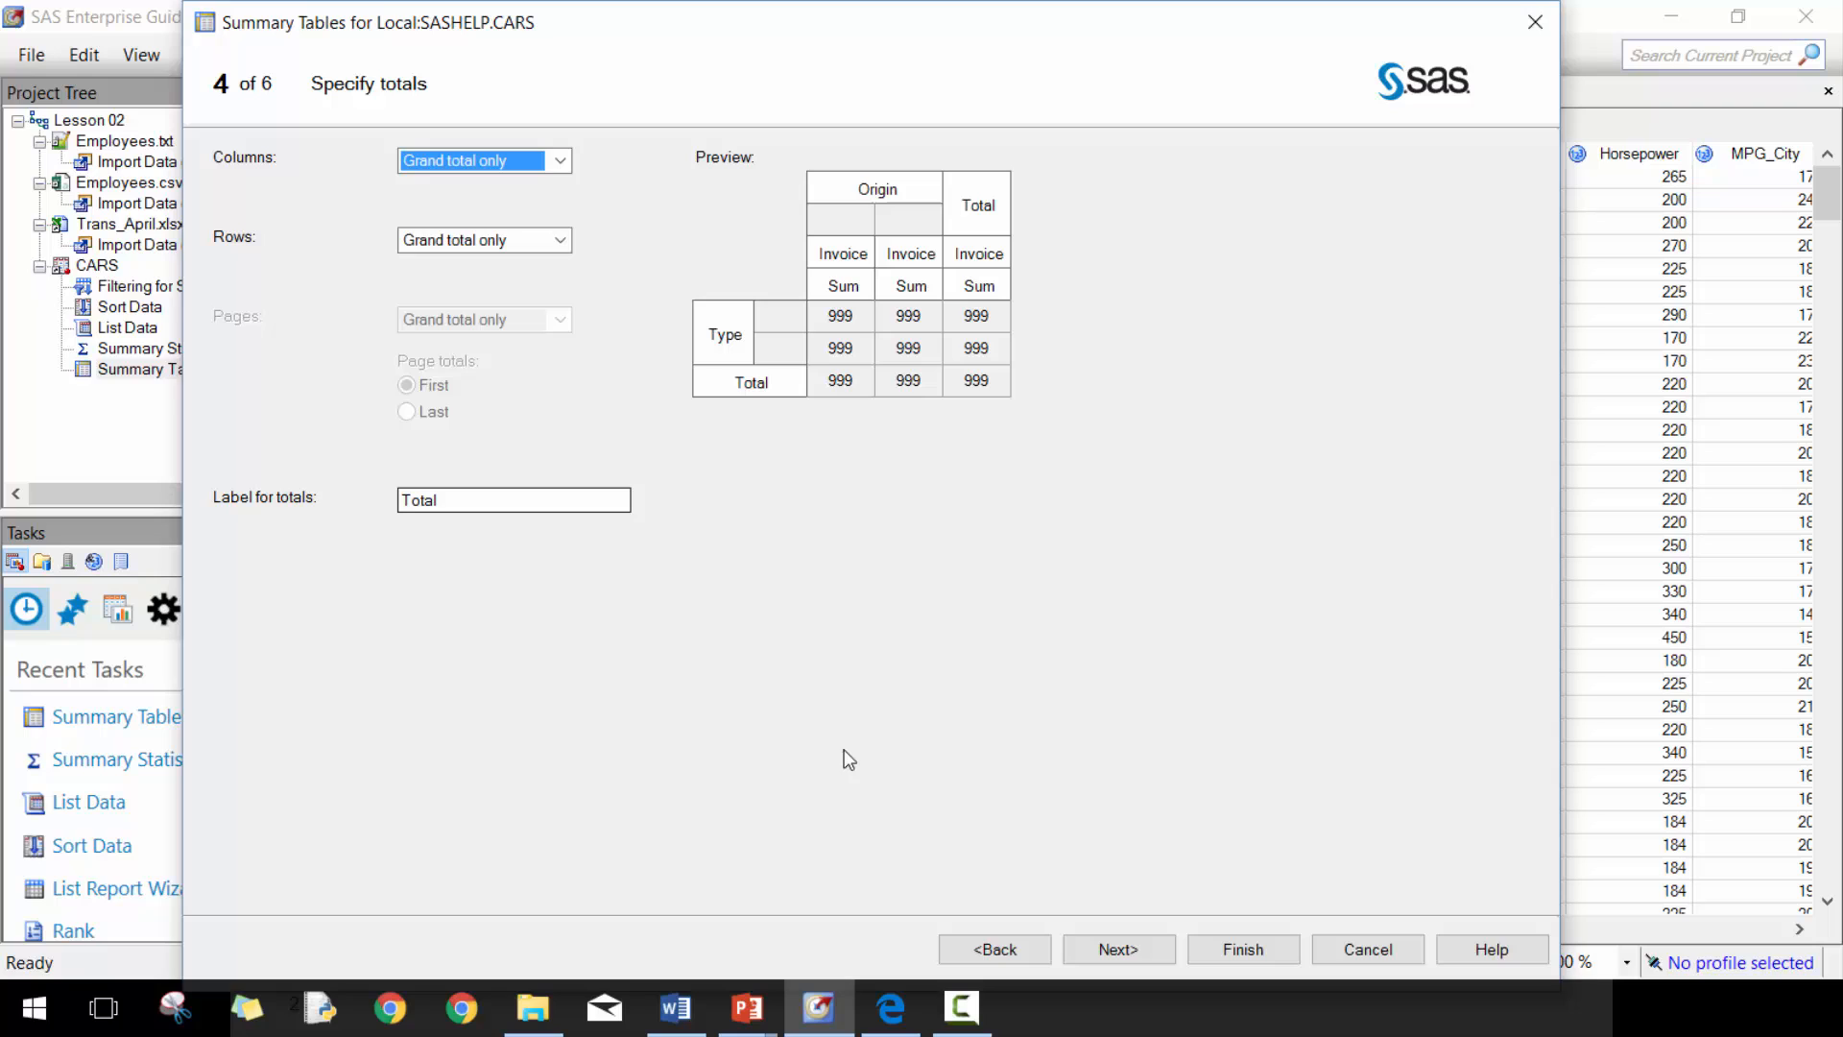
pyautogui.click(1116, 949)
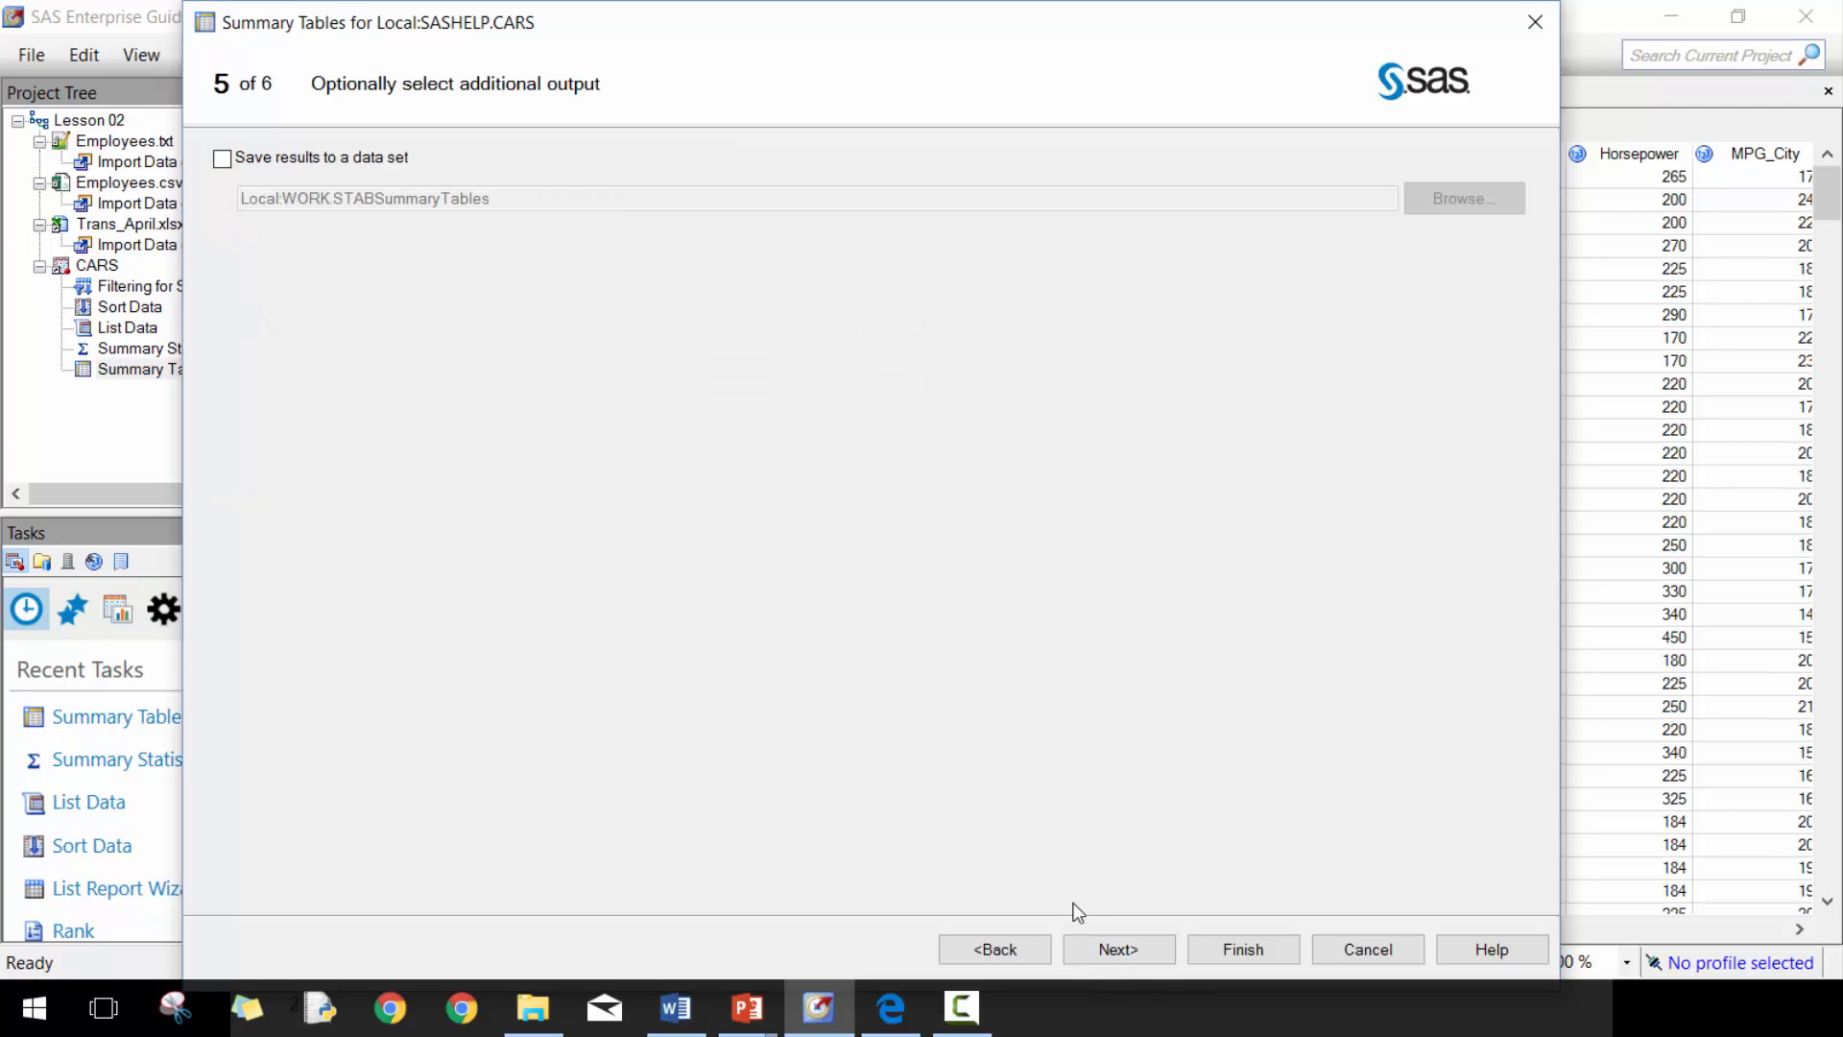
# - Save results to a WORK data set named TYPE AND ORIGIN INVOICE SUMMARY
pyautogui.click(223, 157)
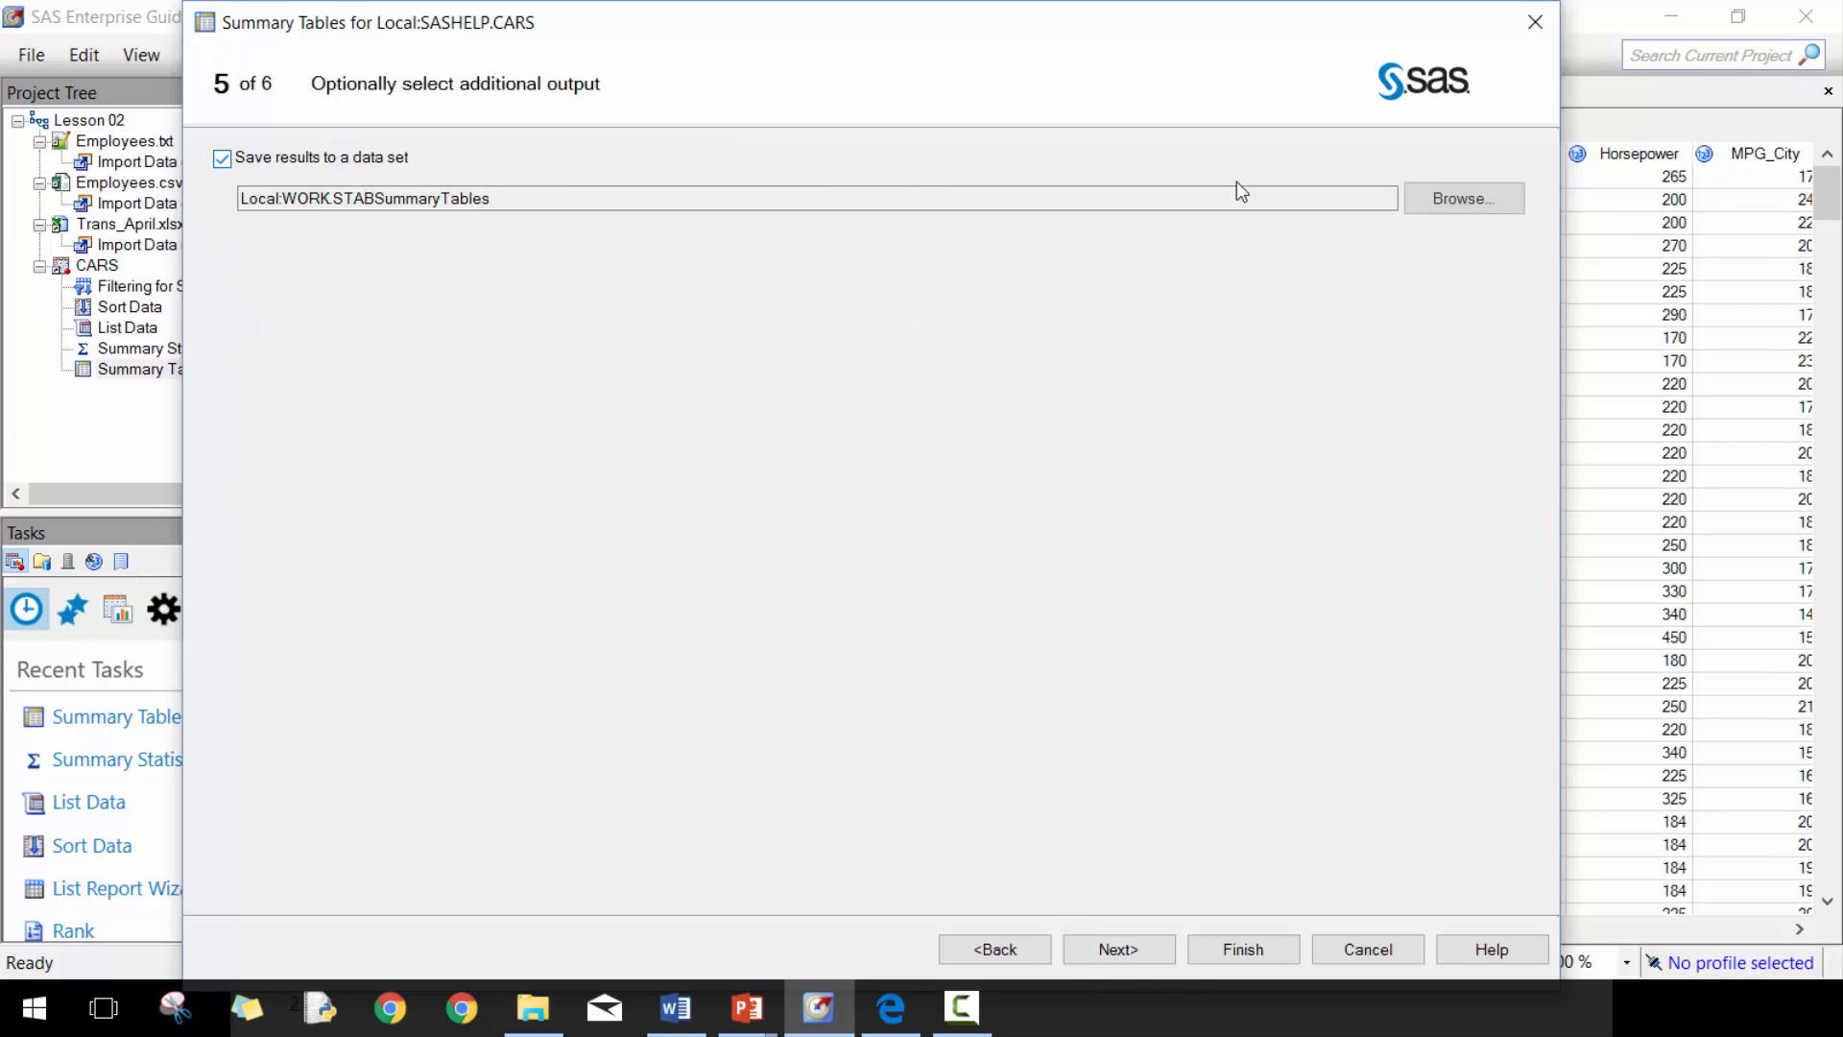
pyautogui.click(1463, 197)
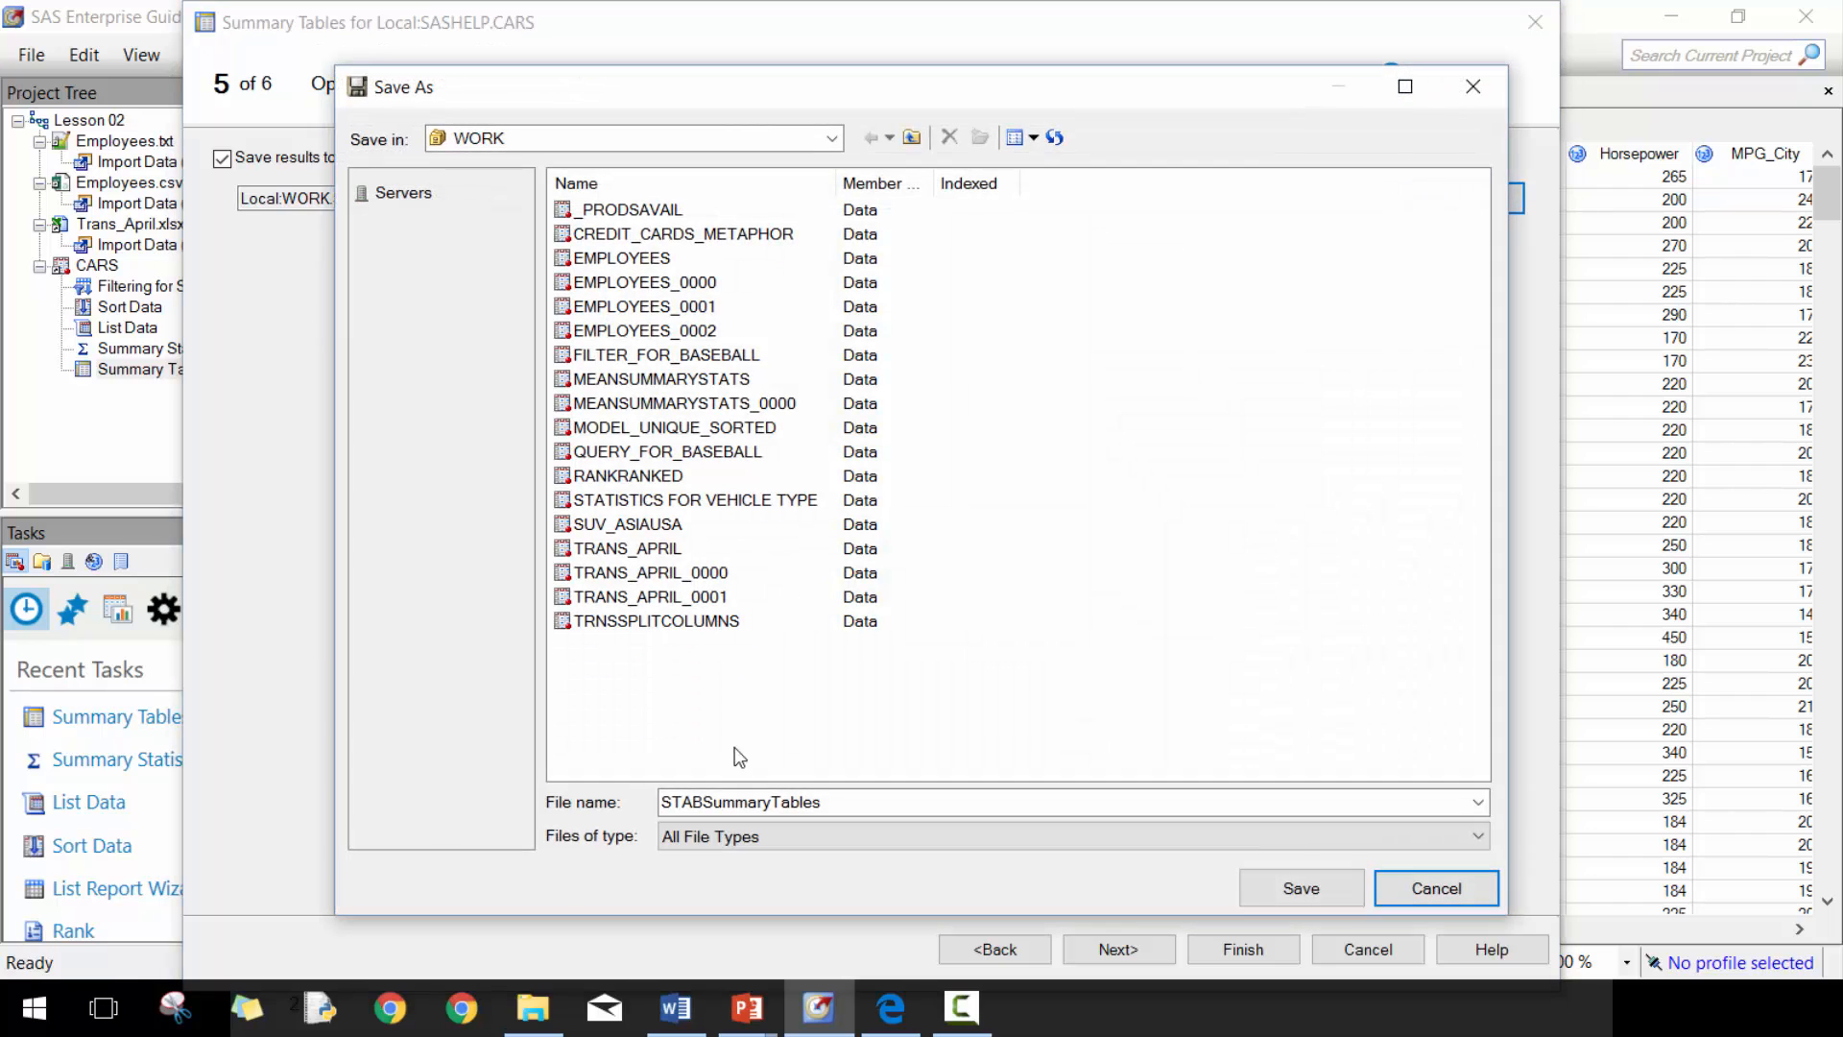
pyautogui.write('Type and Origin Invoice Su')
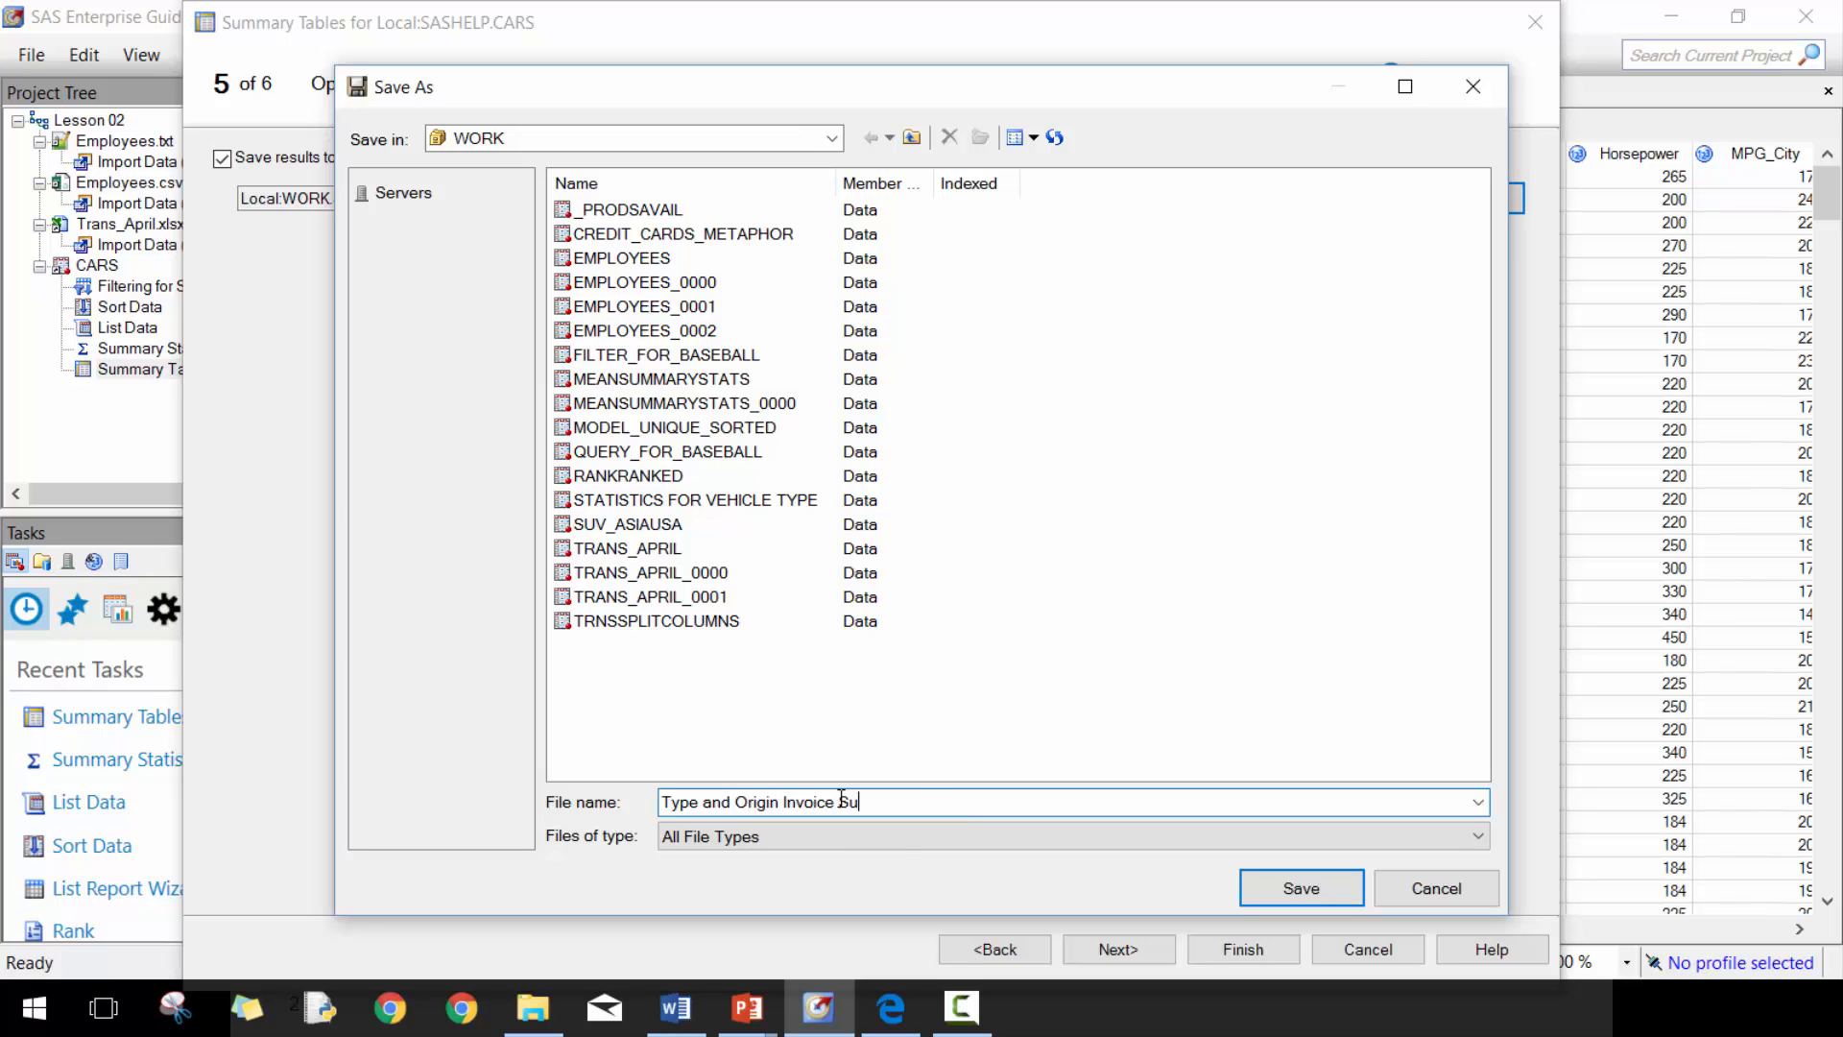
pyautogui.click(1300, 887)
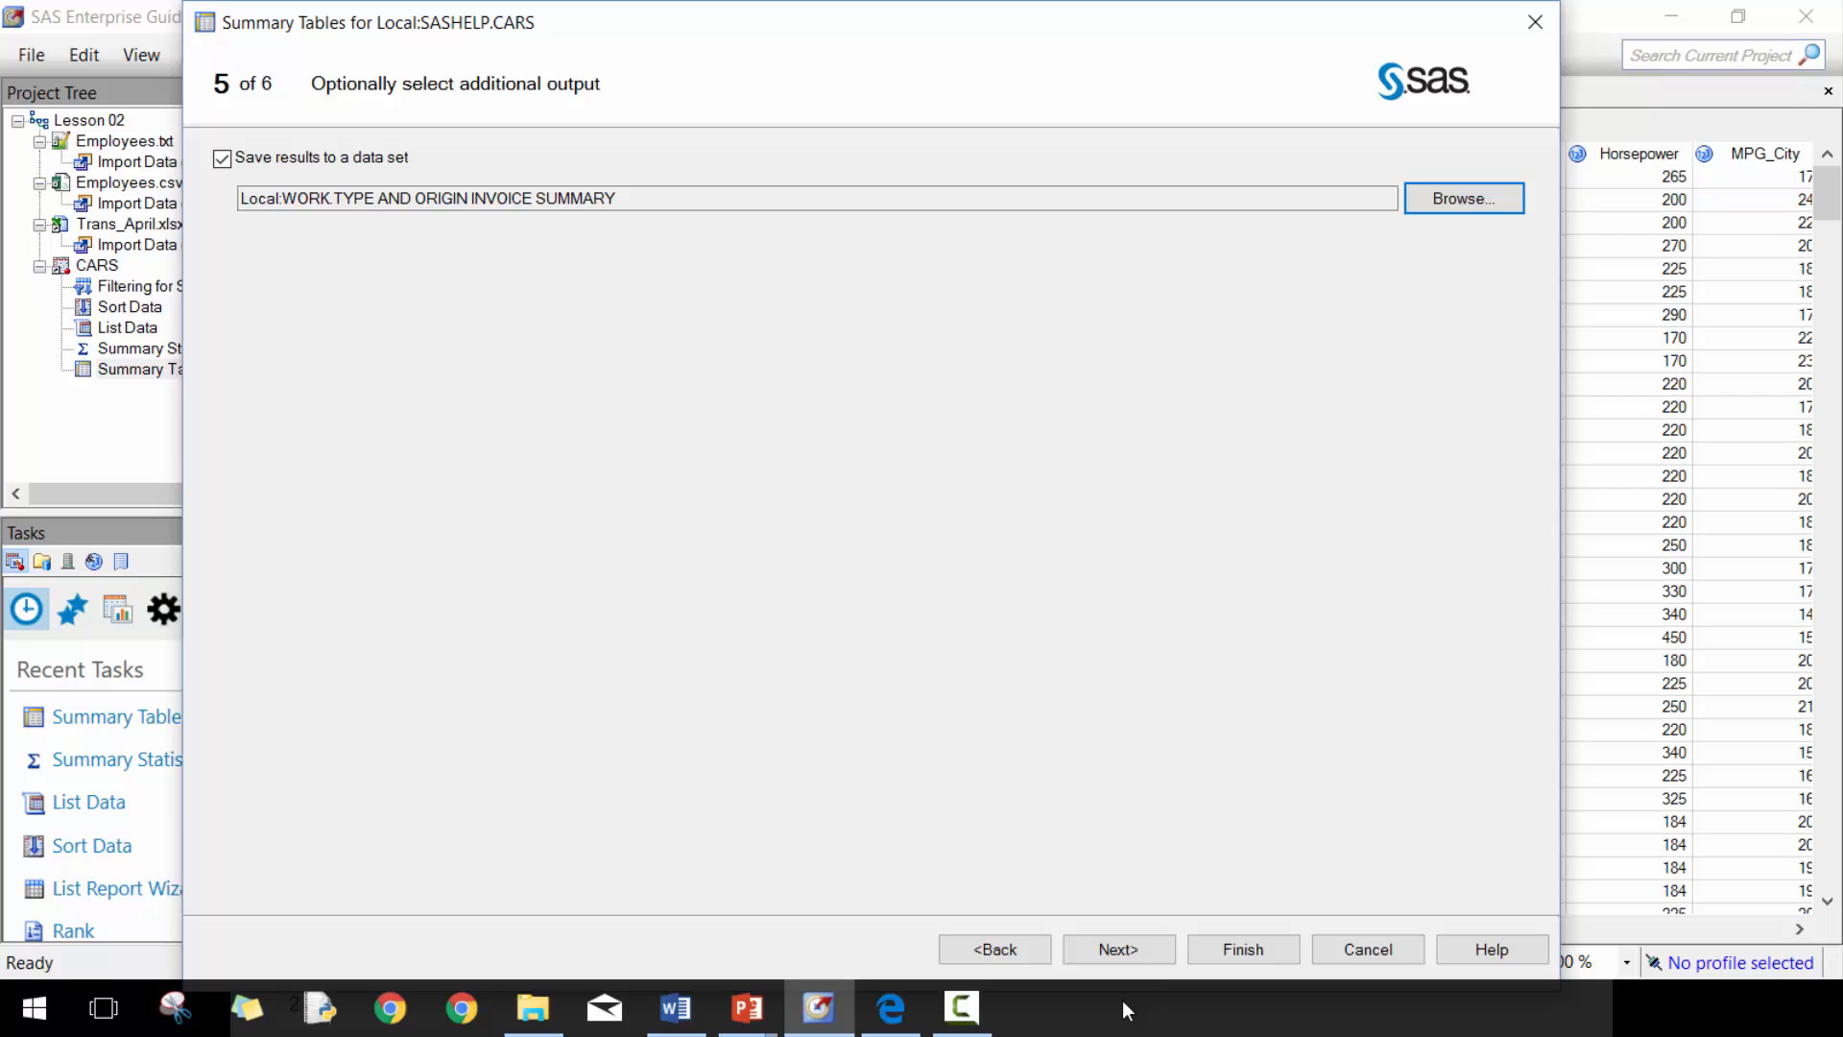
# - Finish the task, review its output data set, then view the Invoice sum cross-tab of Type by Origin
pyautogui.click(1243, 949)
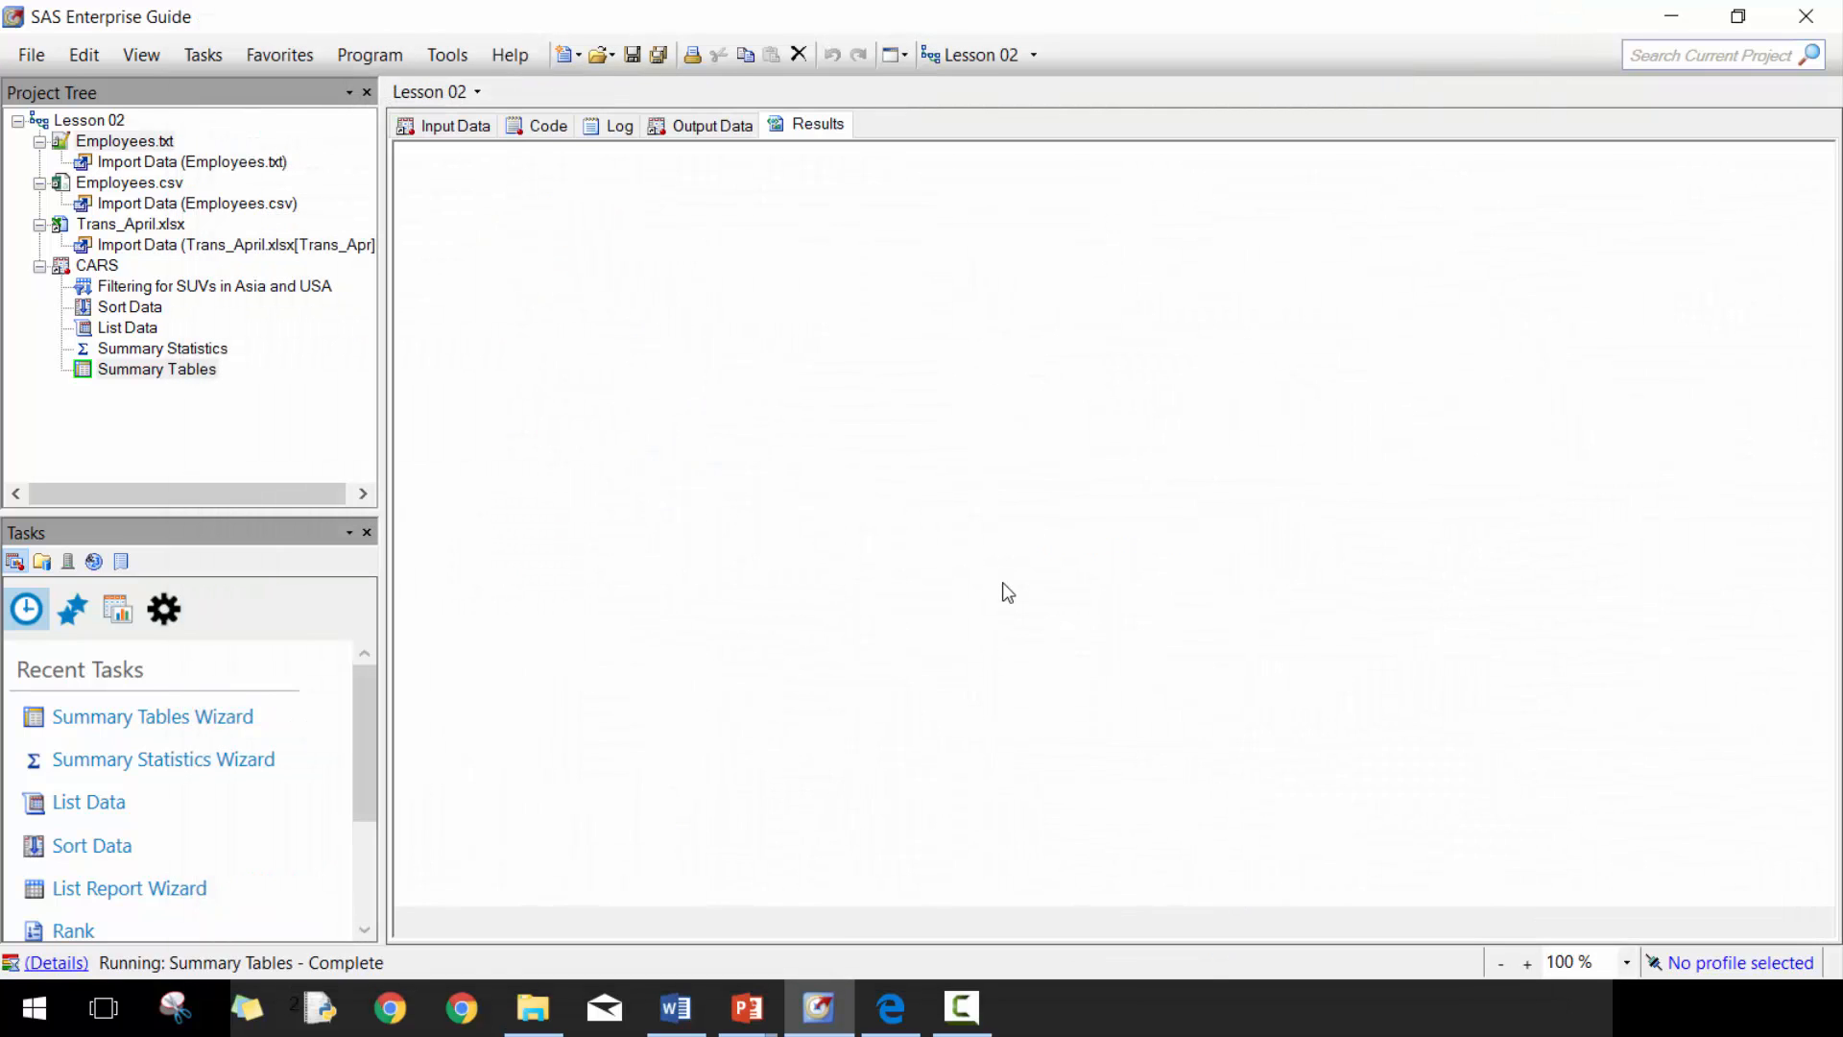
pyautogui.click(710, 124)
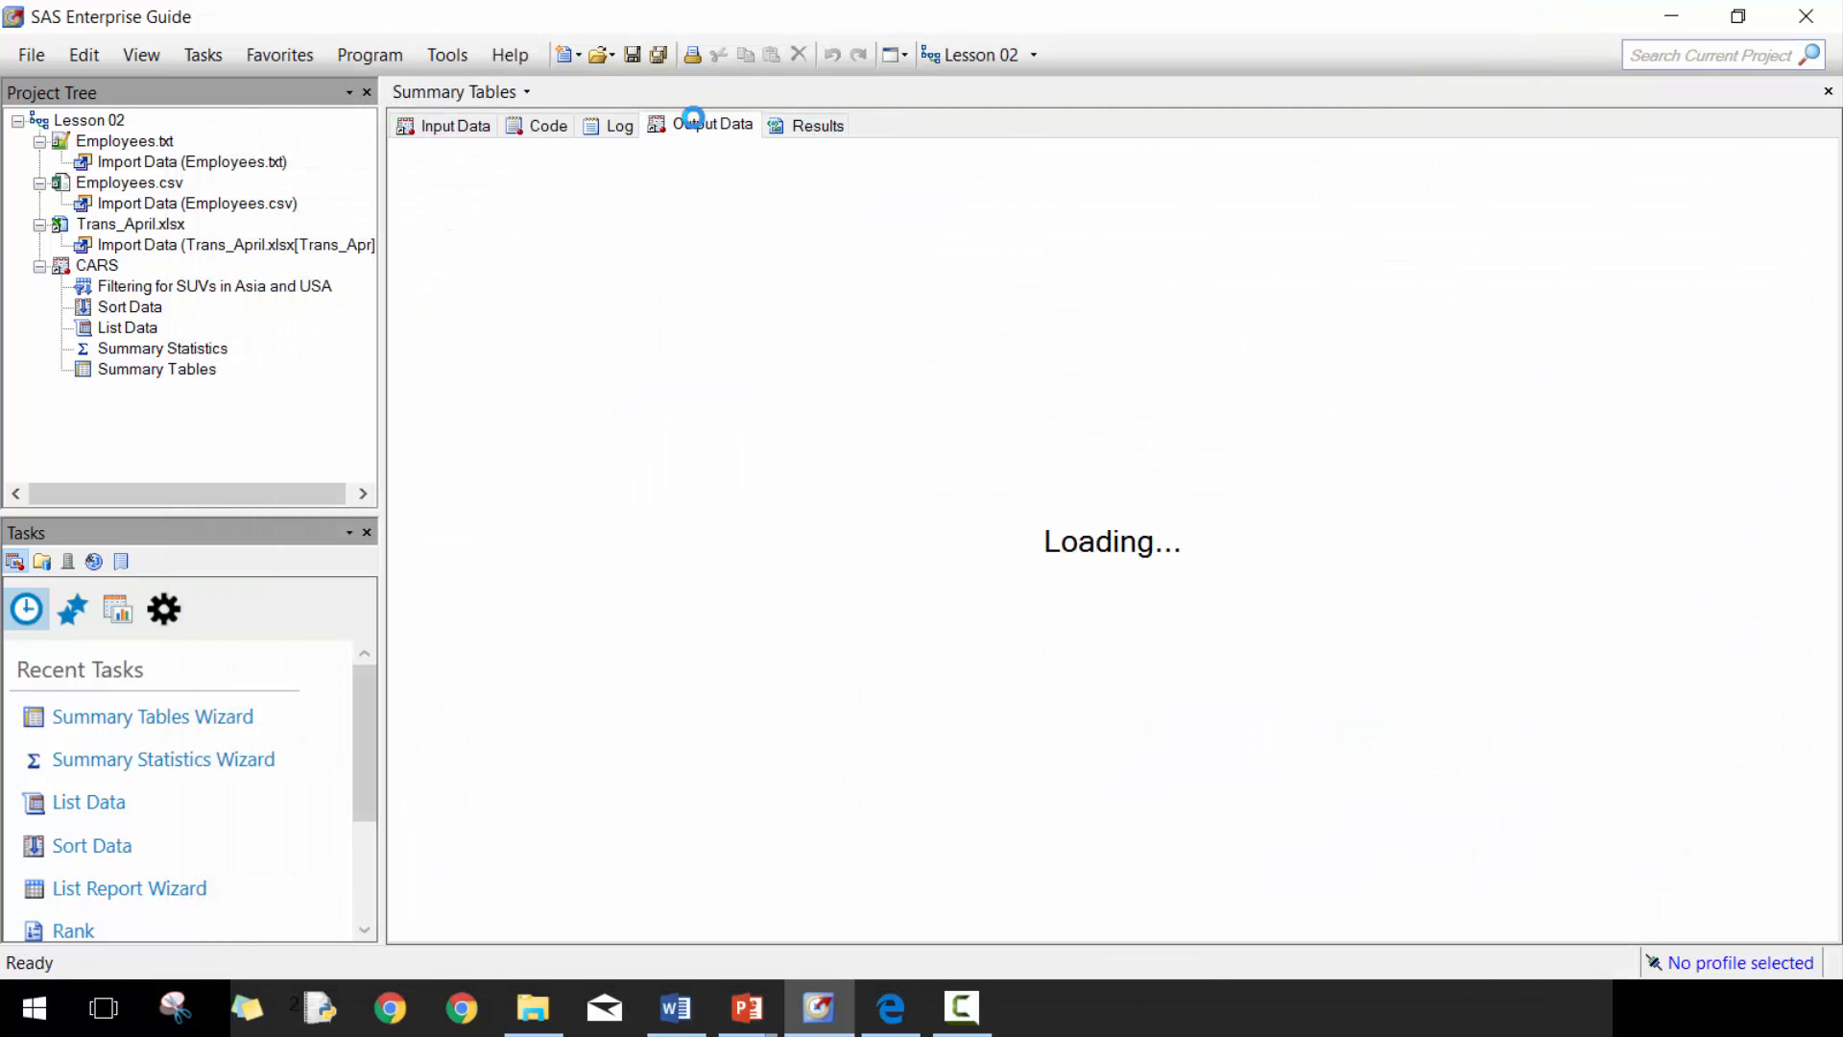
pyautogui.click(713, 125)
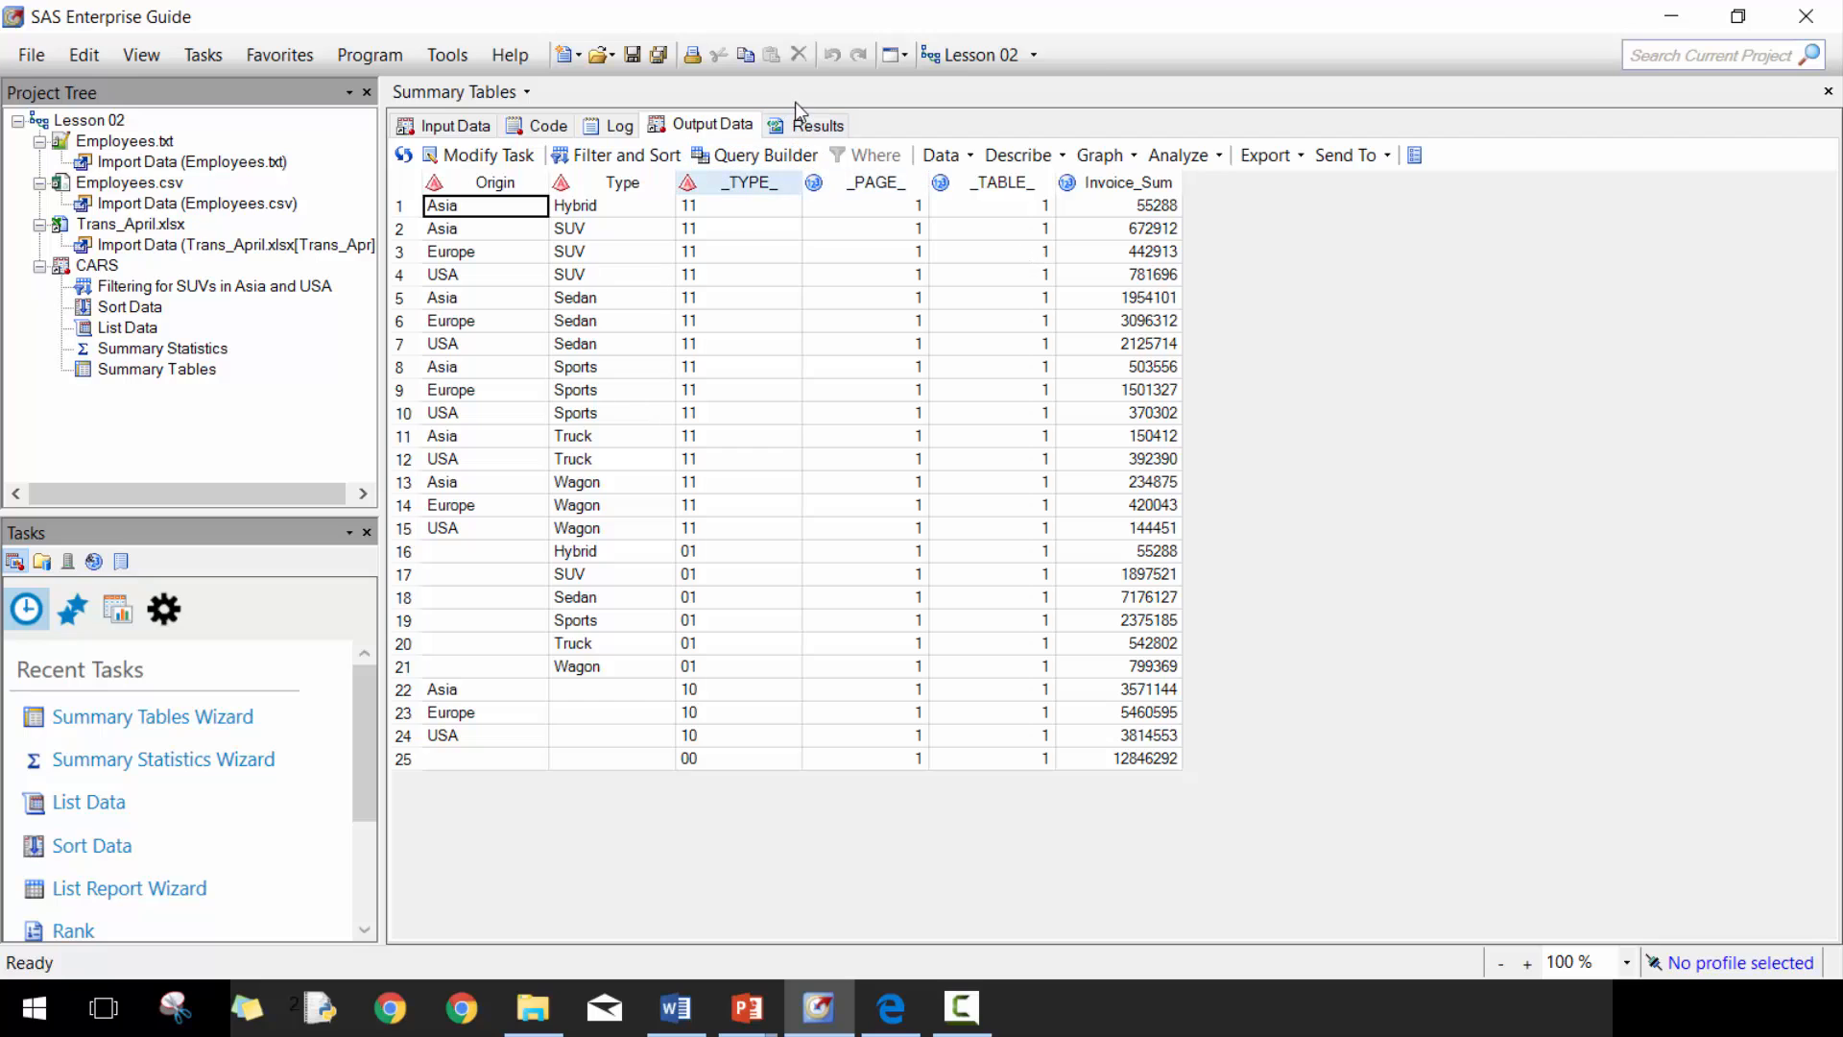
pyautogui.click(818, 125)
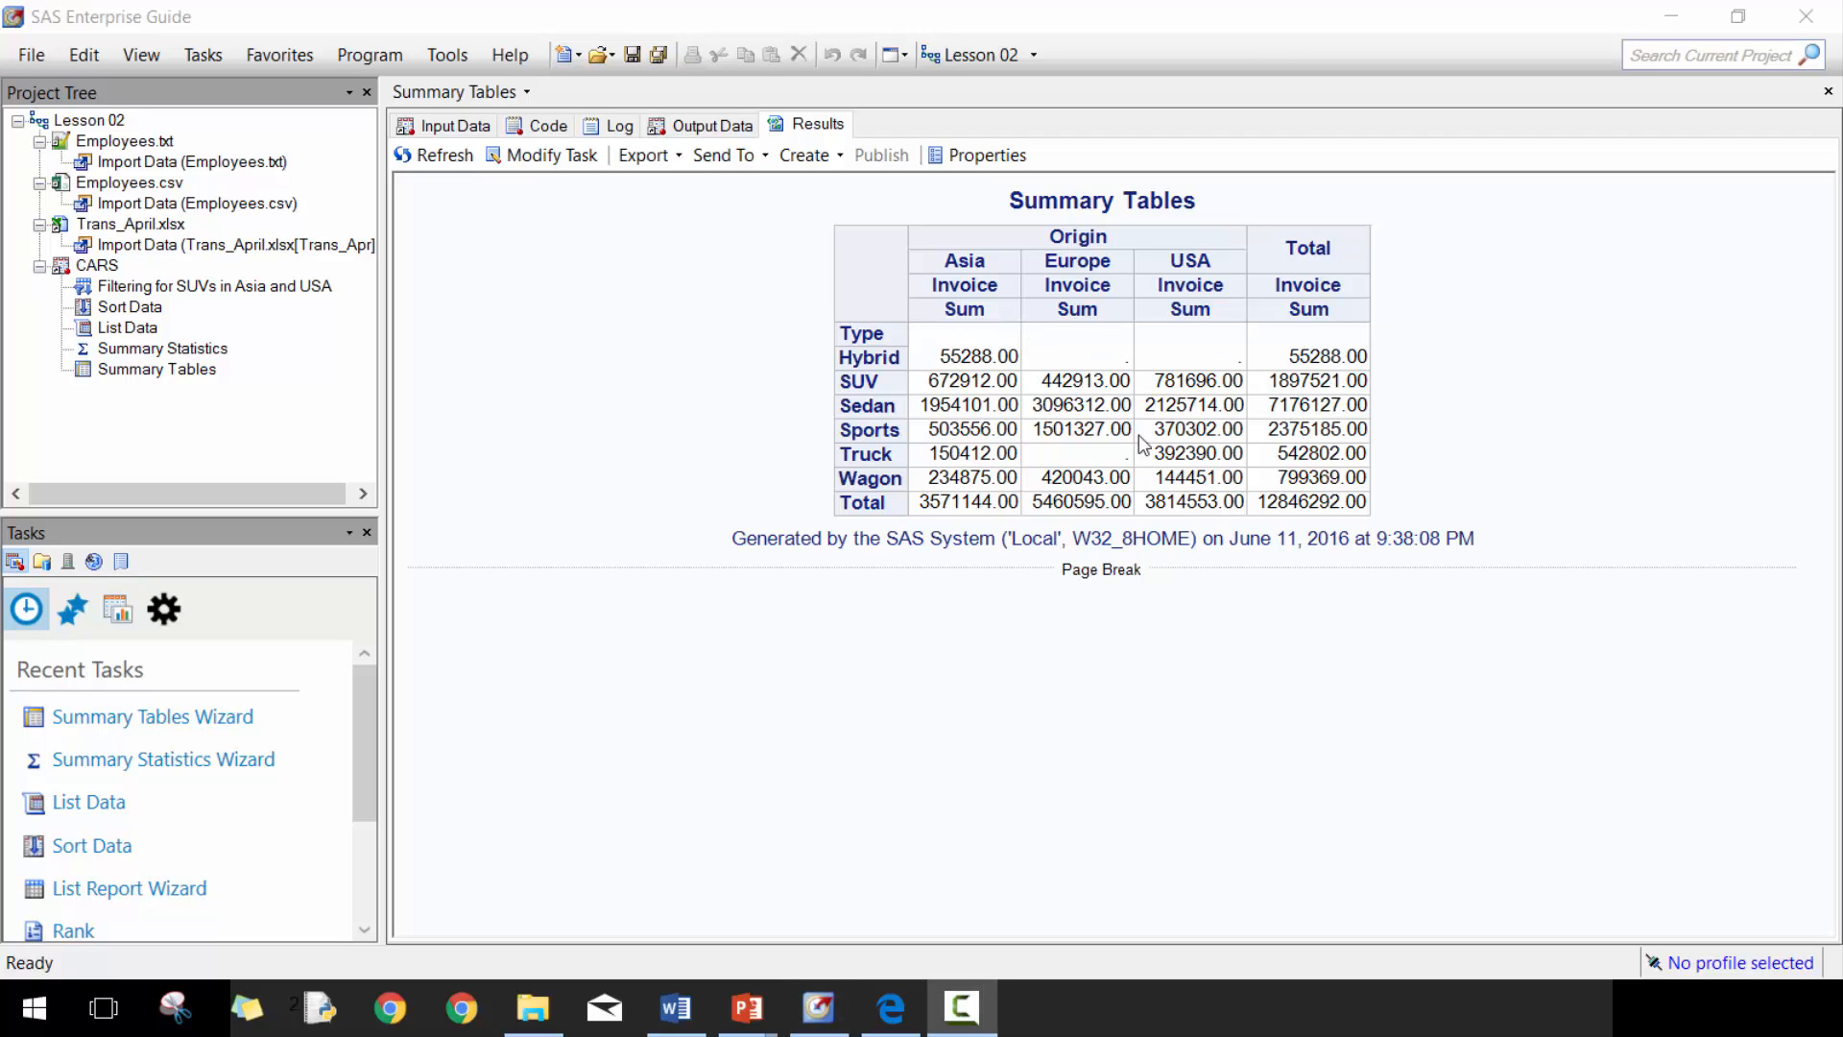
pyautogui.moveTo(1058, 426)
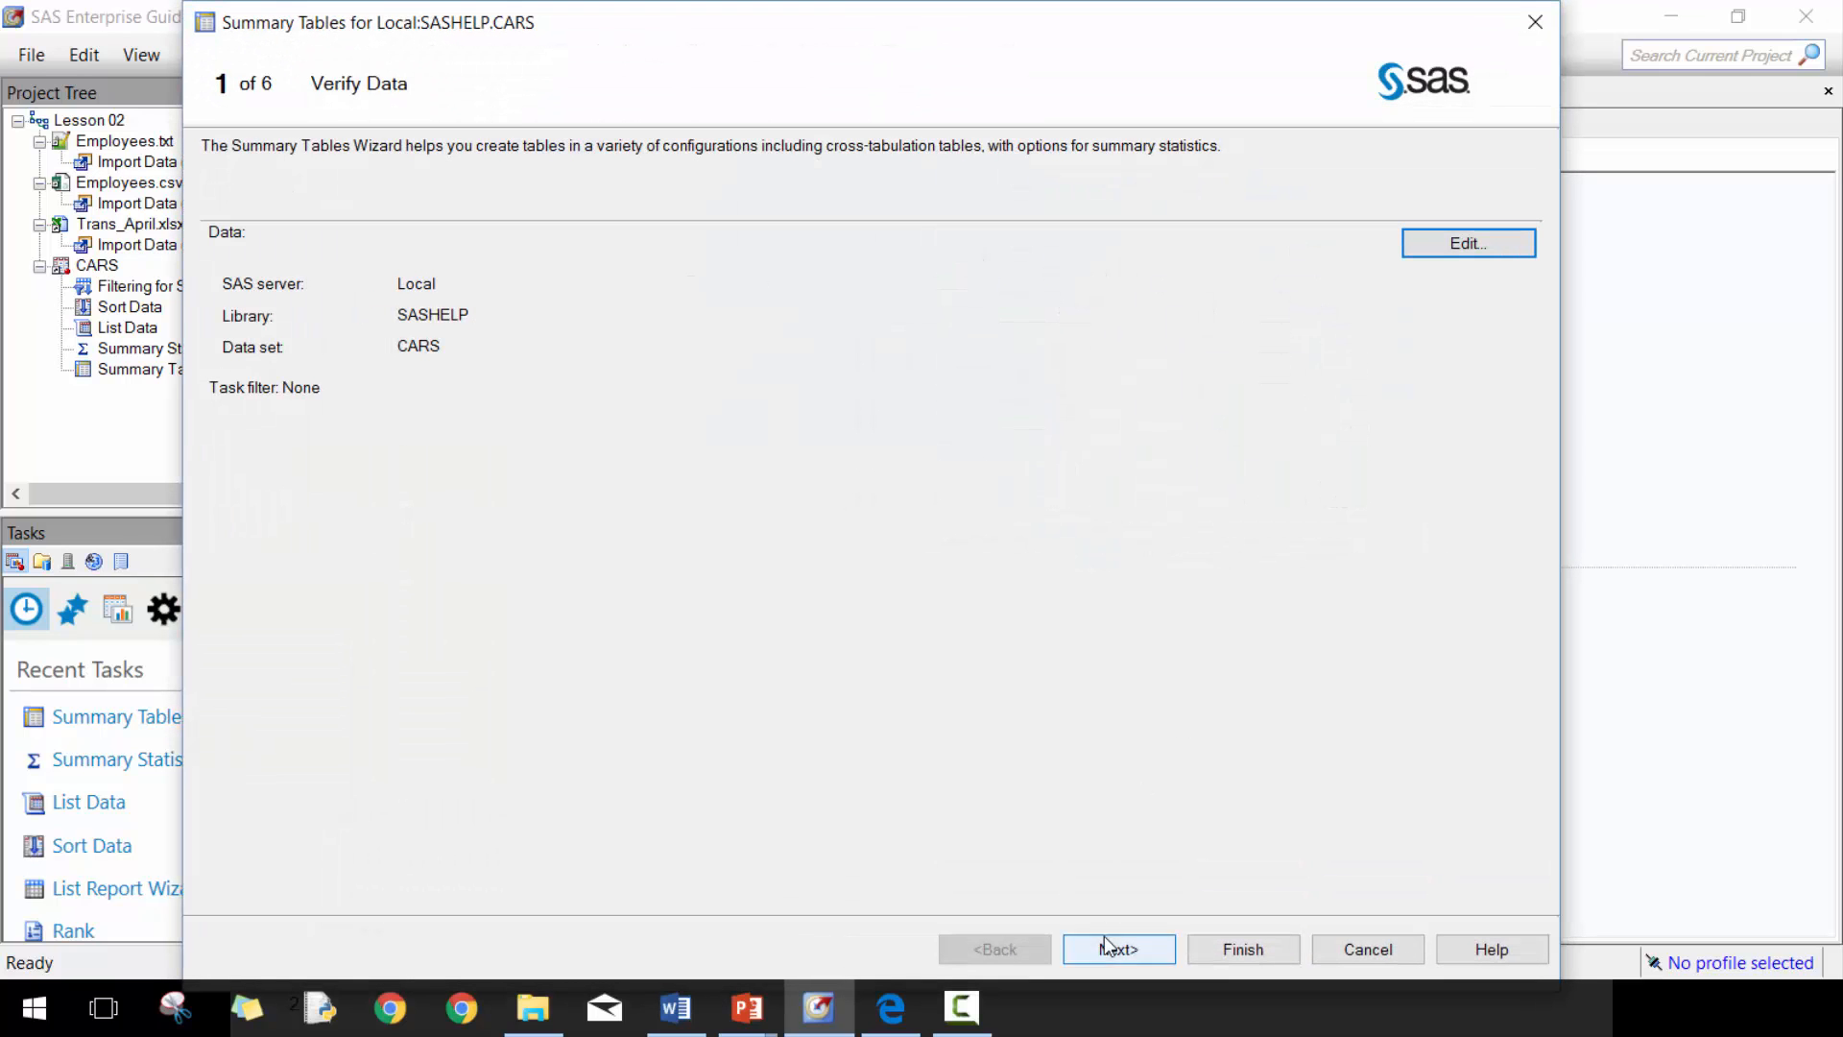
# - Set the Invoice statistic to Average and rerun the summary table
pyautogui.click(1118, 949)
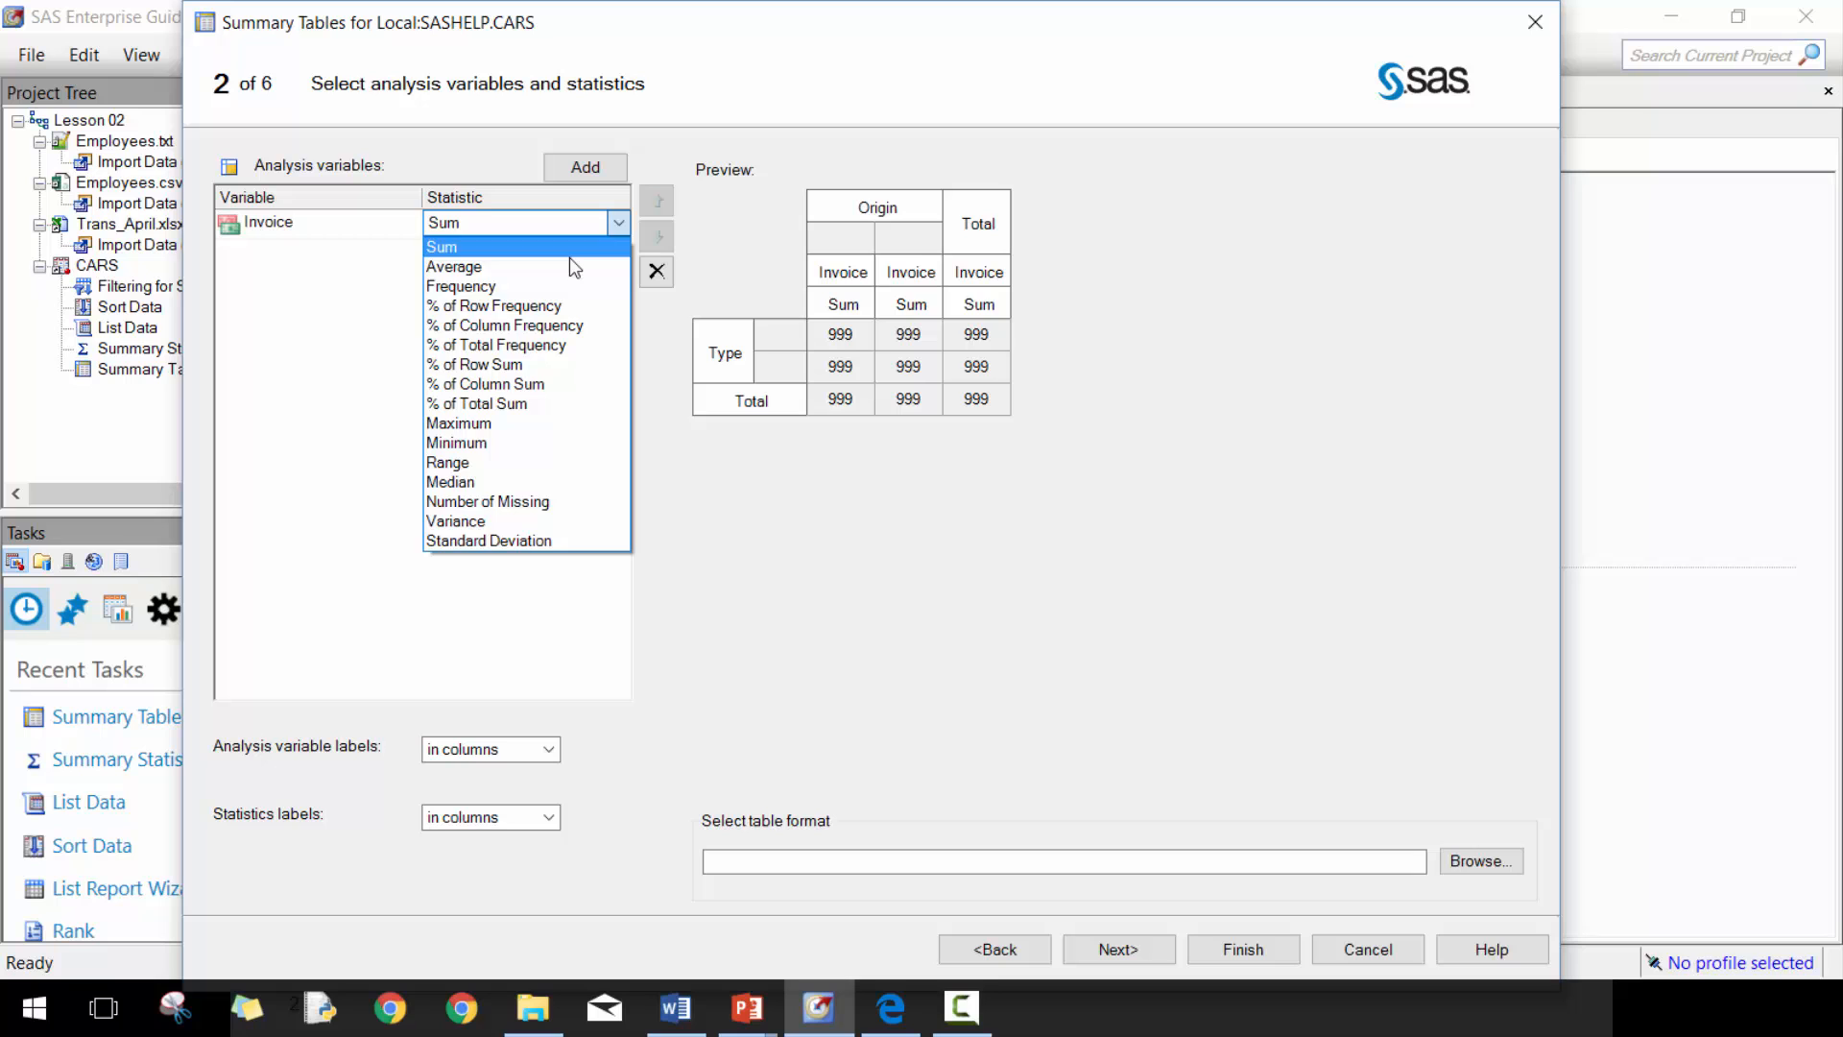
pyautogui.click(453, 265)
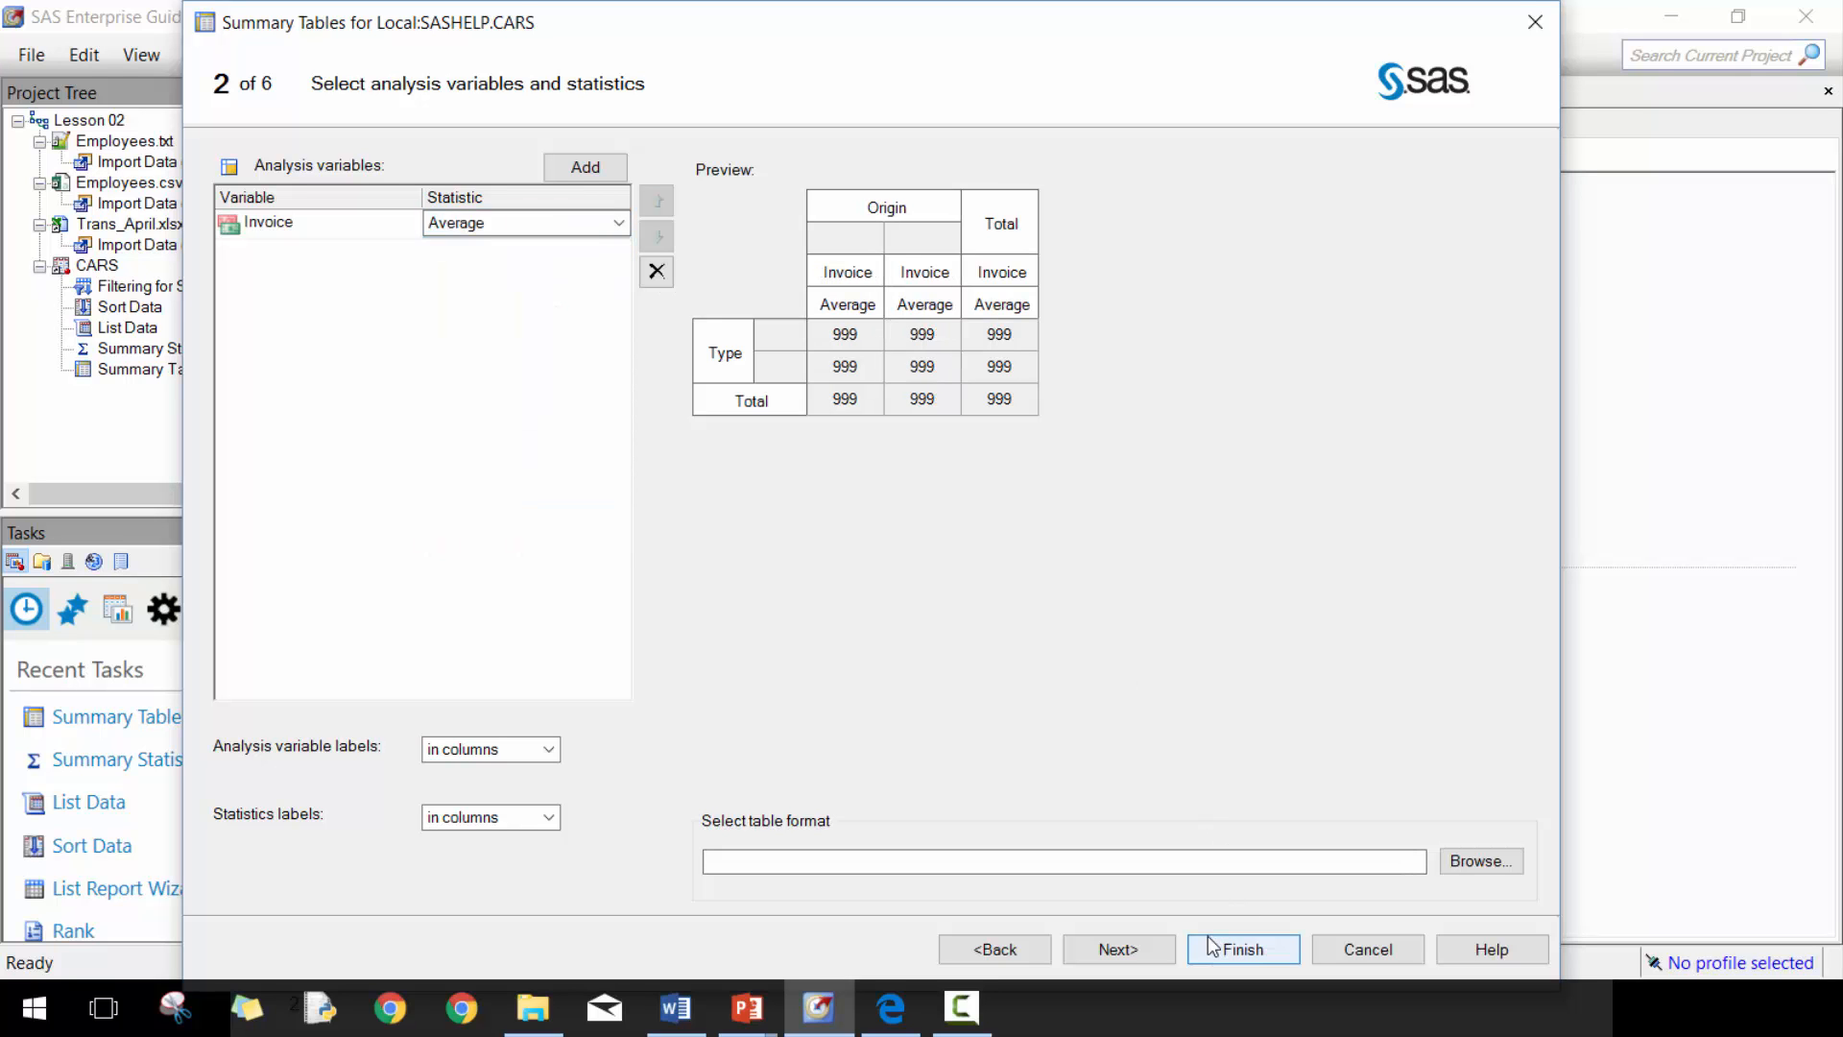
pyautogui.click(1243, 949)
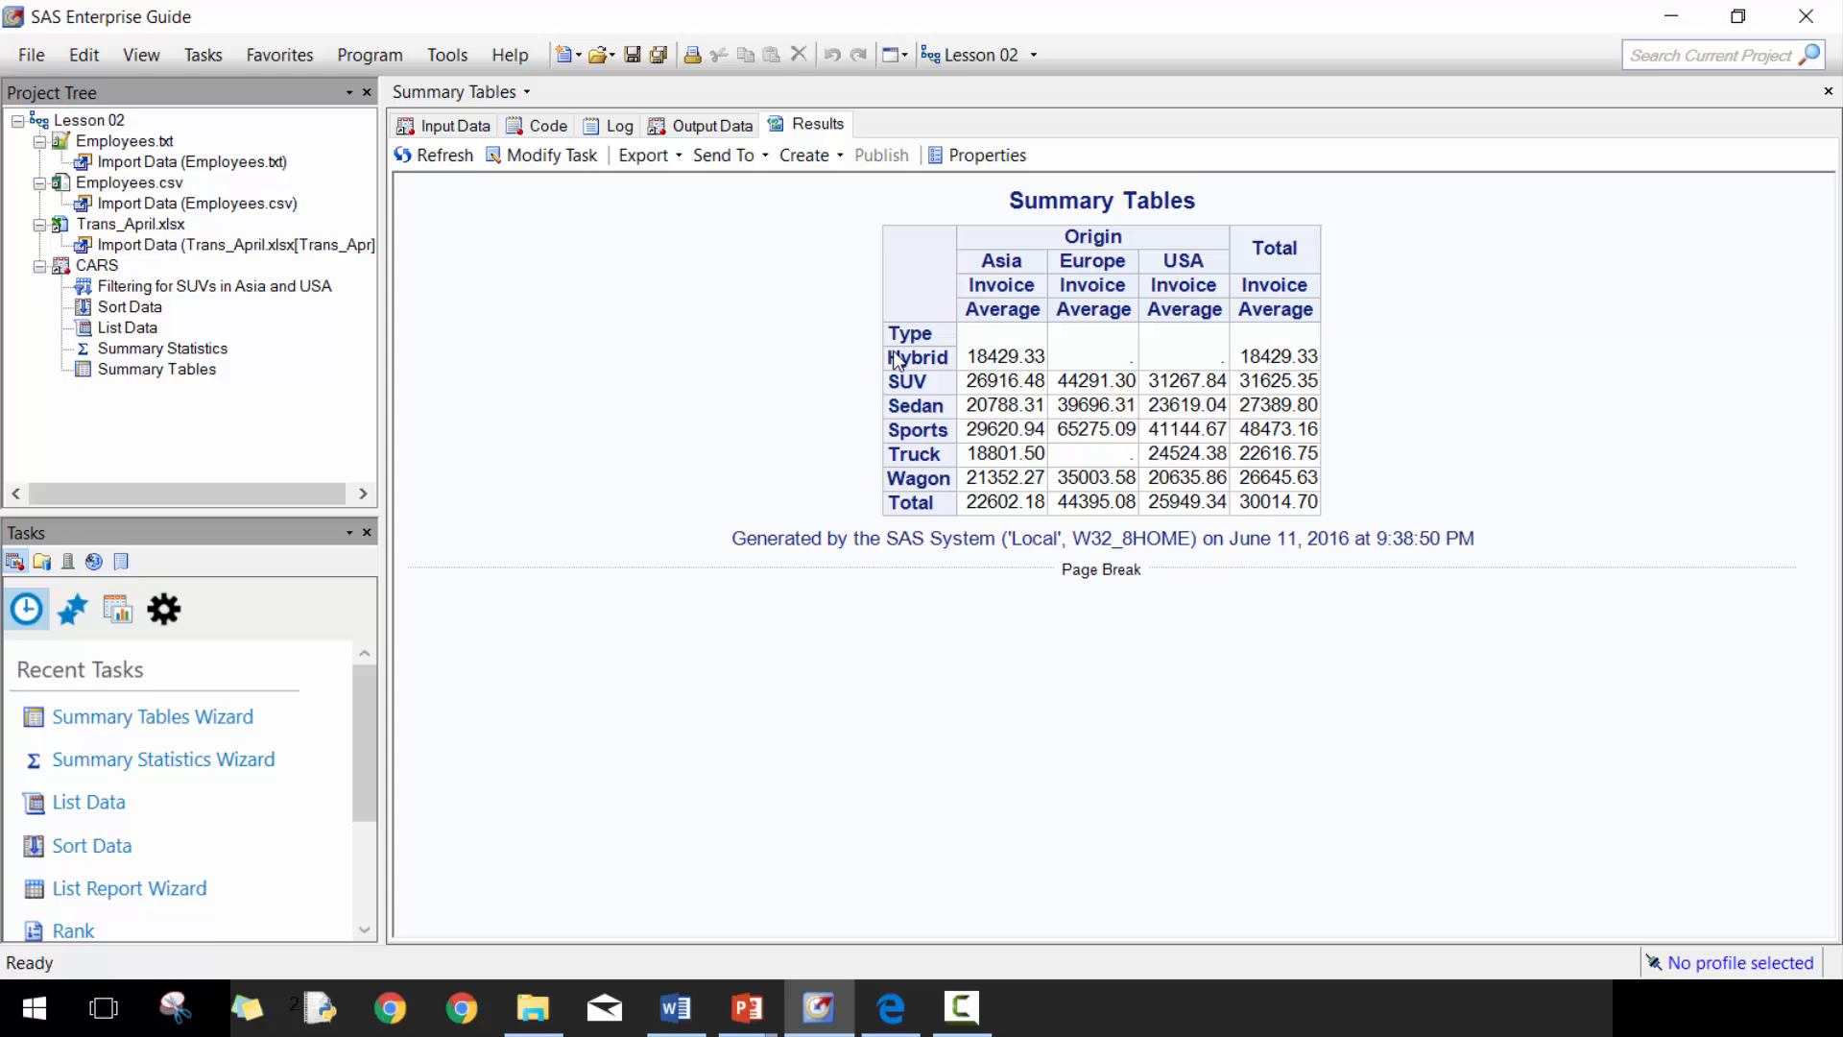
pyautogui.moveTo(1003, 430)
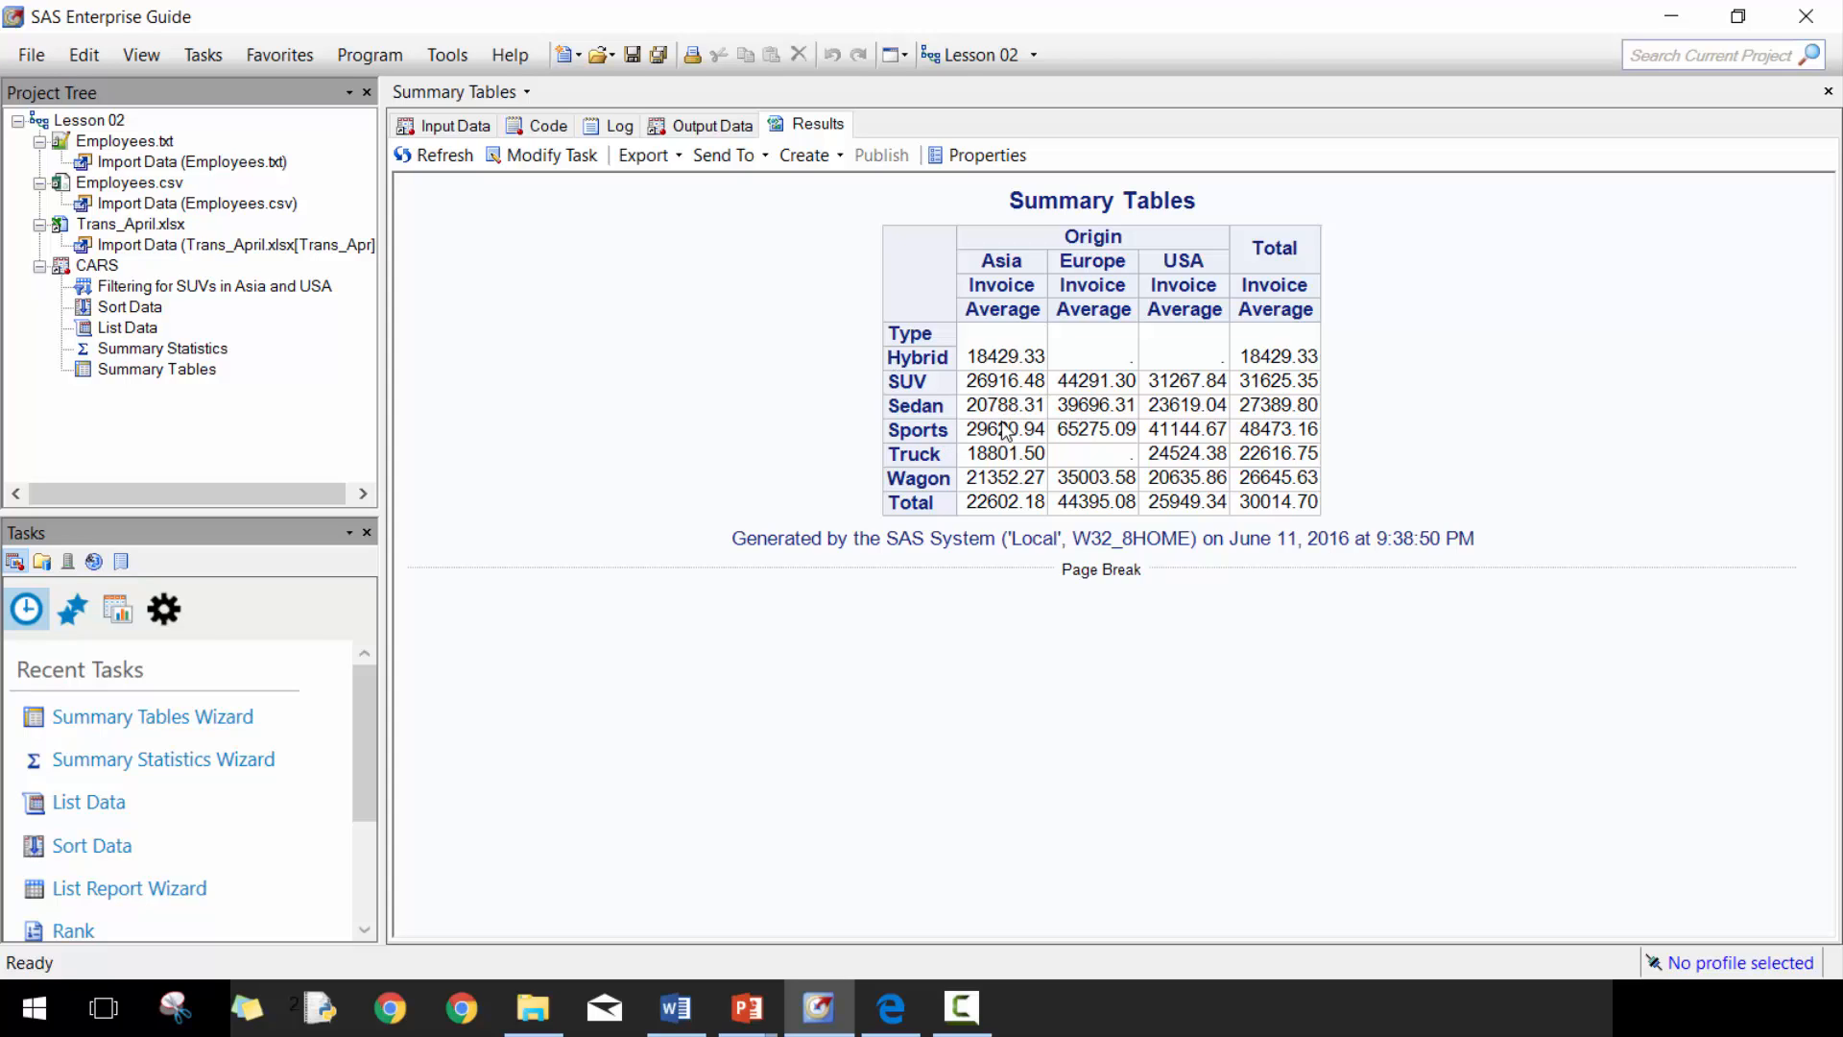
pyautogui.moveTo(1208, 338)
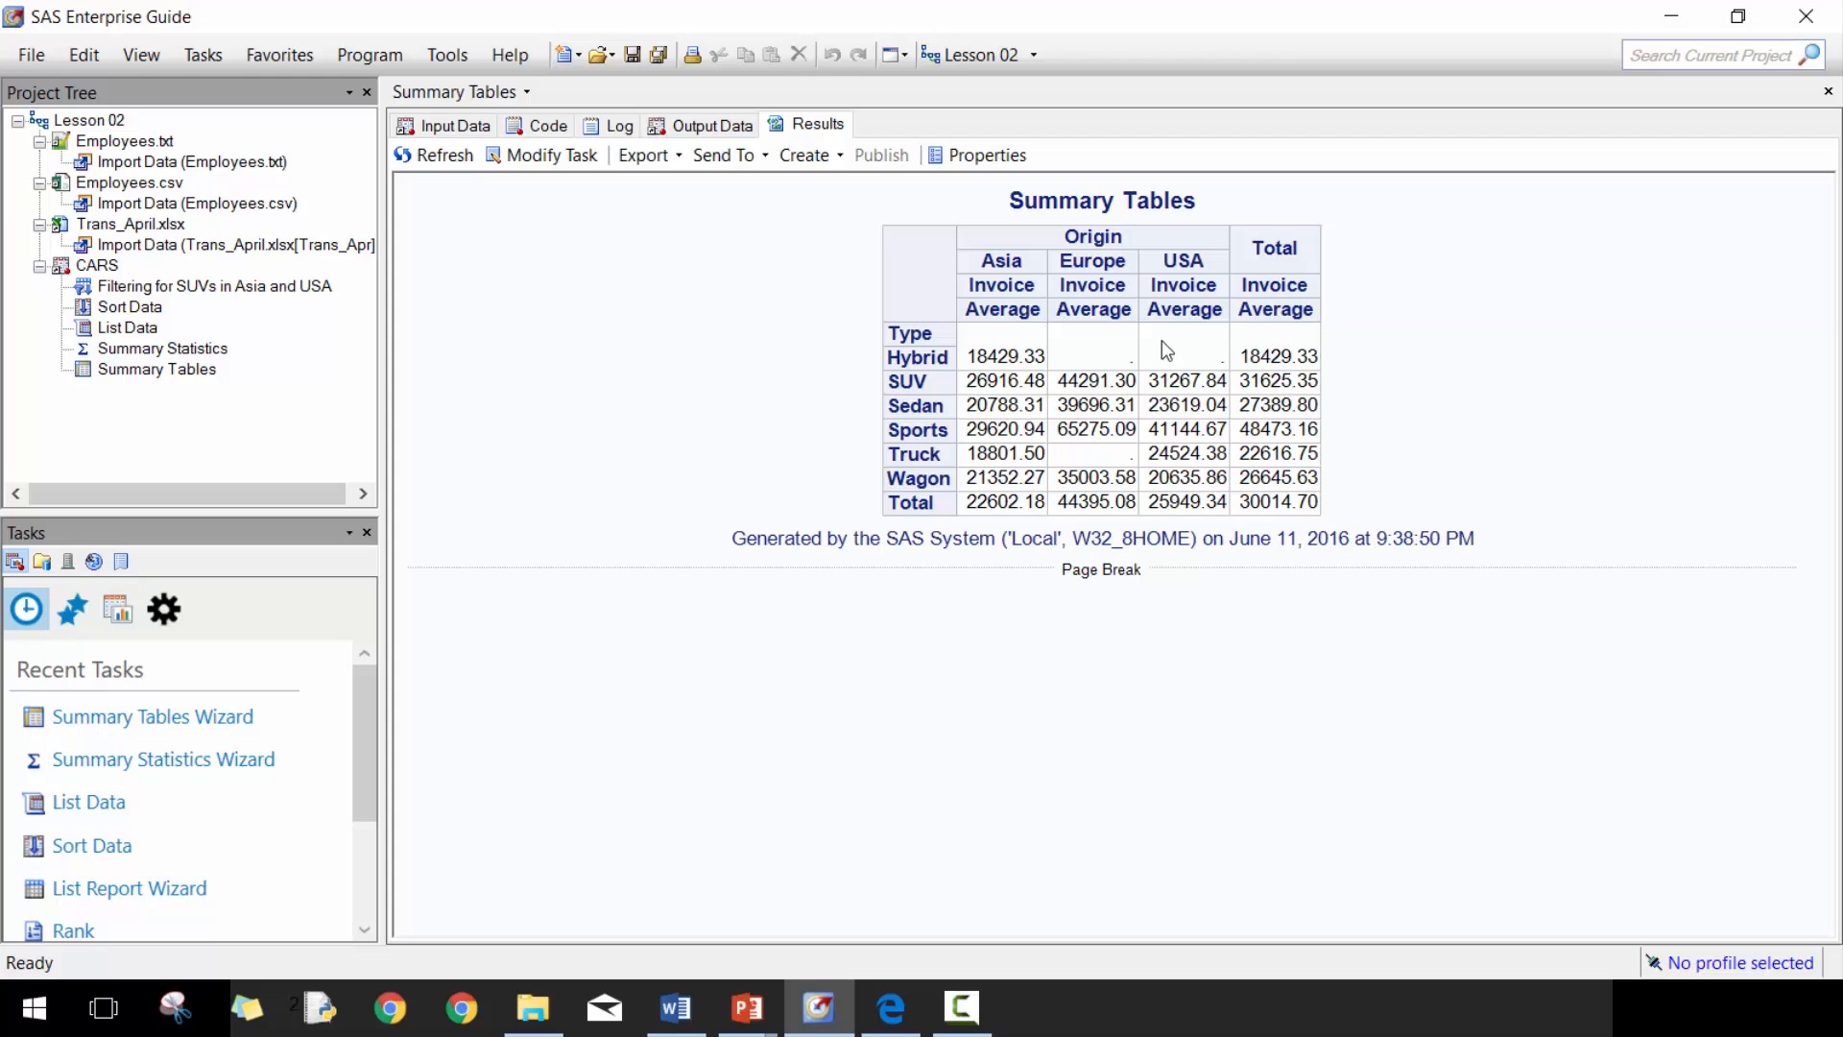
pyautogui.moveTo(1016, 365)
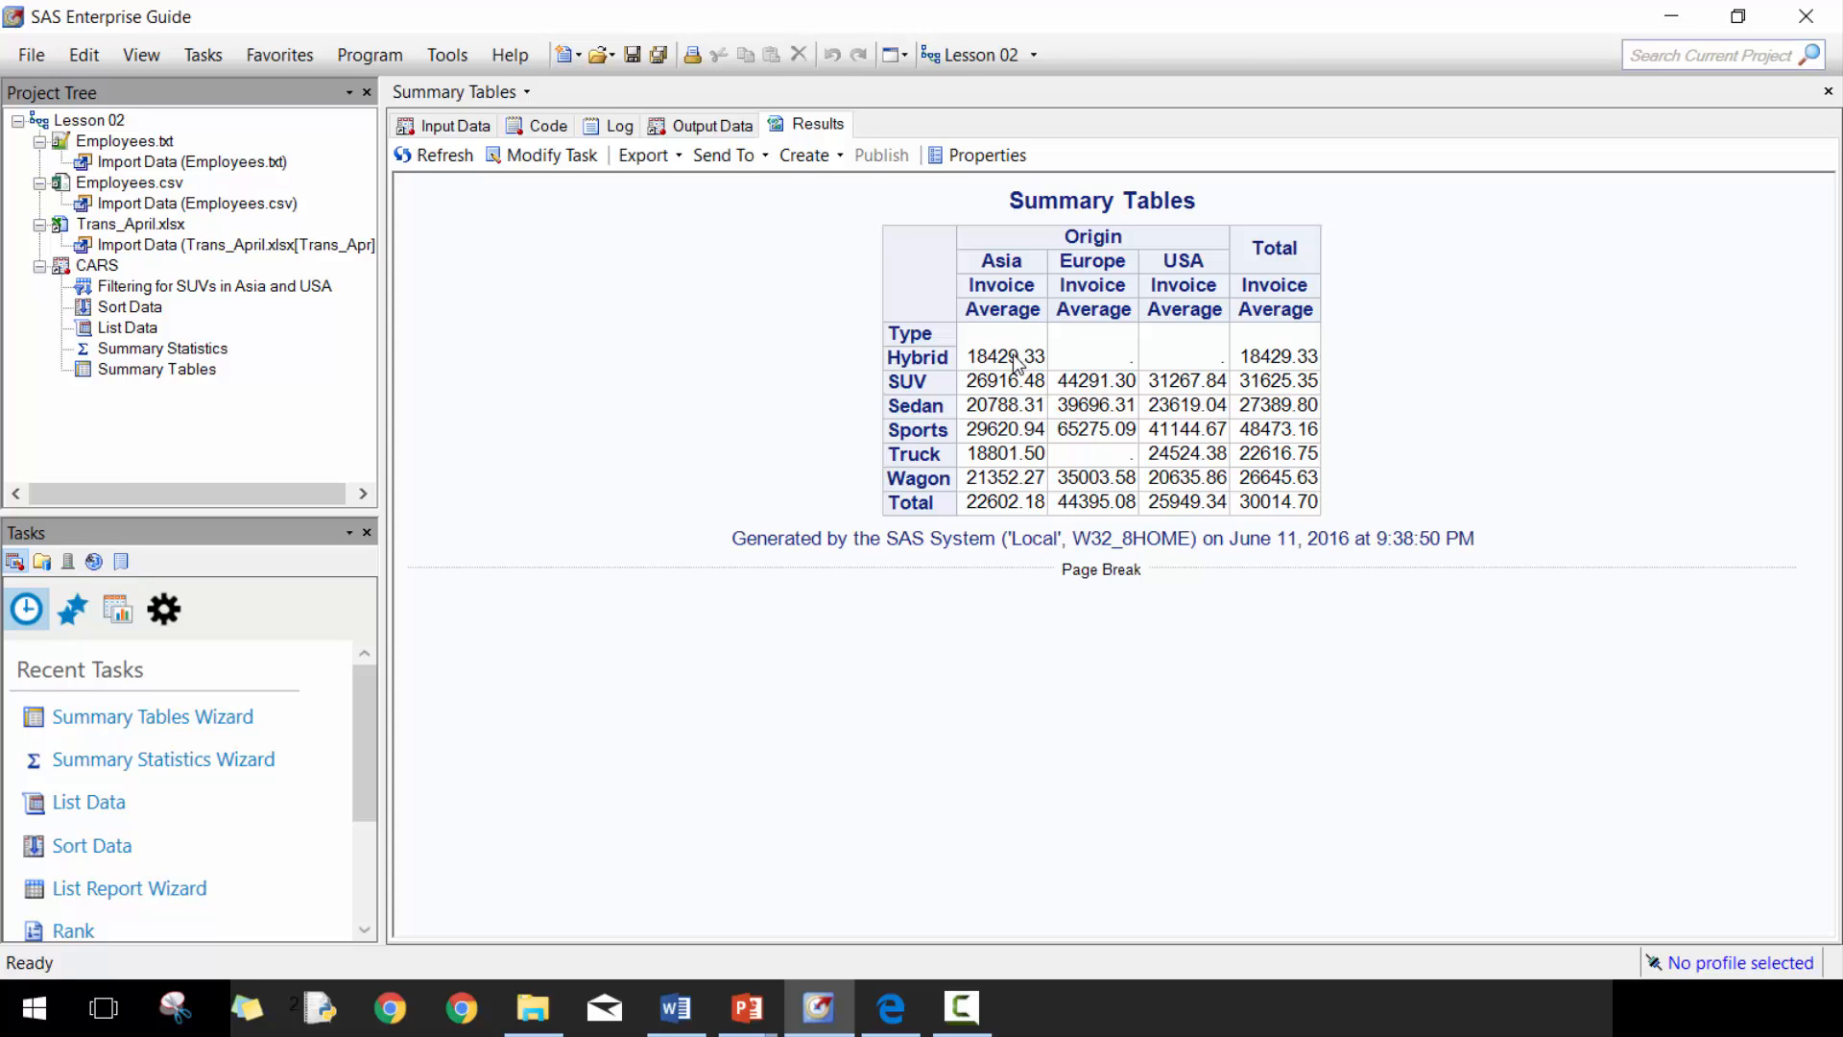
pyautogui.moveTo(1243, 398)
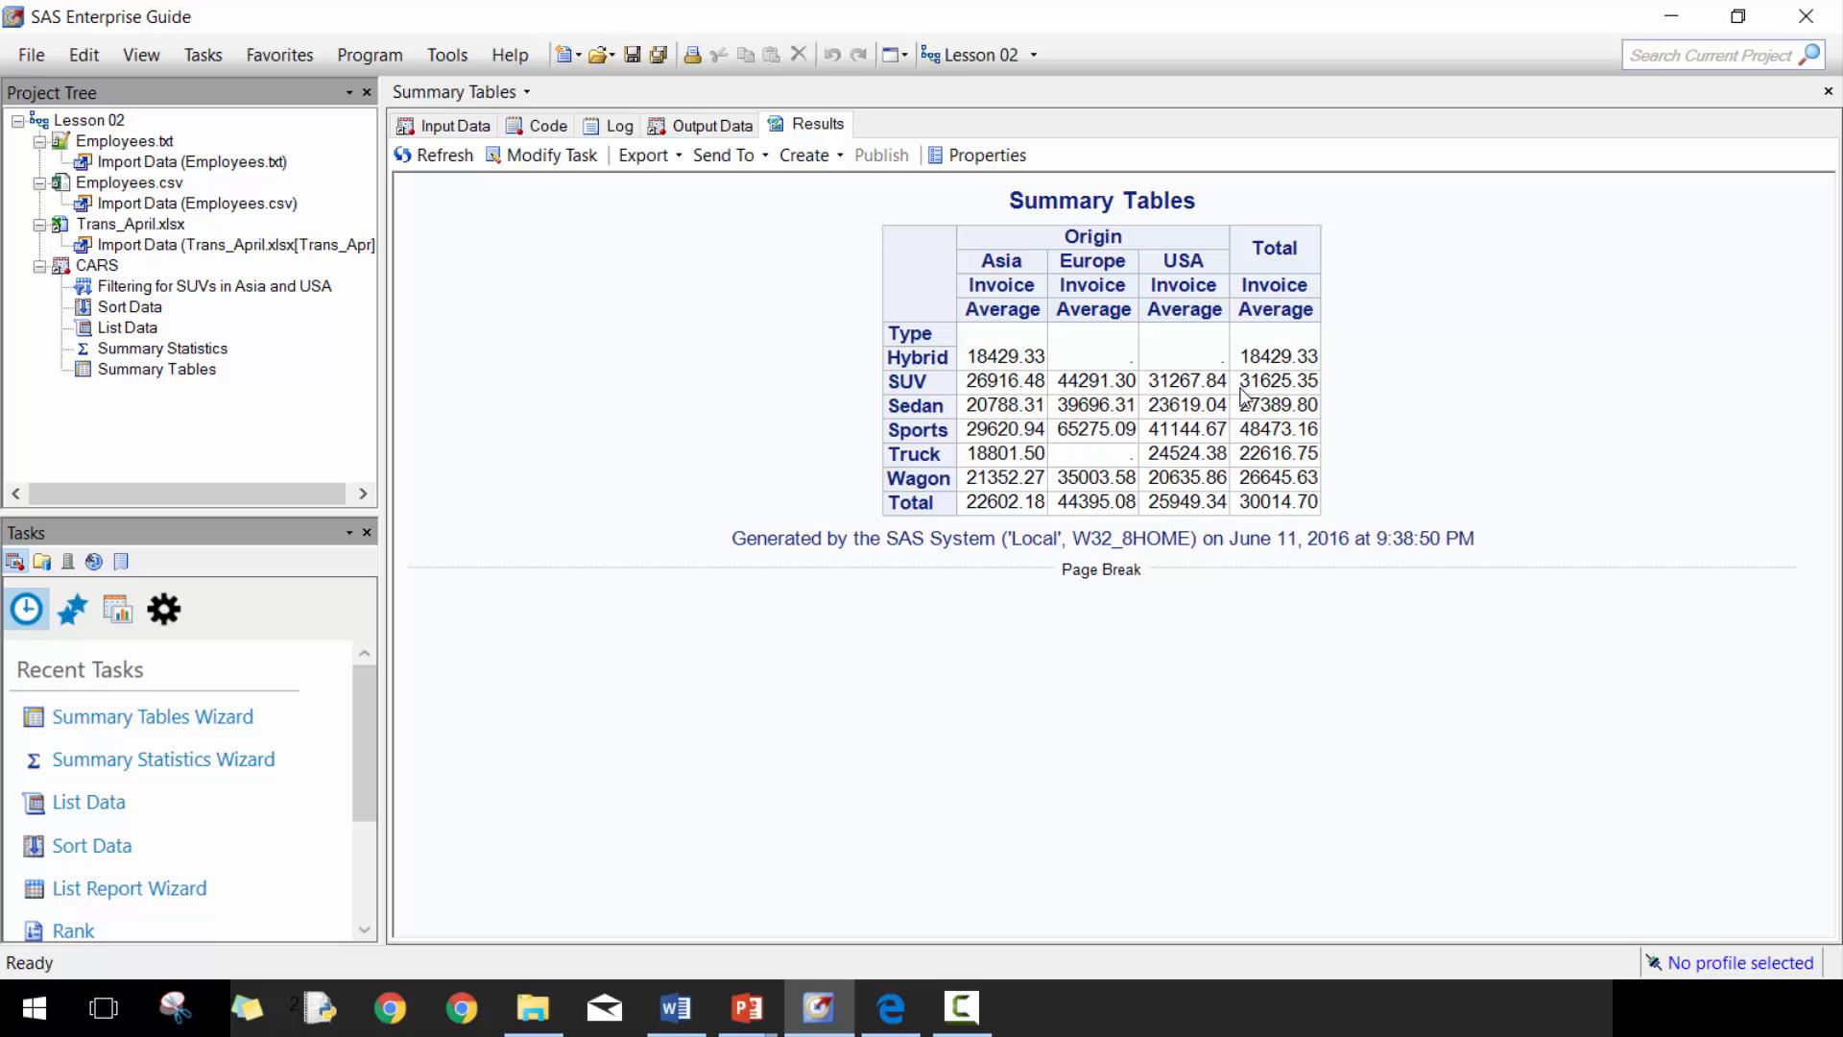
pyautogui.moveTo(964, 428)
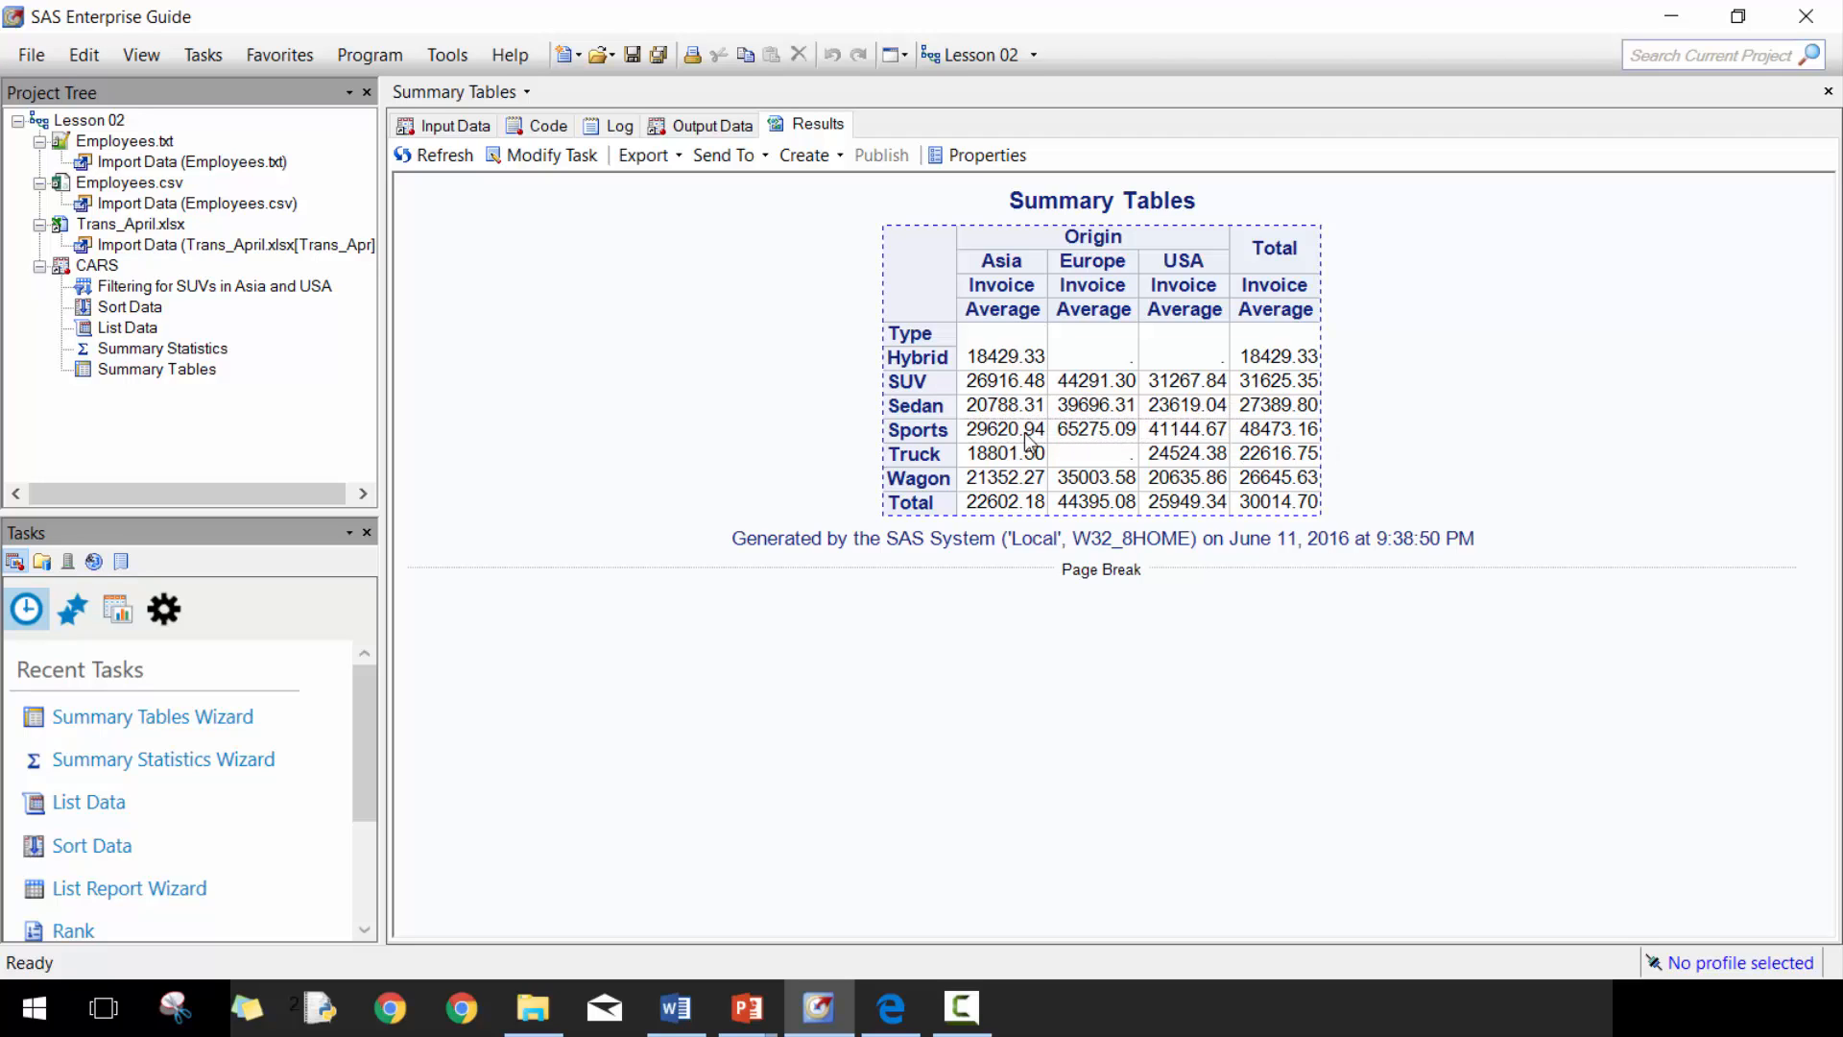
pyautogui.moveTo(1087, 437)
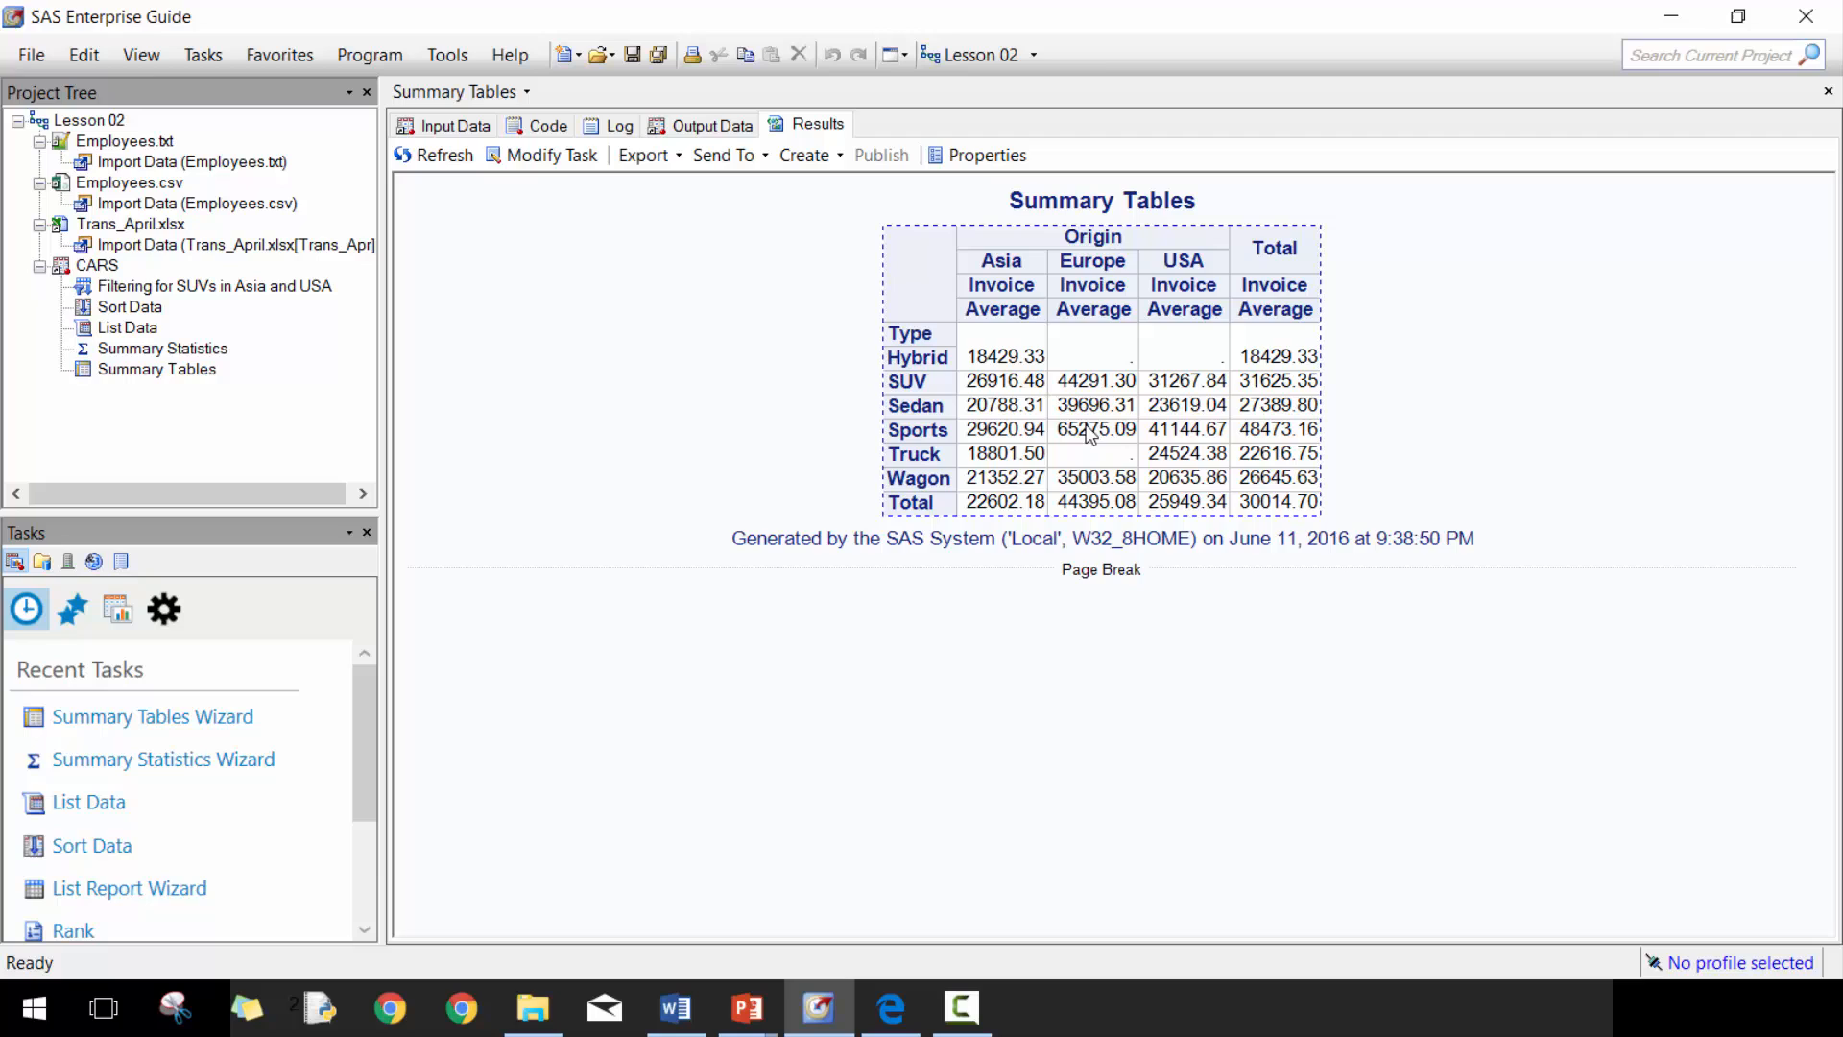
pyautogui.moveTo(1355, 448)
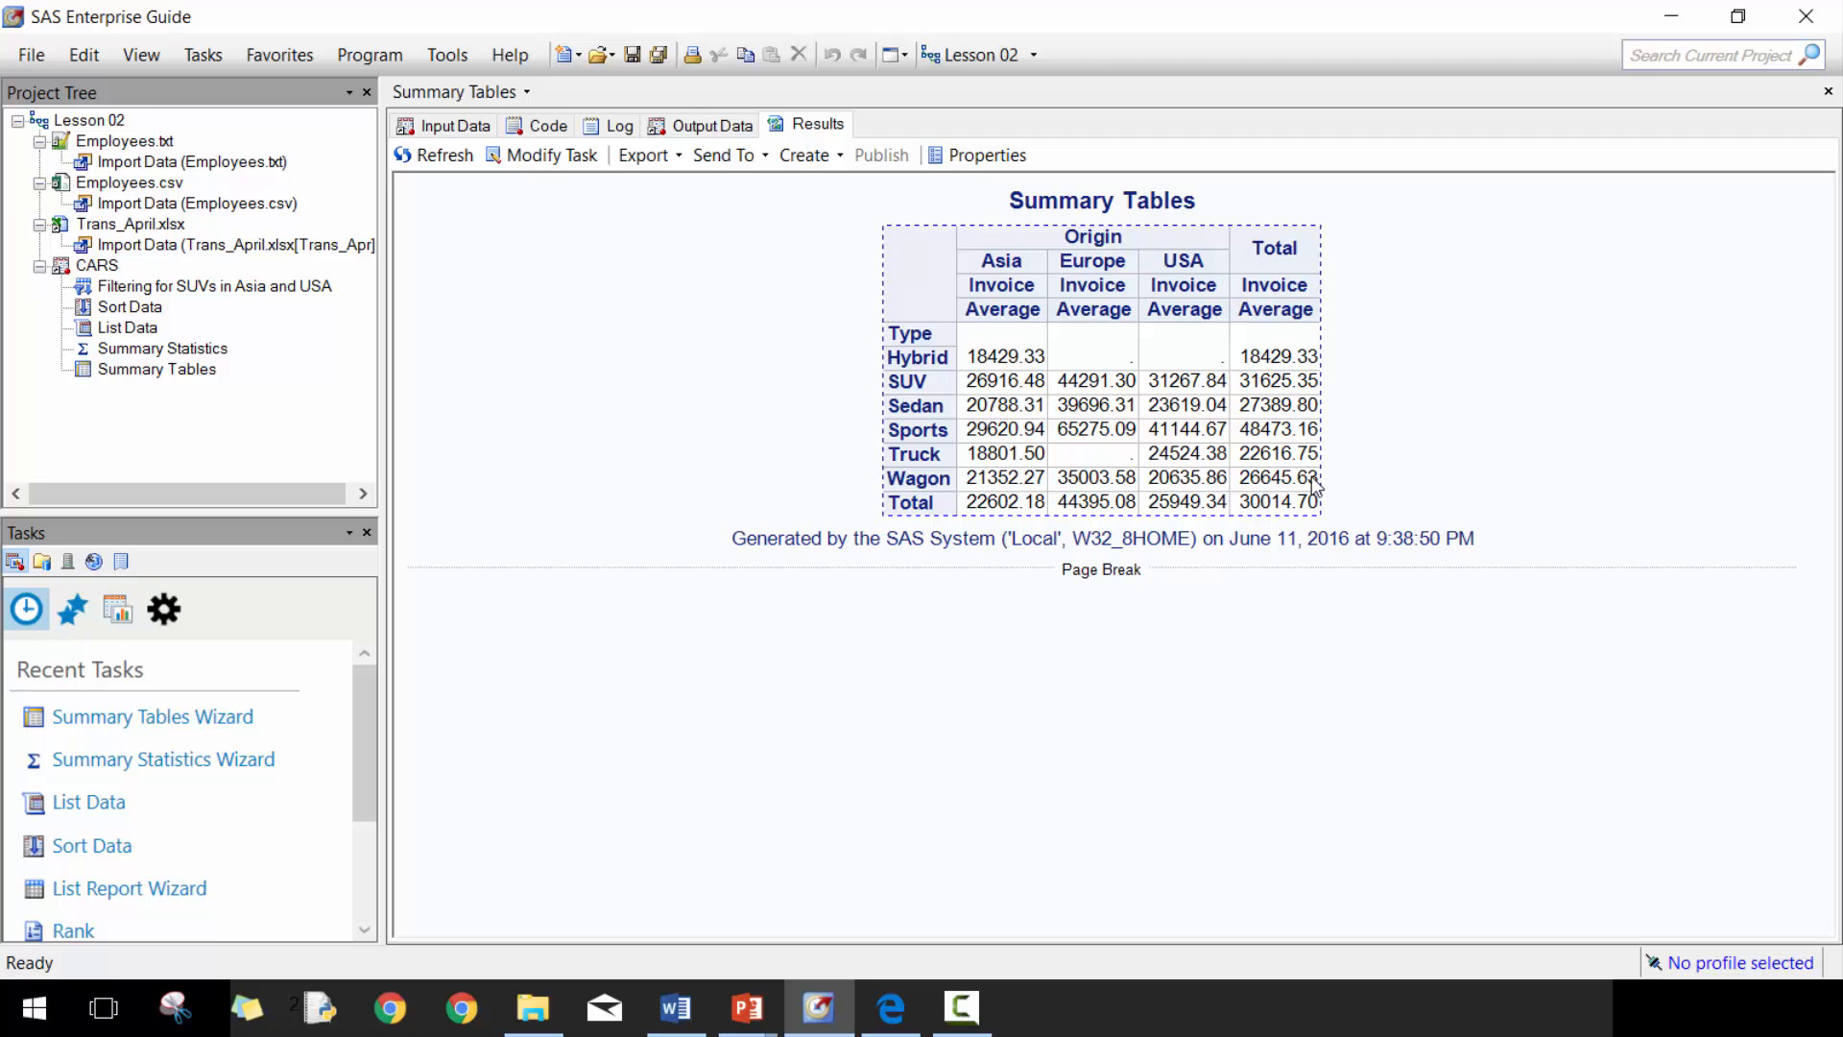
pyautogui.moveTo(1335, 295)
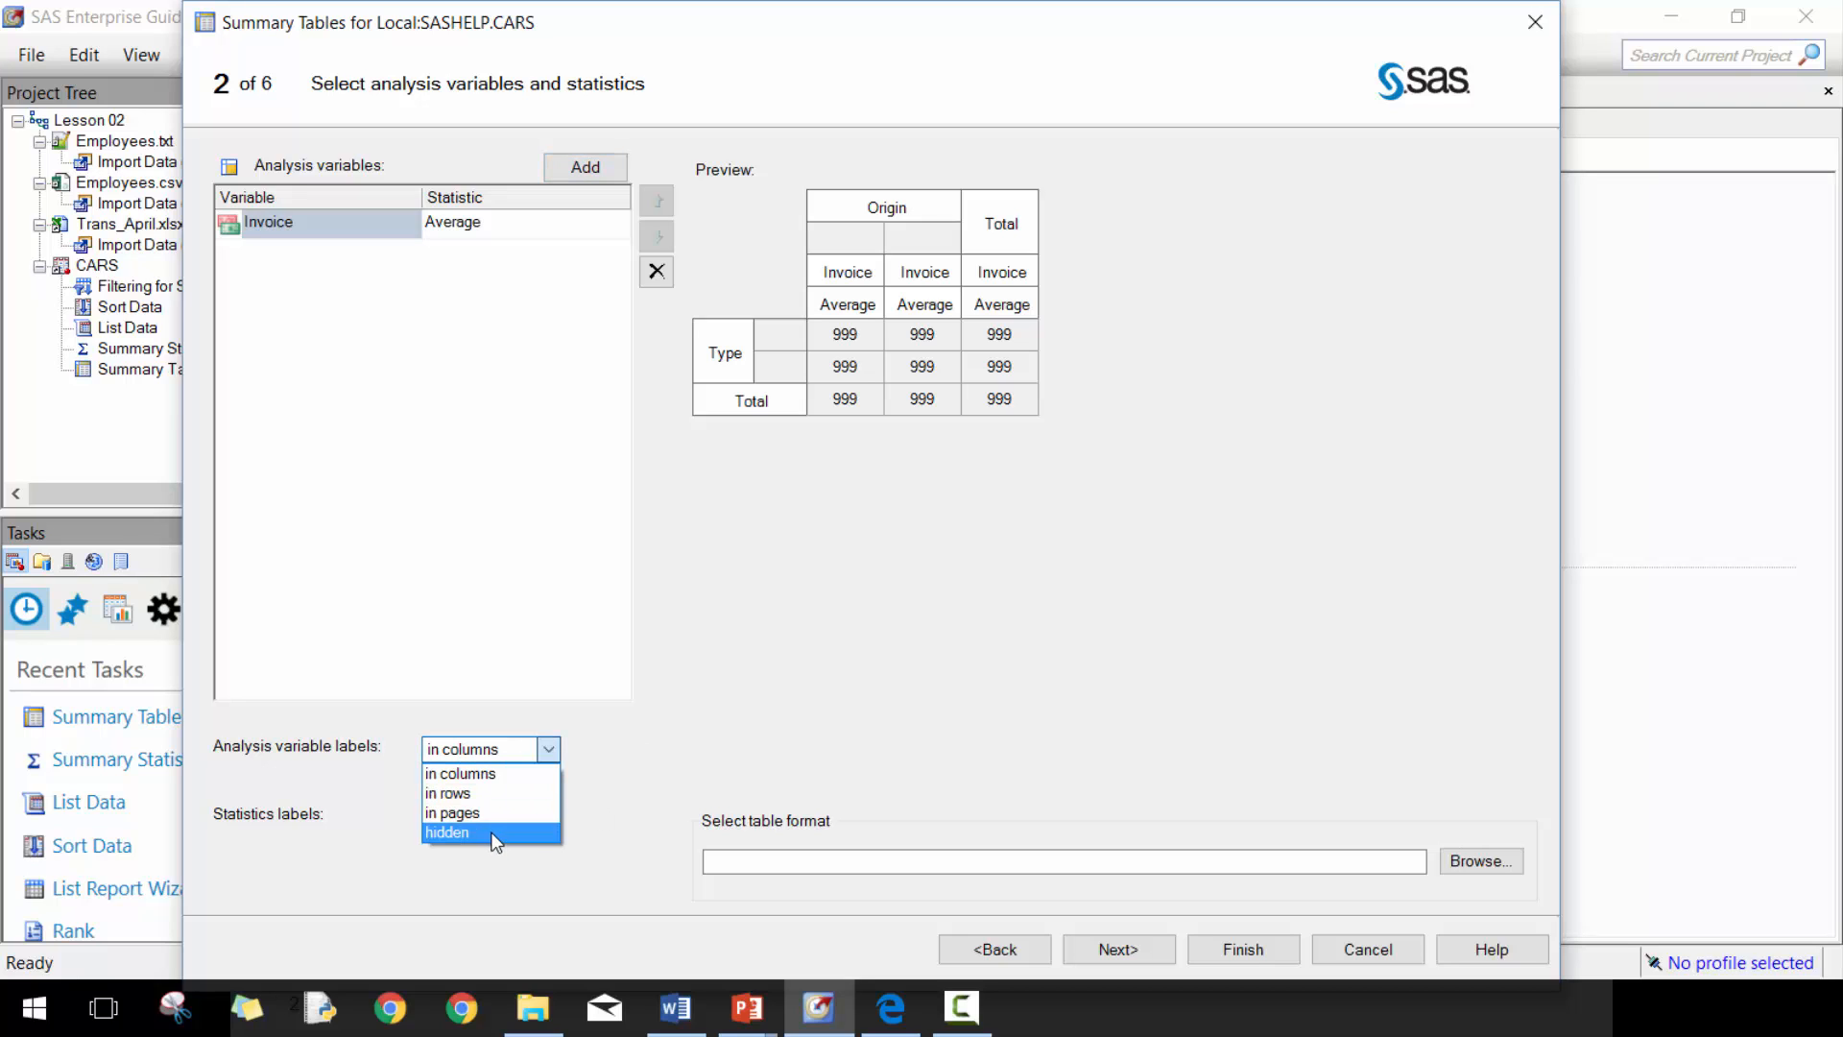
# - Hide the analysis variable and statistics labels, then continue to the classification variables step
pyautogui.click(447, 832)
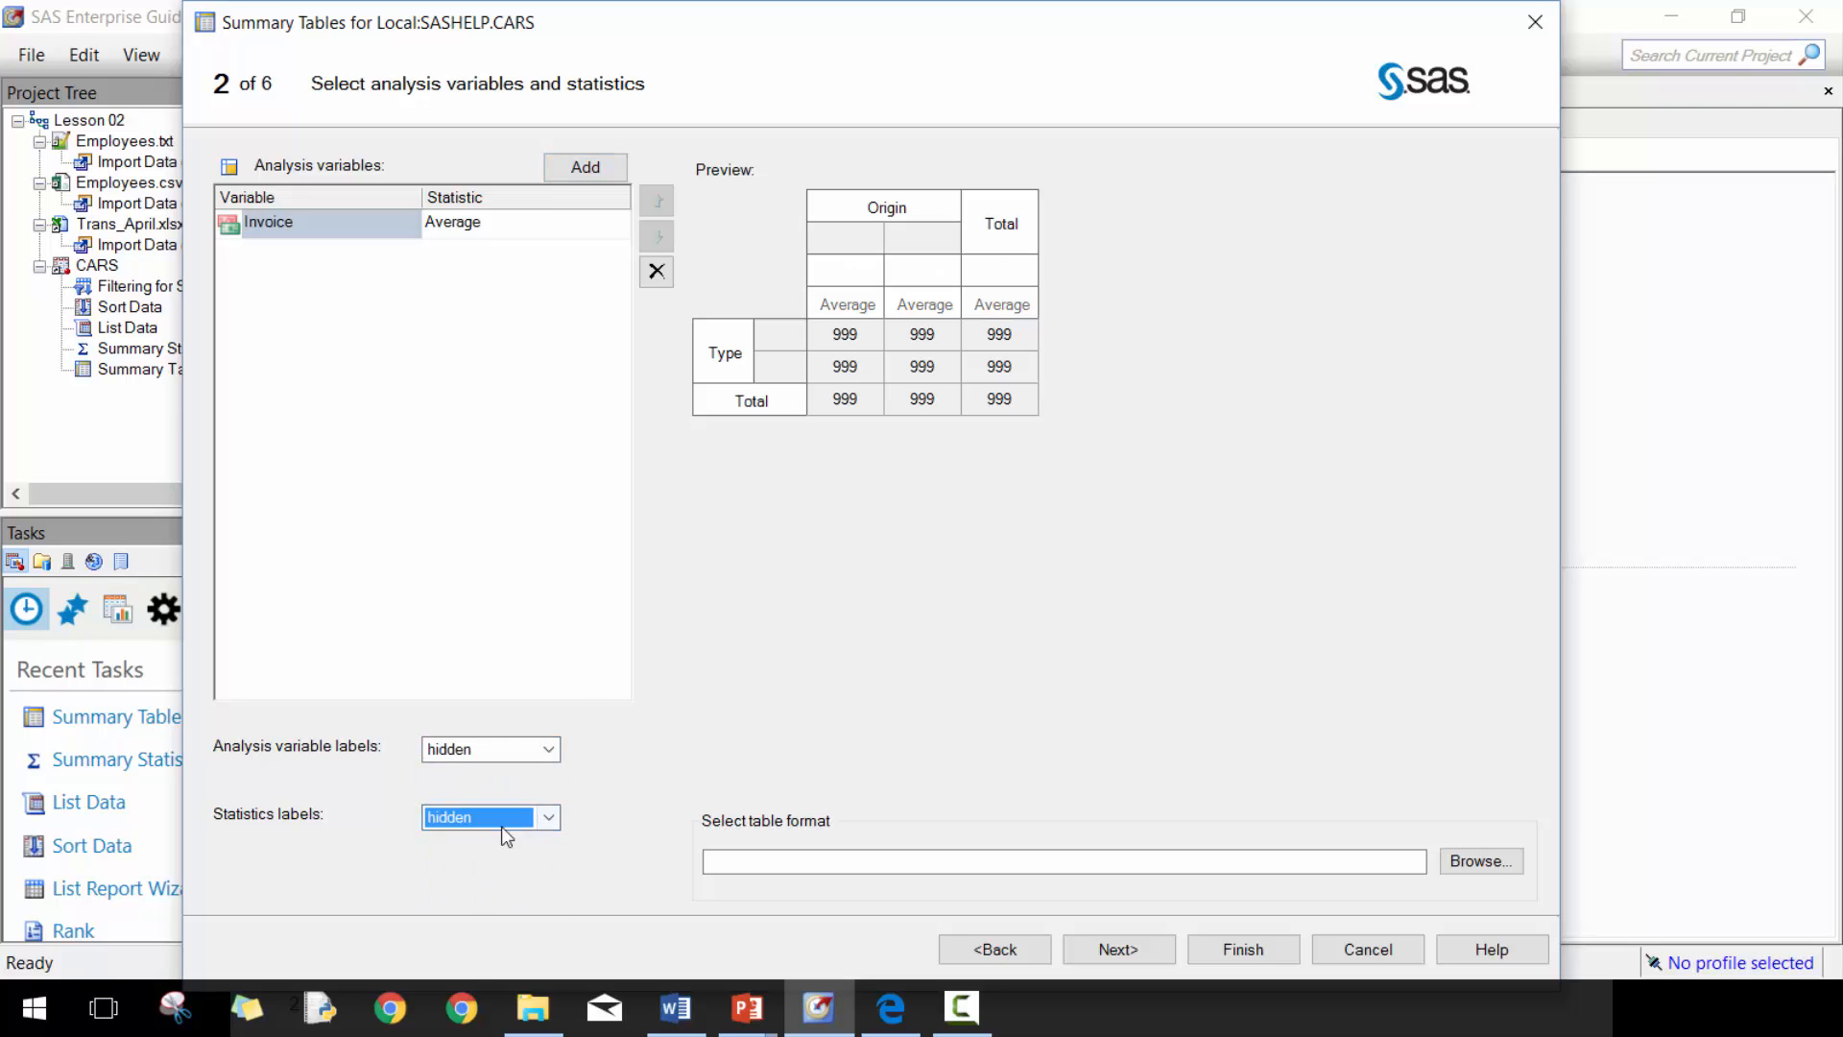
pyautogui.moveTo(687, 645)
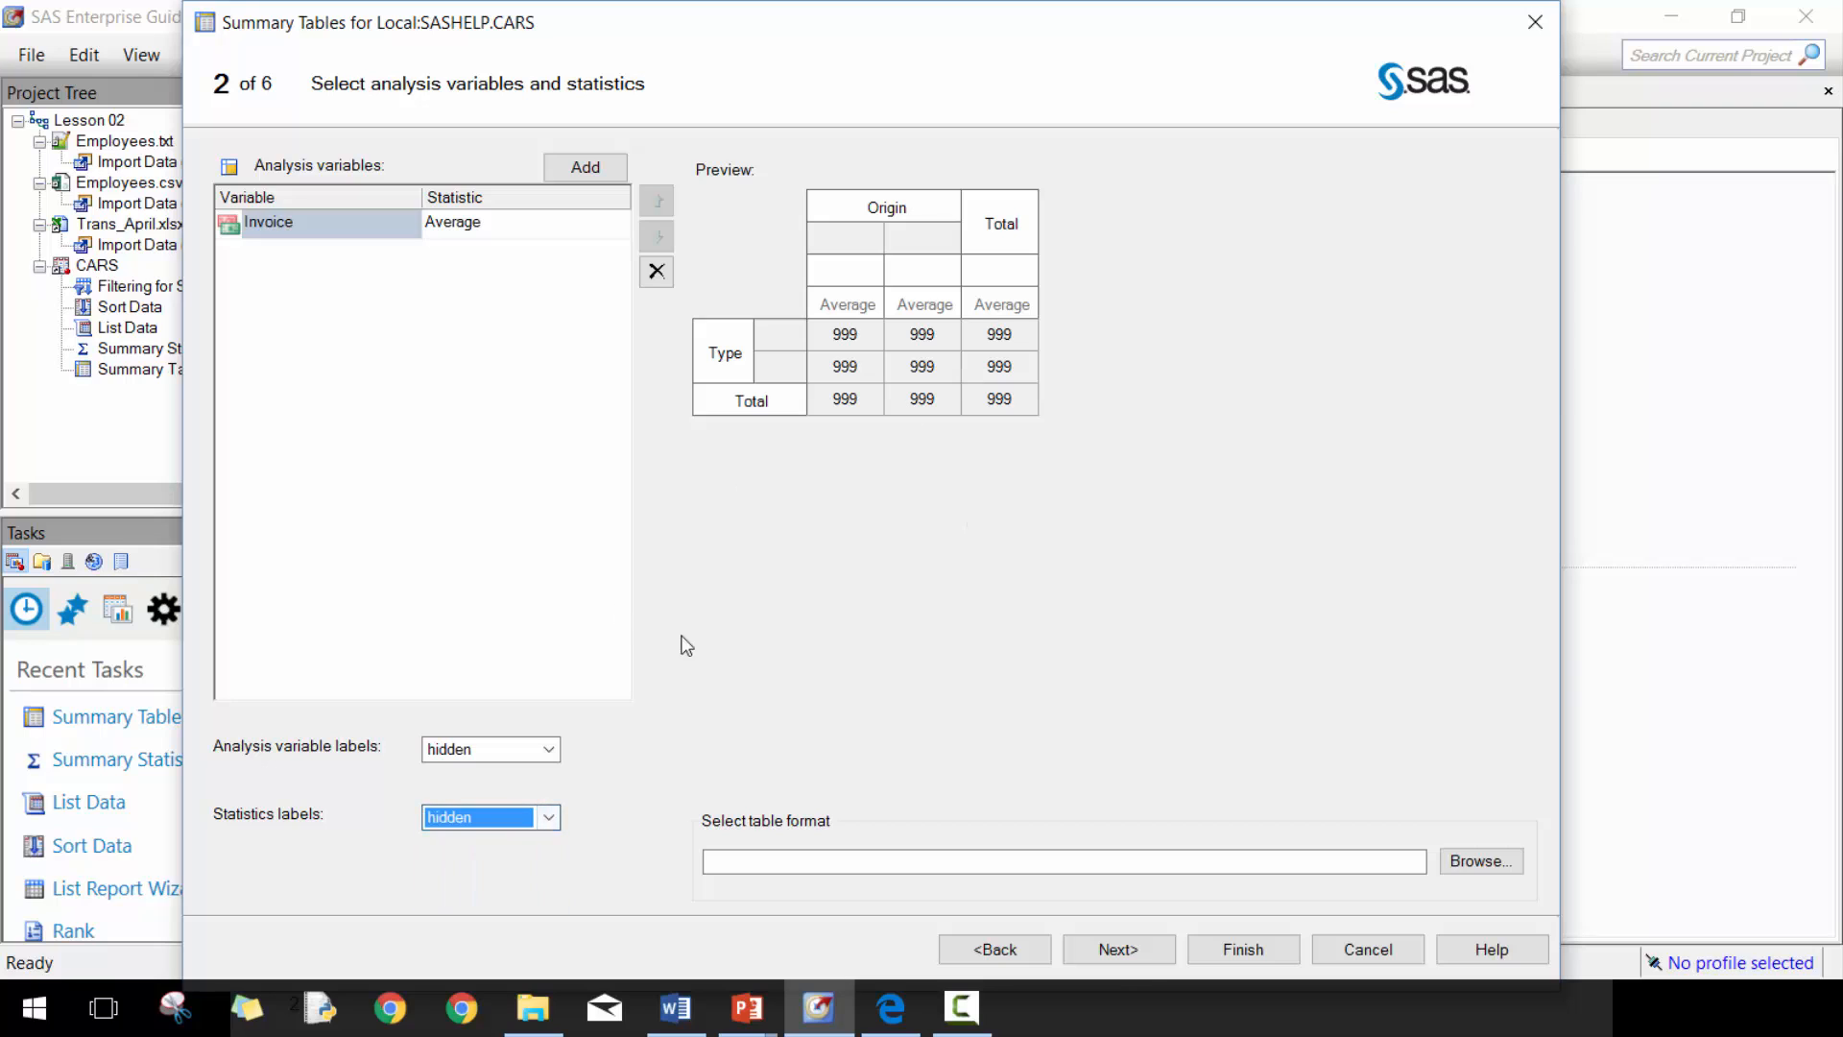
pyautogui.click(1117, 949)
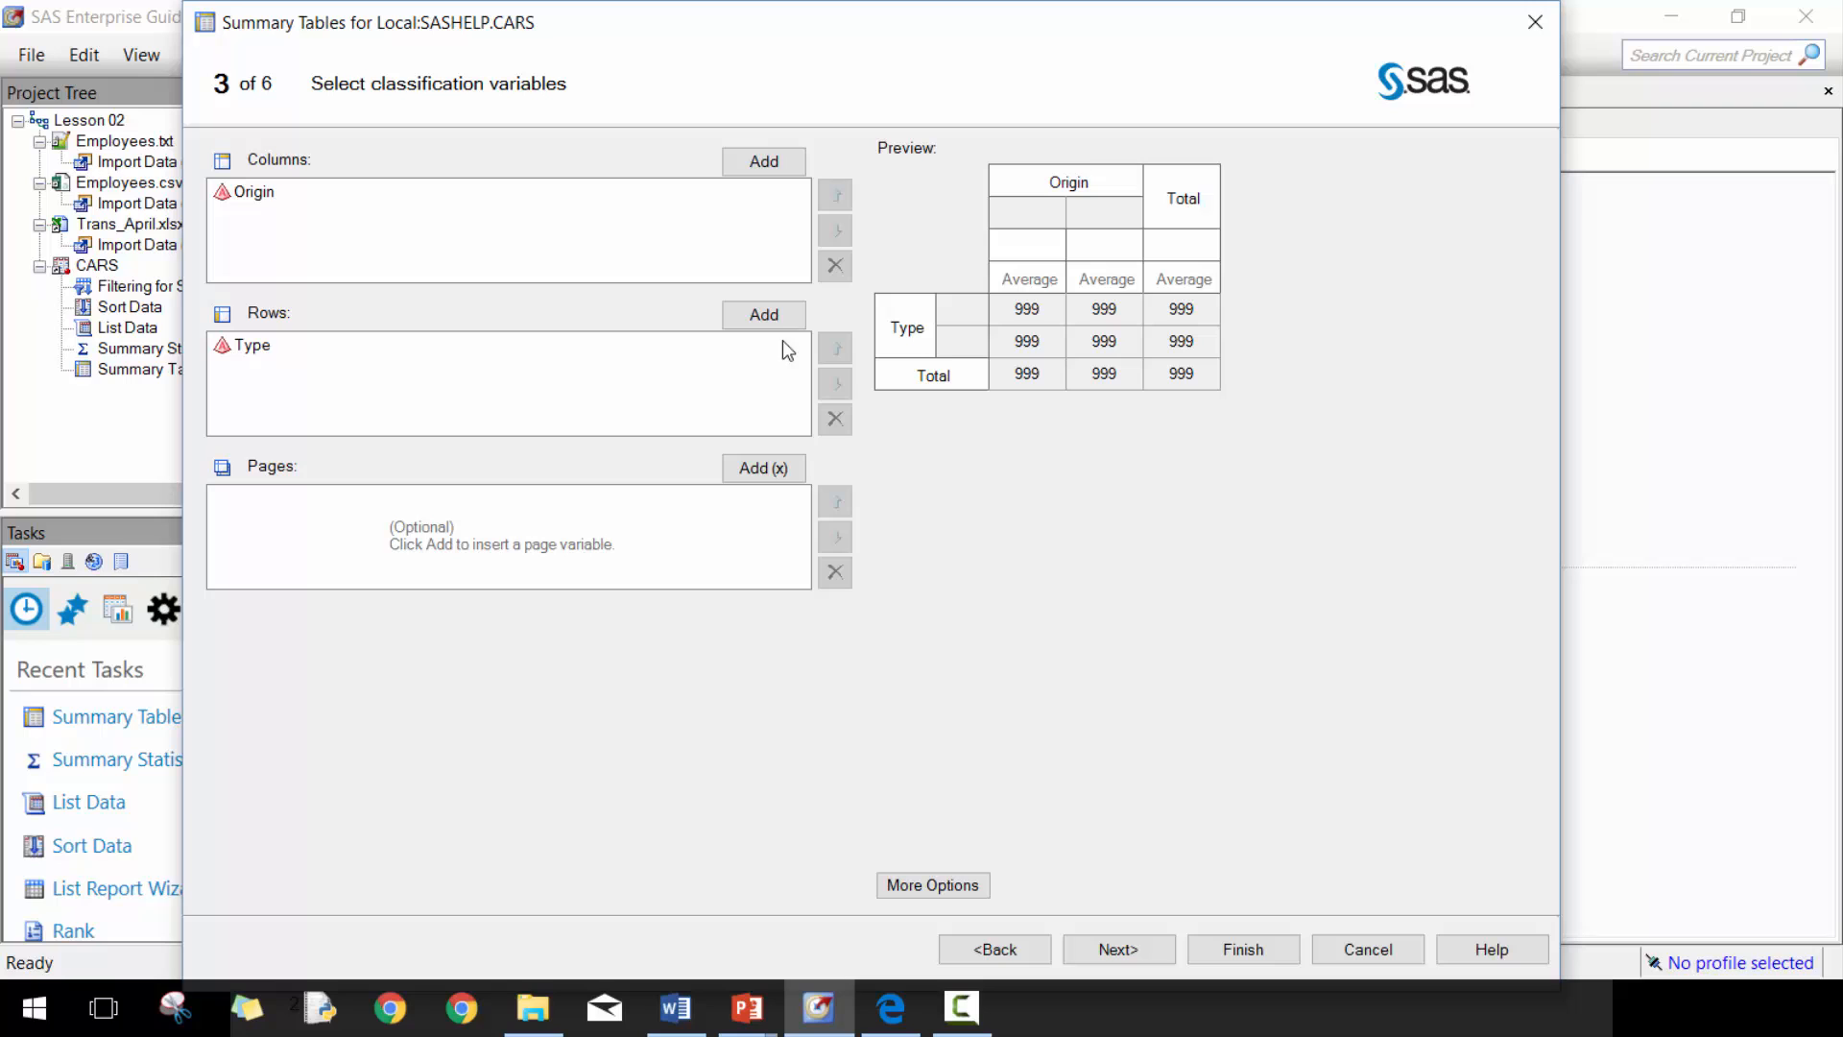
# - Add DriveTrain as a second row variable under Type, keeping Origin in columns, and continue to totals
pyautogui.click(762, 313)
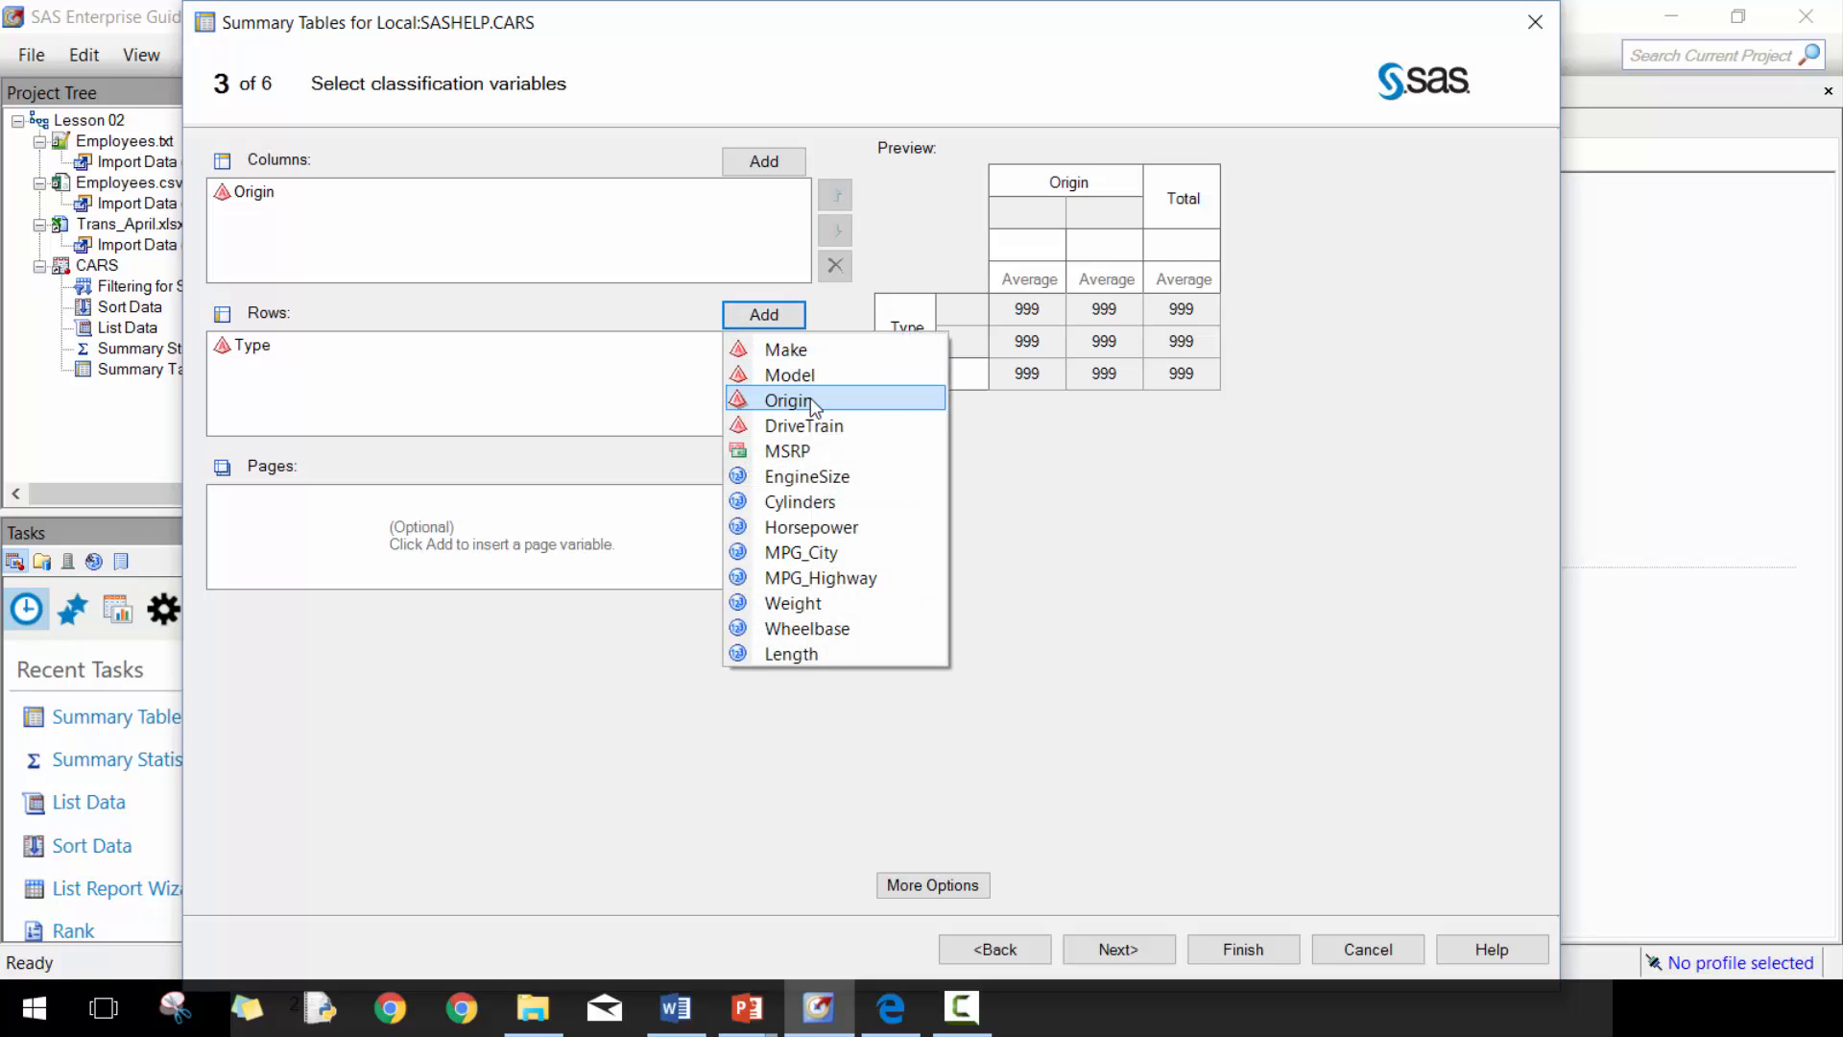
pyautogui.click(805, 427)
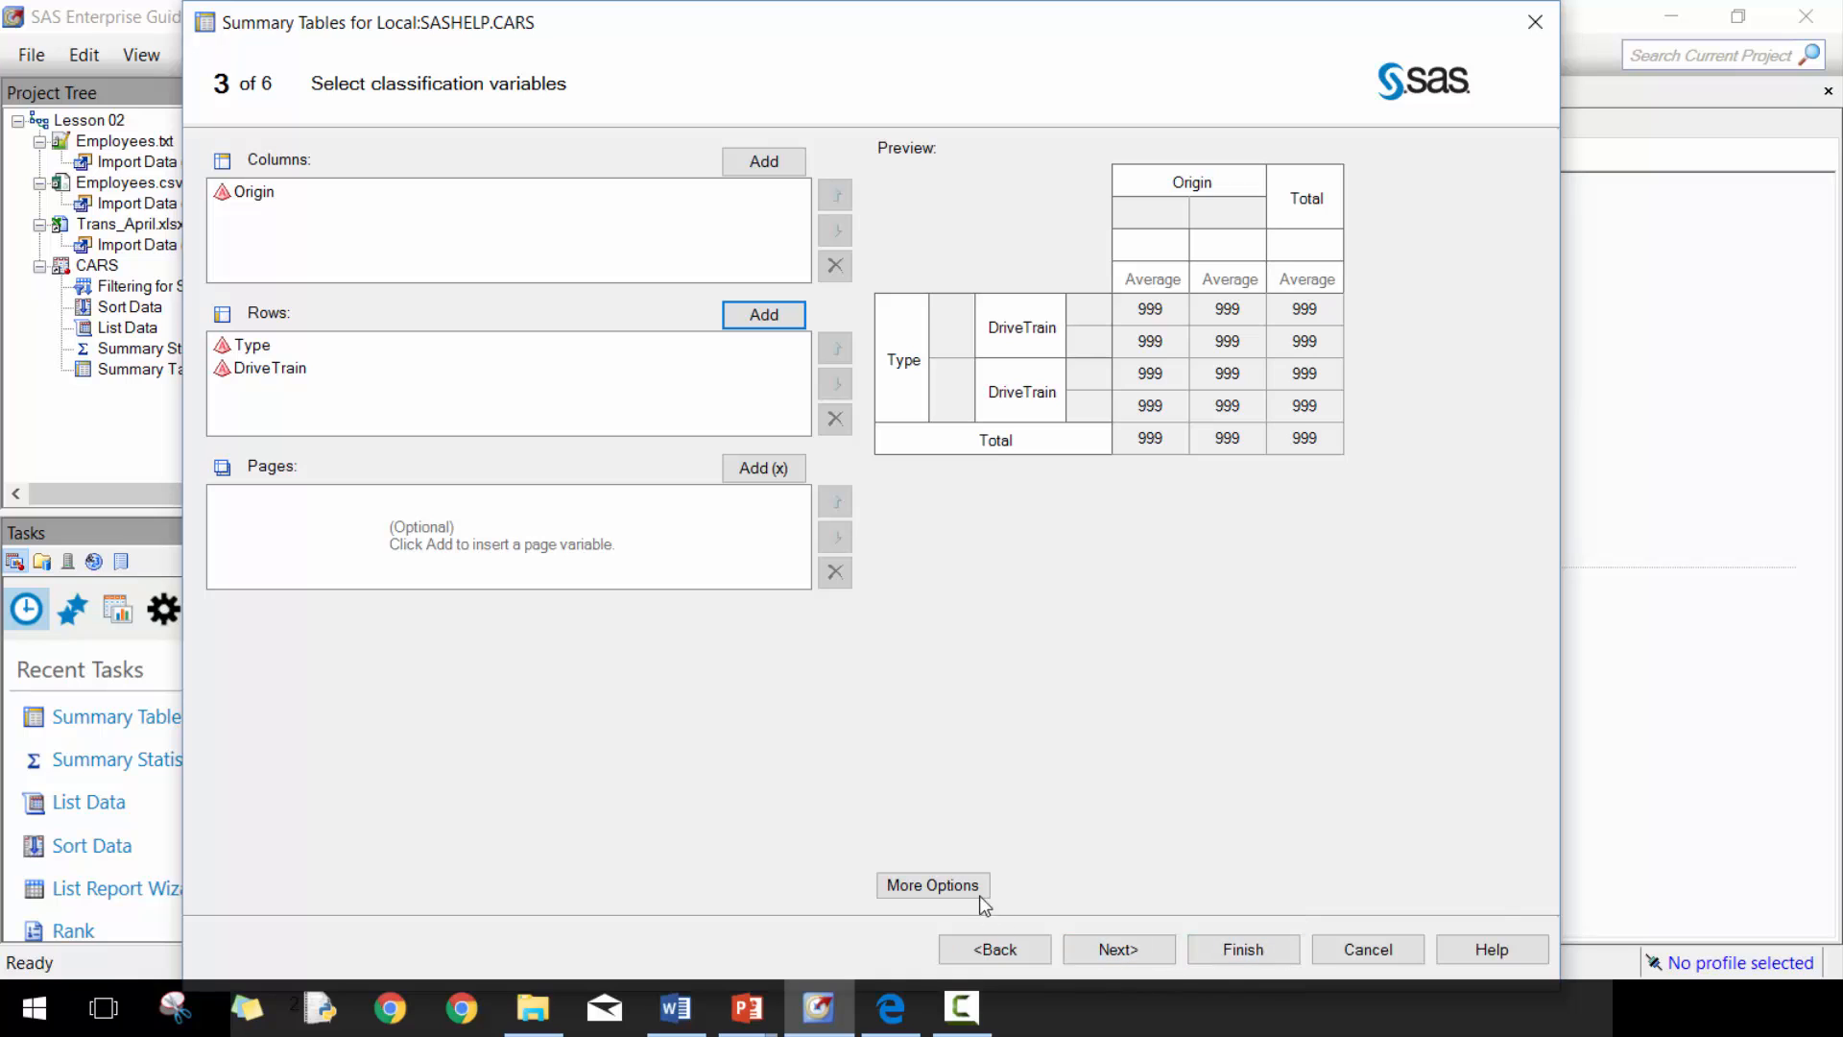
pyautogui.click(933, 886)
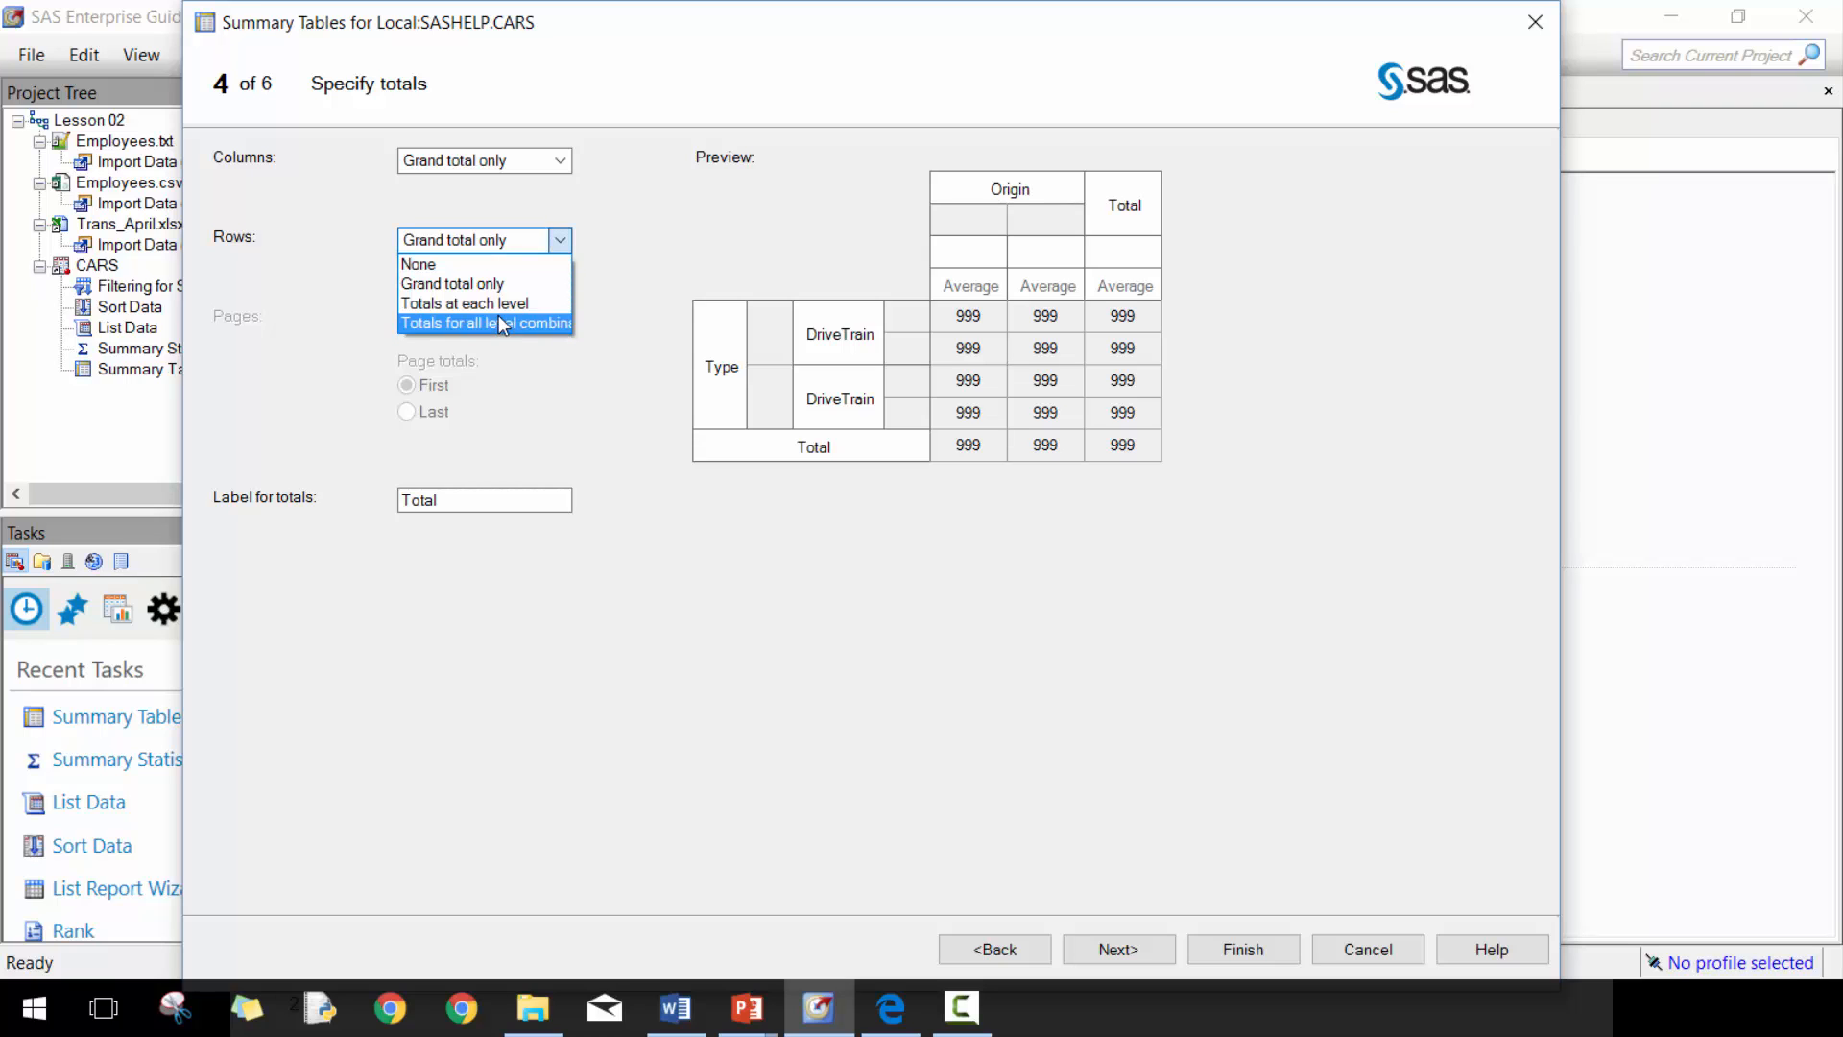
# - Set row totals to 'Totals at each level' and continue to the titles step
pyautogui.click(465, 303)
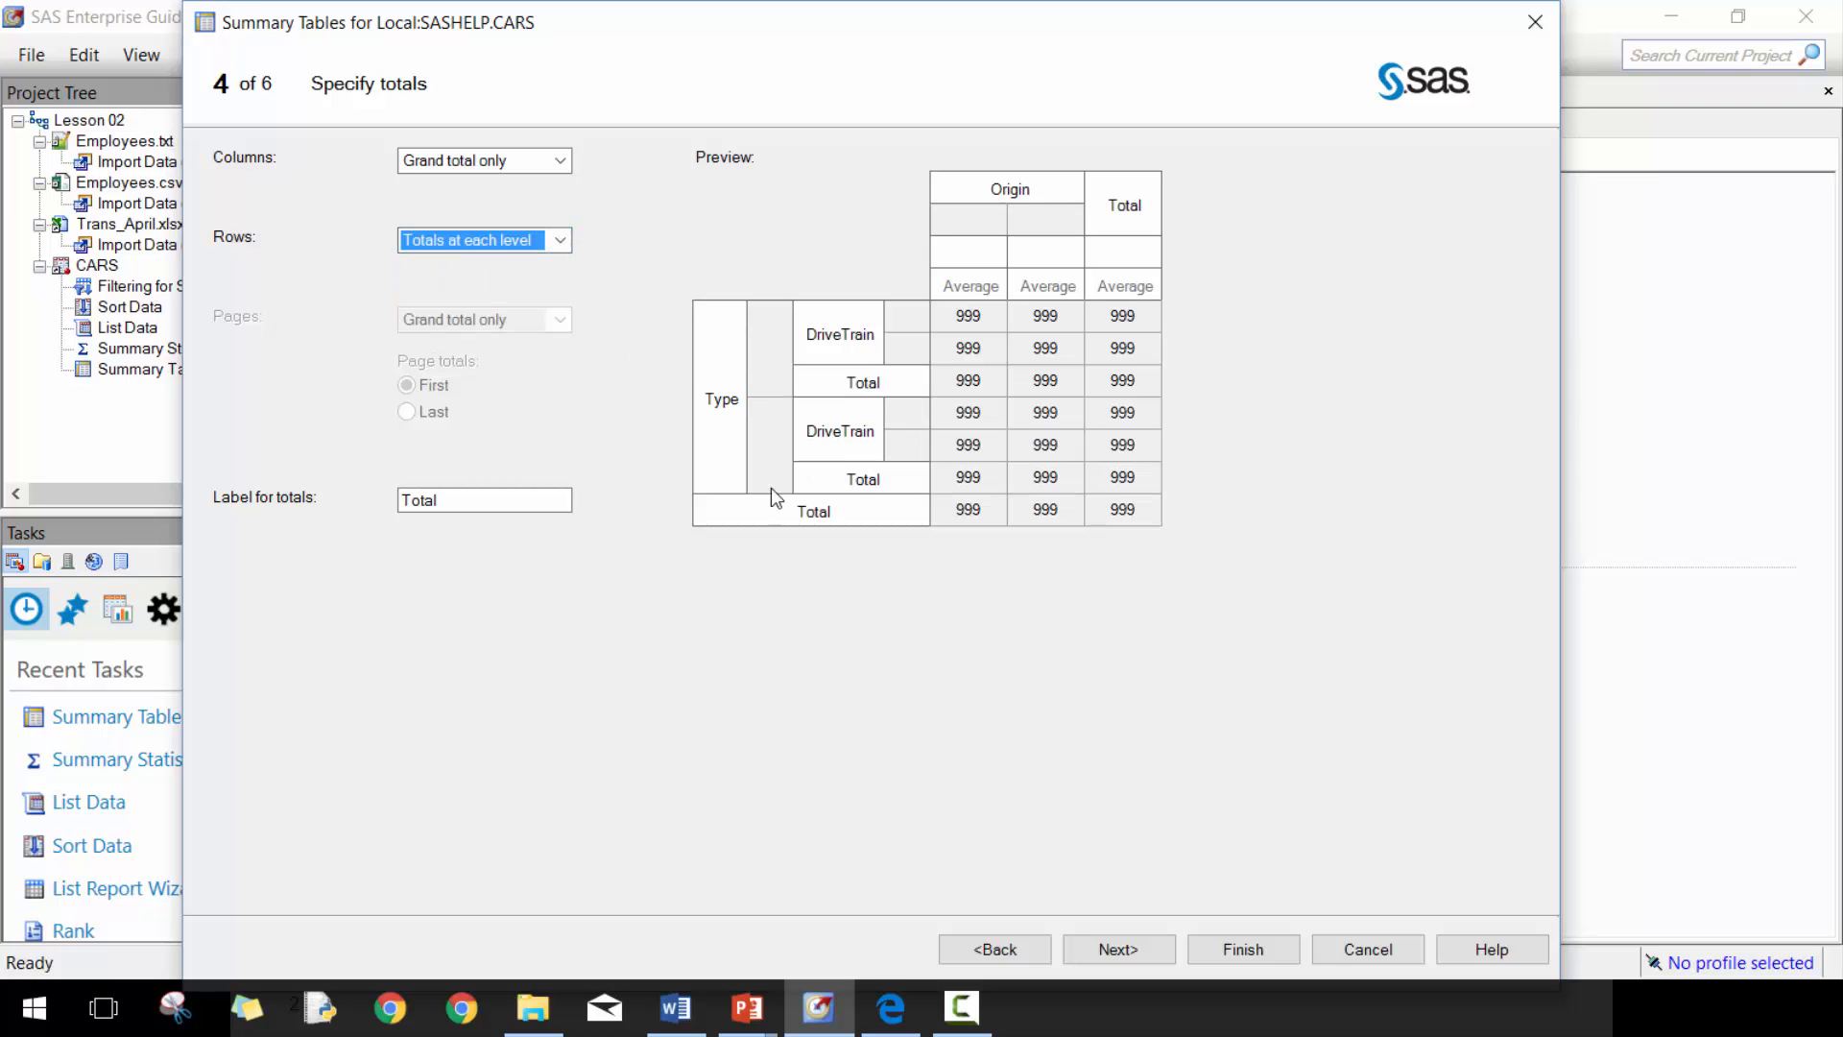
pyautogui.click(1118, 949)
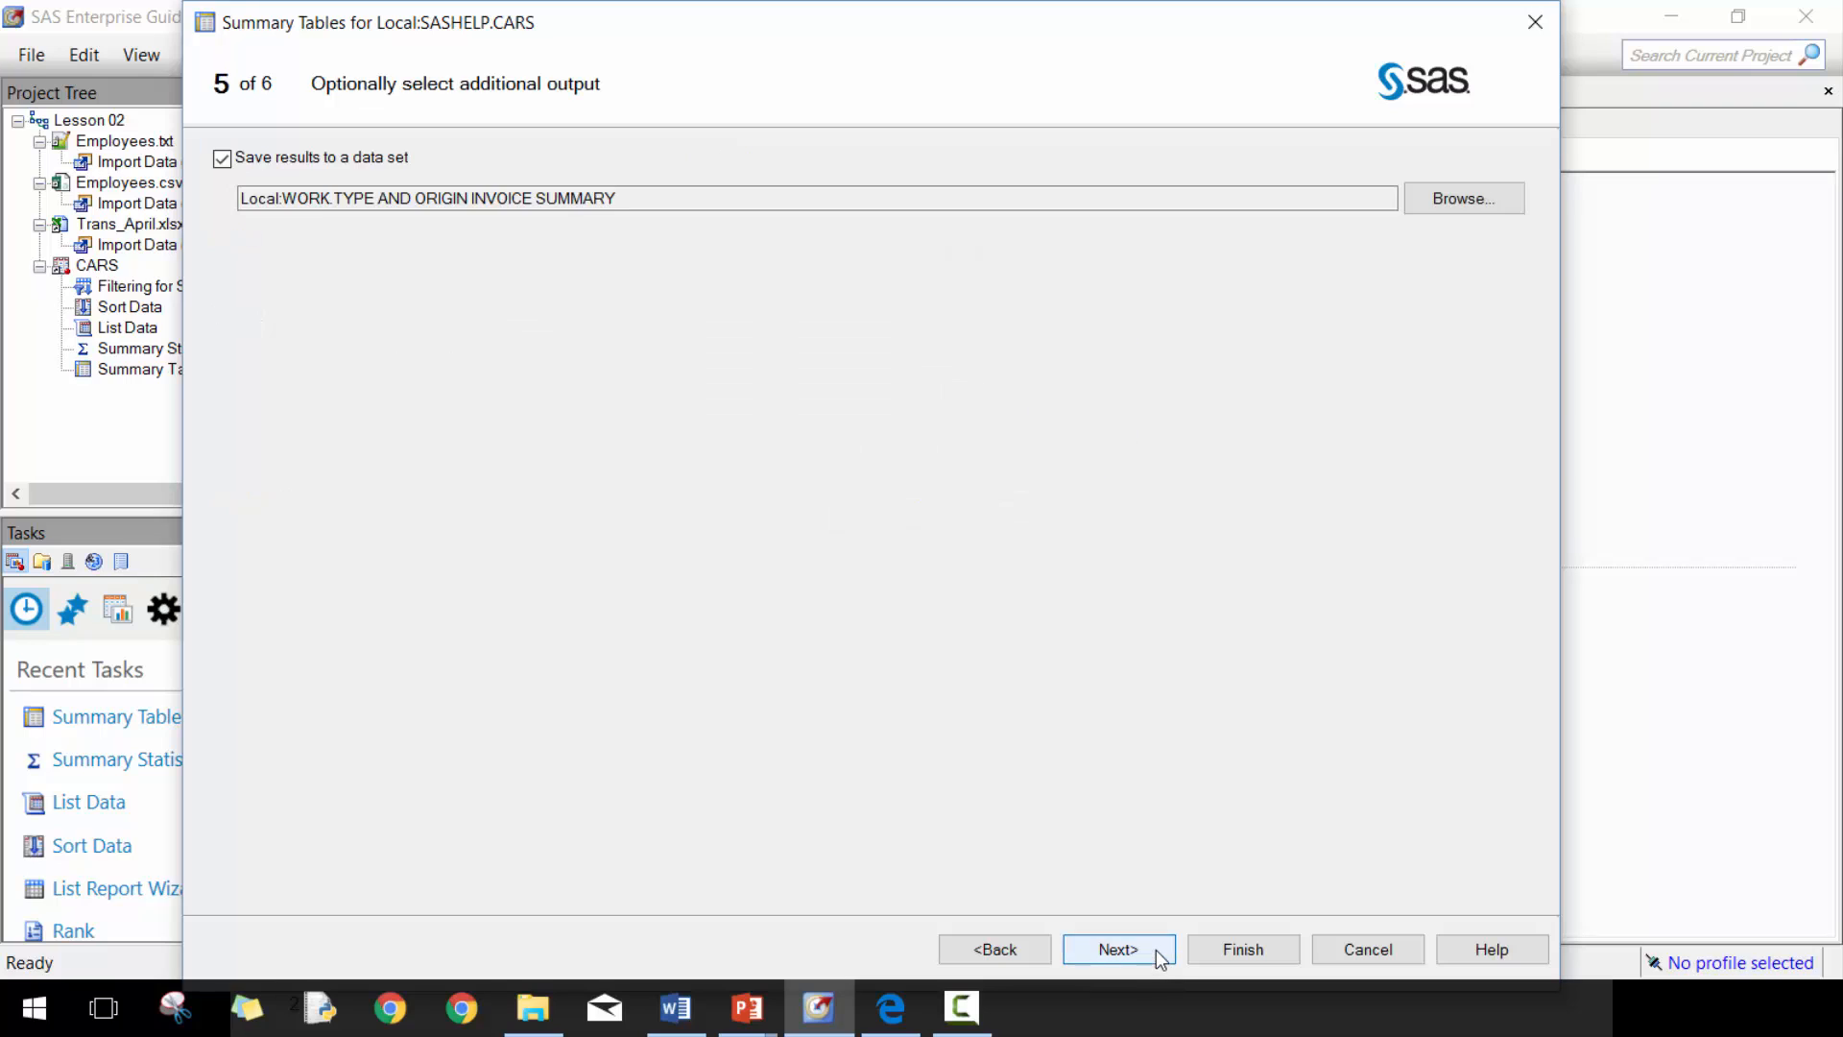
pyautogui.click(1118, 948)
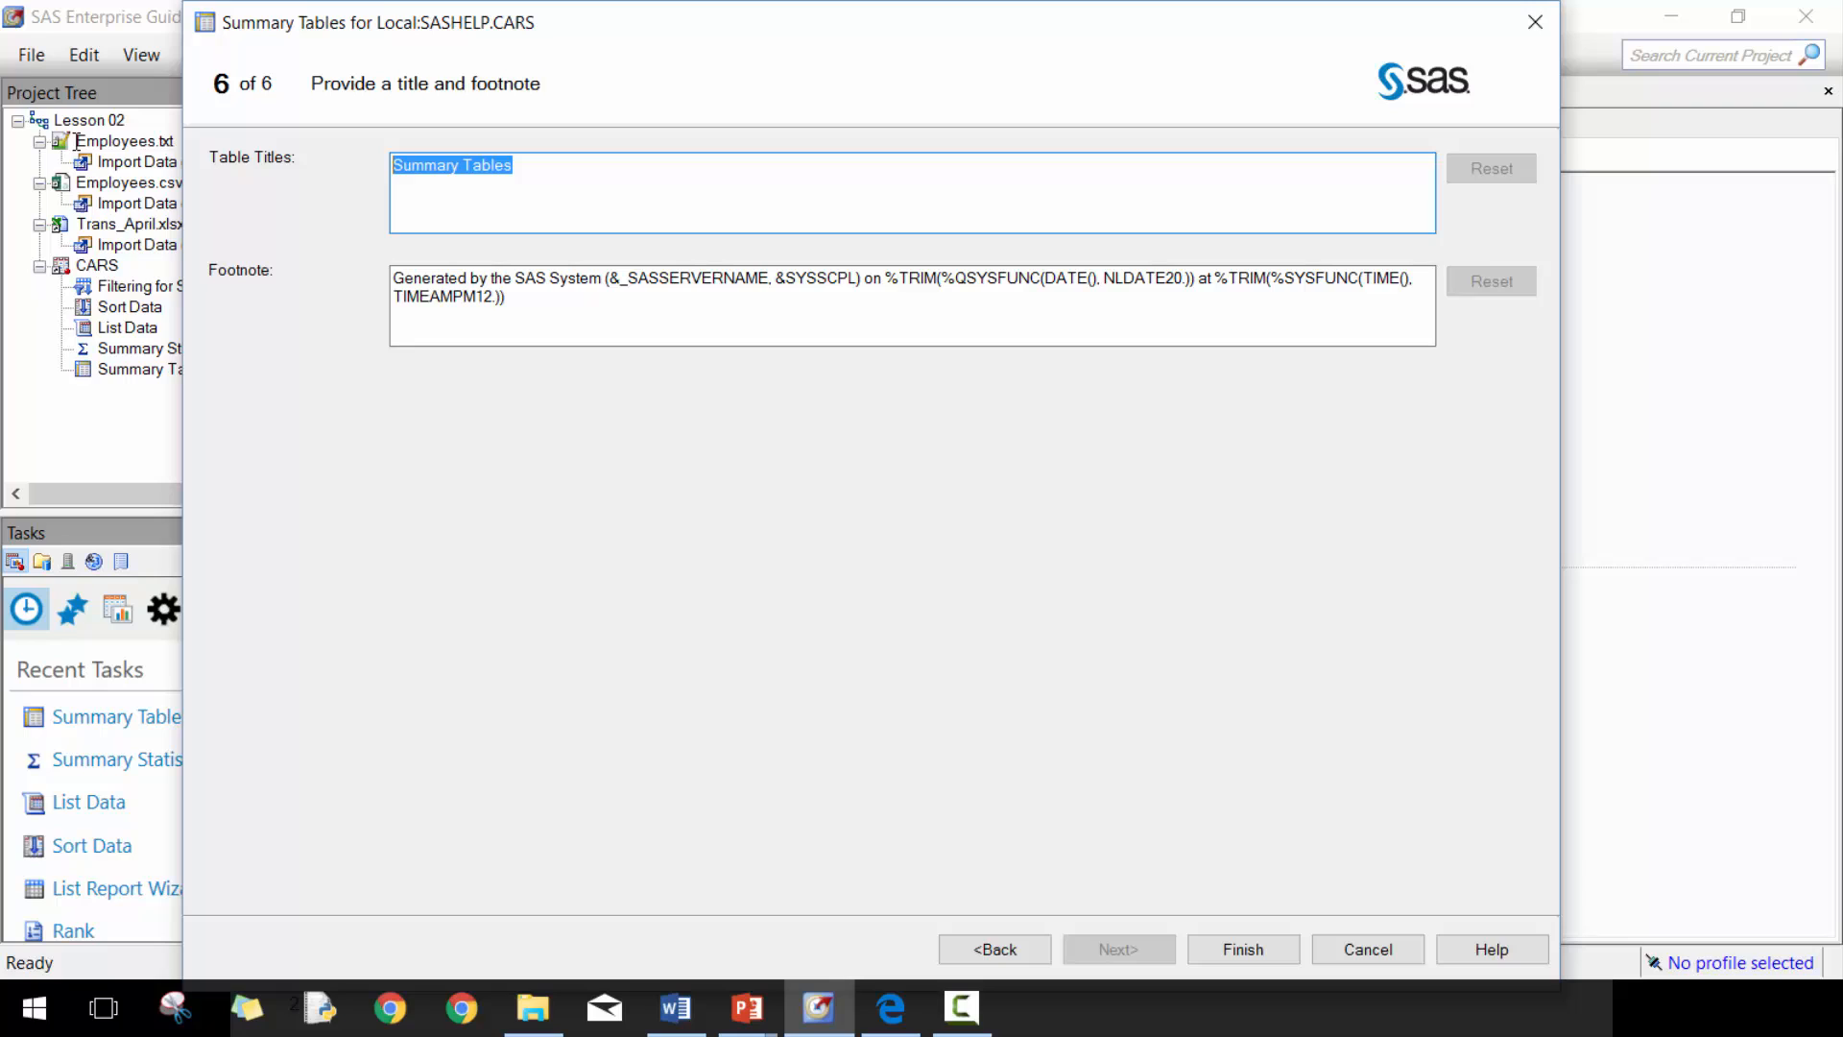
# - Title the table 'Average Invoice Summary', finish the task and replace the previous results
pyautogui.write('In')
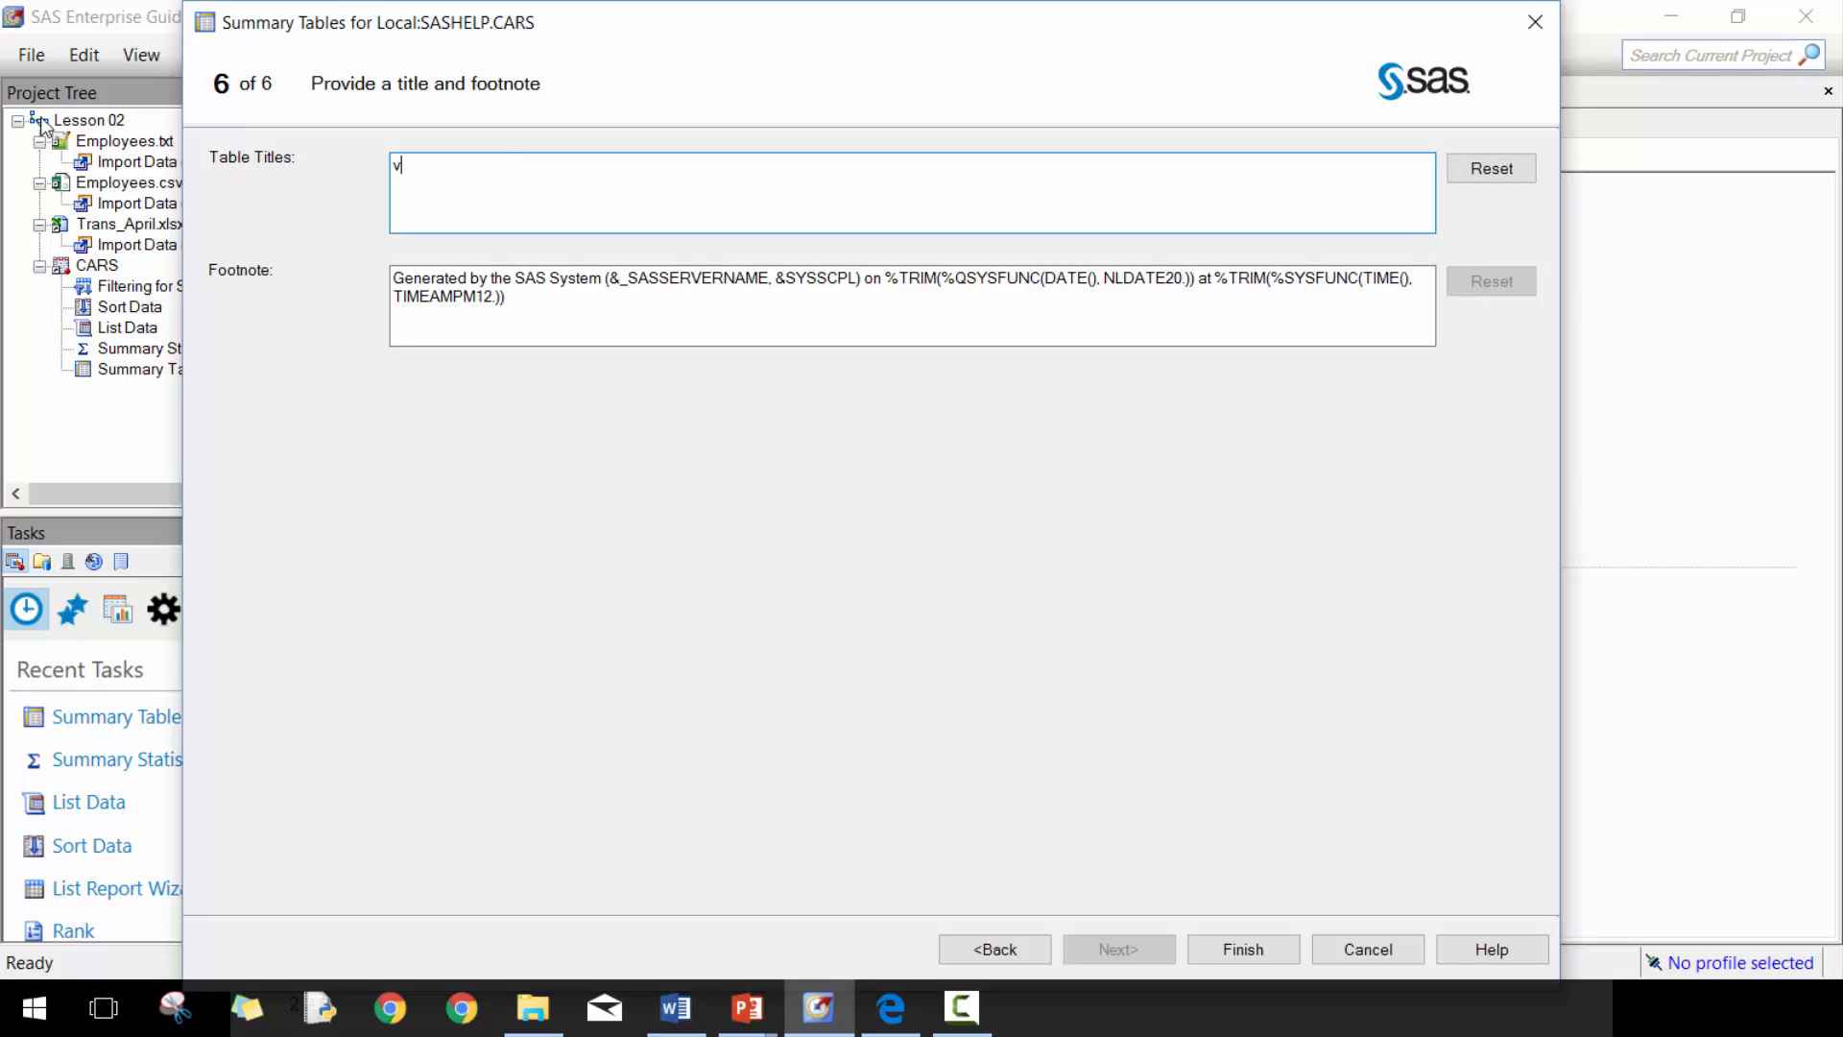
pyautogui.write('AV')
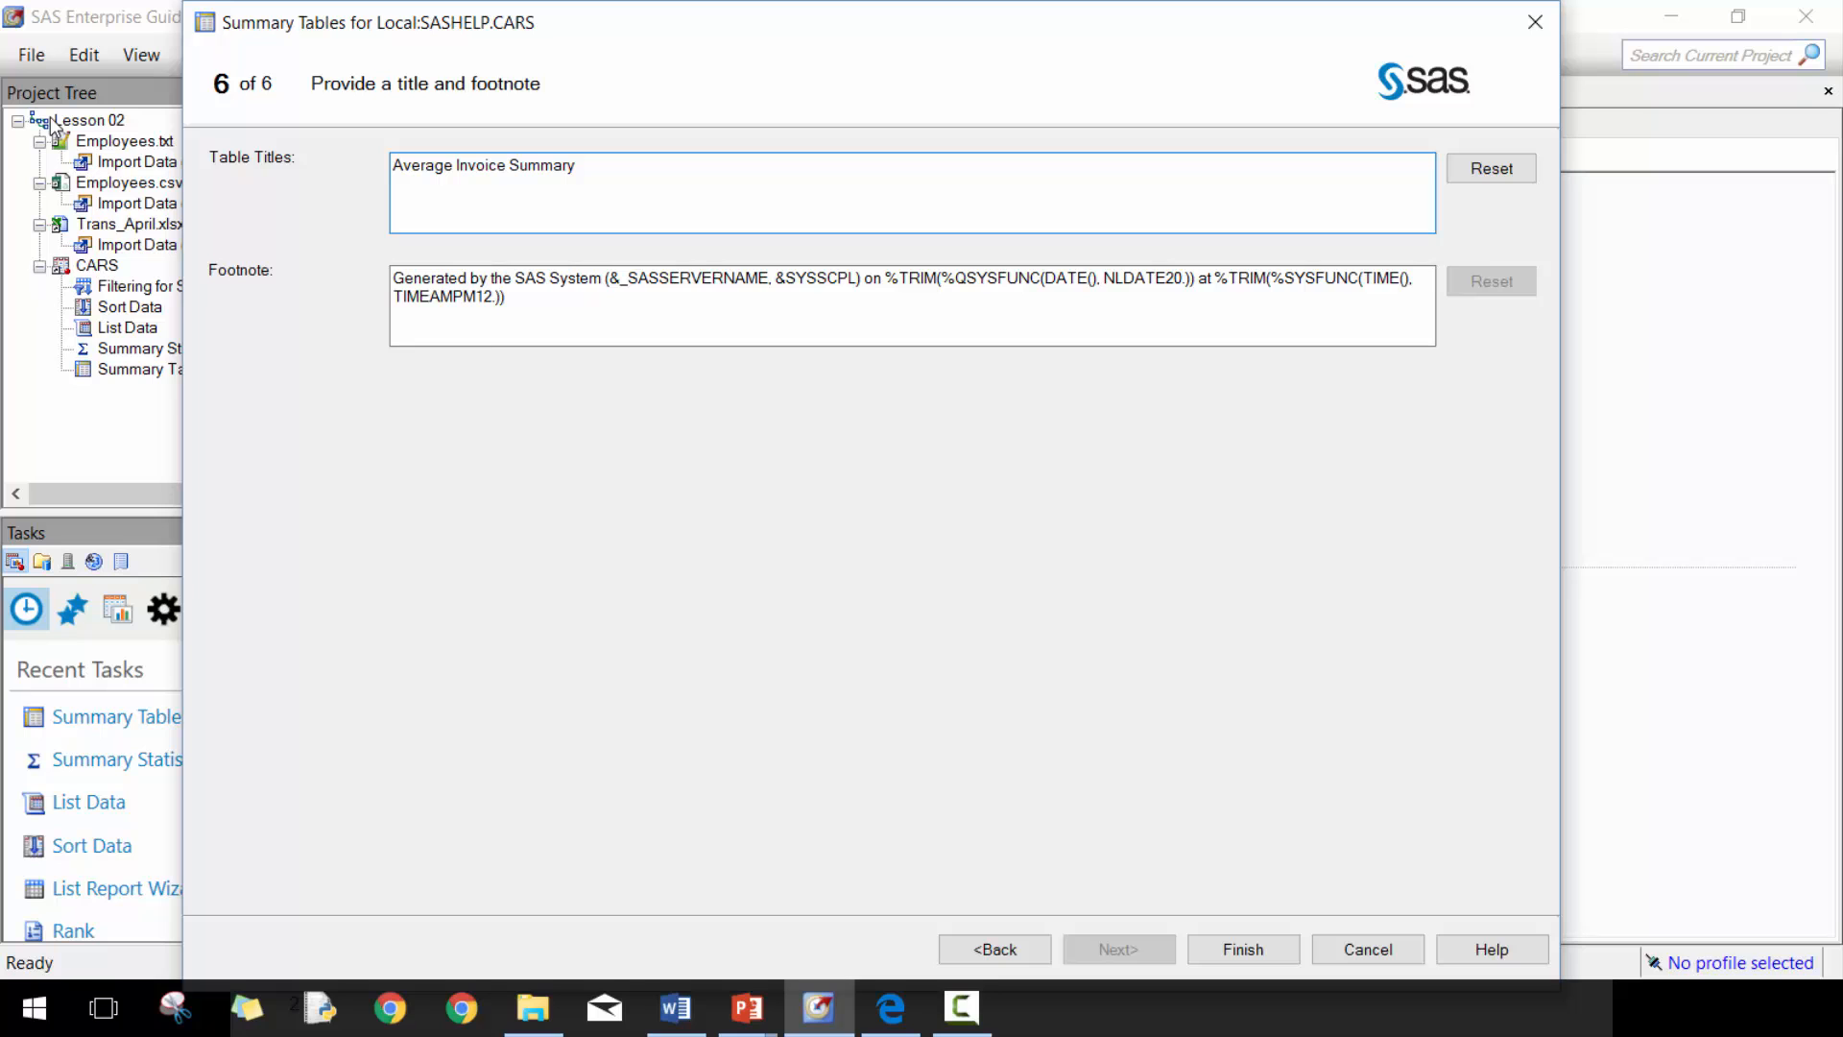
pyautogui.click(1242, 949)
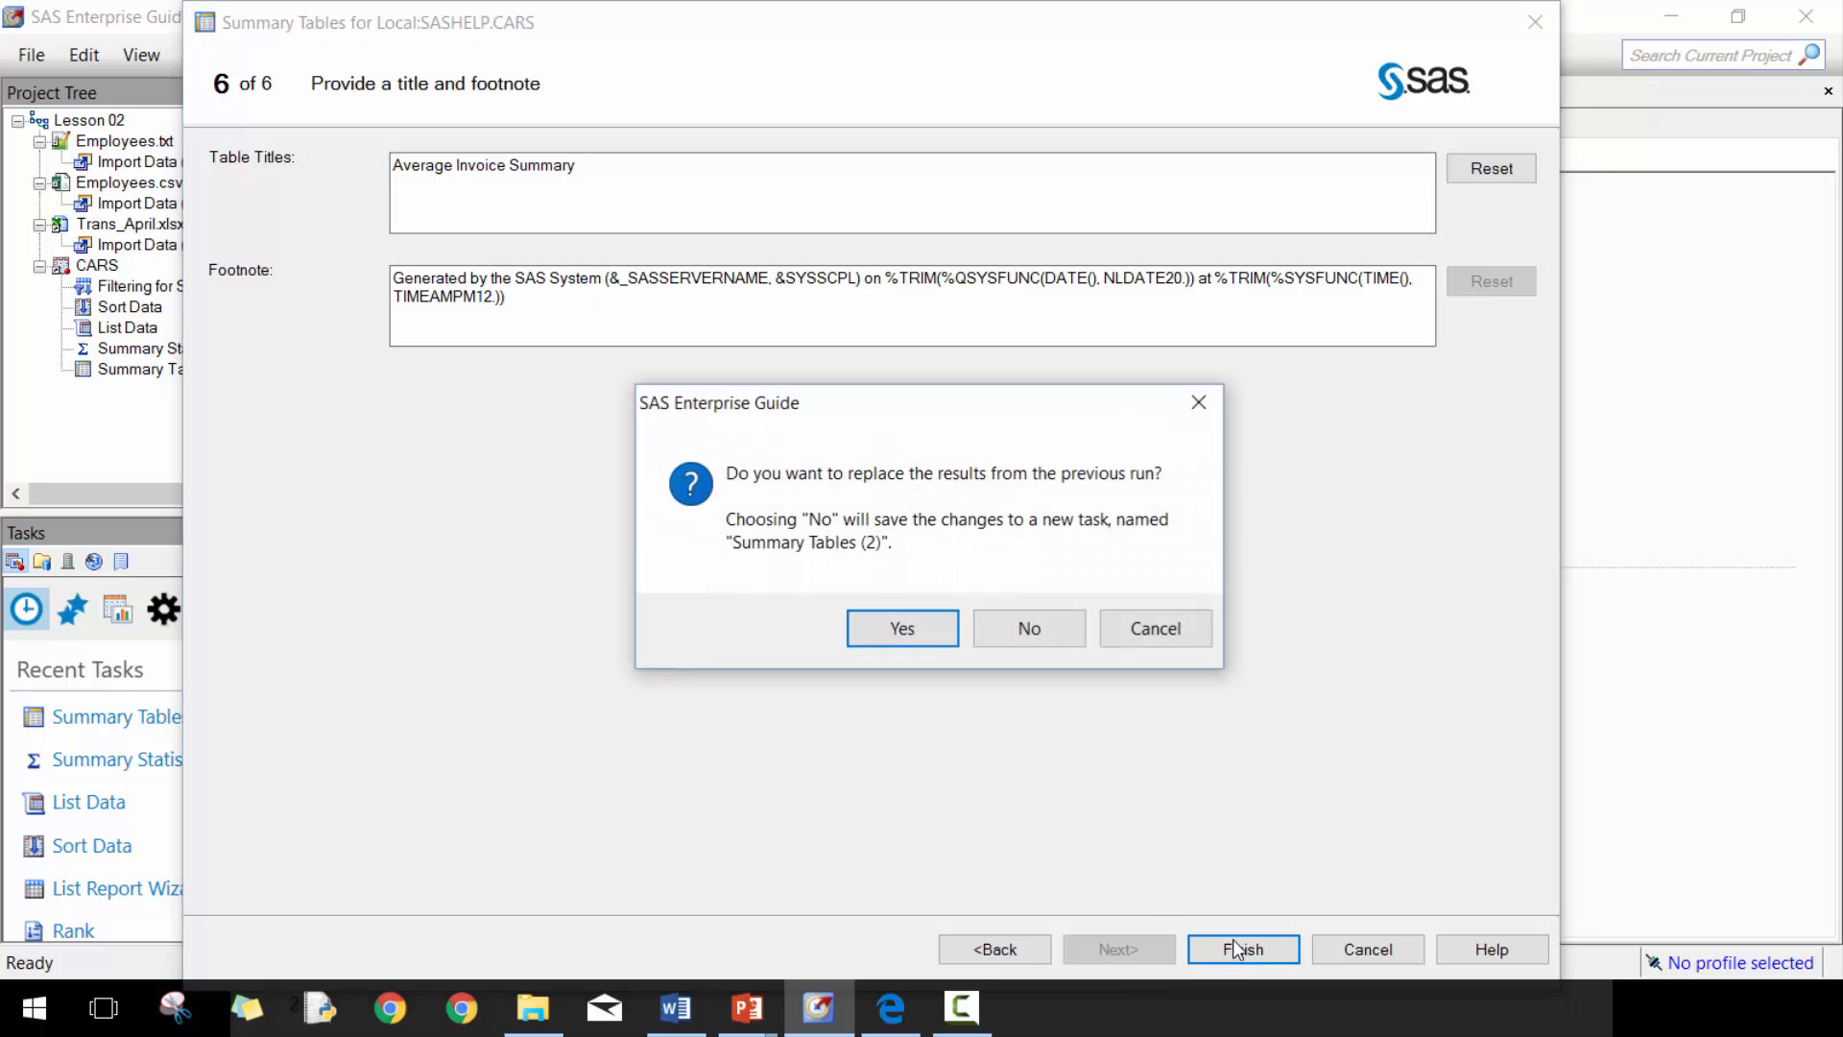
pyautogui.click(903, 628)
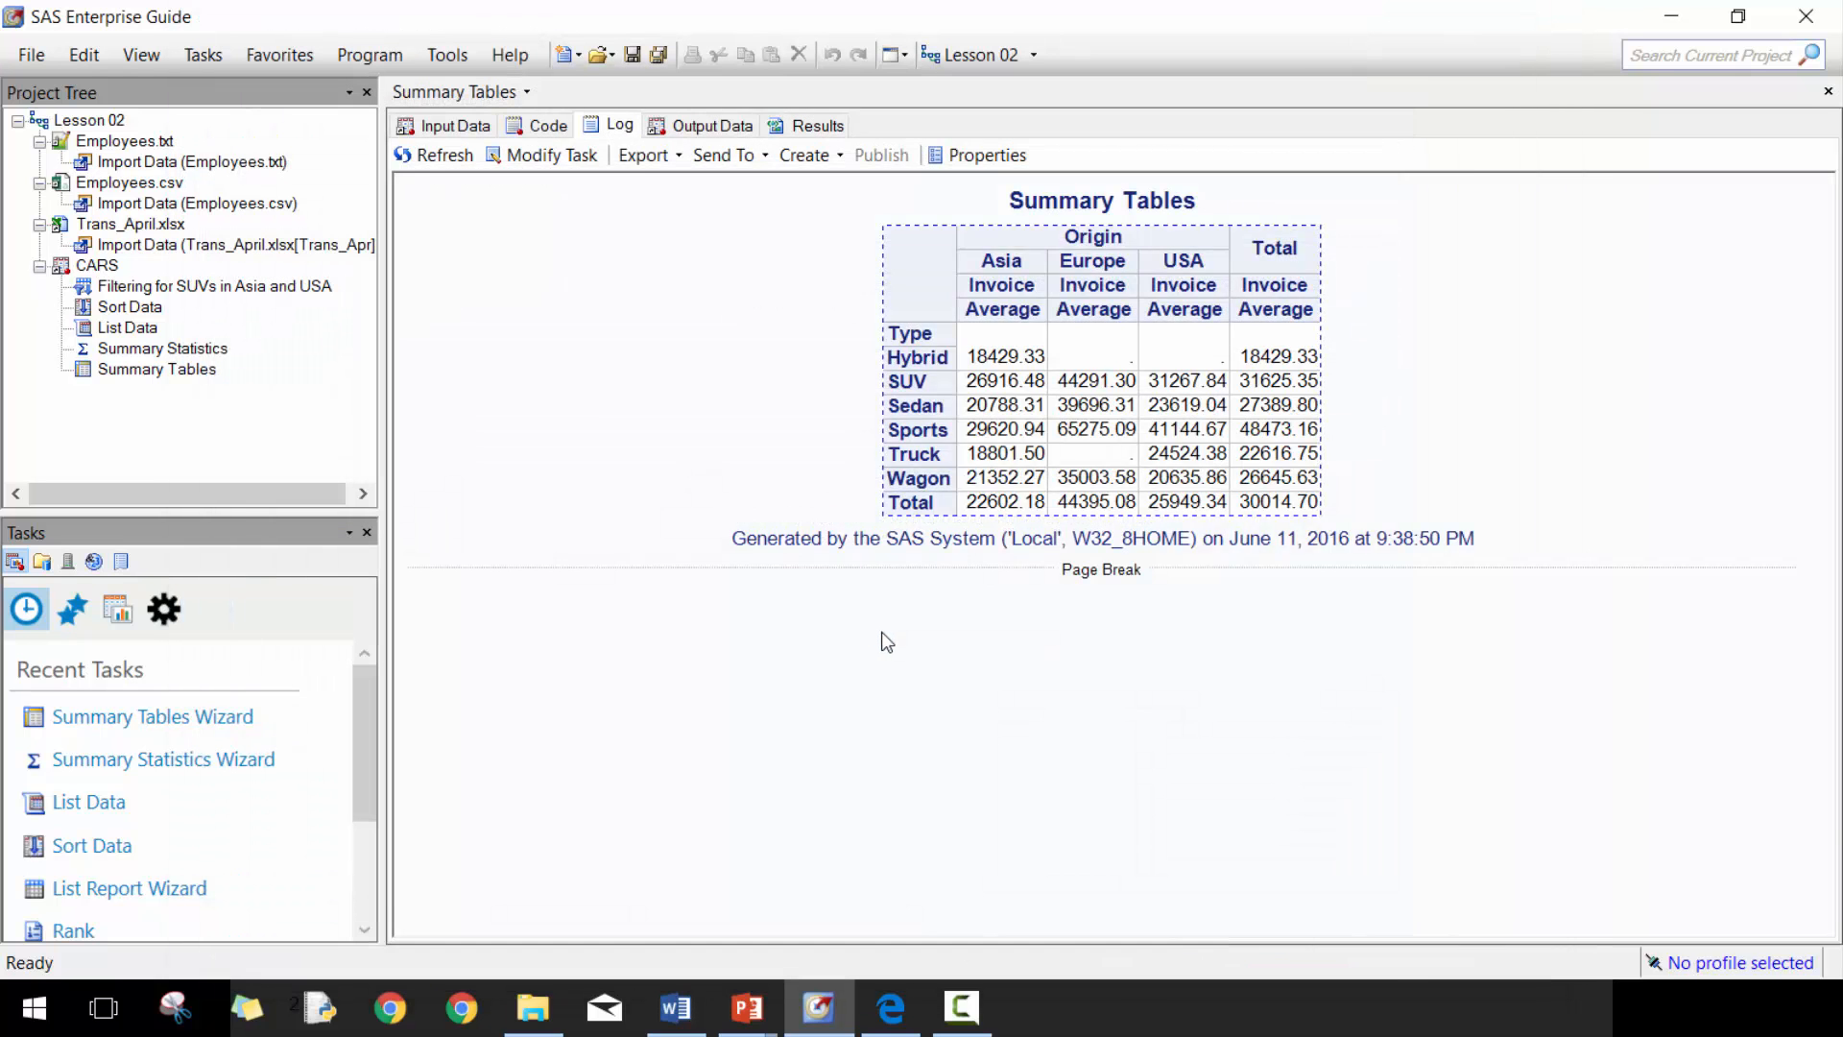
# - Review the Average Invoice Summary results, then reopen the Summary Tables task in Advanced View
pyautogui.click(620, 127)
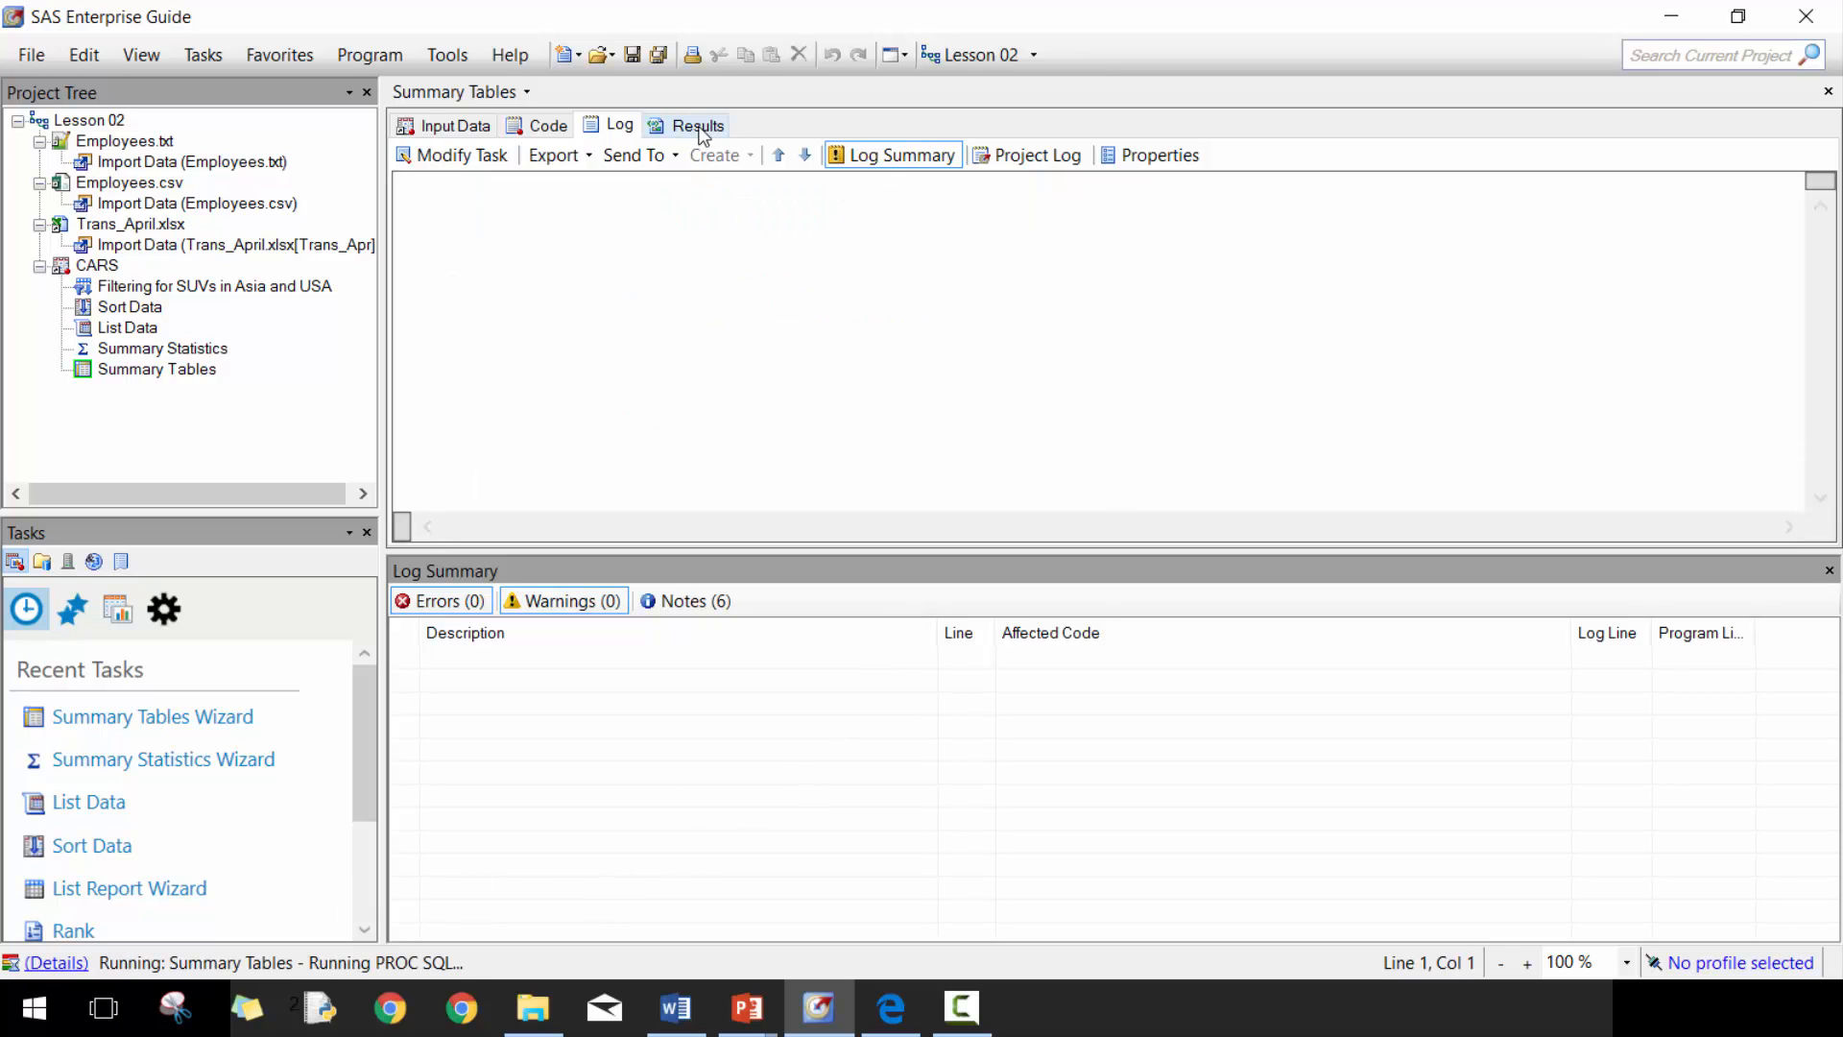
pyautogui.click(697, 125)
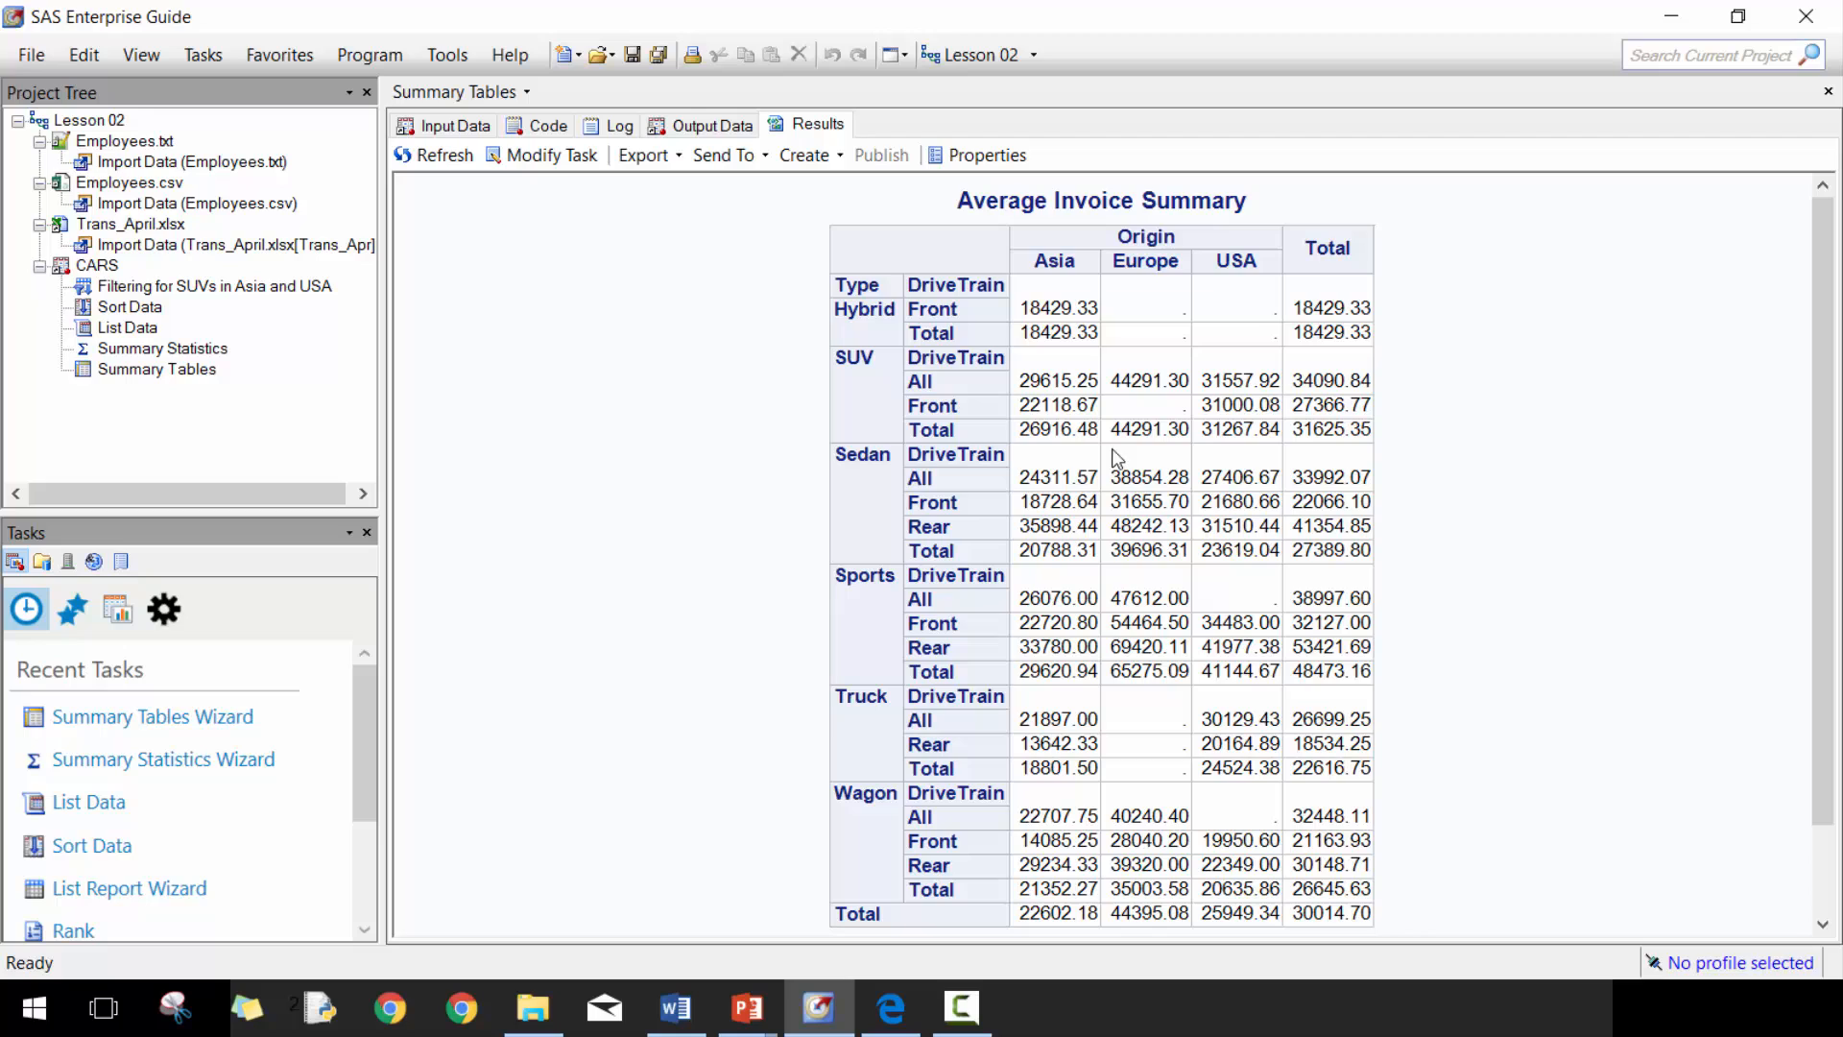
pyautogui.moveTo(976, 365)
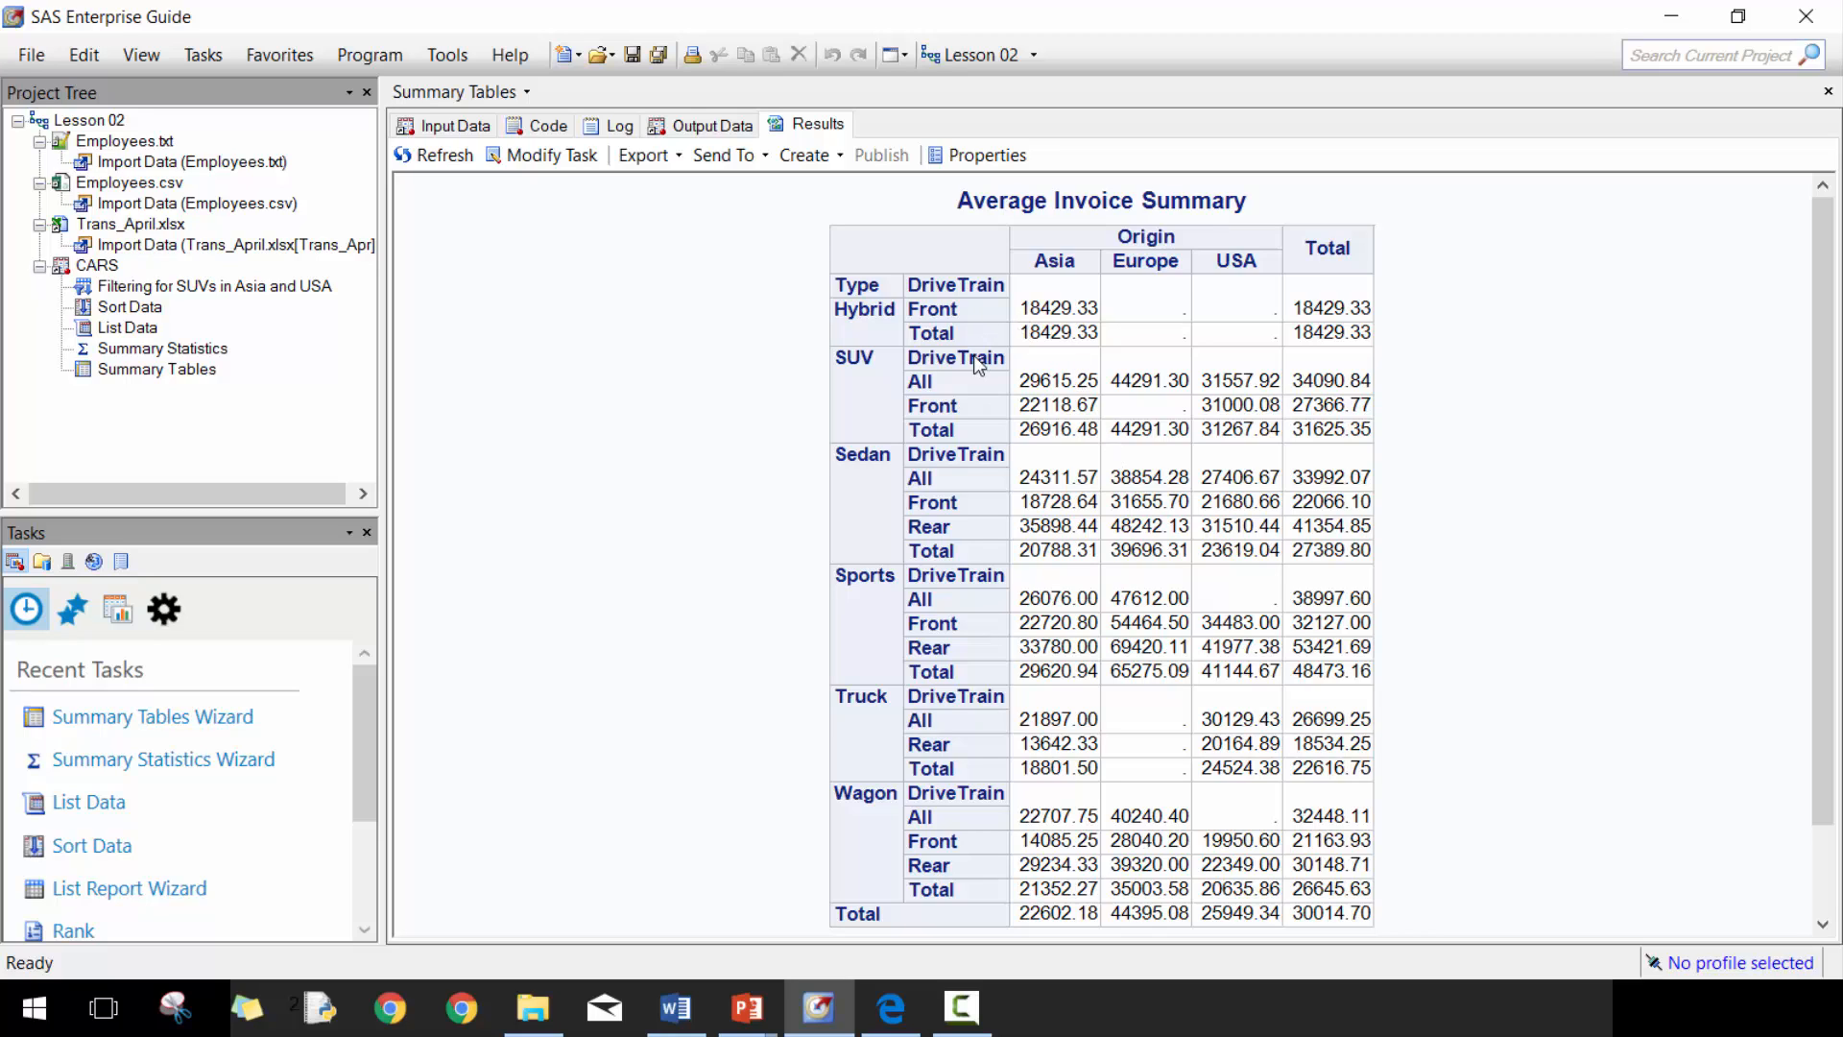
pyautogui.moveTo(985, 398)
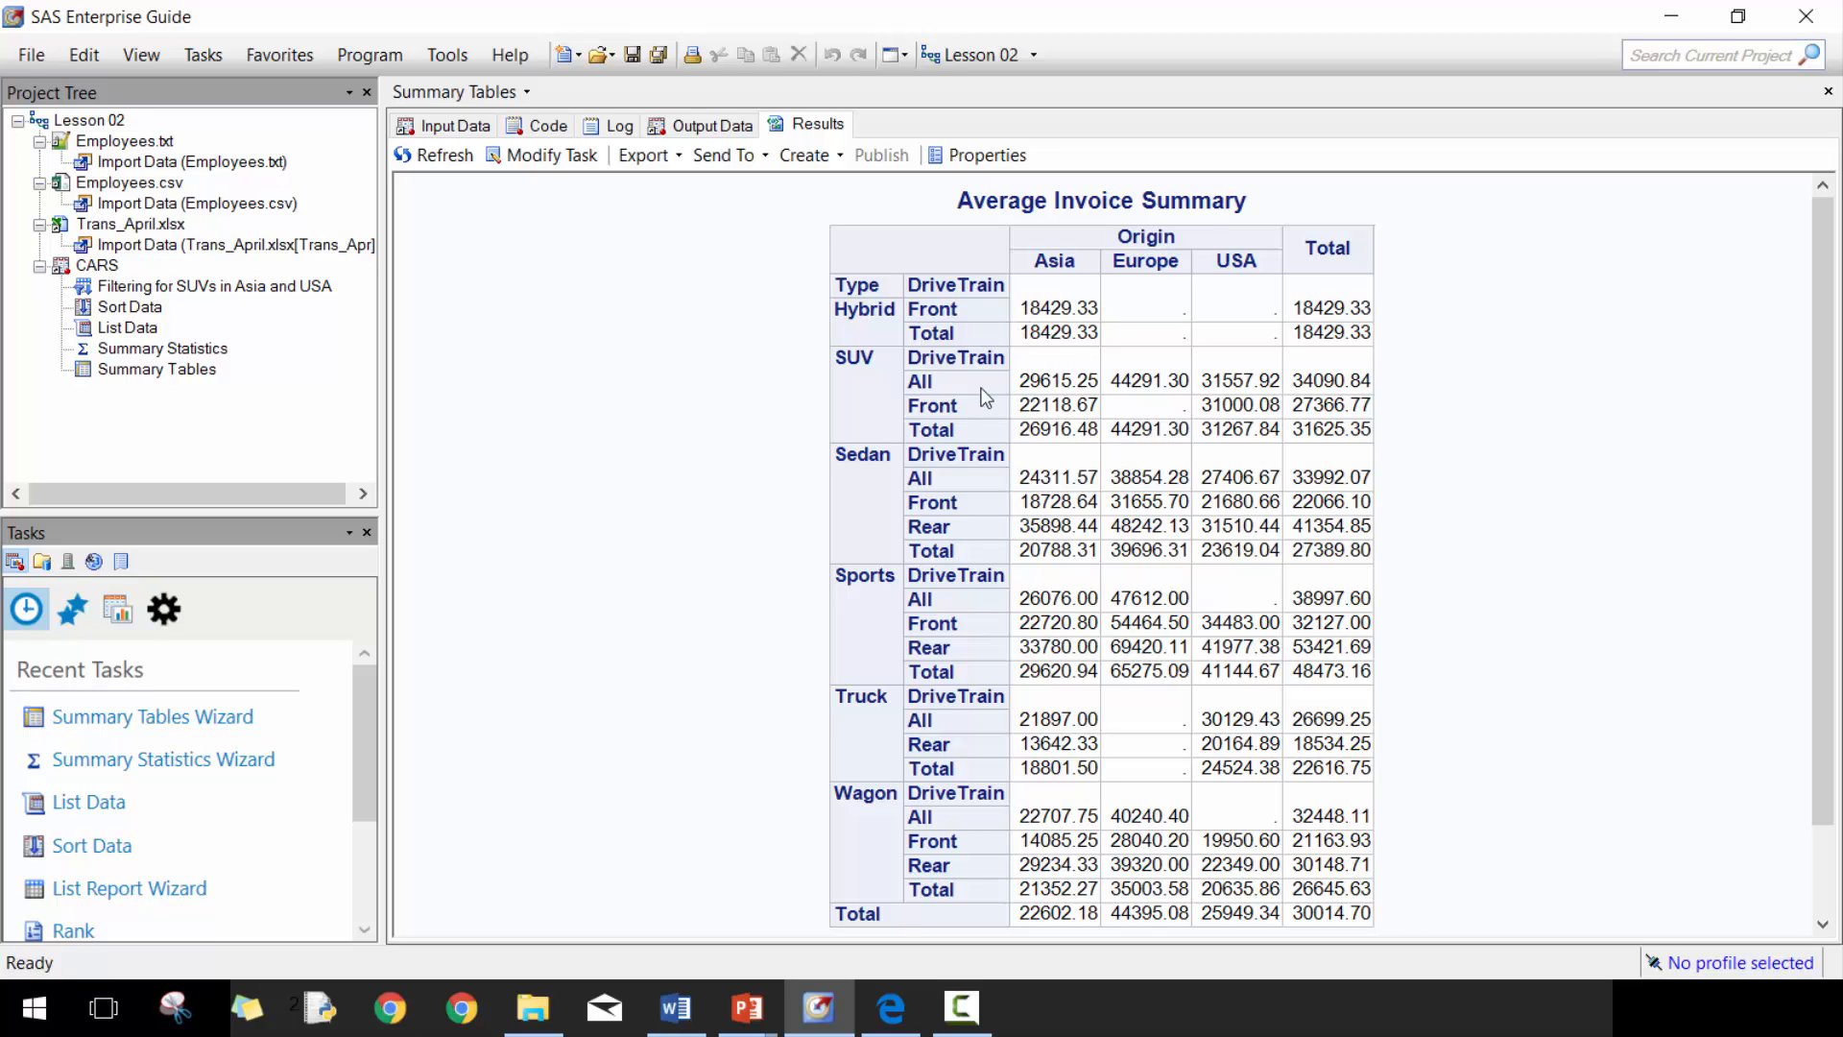
pyautogui.moveTo(1239, 674)
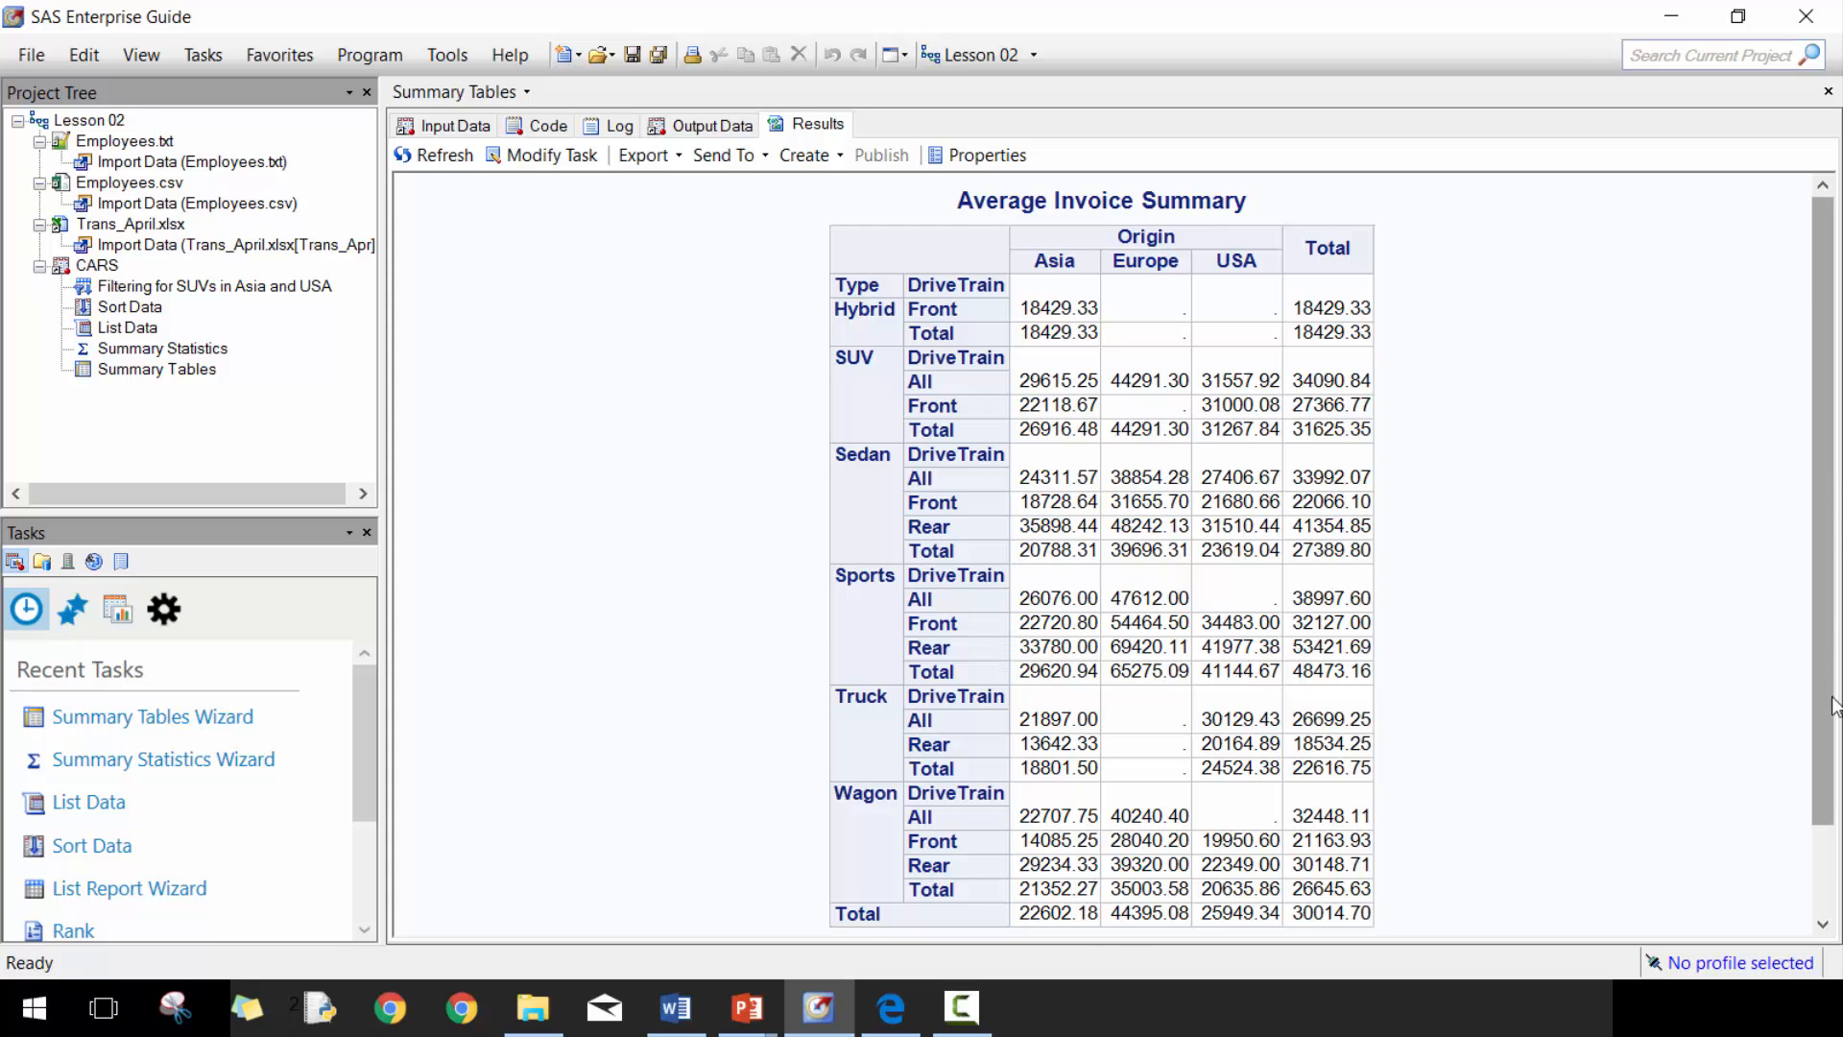
pyautogui.moveTo(1311, 364)
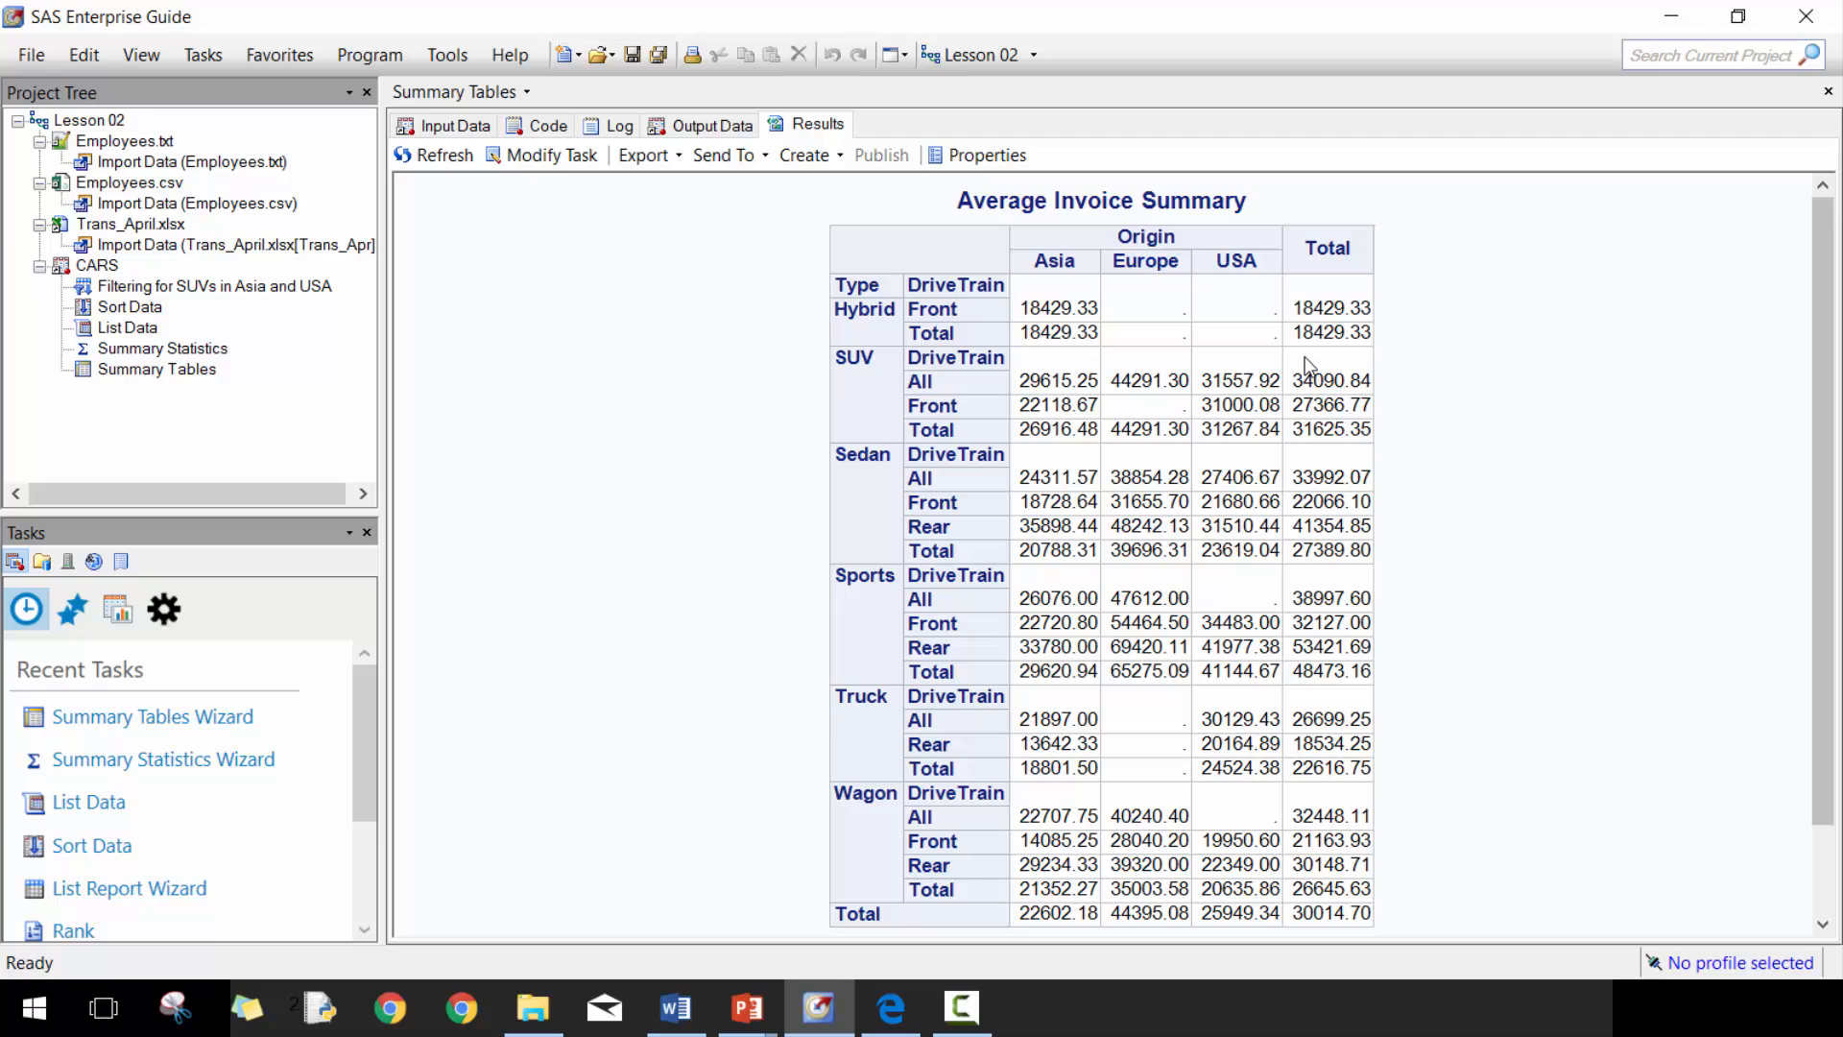
pyautogui.moveTo(1093, 505)
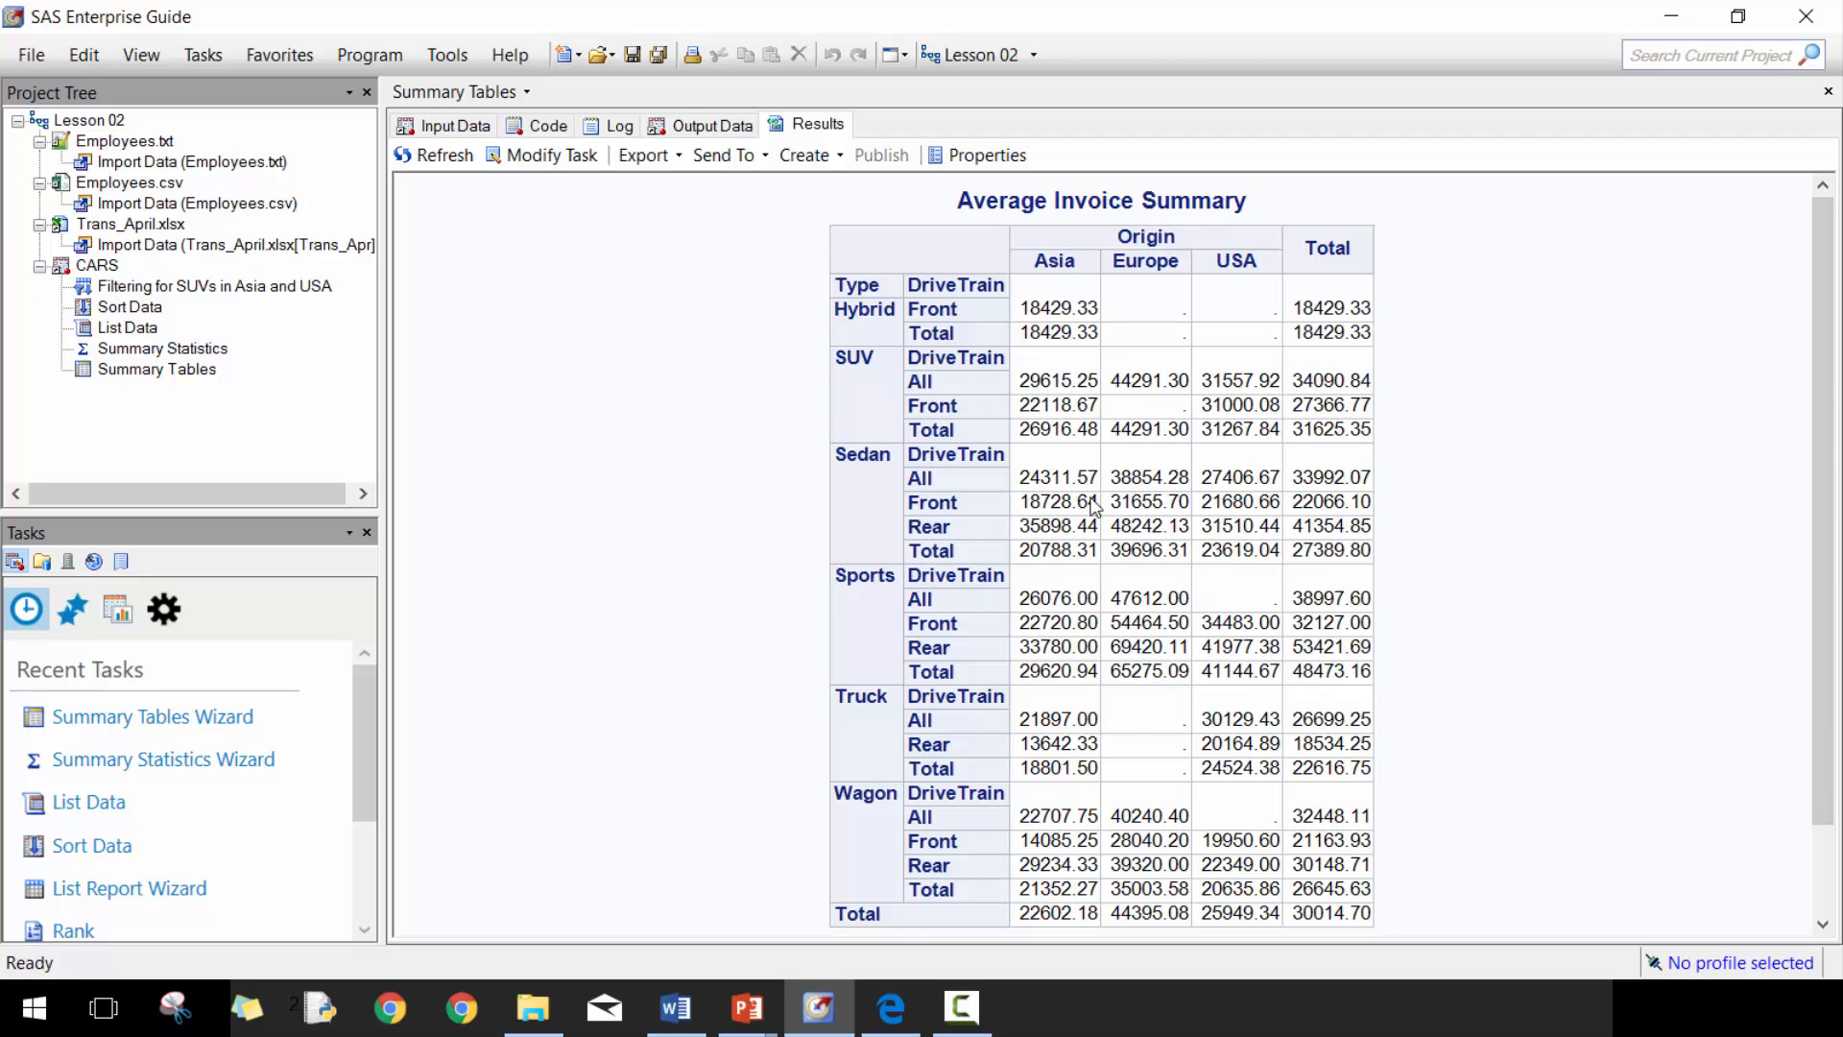
pyautogui.moveTo(594, 190)
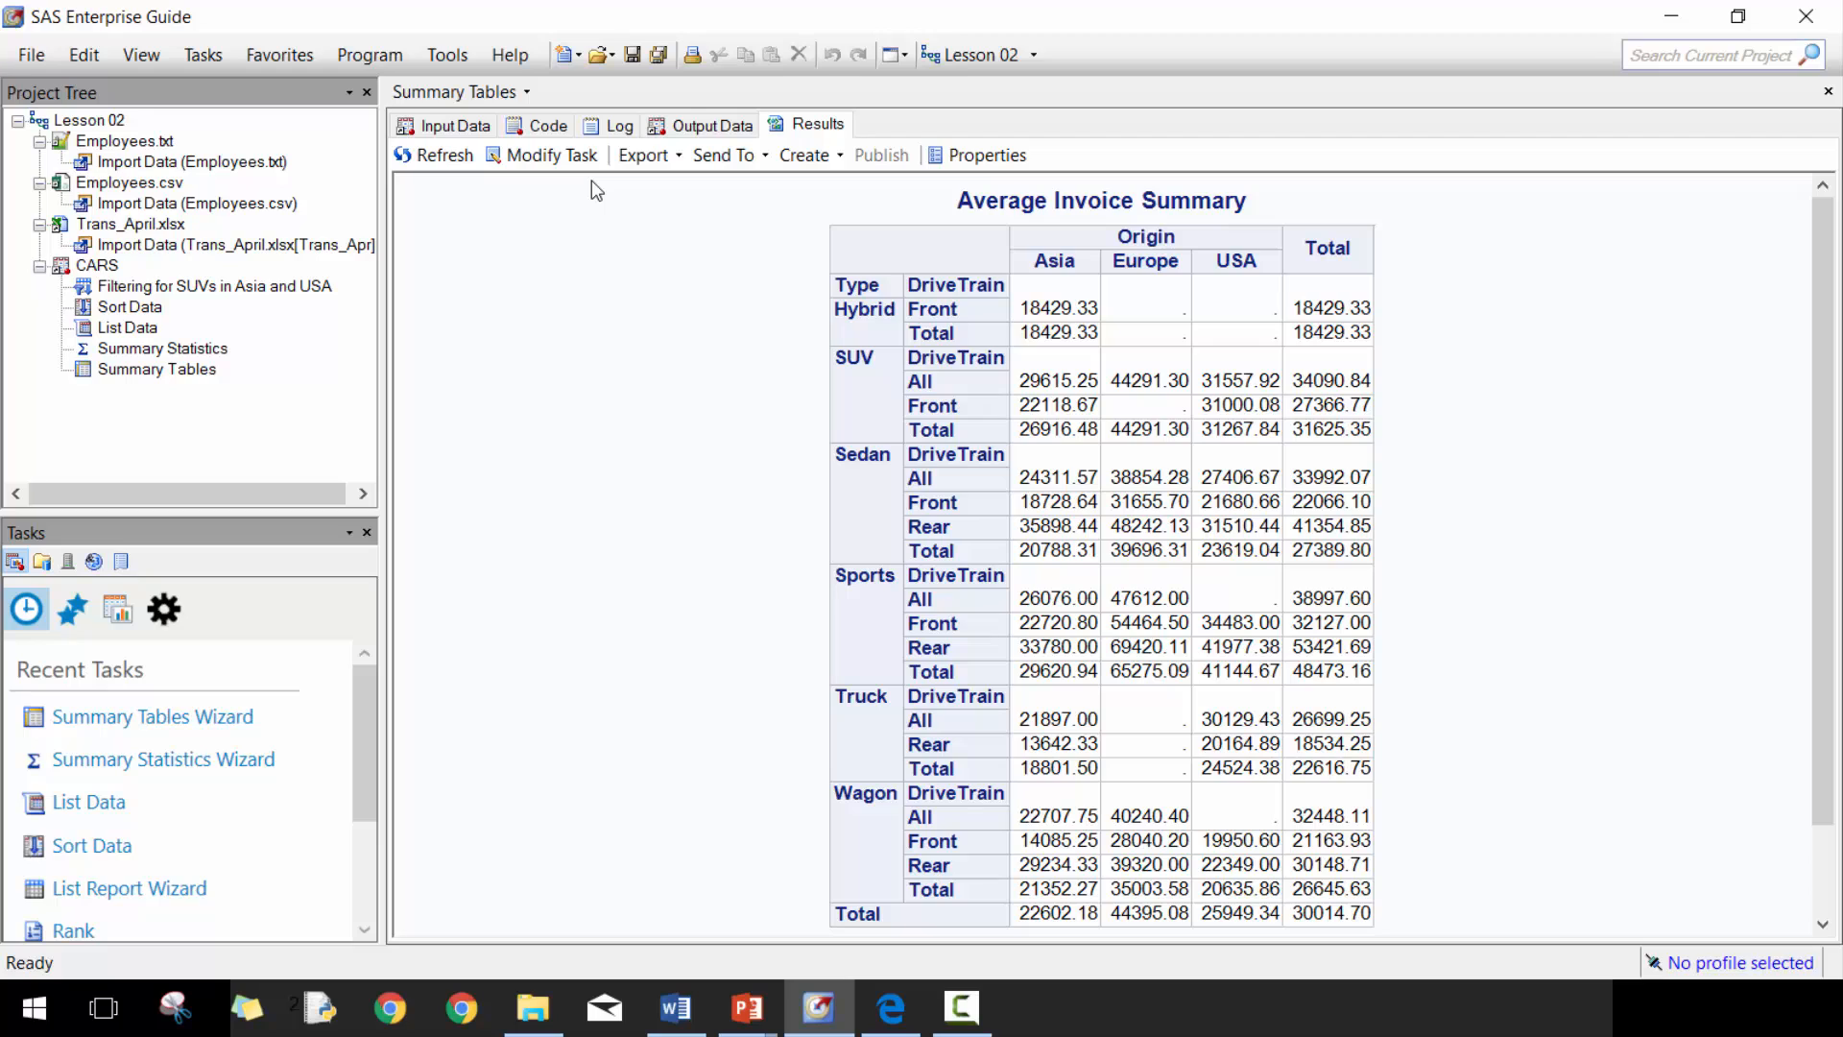
pyautogui.moveTo(467, 291)
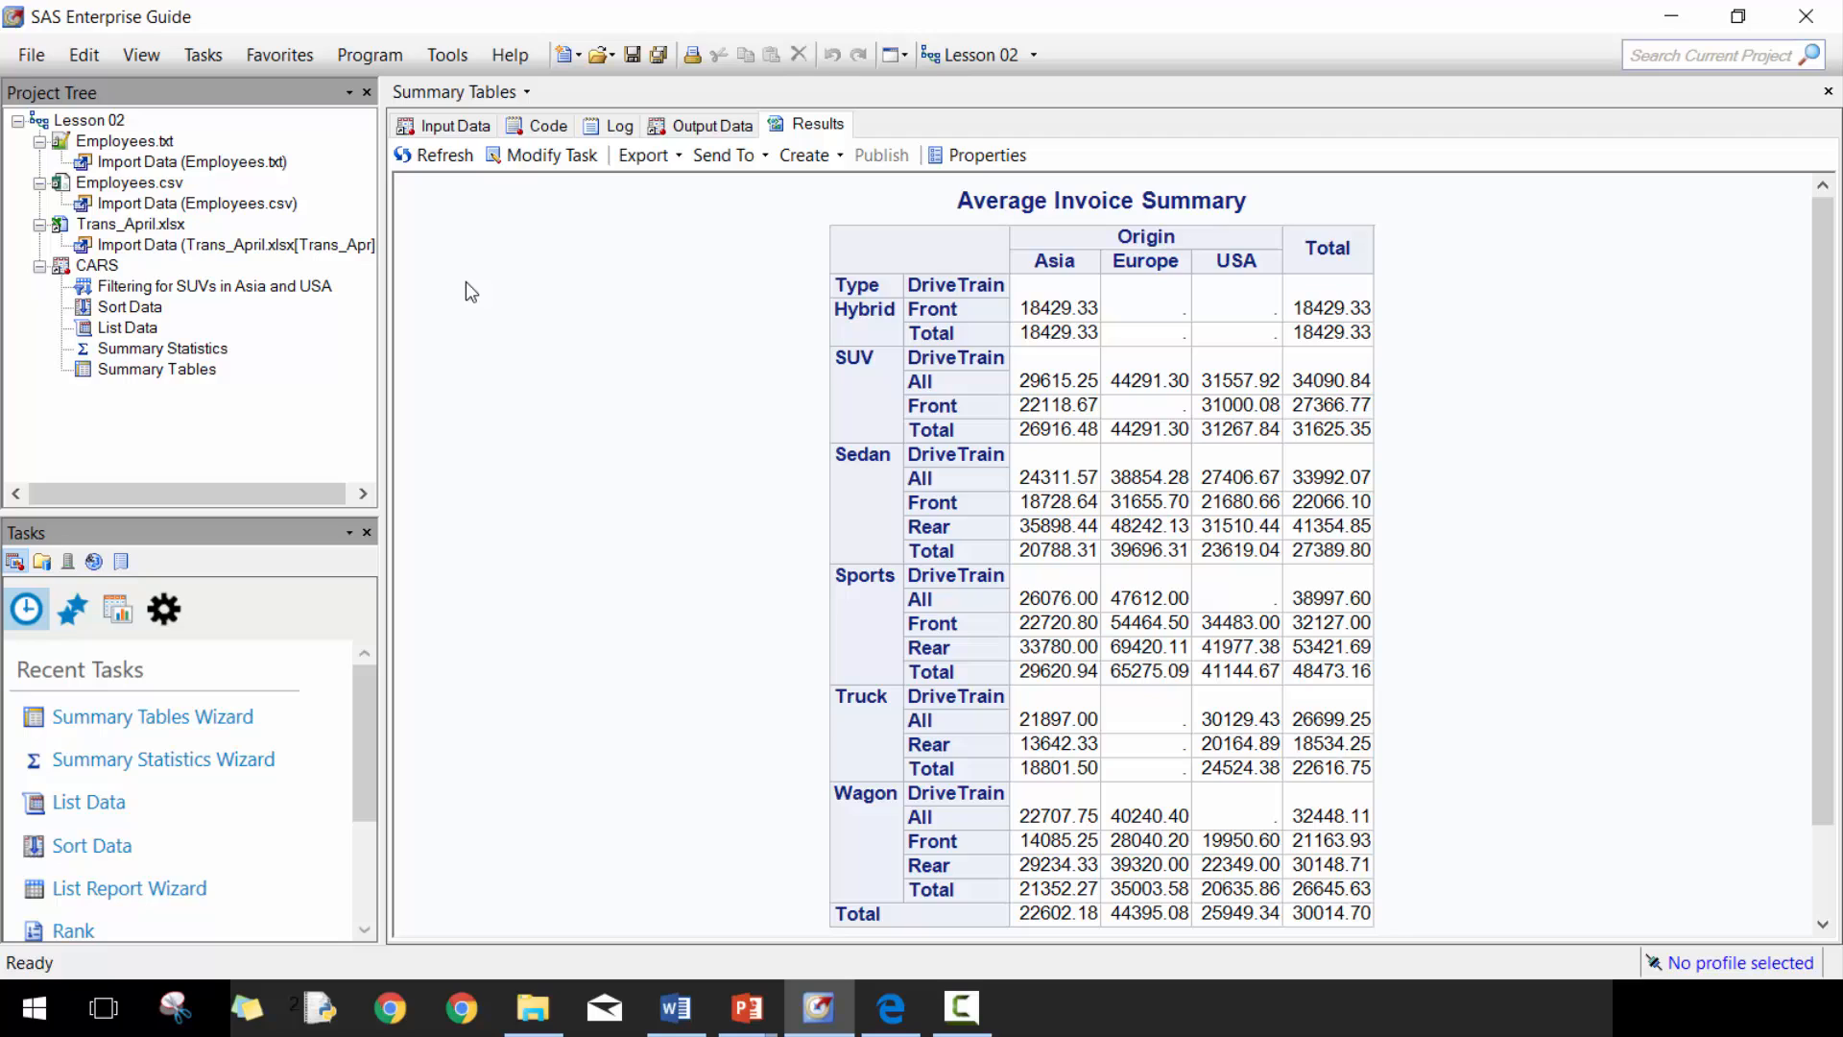
pyautogui.moveTo(210, 384)
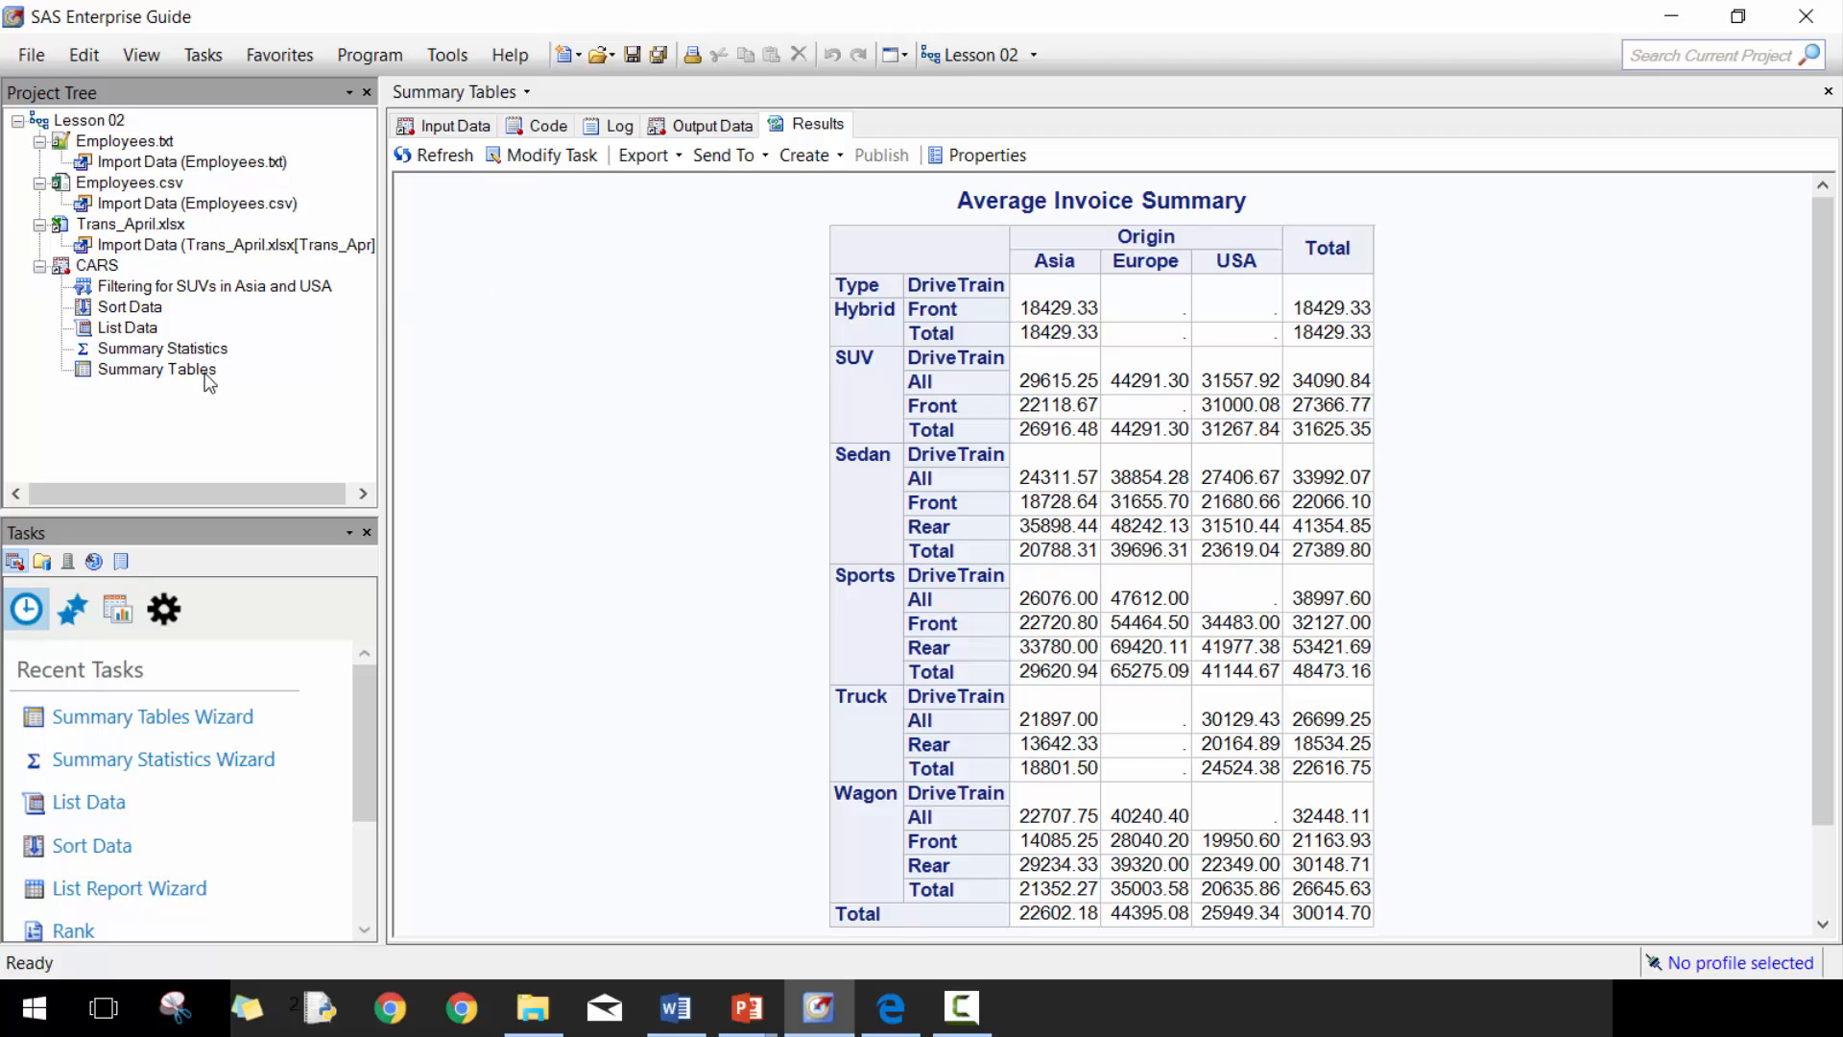
pyautogui.rightClick(155, 369)
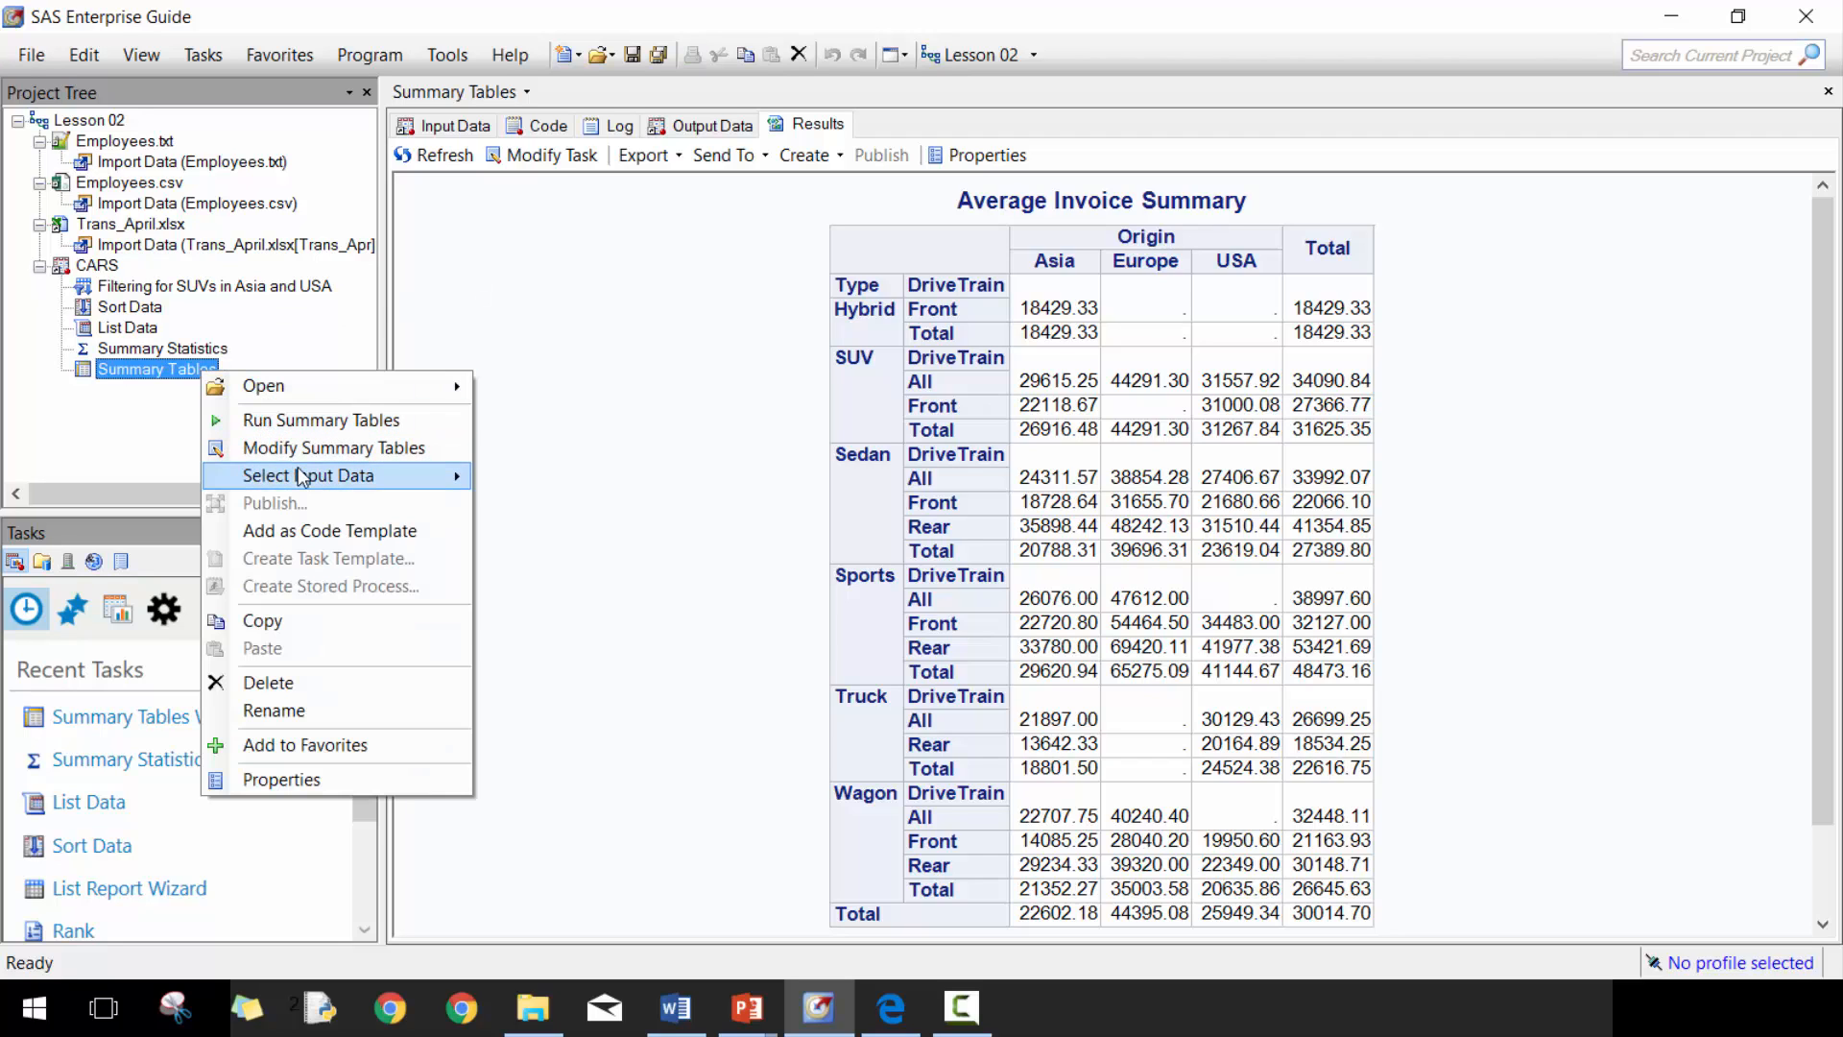
pyautogui.moveTo(263, 386)
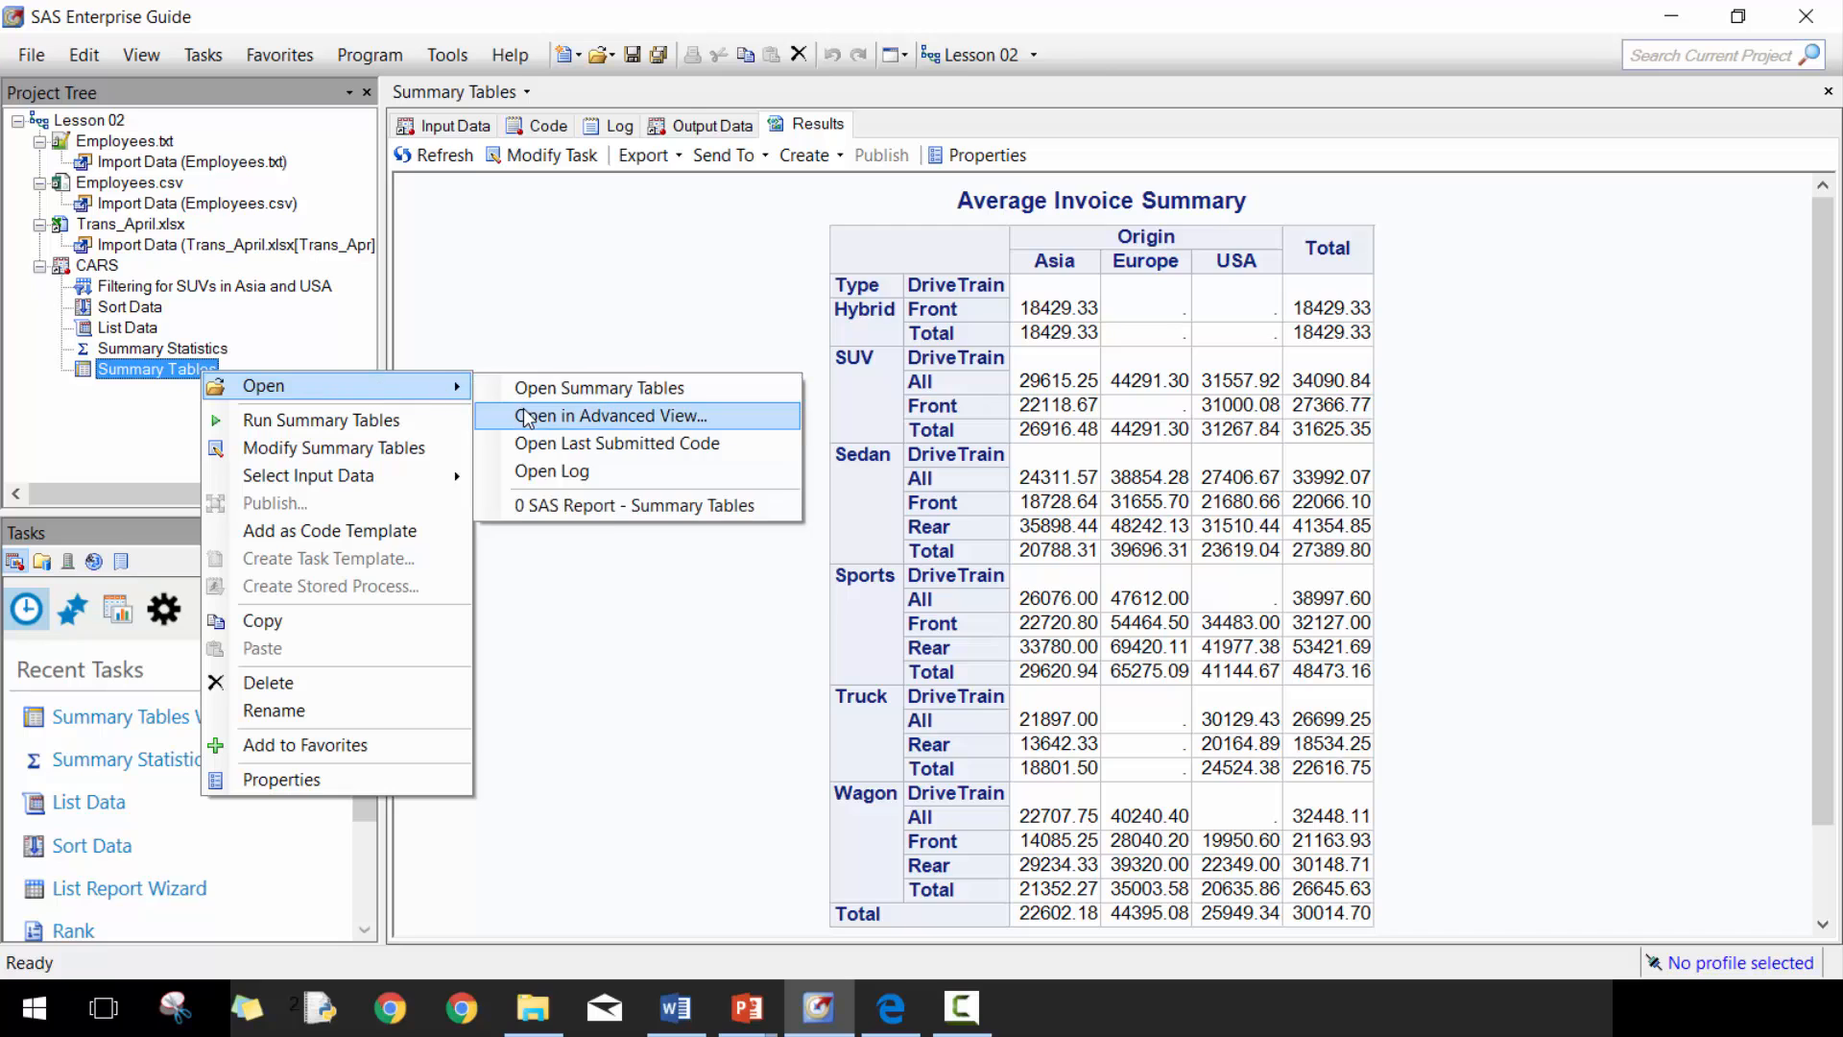
pyautogui.click(607, 417)
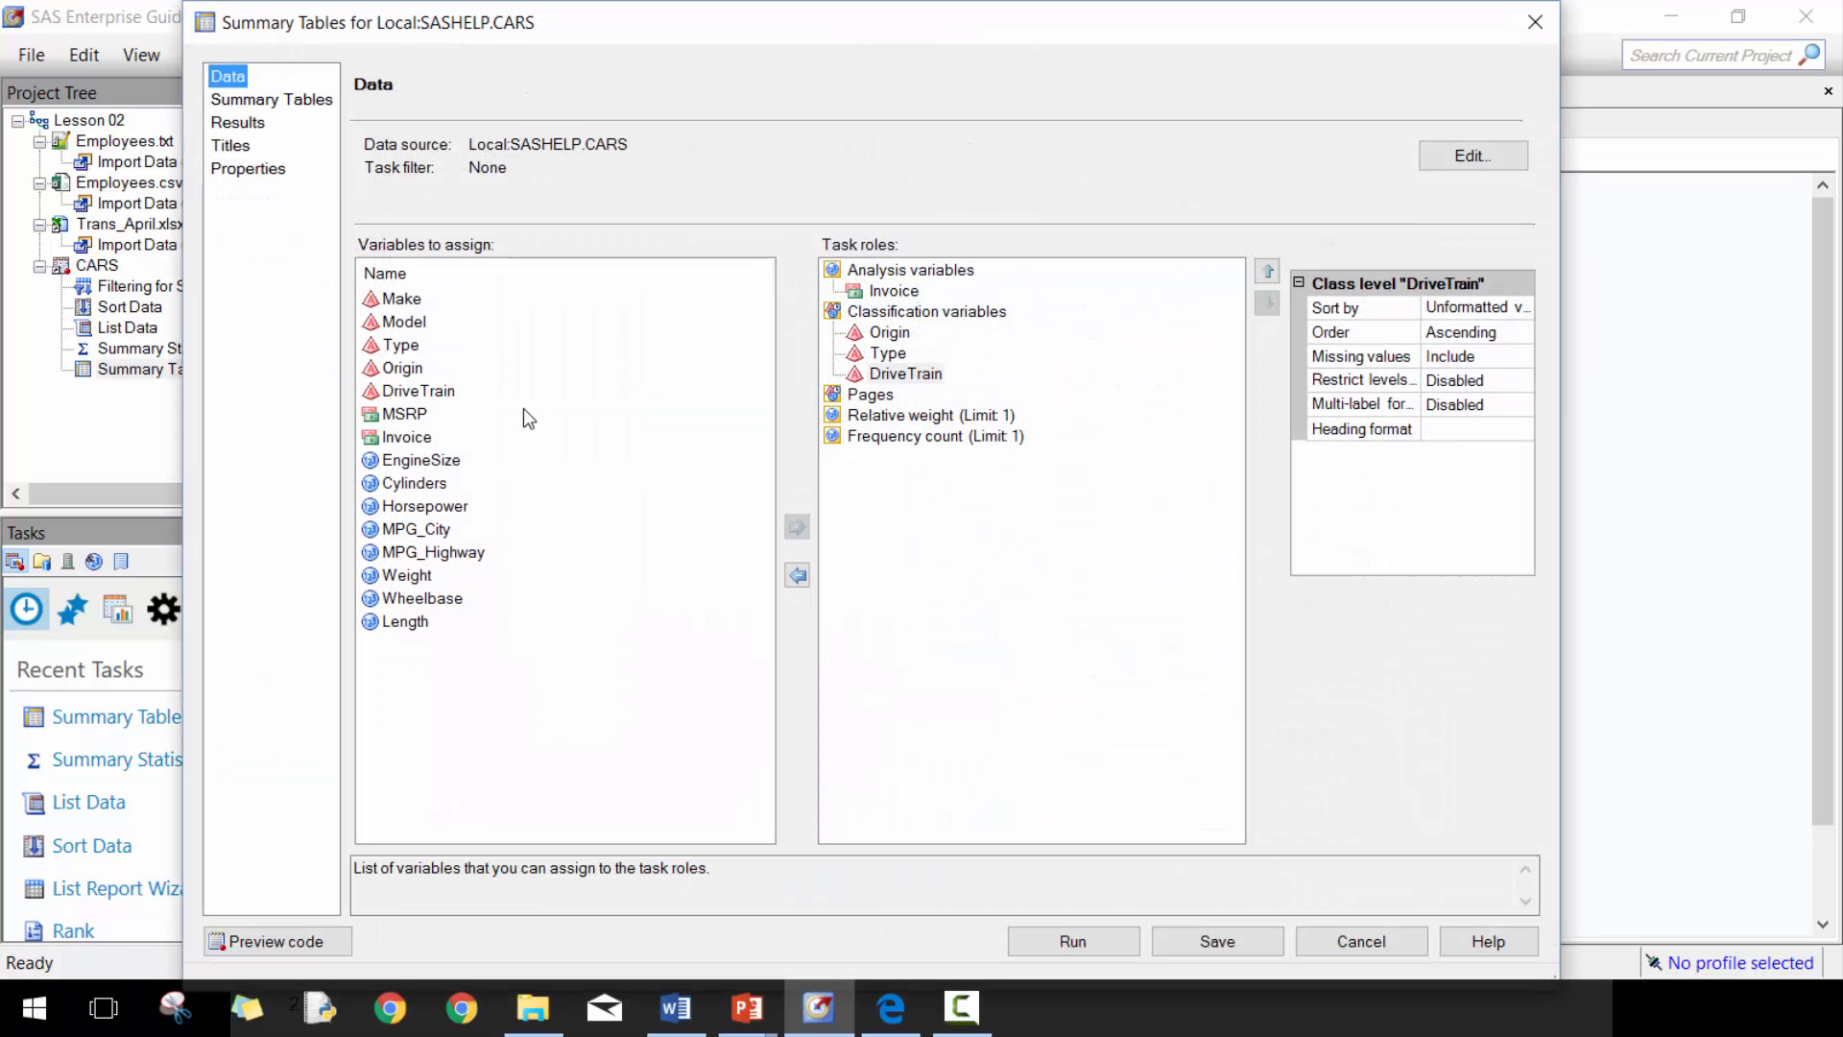
# - Inspect the table layout and its box area properties unchanged, then rerun the task
pyautogui.click(270, 98)
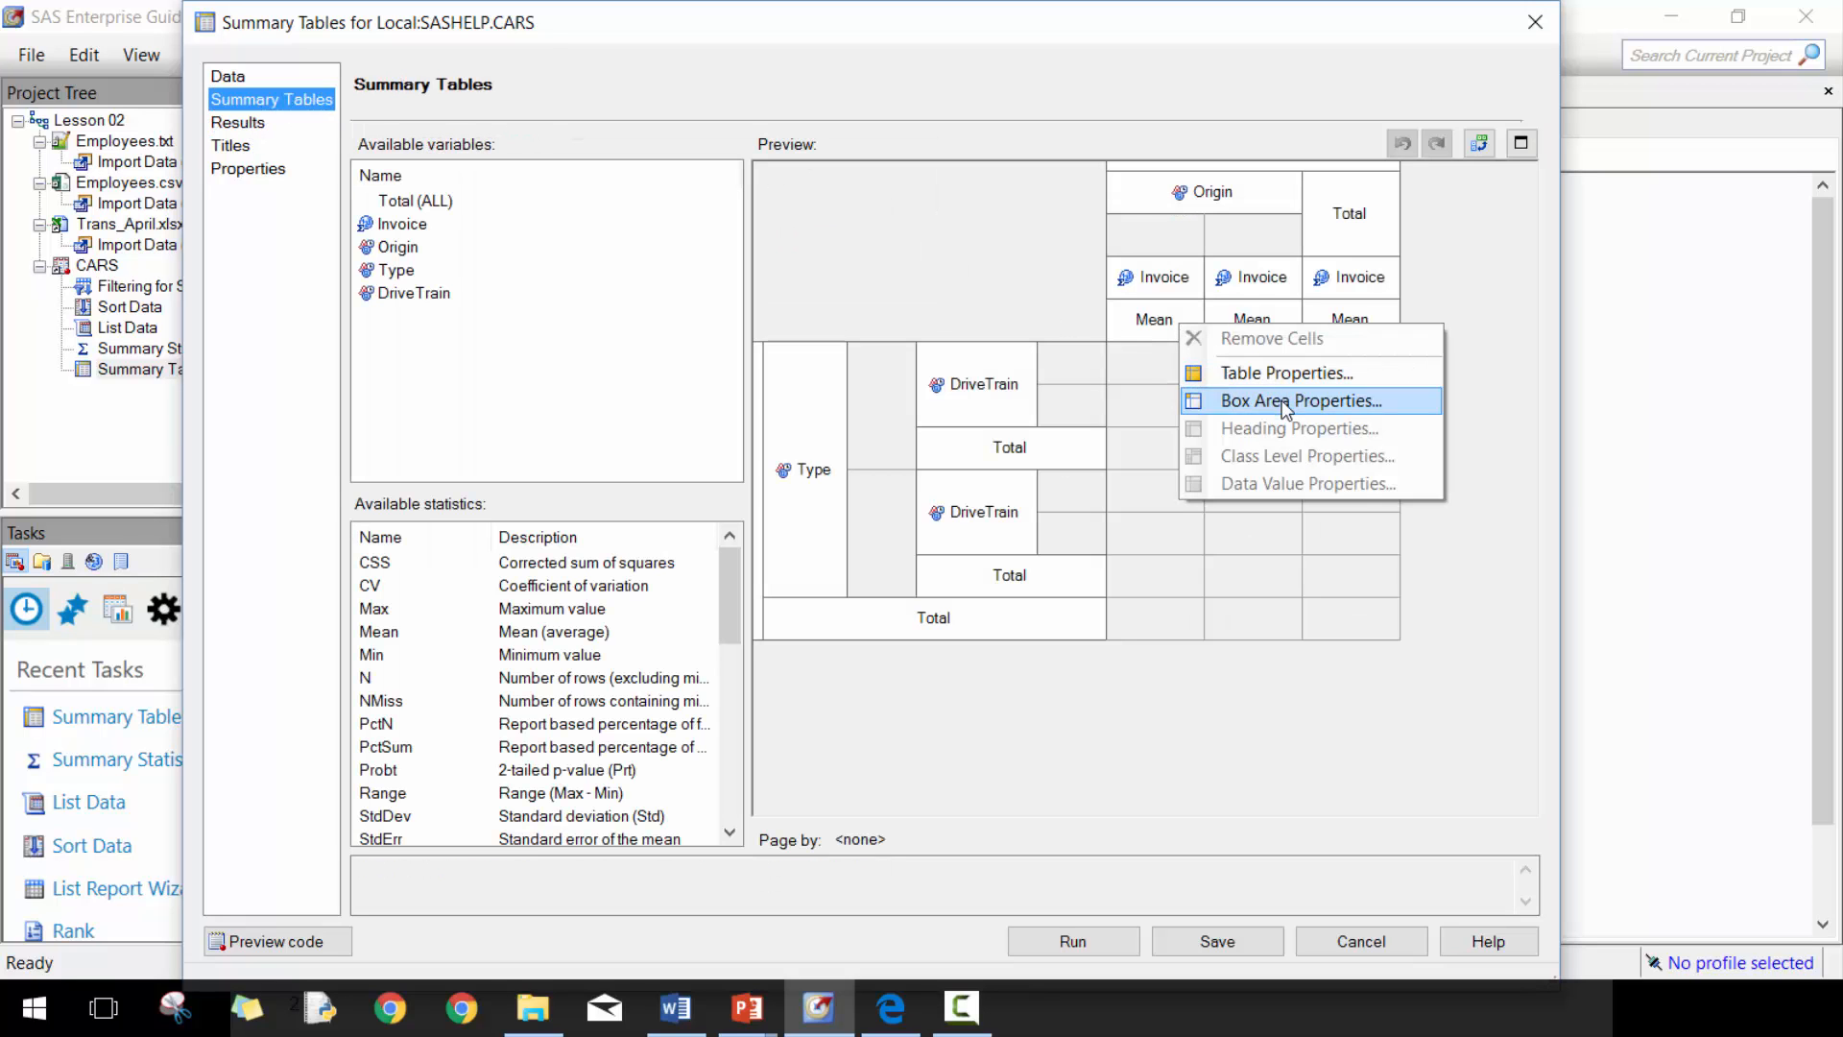
pyautogui.click(1300, 402)
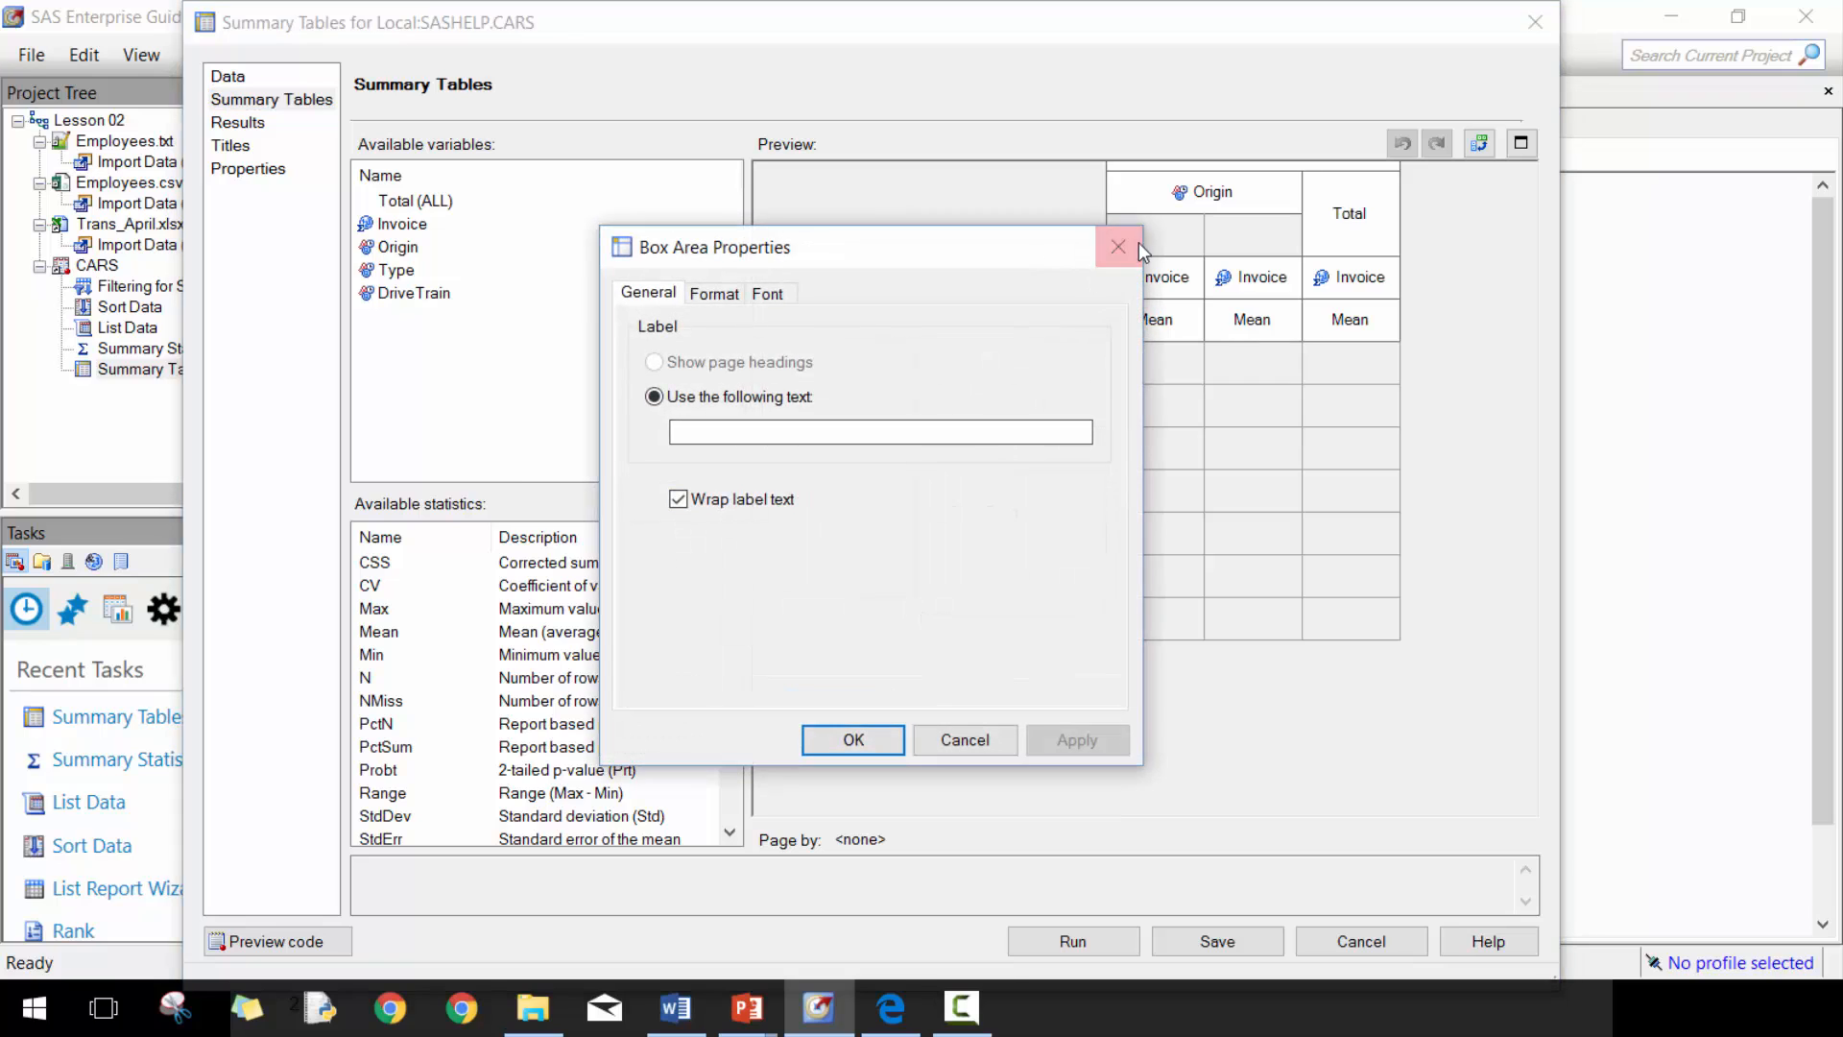
pyautogui.click(1118, 248)
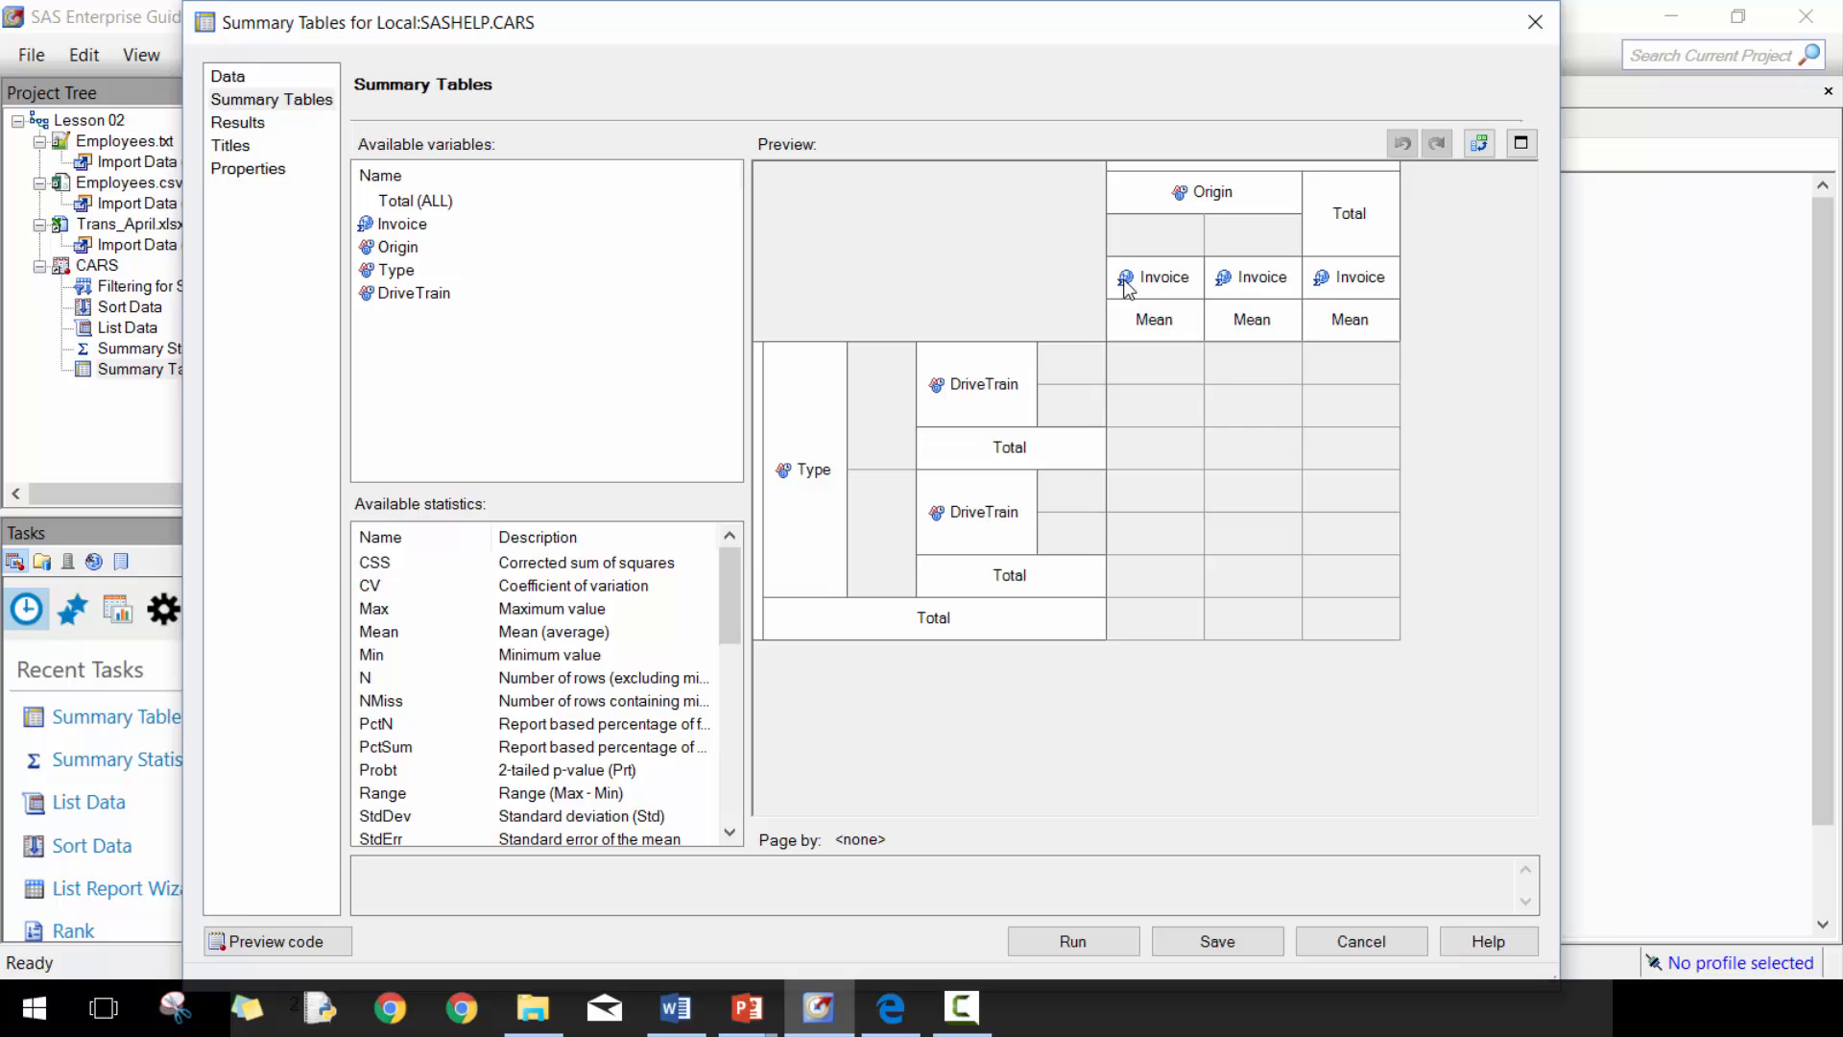
pyautogui.moveTo(1492, 271)
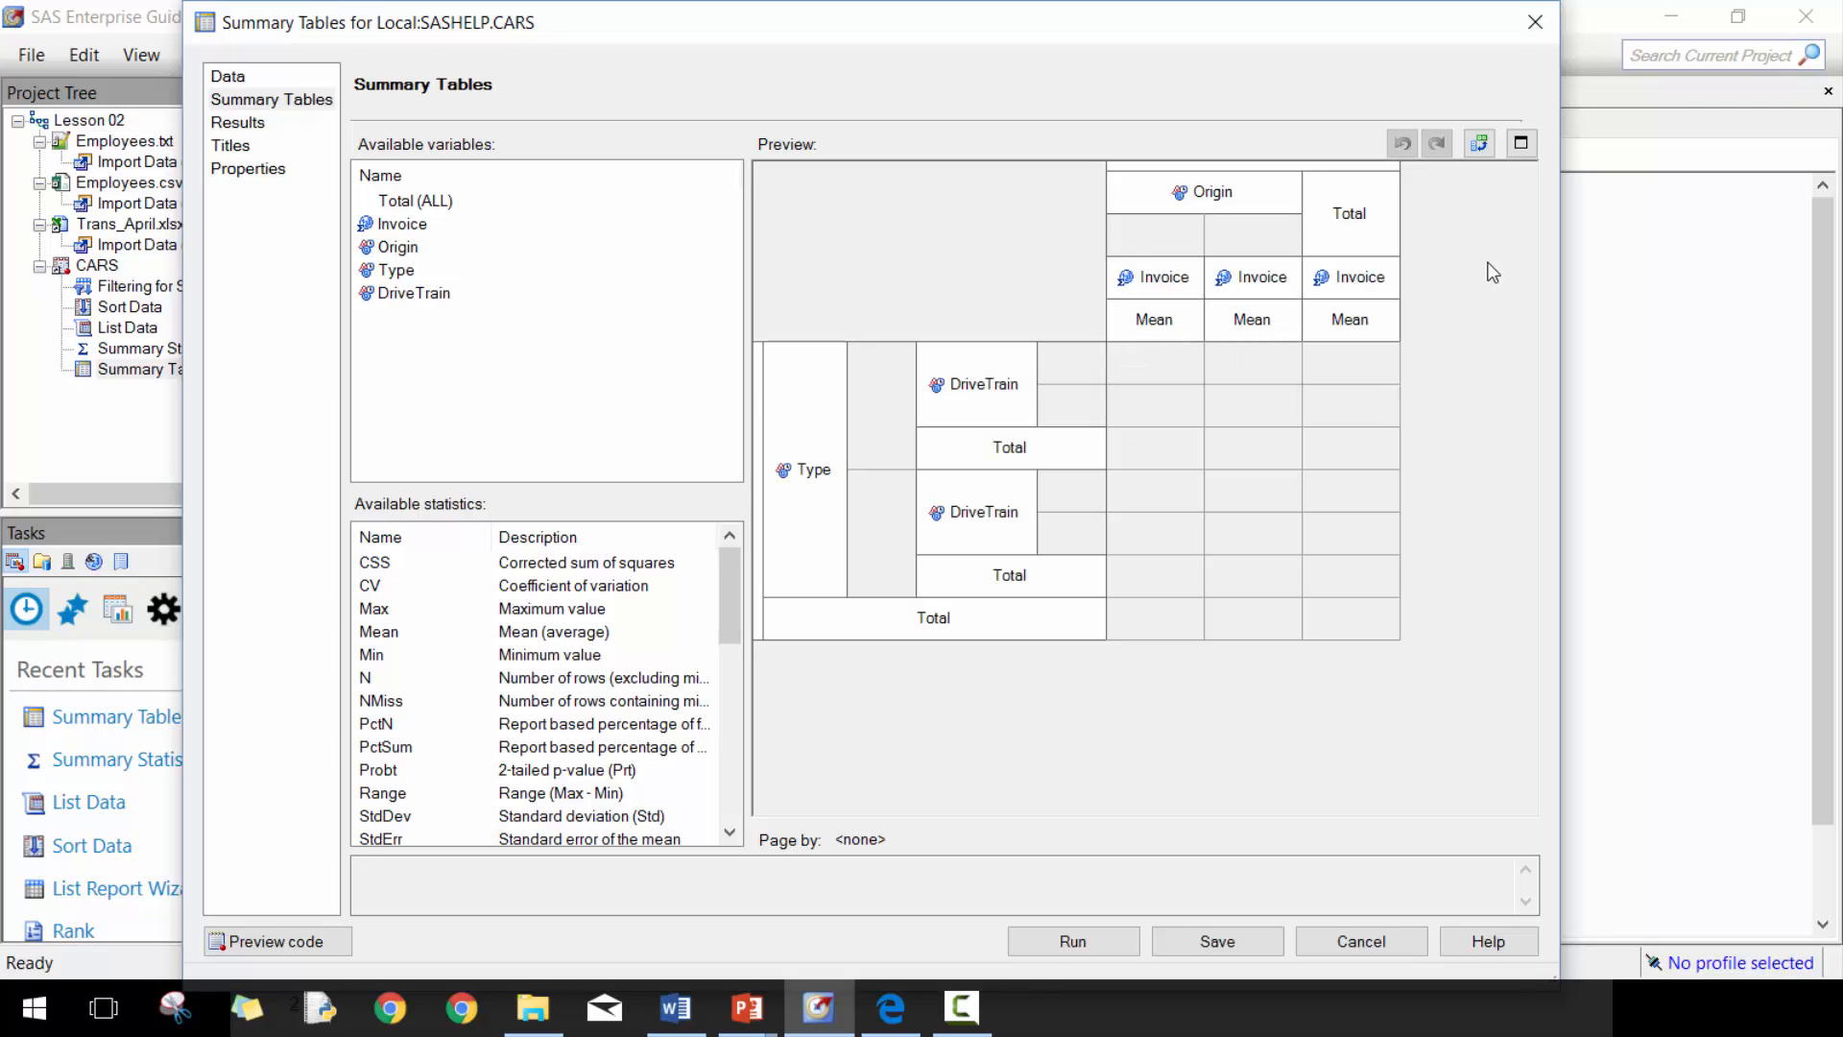
pyautogui.moveTo(1523, 774)
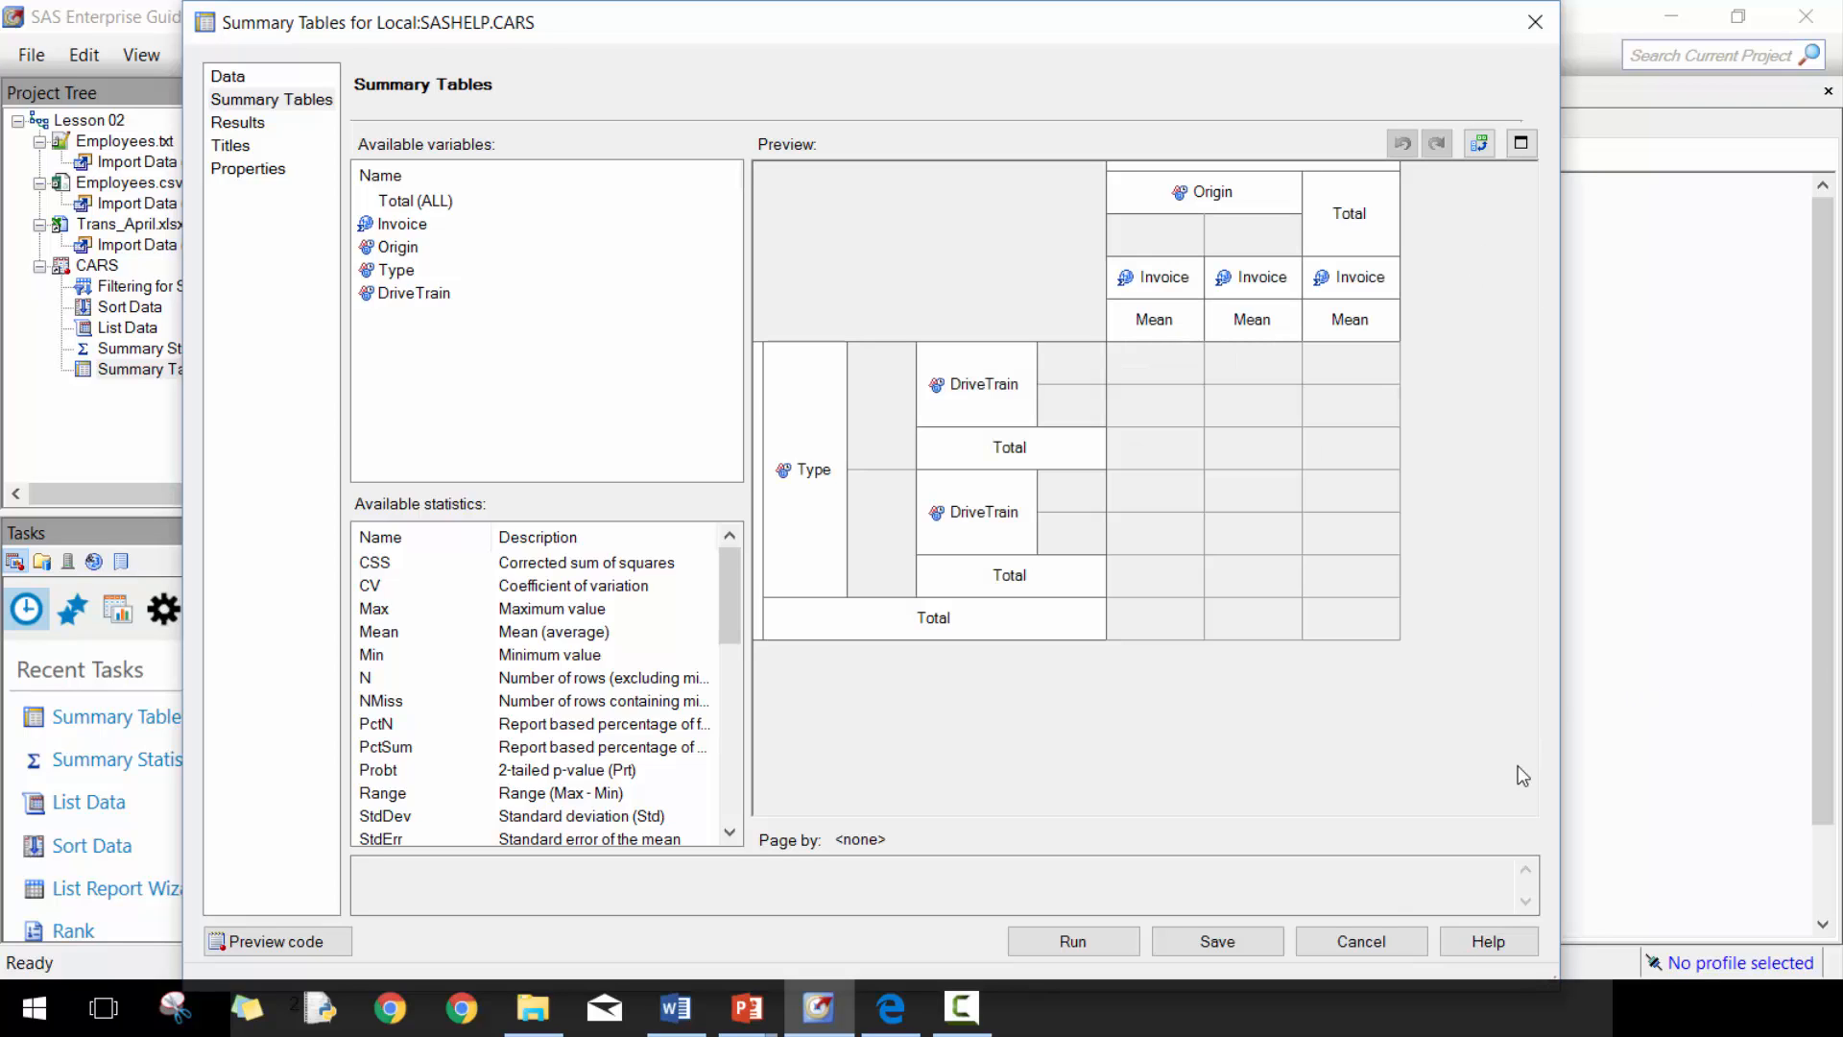
pyautogui.click(1072, 941)
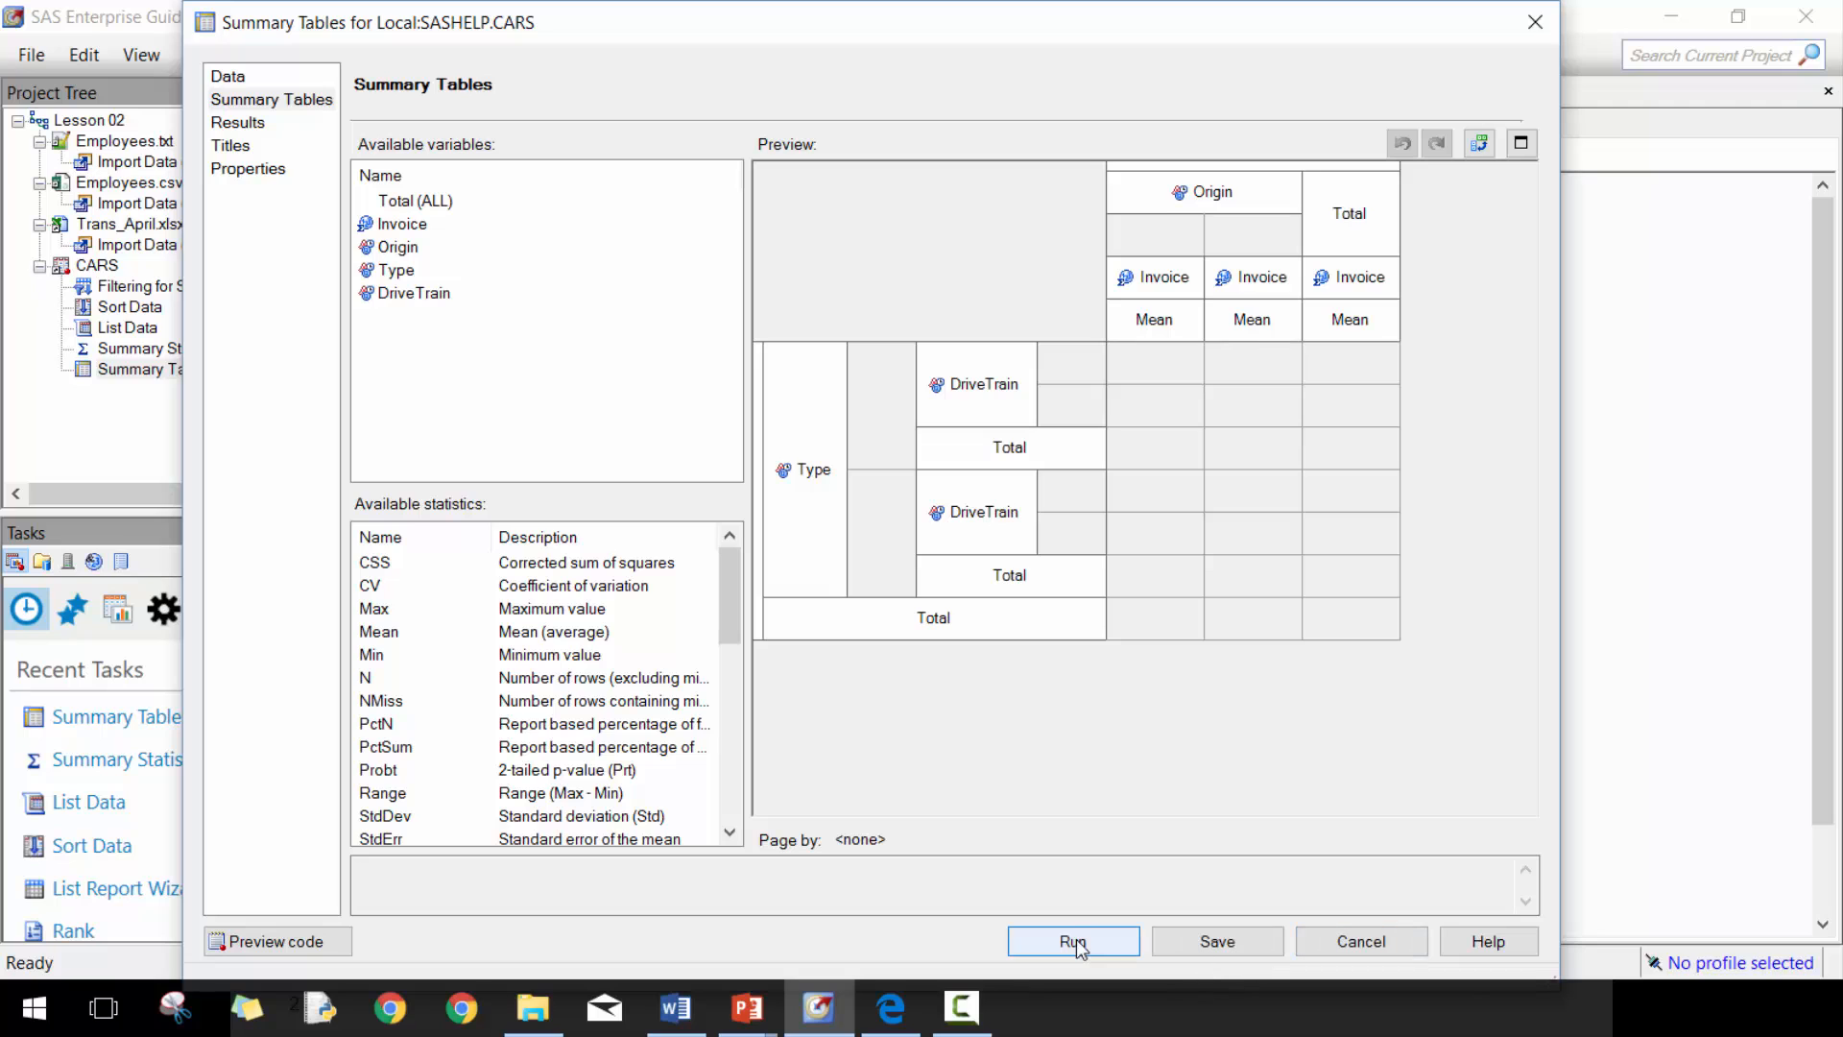
pyautogui.click(1072, 941)
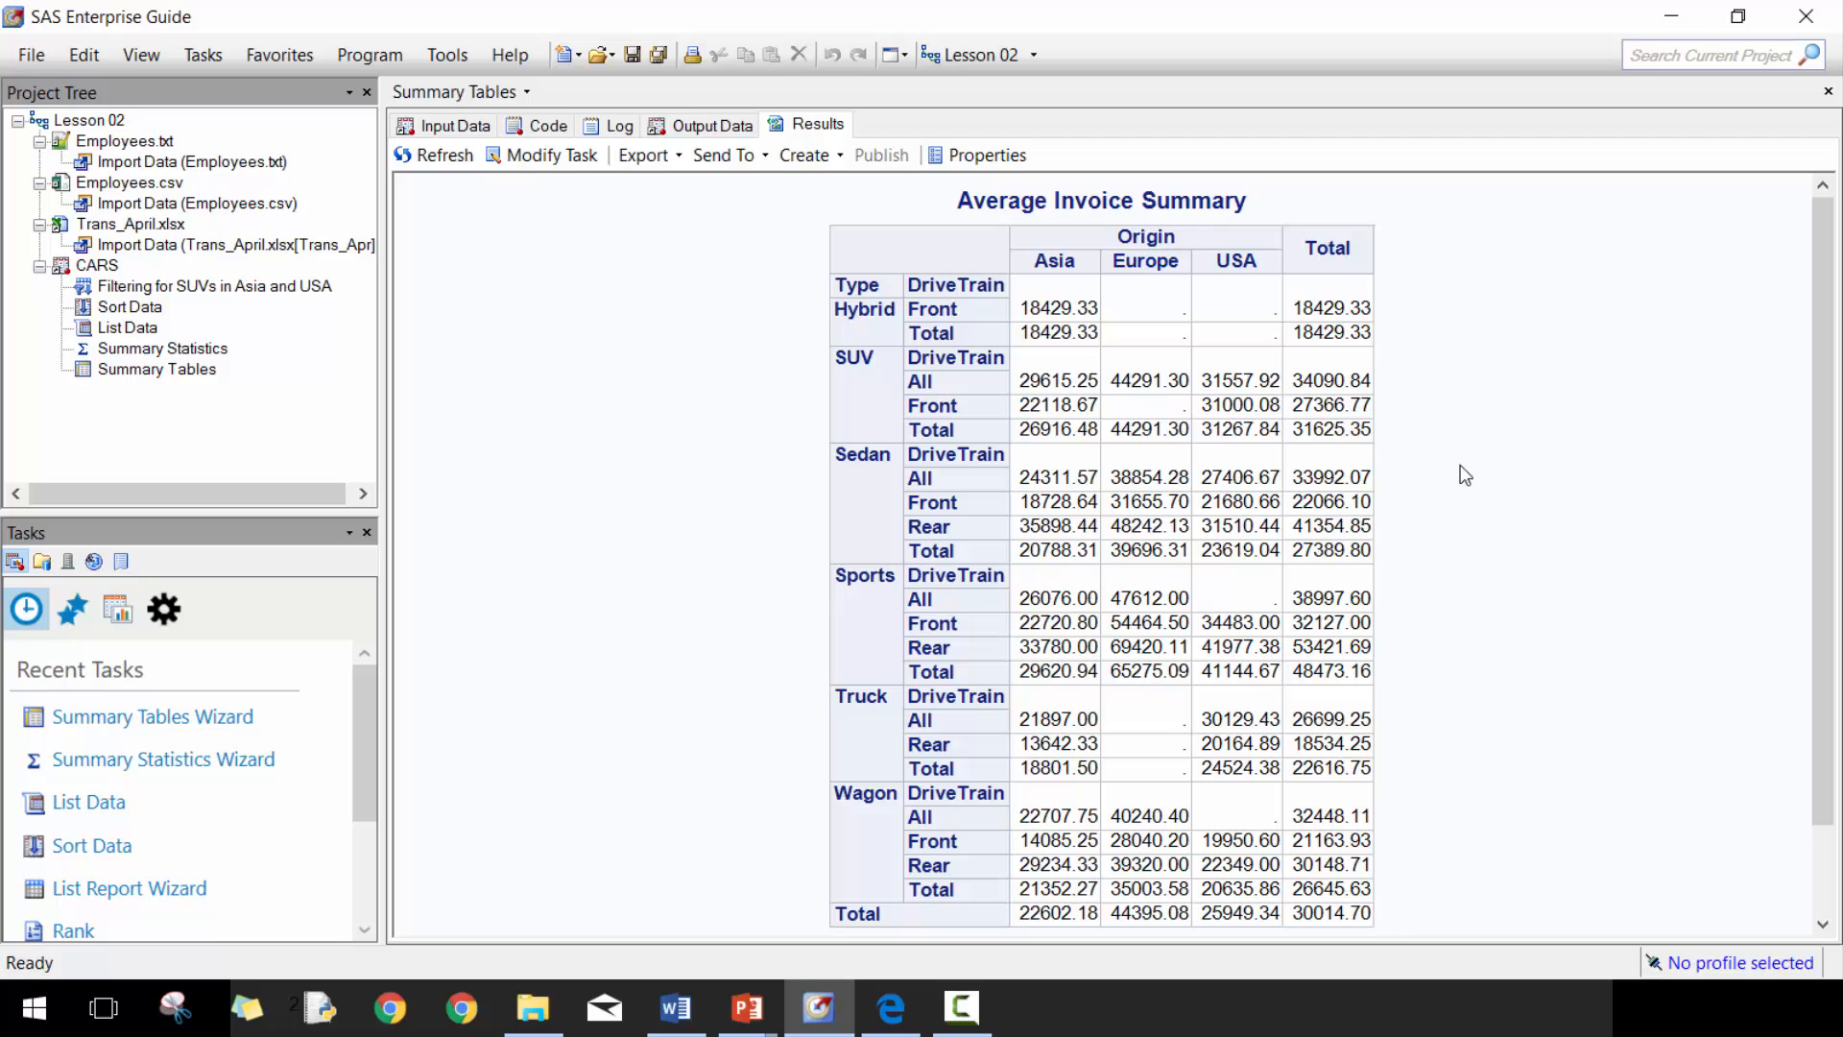
pyautogui.moveTo(1390, 121)
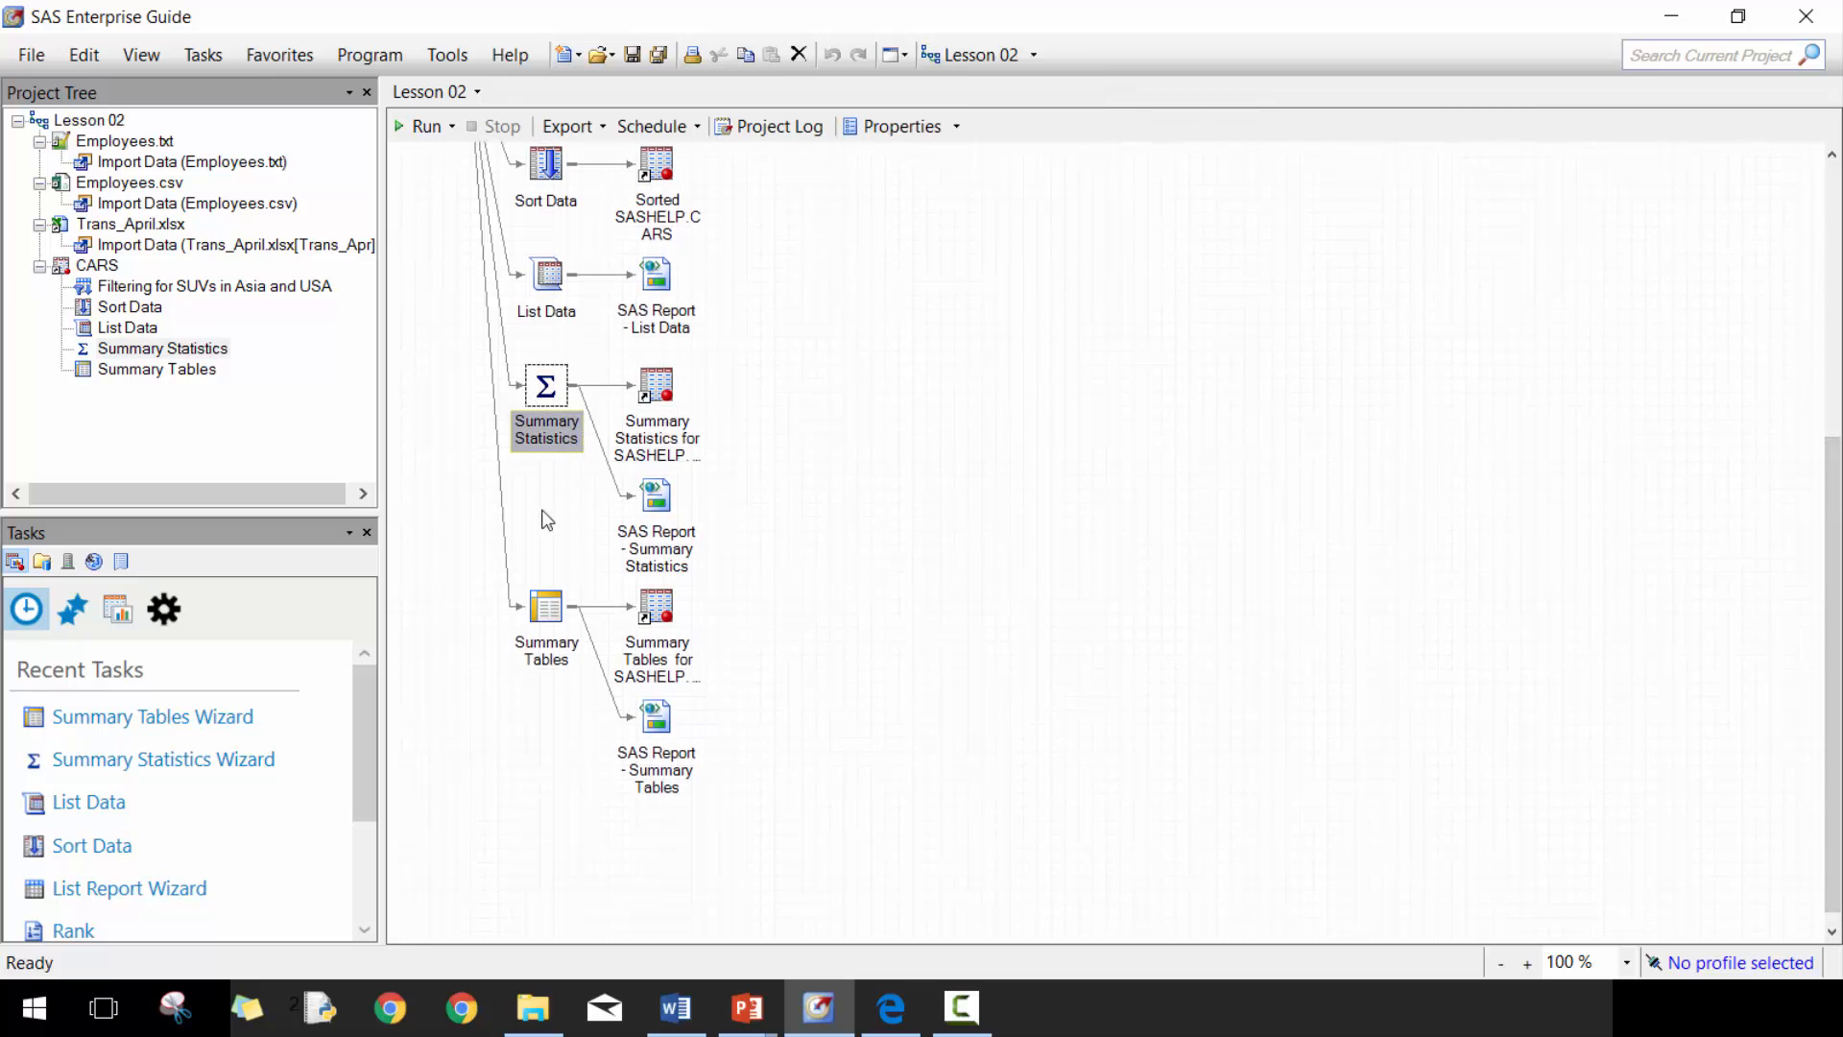
# - Clear the selection in the Lesson 02 process flow showing both summary tasks and their outputs
pyautogui.click(868, 541)
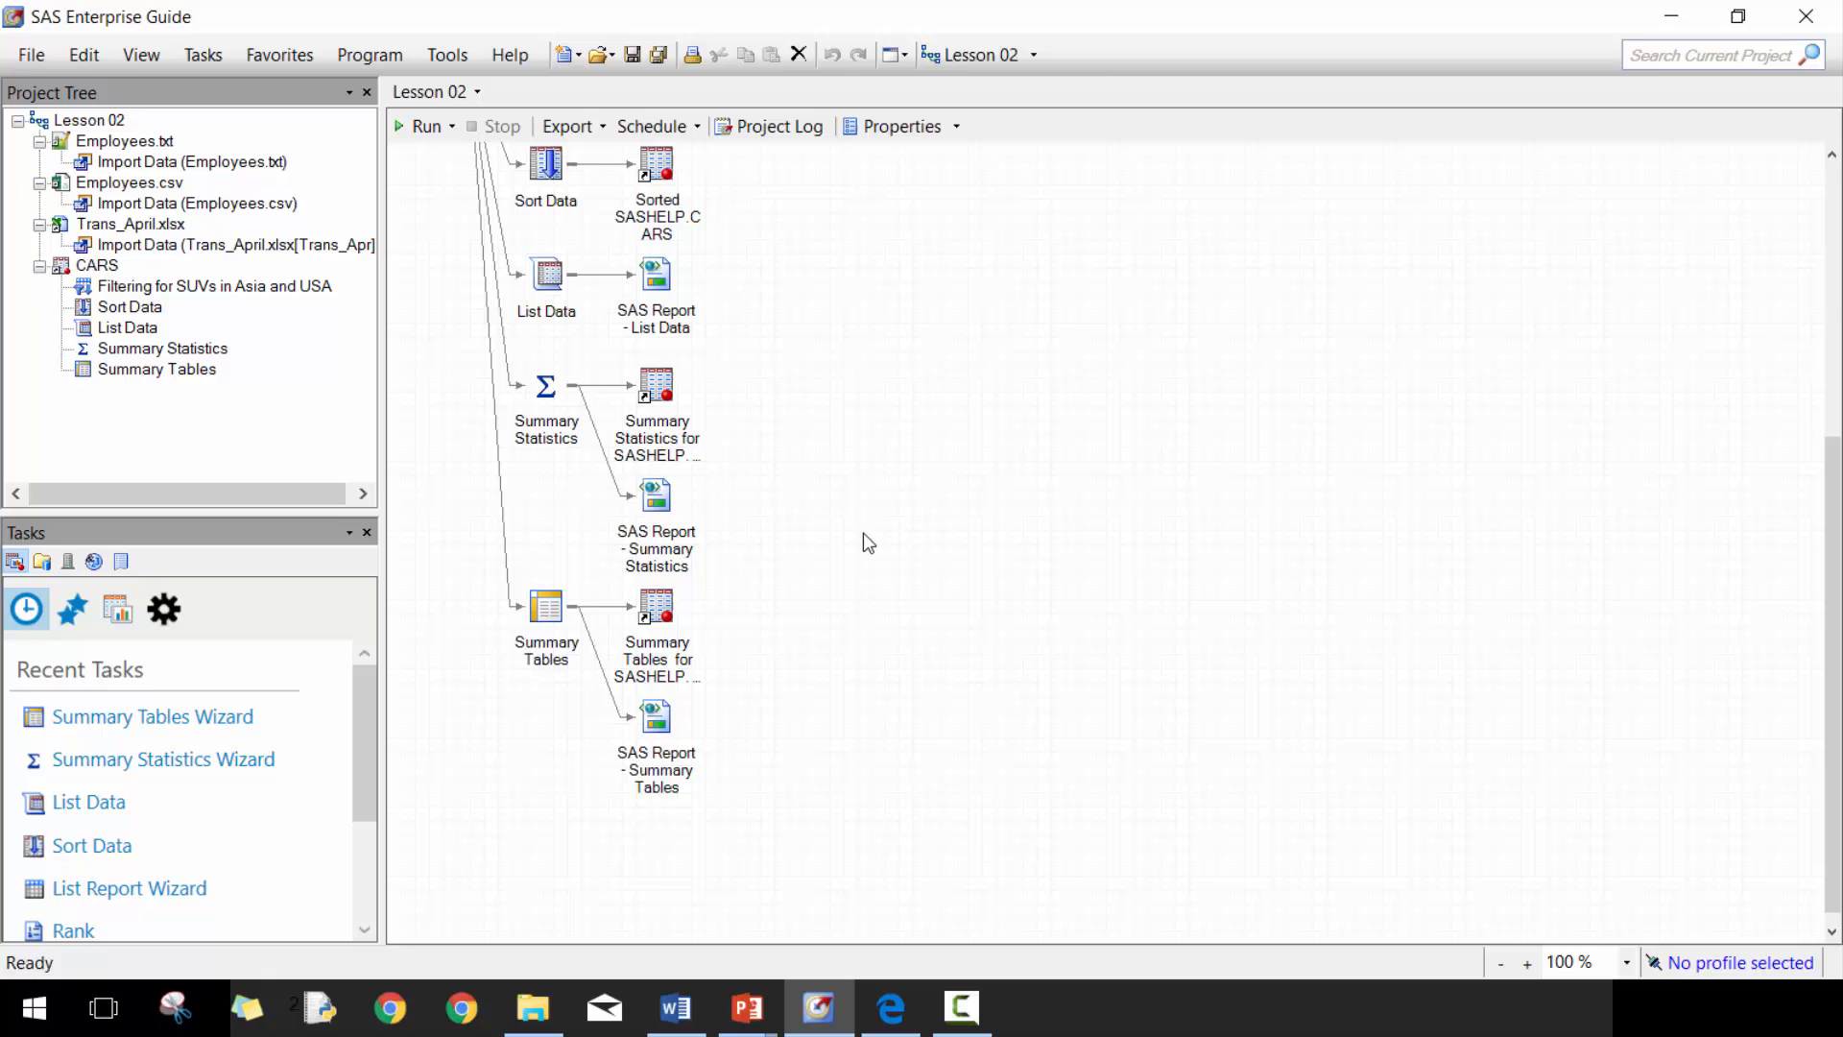